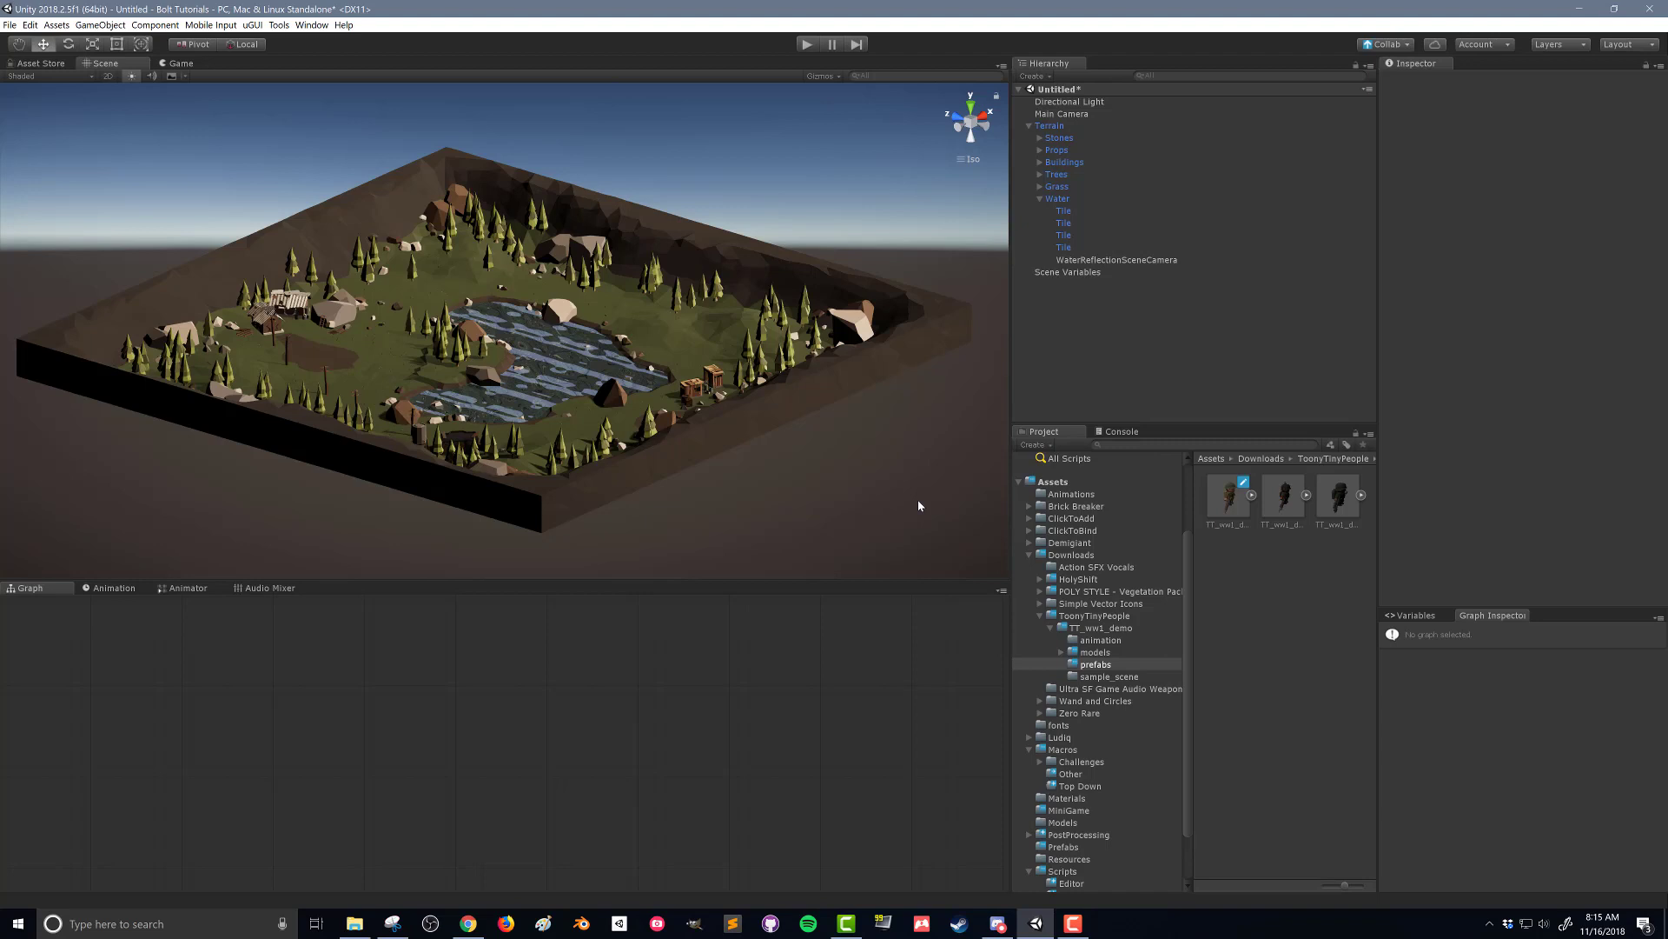
pyautogui.moveTo(1005, 272)
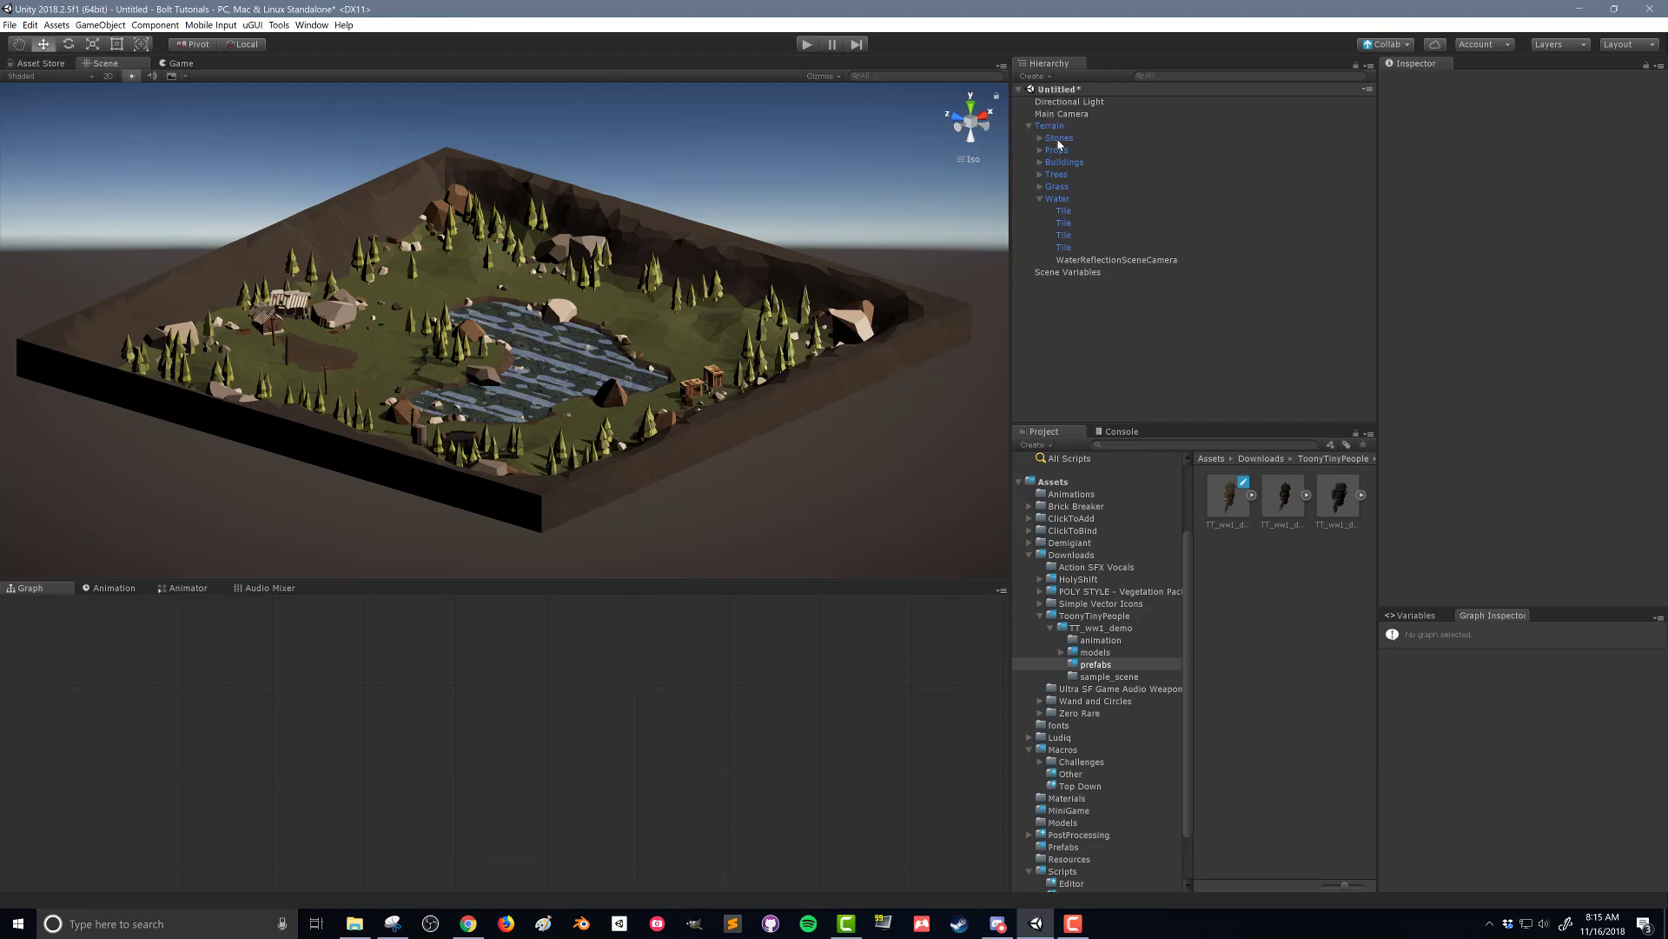
# Select Terrain and confirm every Static flag, including Navigation Static, is enabled.
pyautogui.click(1048, 124)
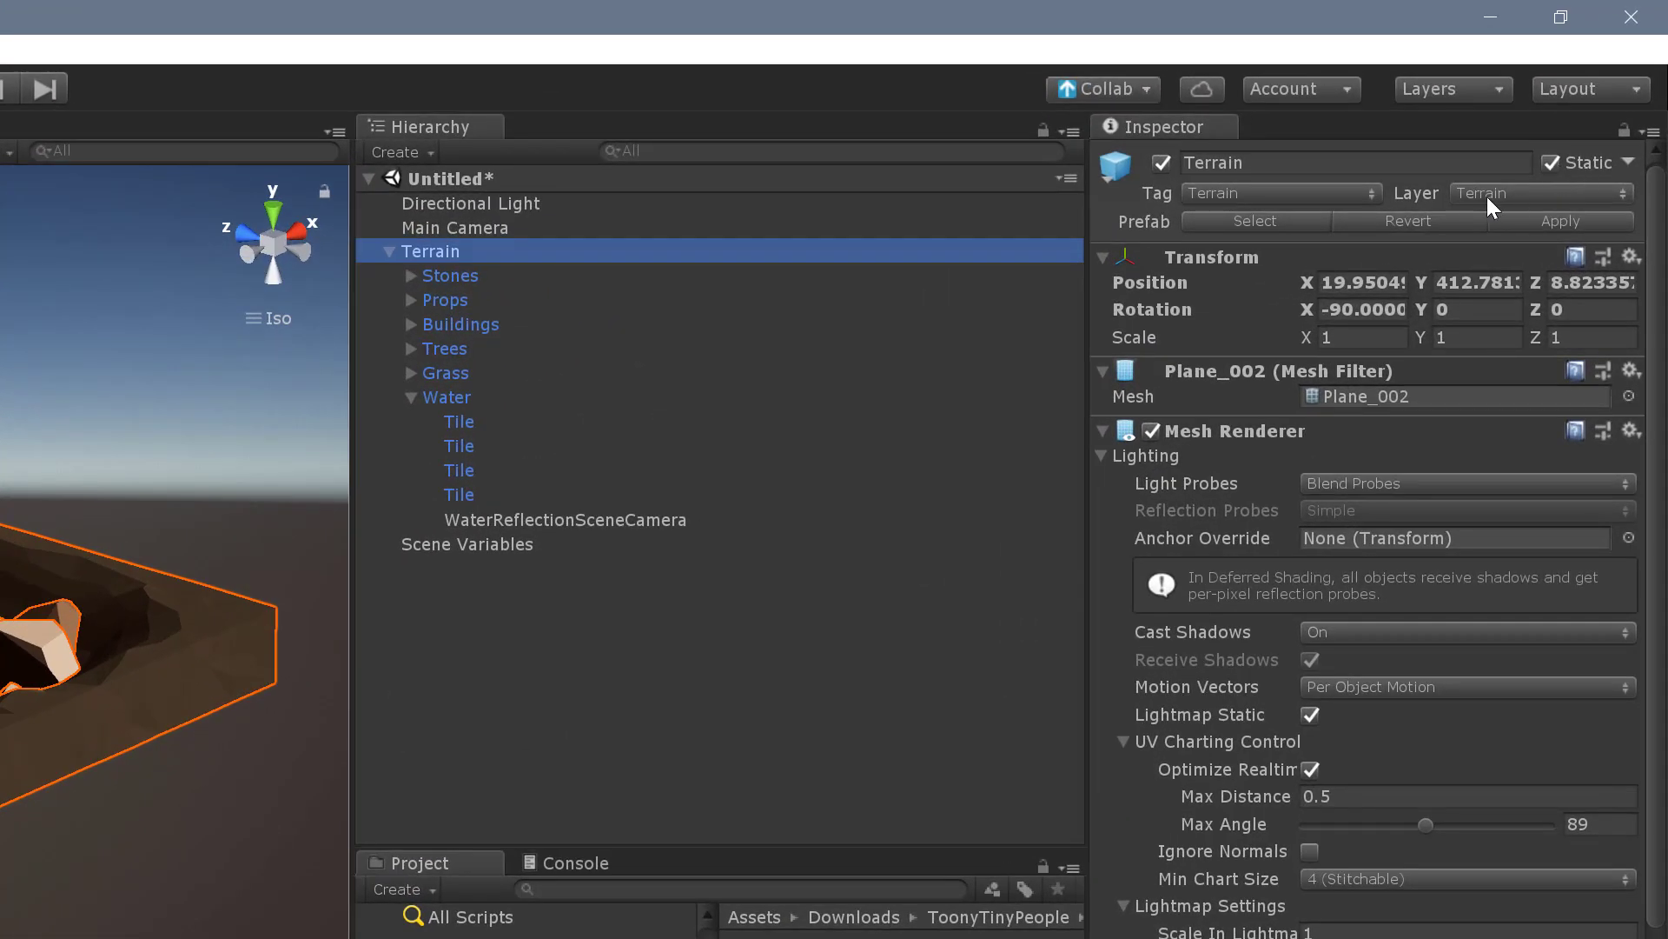
pyautogui.click(1627, 162)
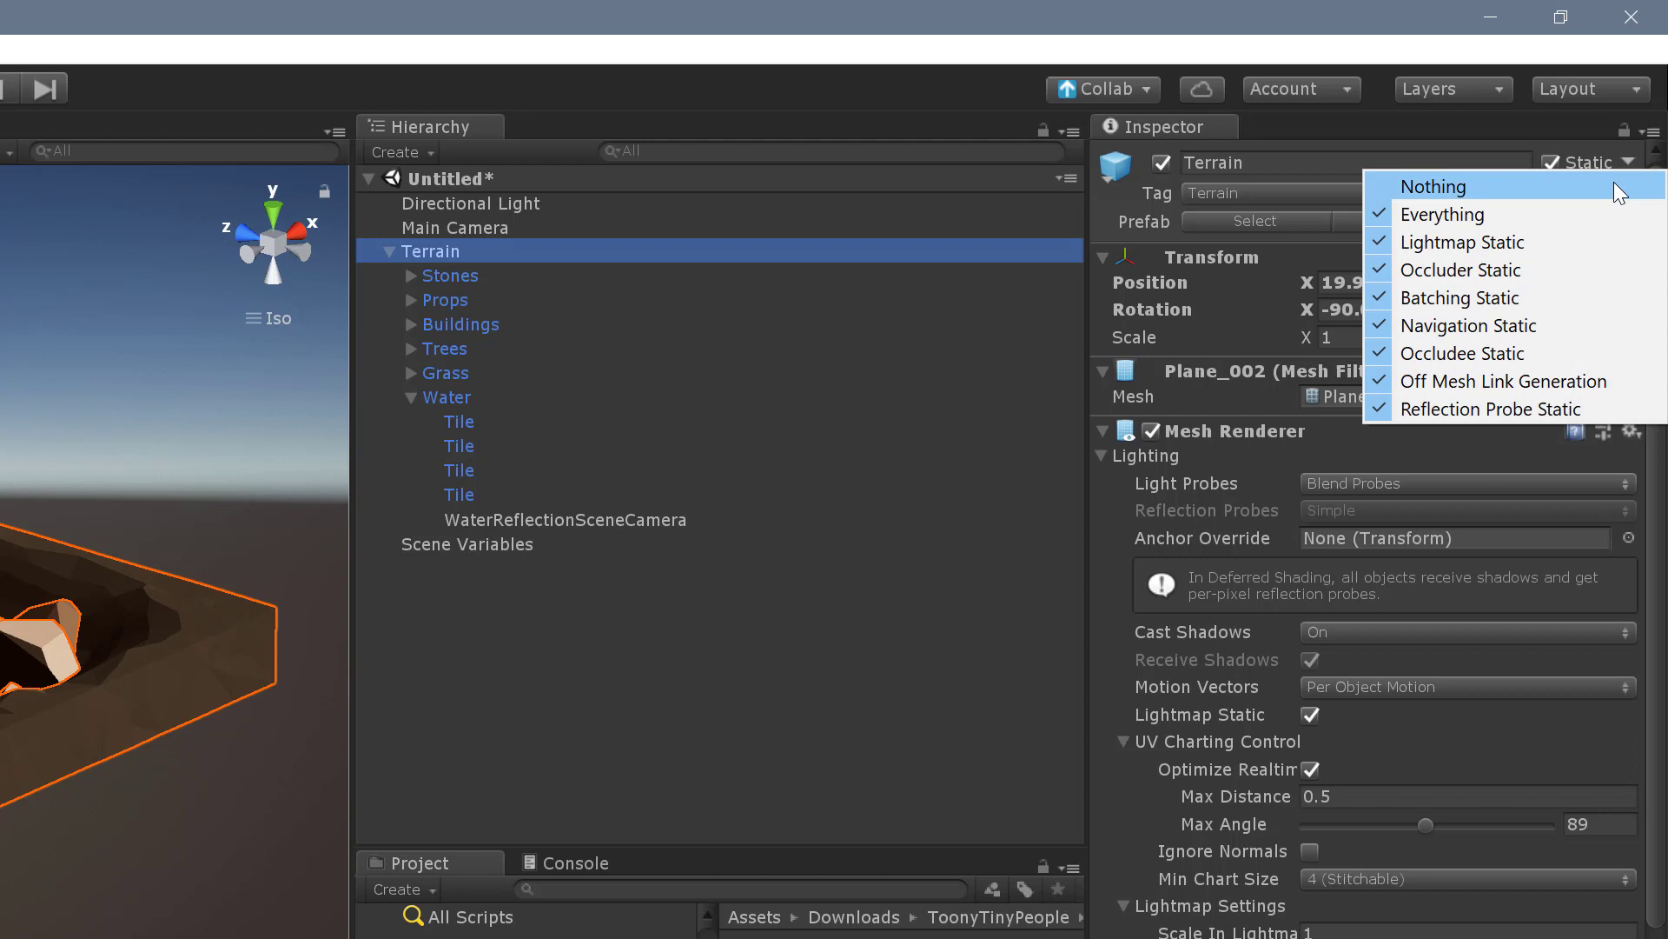
pyautogui.moveTo(1503, 380)
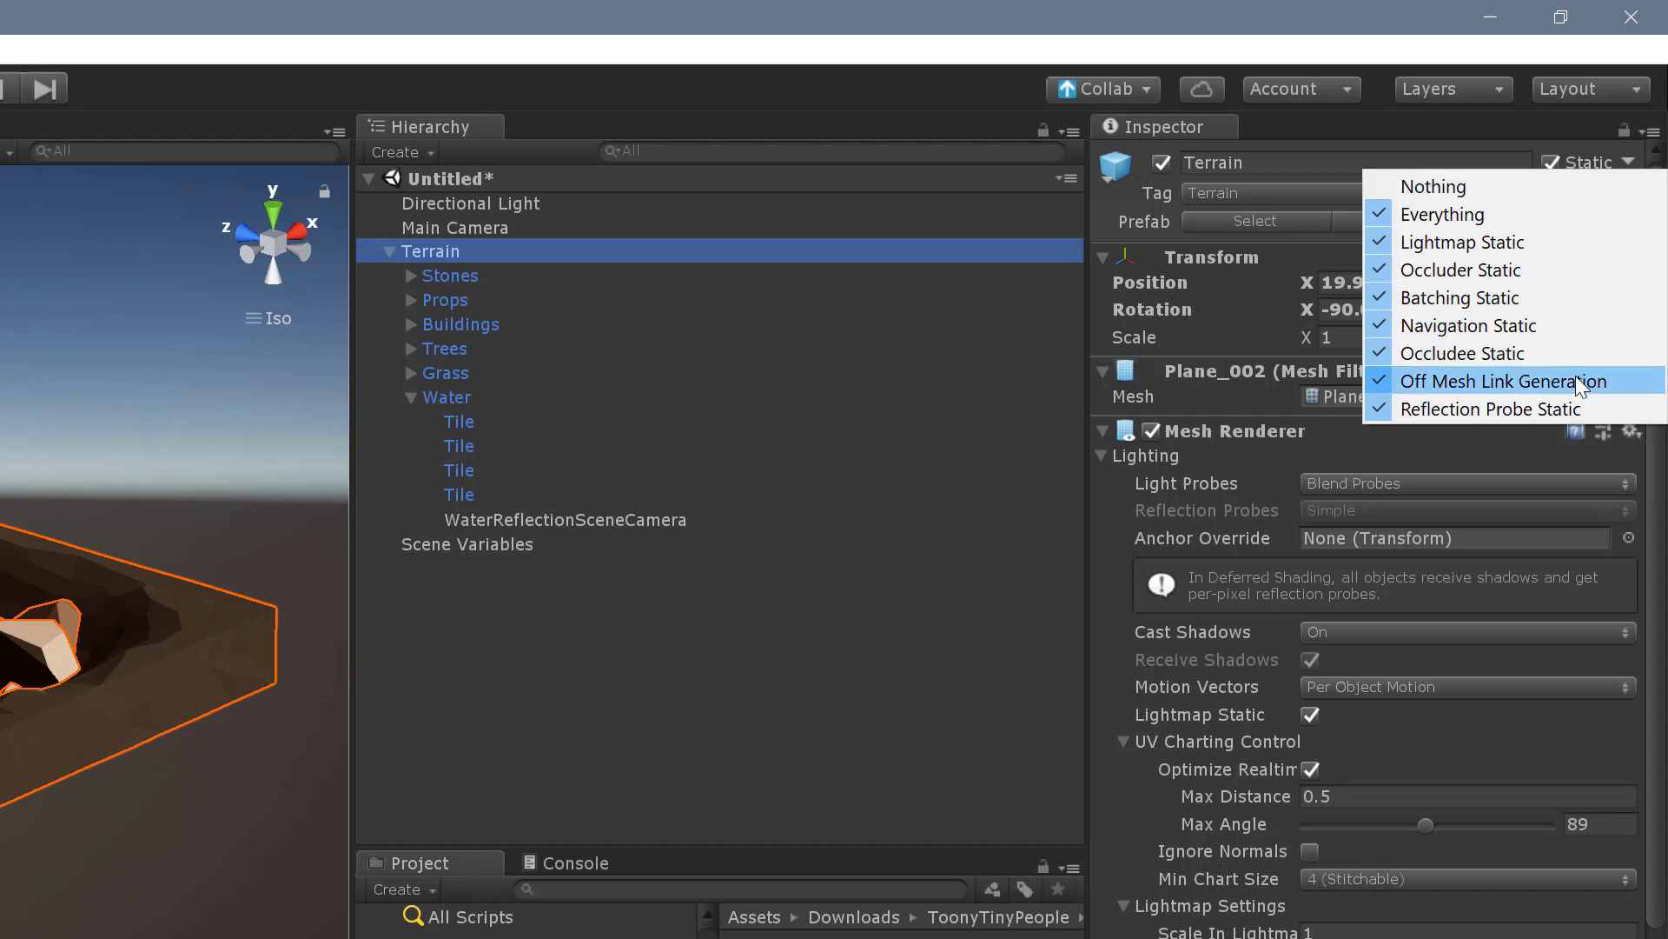
pyautogui.moveTo(1583, 396)
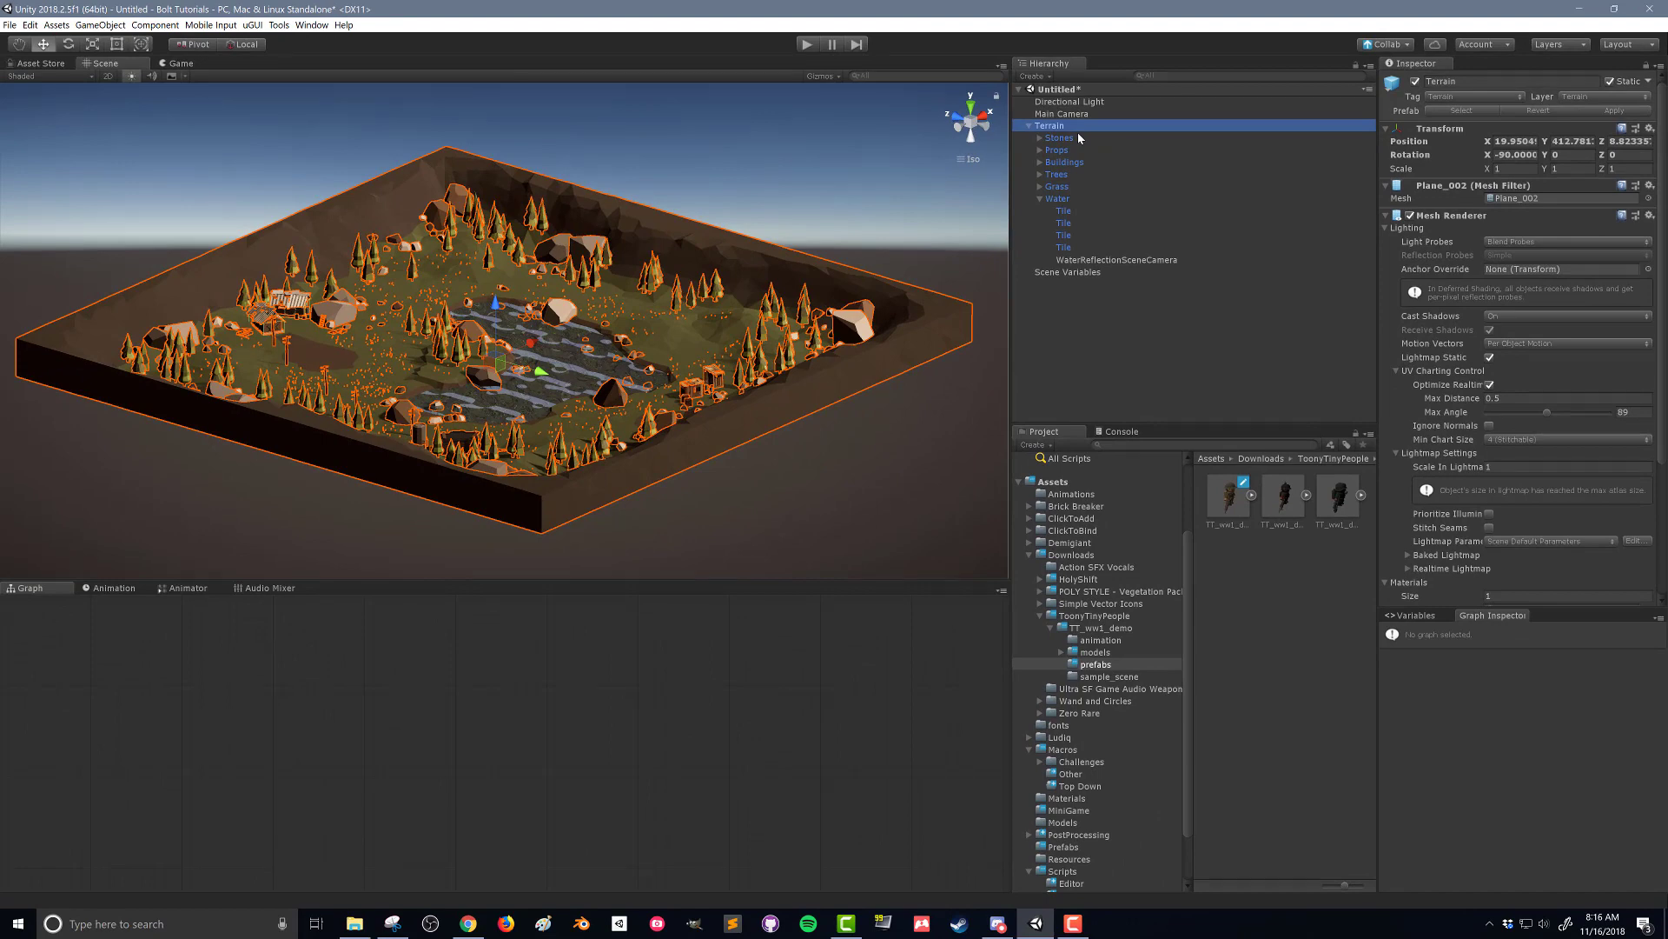
# Inspect Stones, Trees and Grass, then view Grass's static flags with Navigation unchecked.
pyautogui.click(1058, 138)
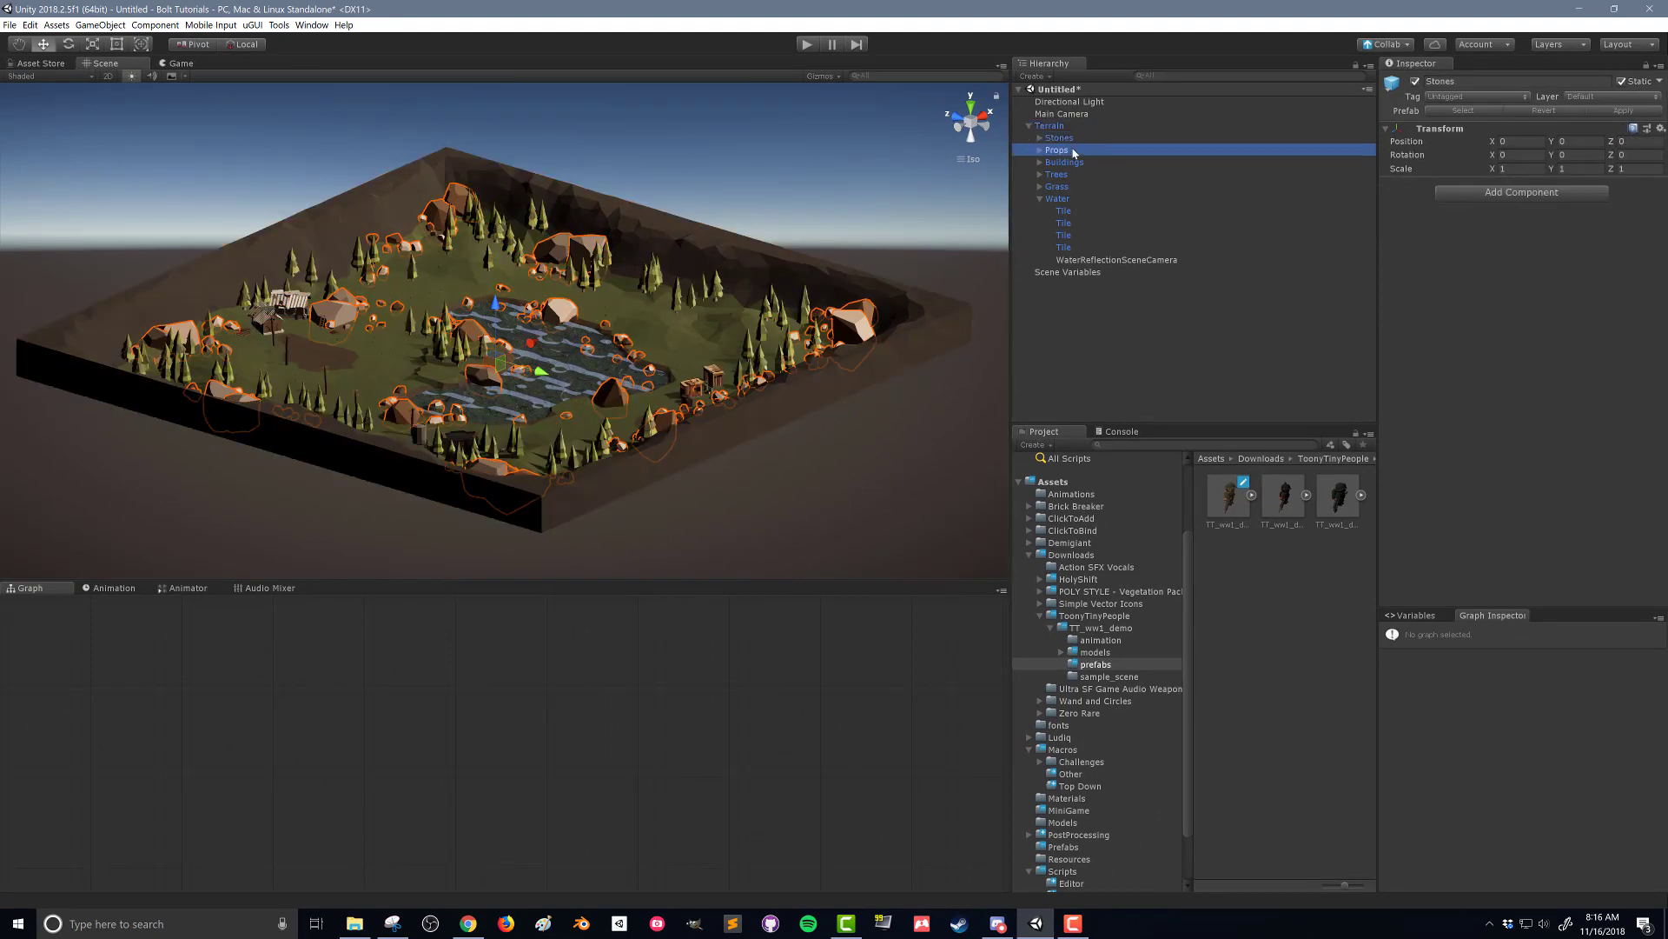
pyautogui.click(1056, 174)
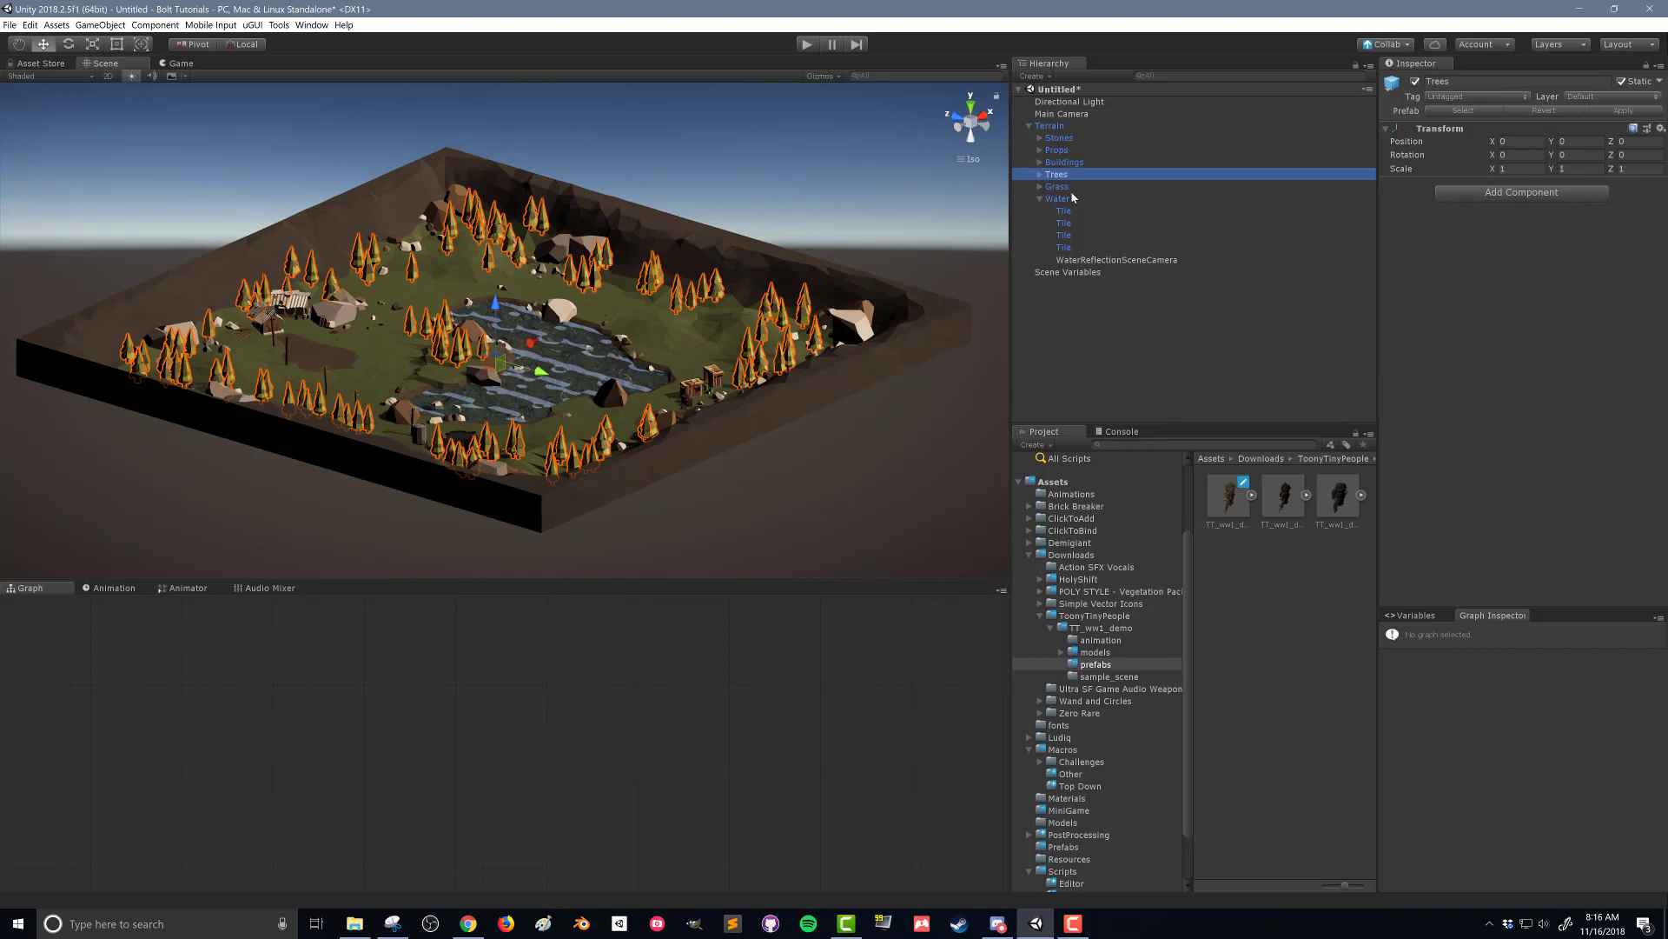
pyautogui.click(1056, 186)
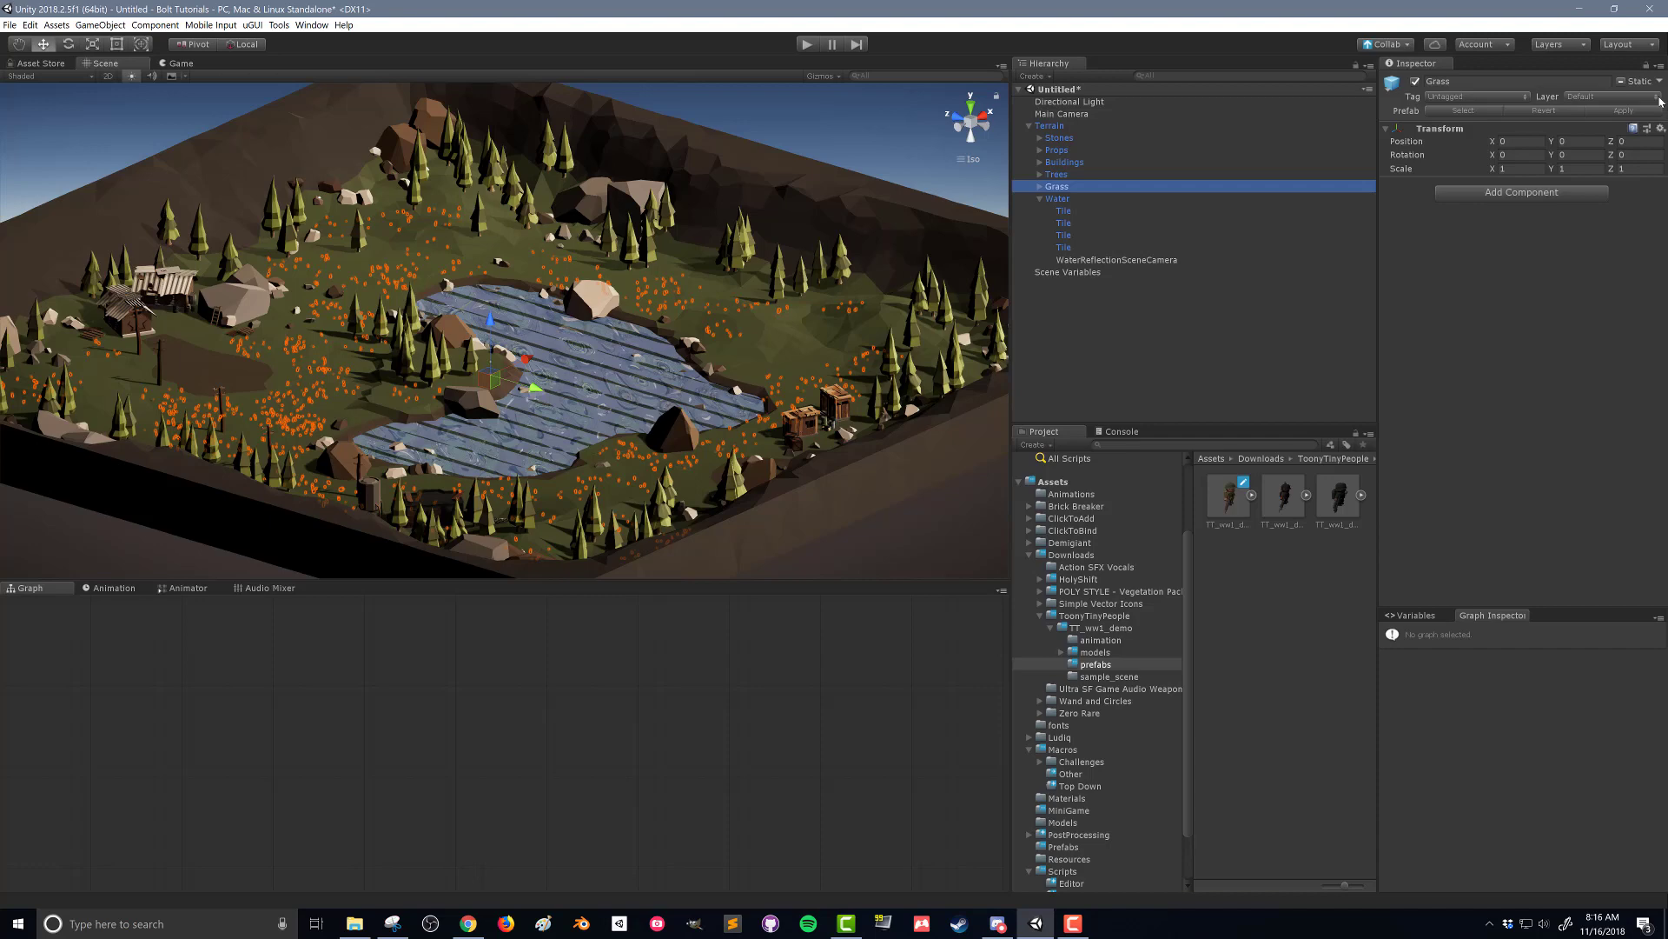
pyautogui.click(1649, 81)
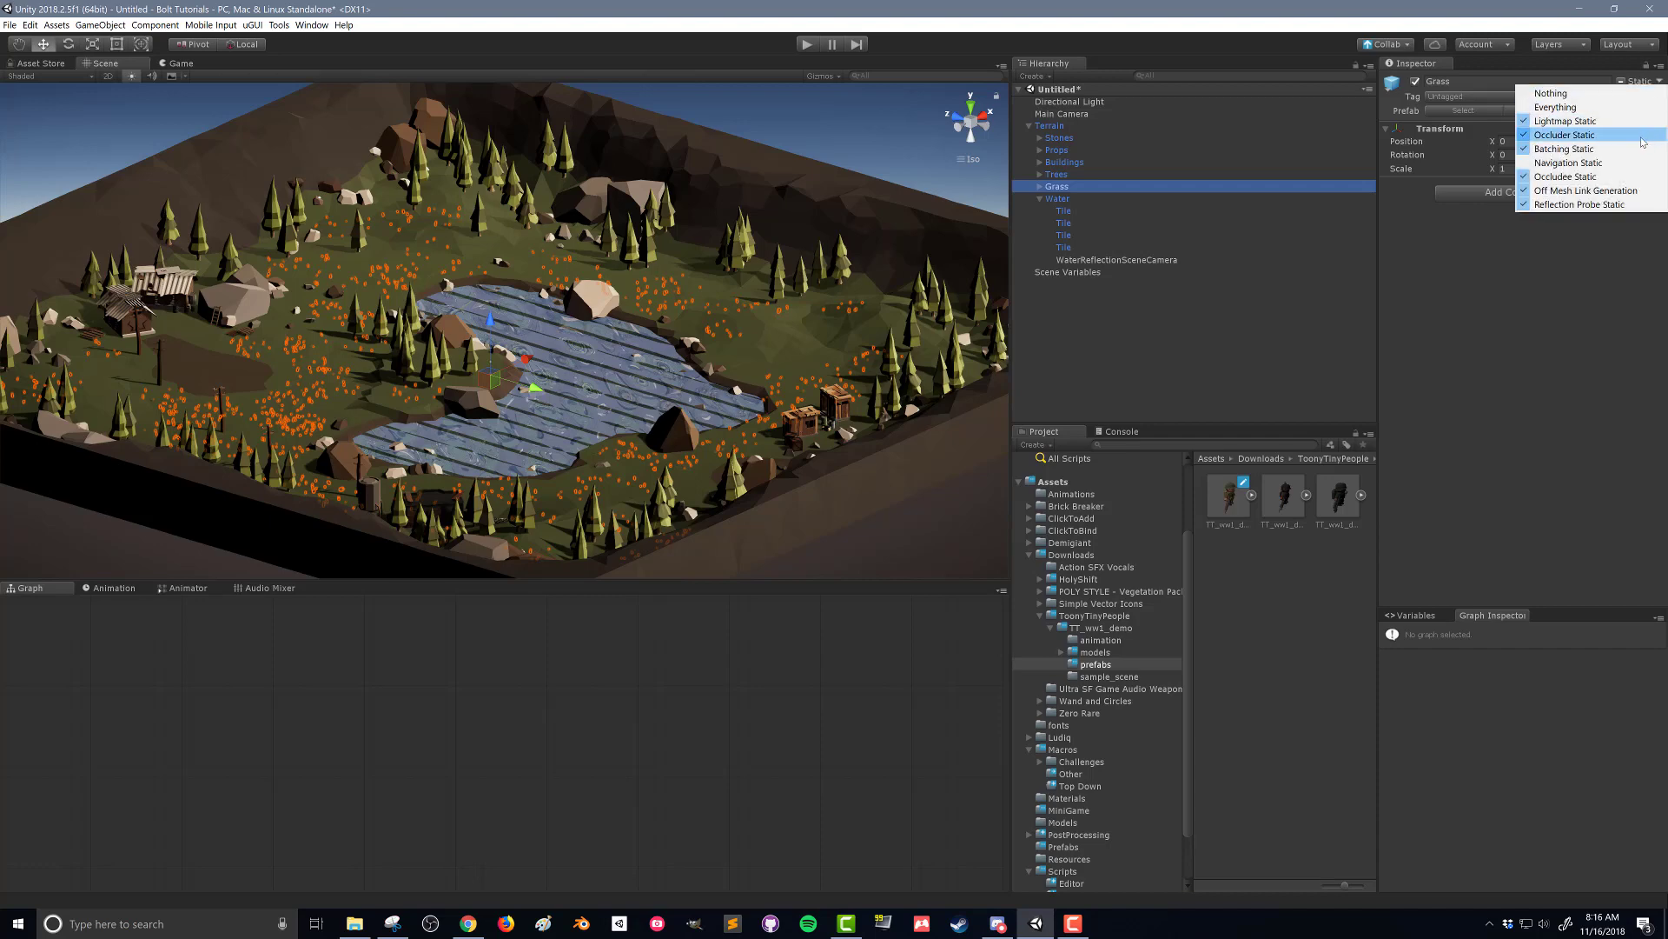
pyautogui.moveTo(1568, 161)
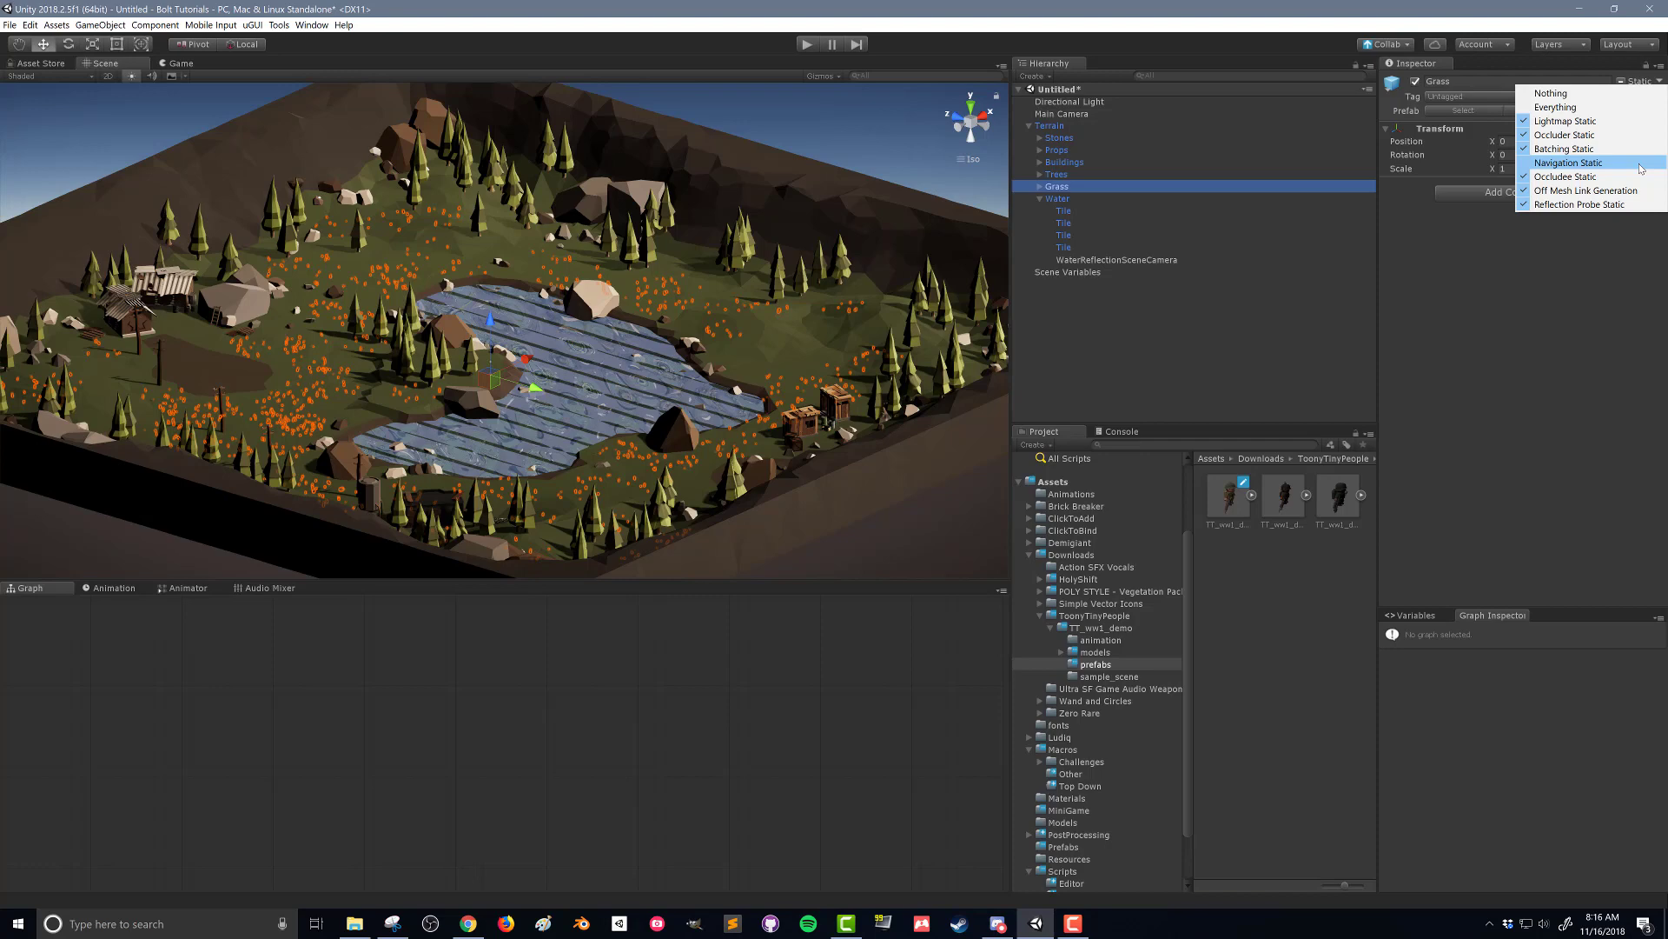
pyautogui.moveTo(1639, 165)
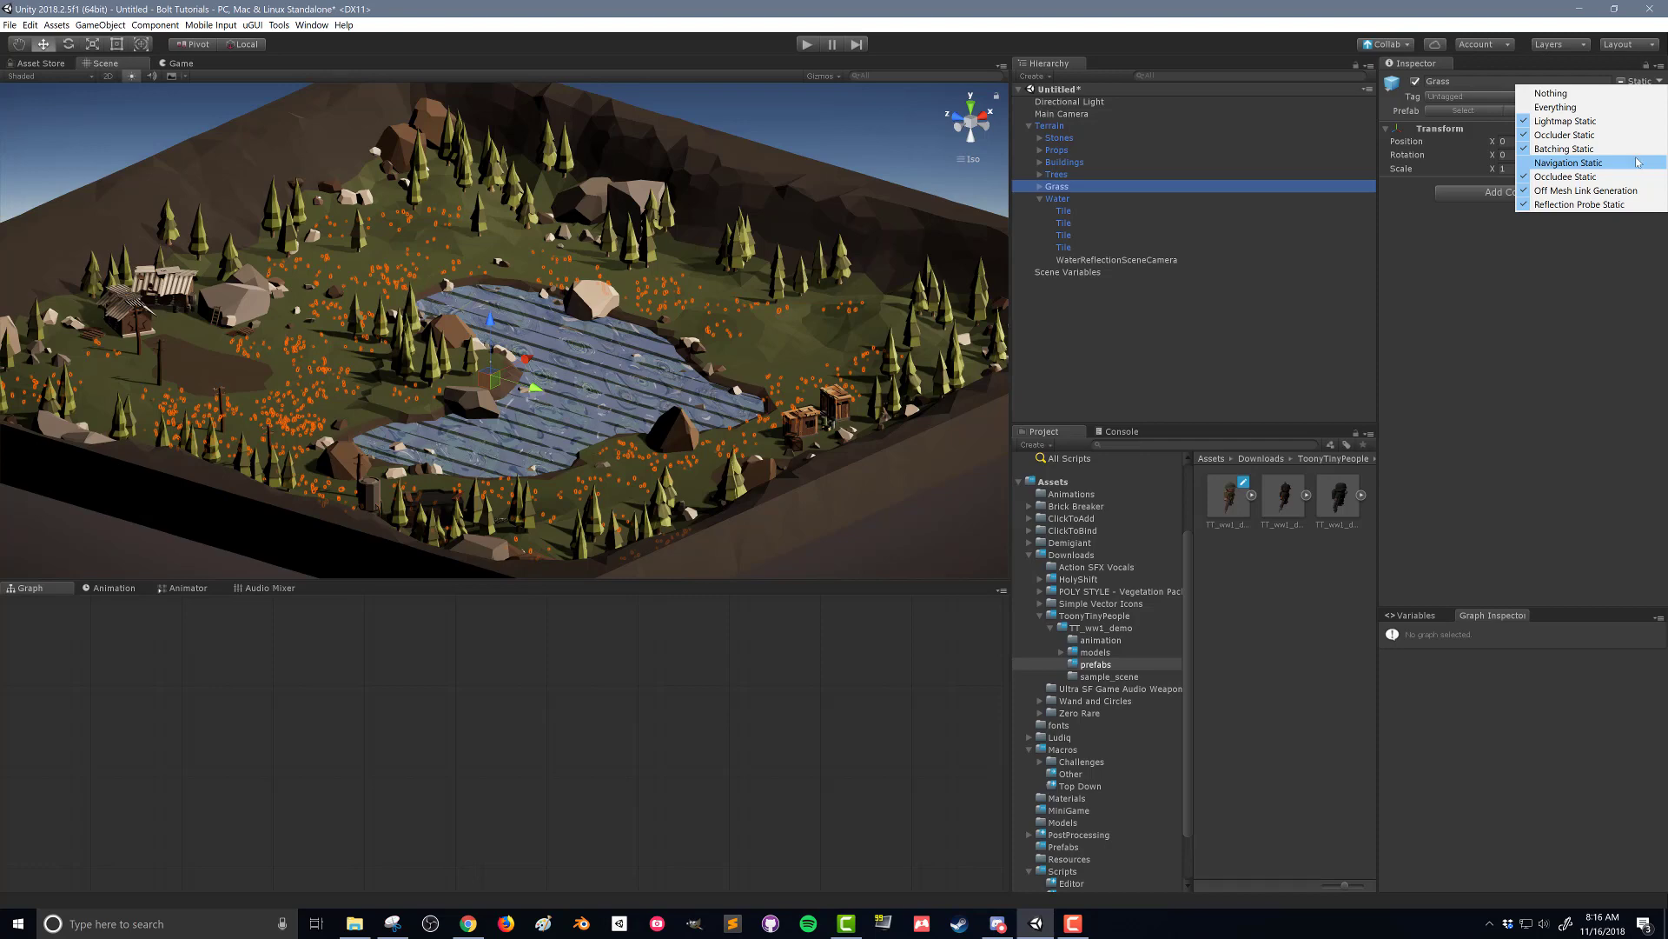
pyautogui.moveTo(1585, 147)
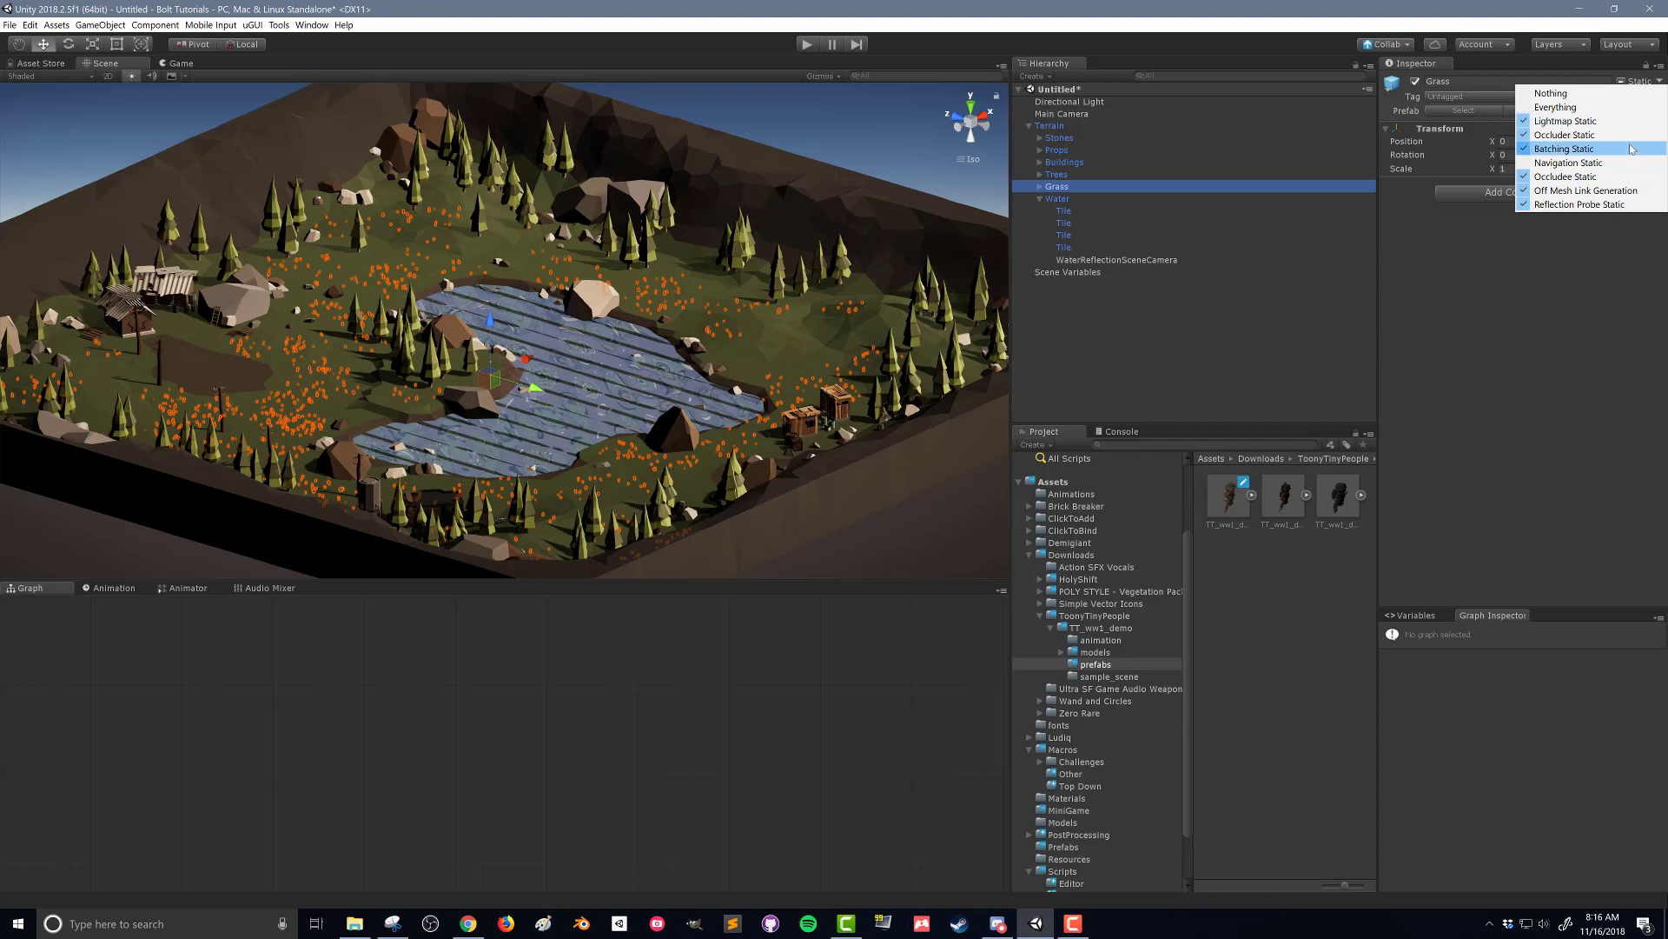
pyautogui.moveTo(1585, 120)
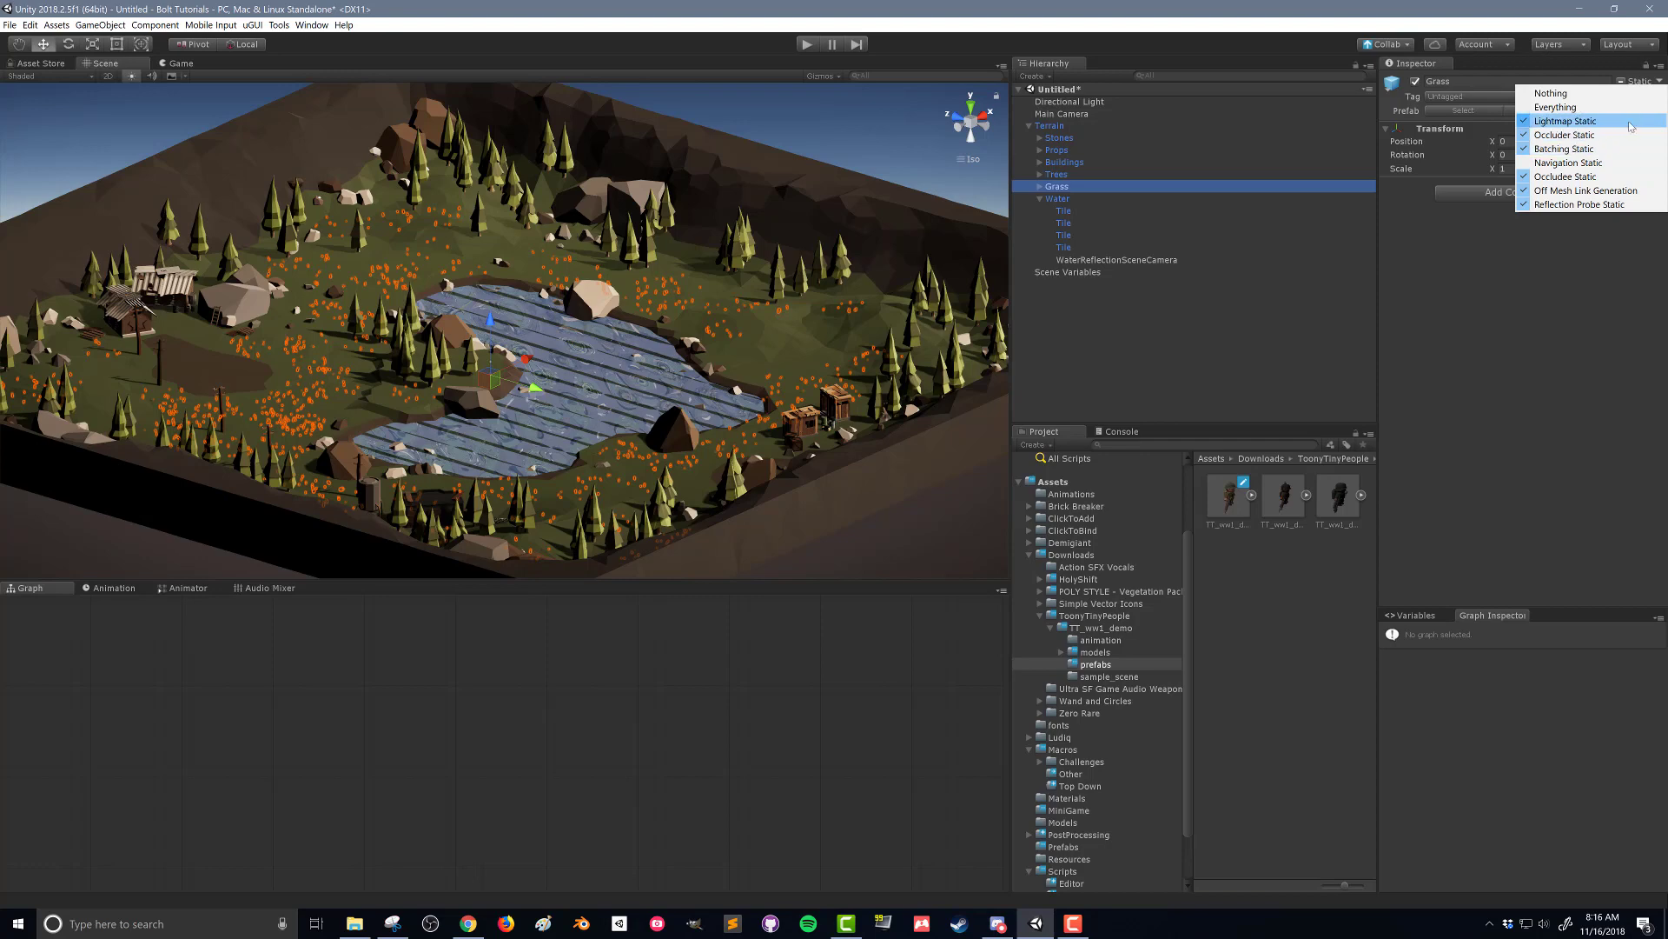
pyautogui.moveTo(1584, 161)
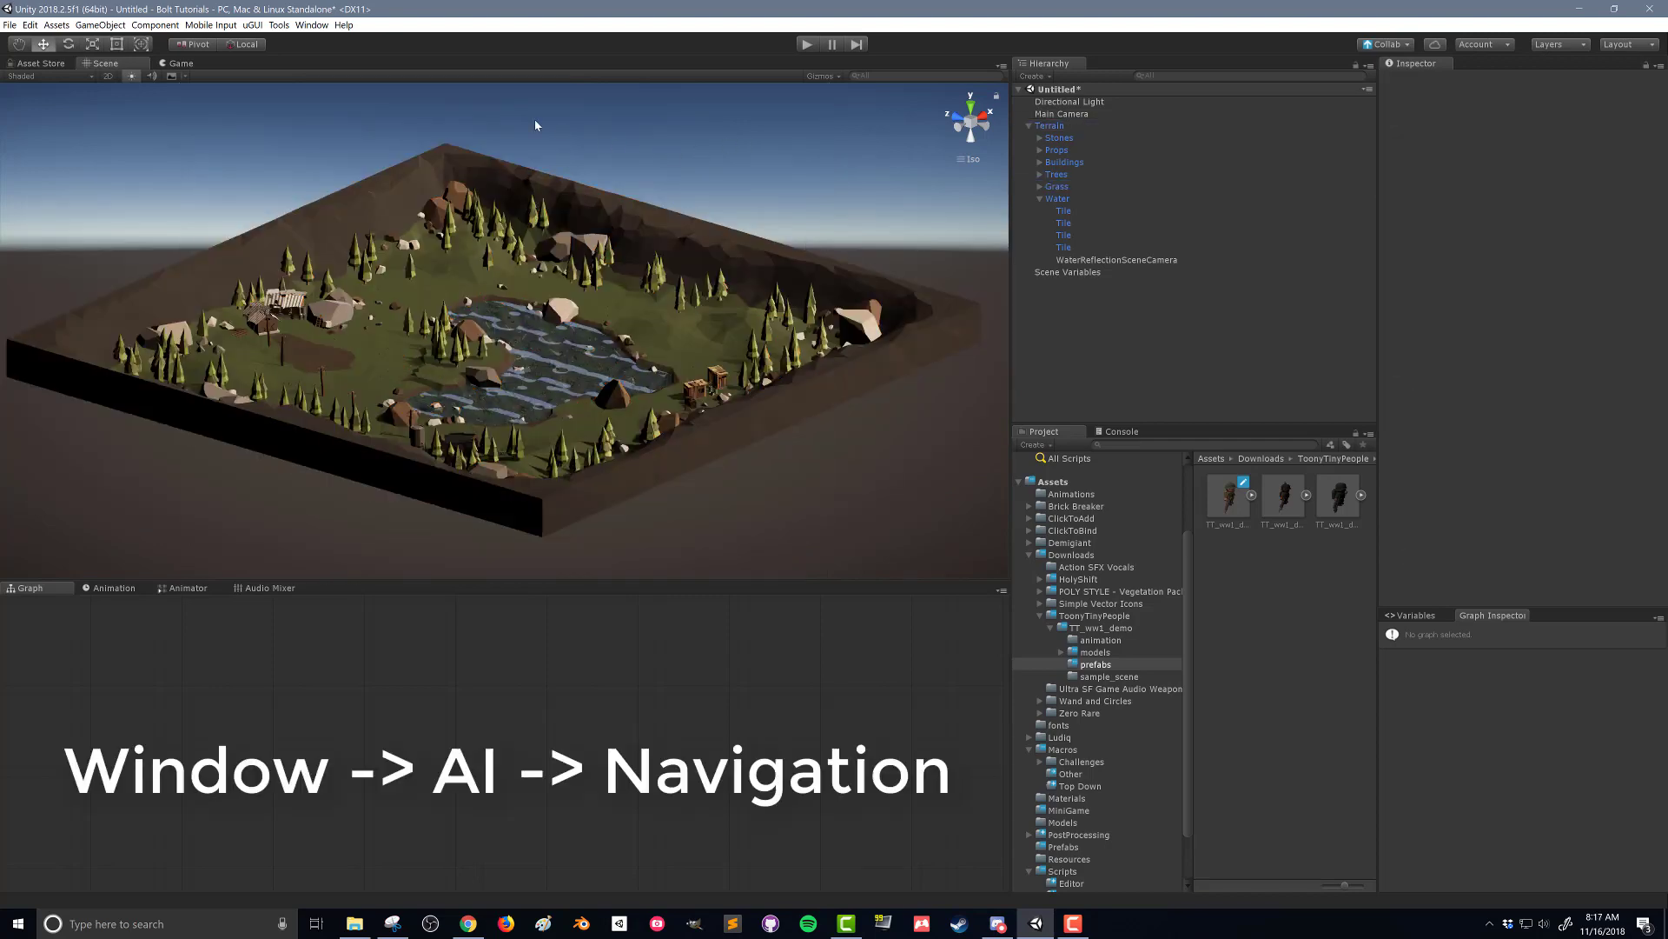
# Open the Navigation window from Window > AI > Navigation.
pyautogui.click(312, 24)
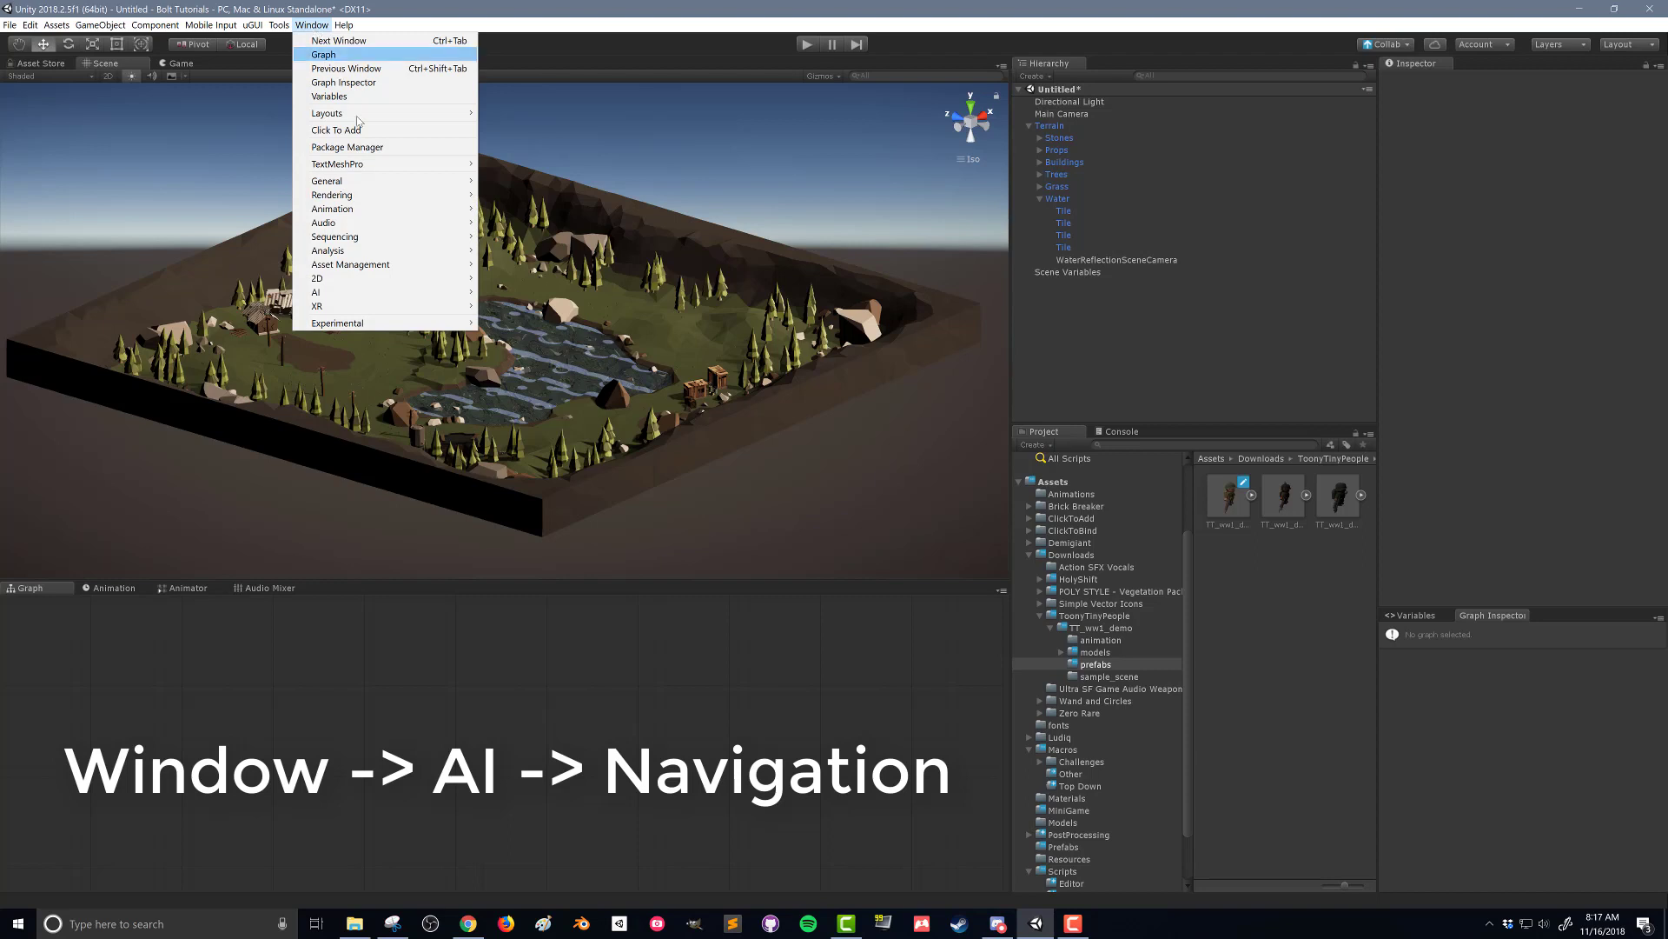
pyautogui.moveTo(324, 292)
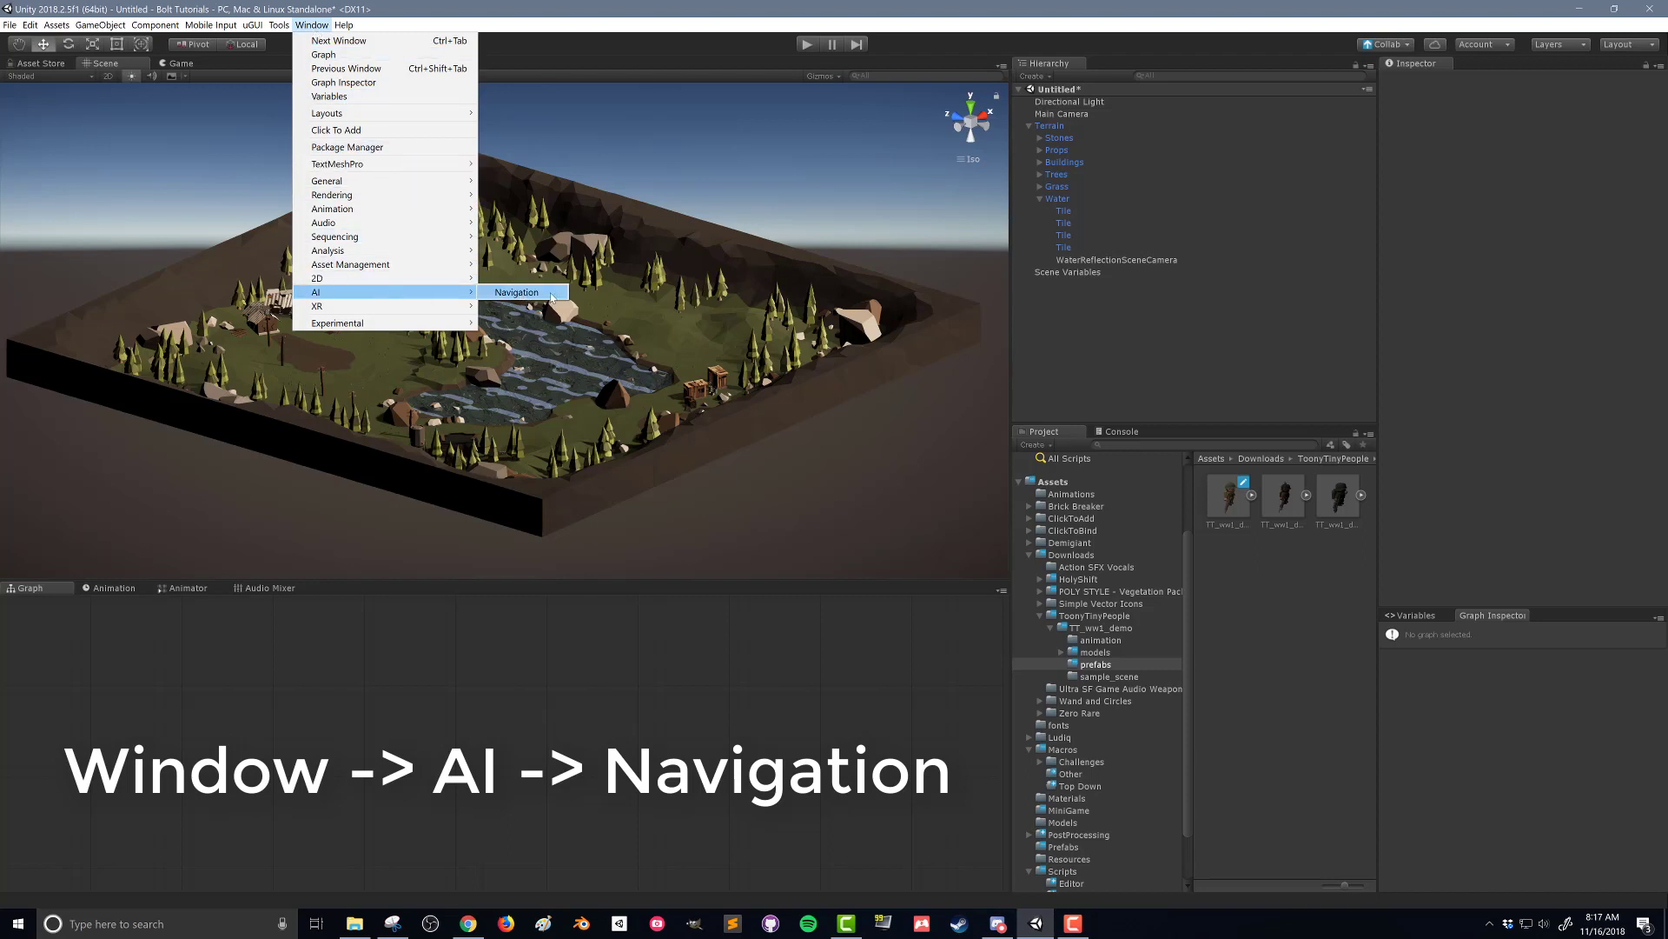
pyautogui.click(517, 292)
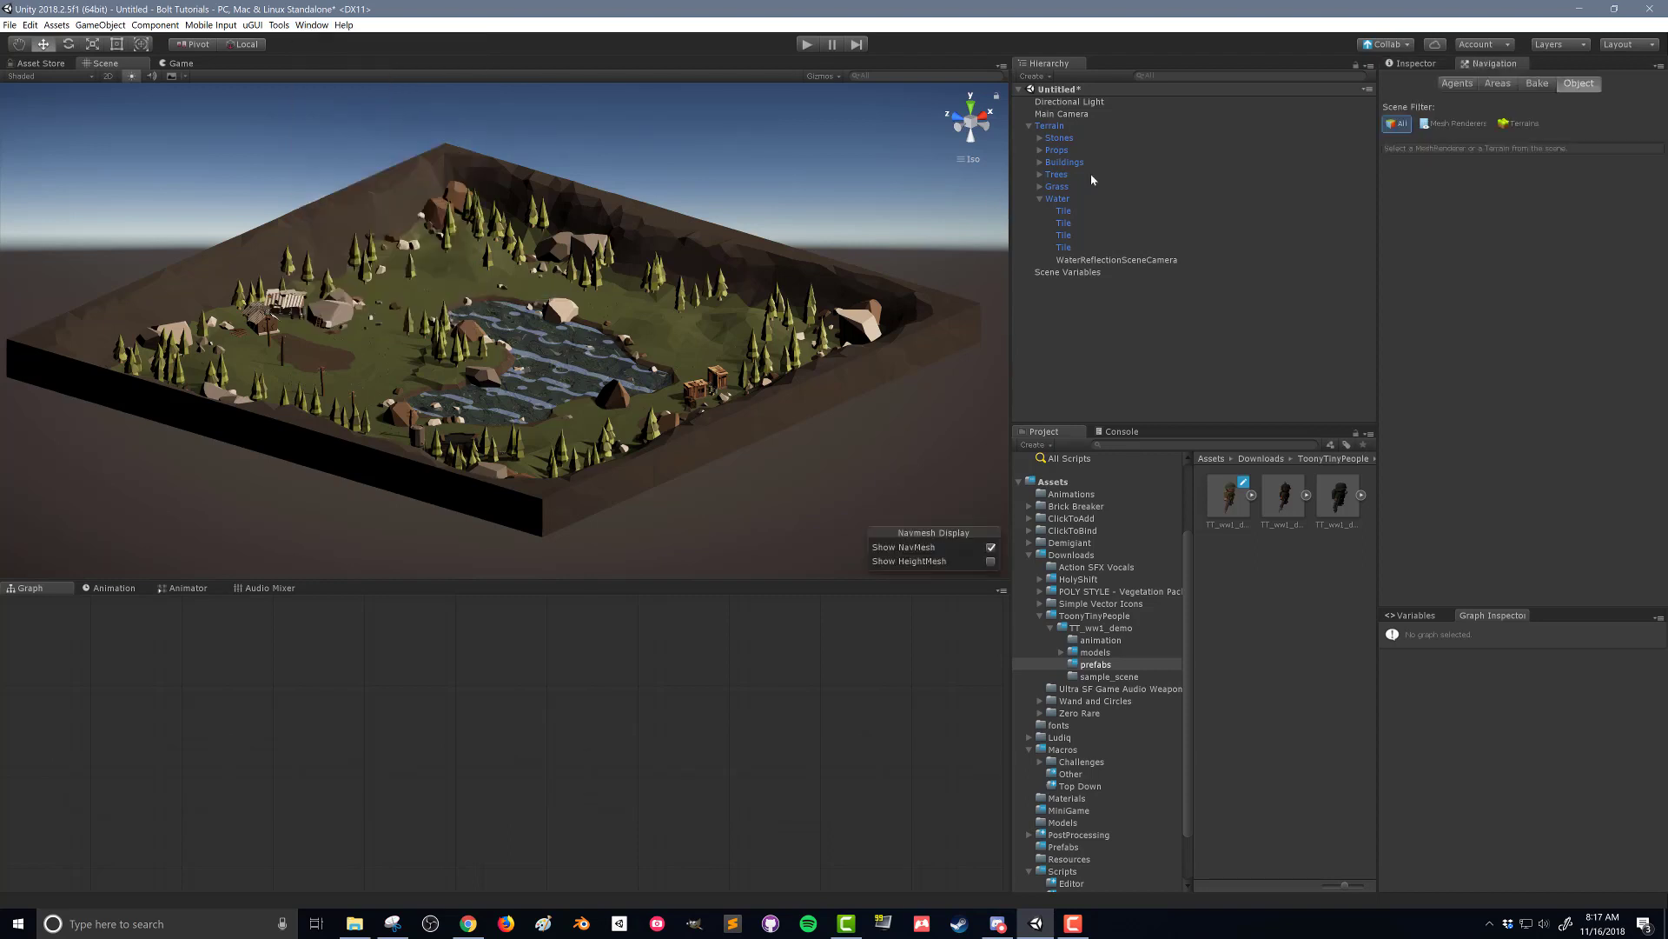
pyautogui.moveTo(1441, 107)
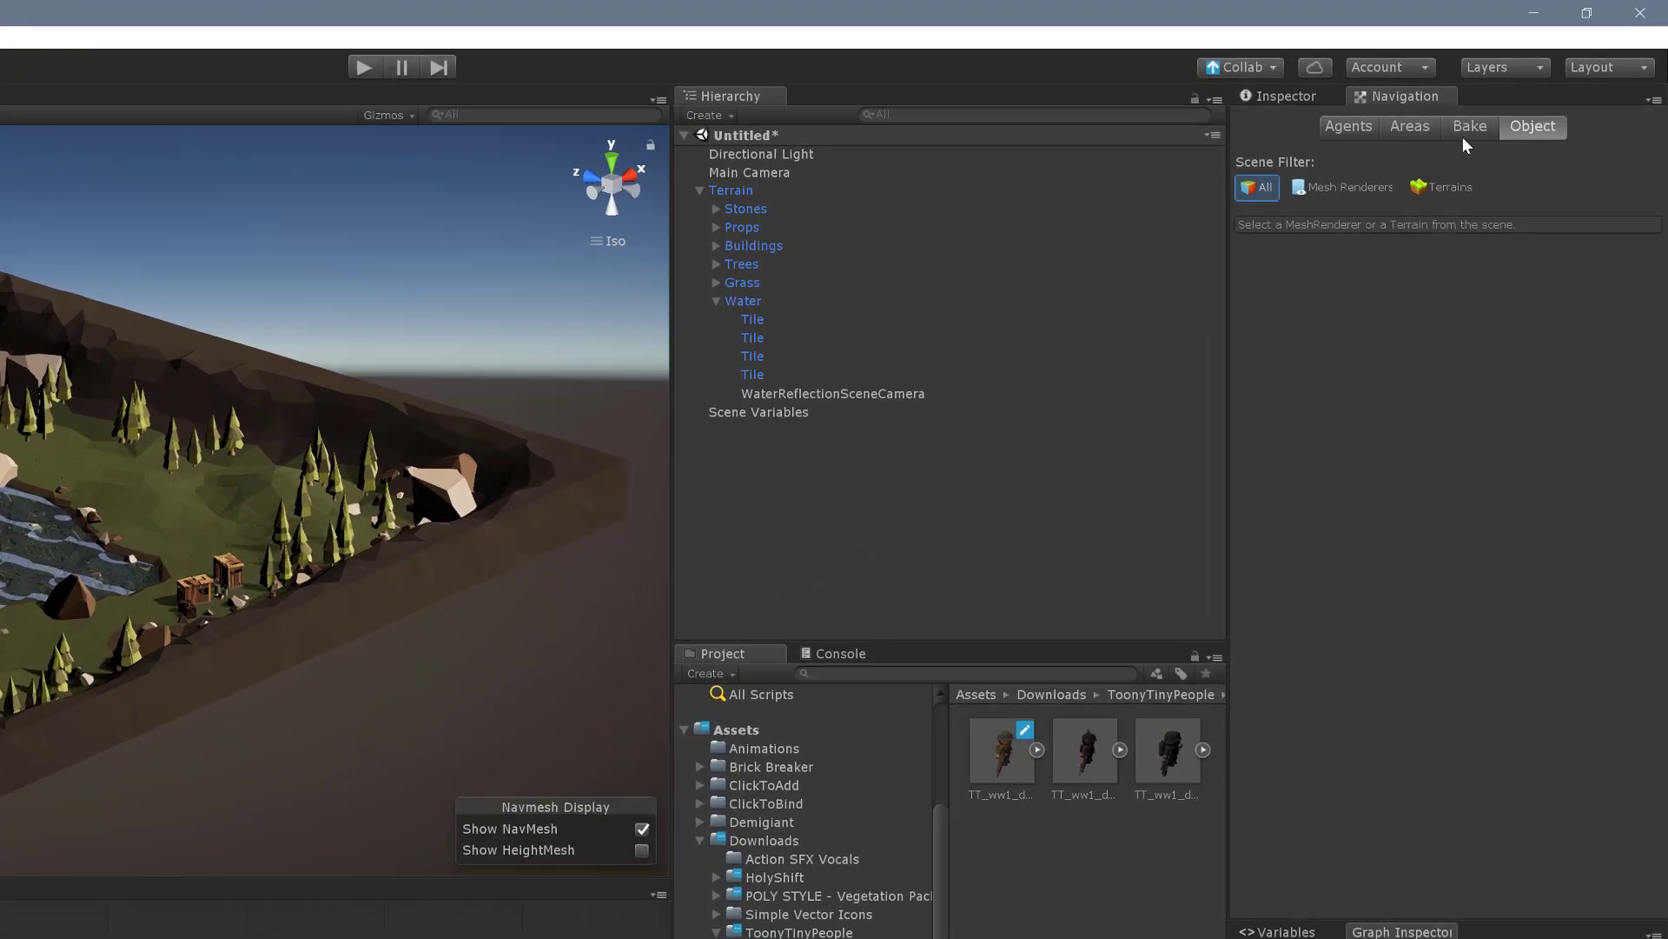
# Show the Bake tab: agent radius 0.5, height 2, max slope 45, step height 0.4.
pyautogui.click(1469, 127)
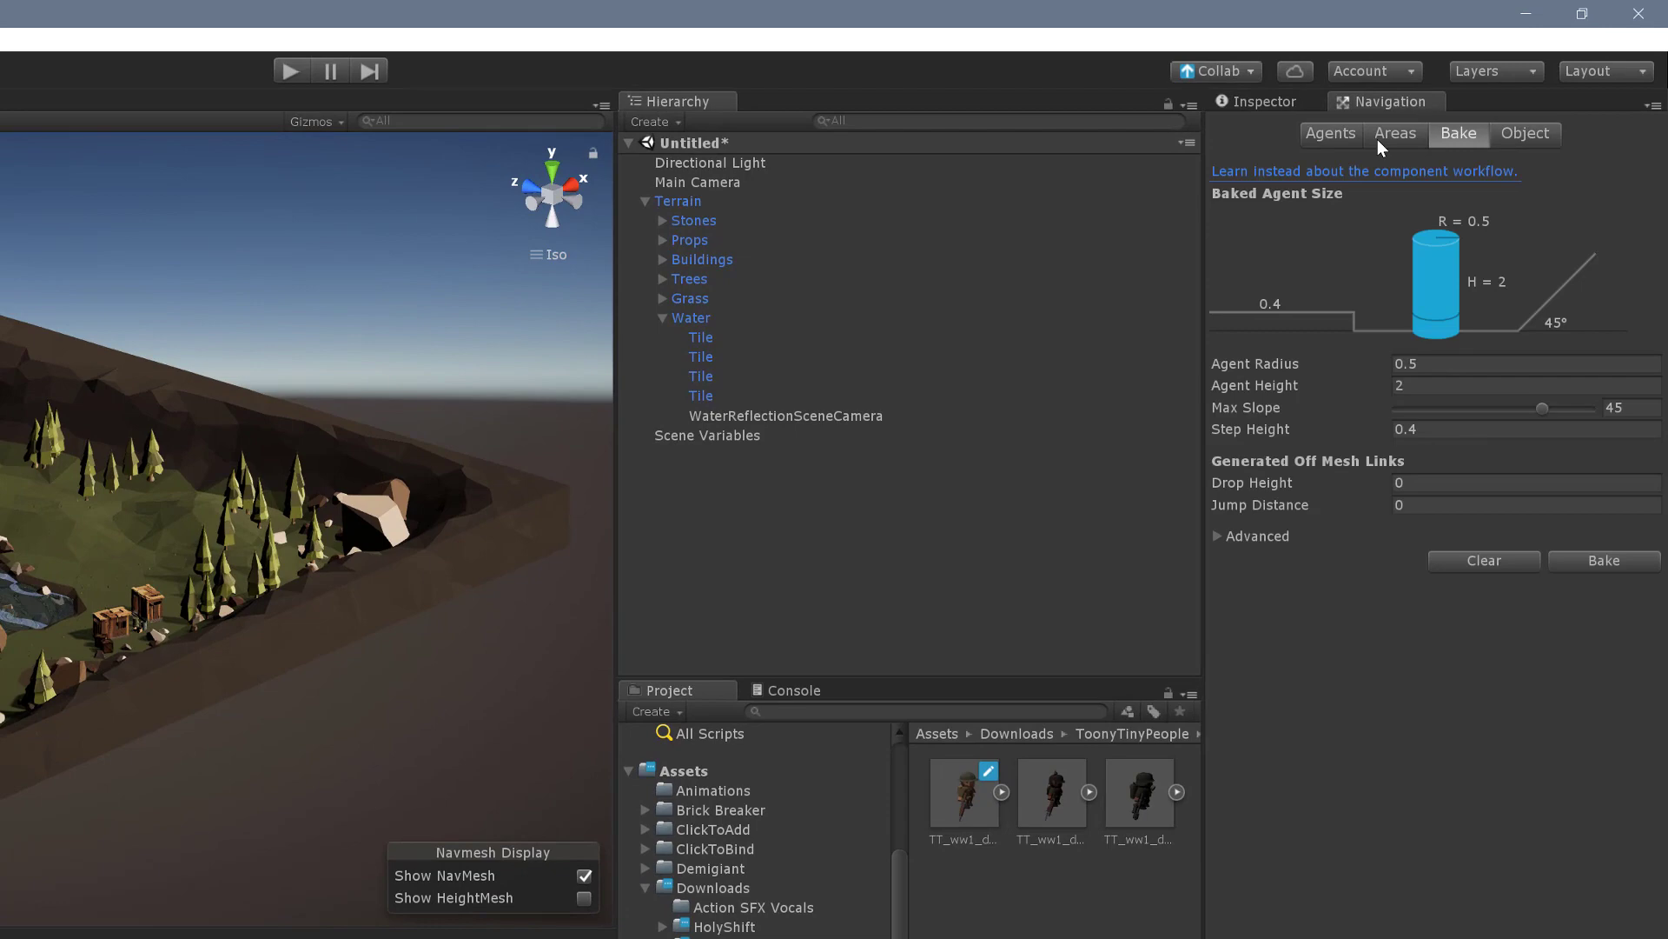
pyautogui.moveTo(1295, 360)
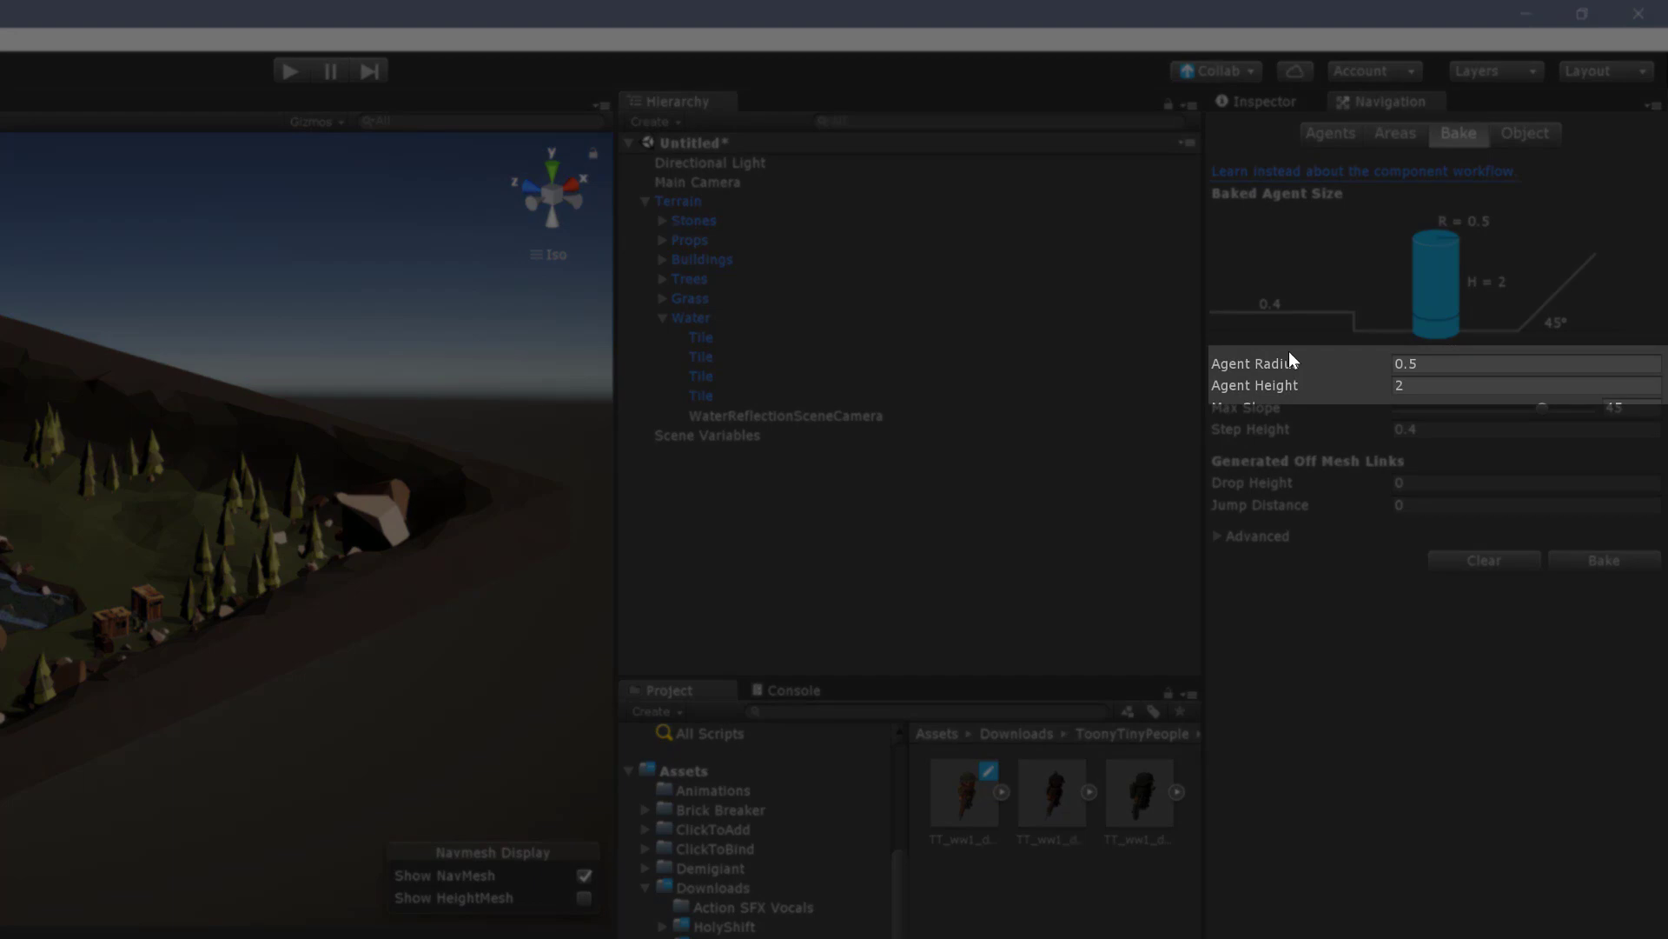
pyautogui.moveTo(1337, 398)
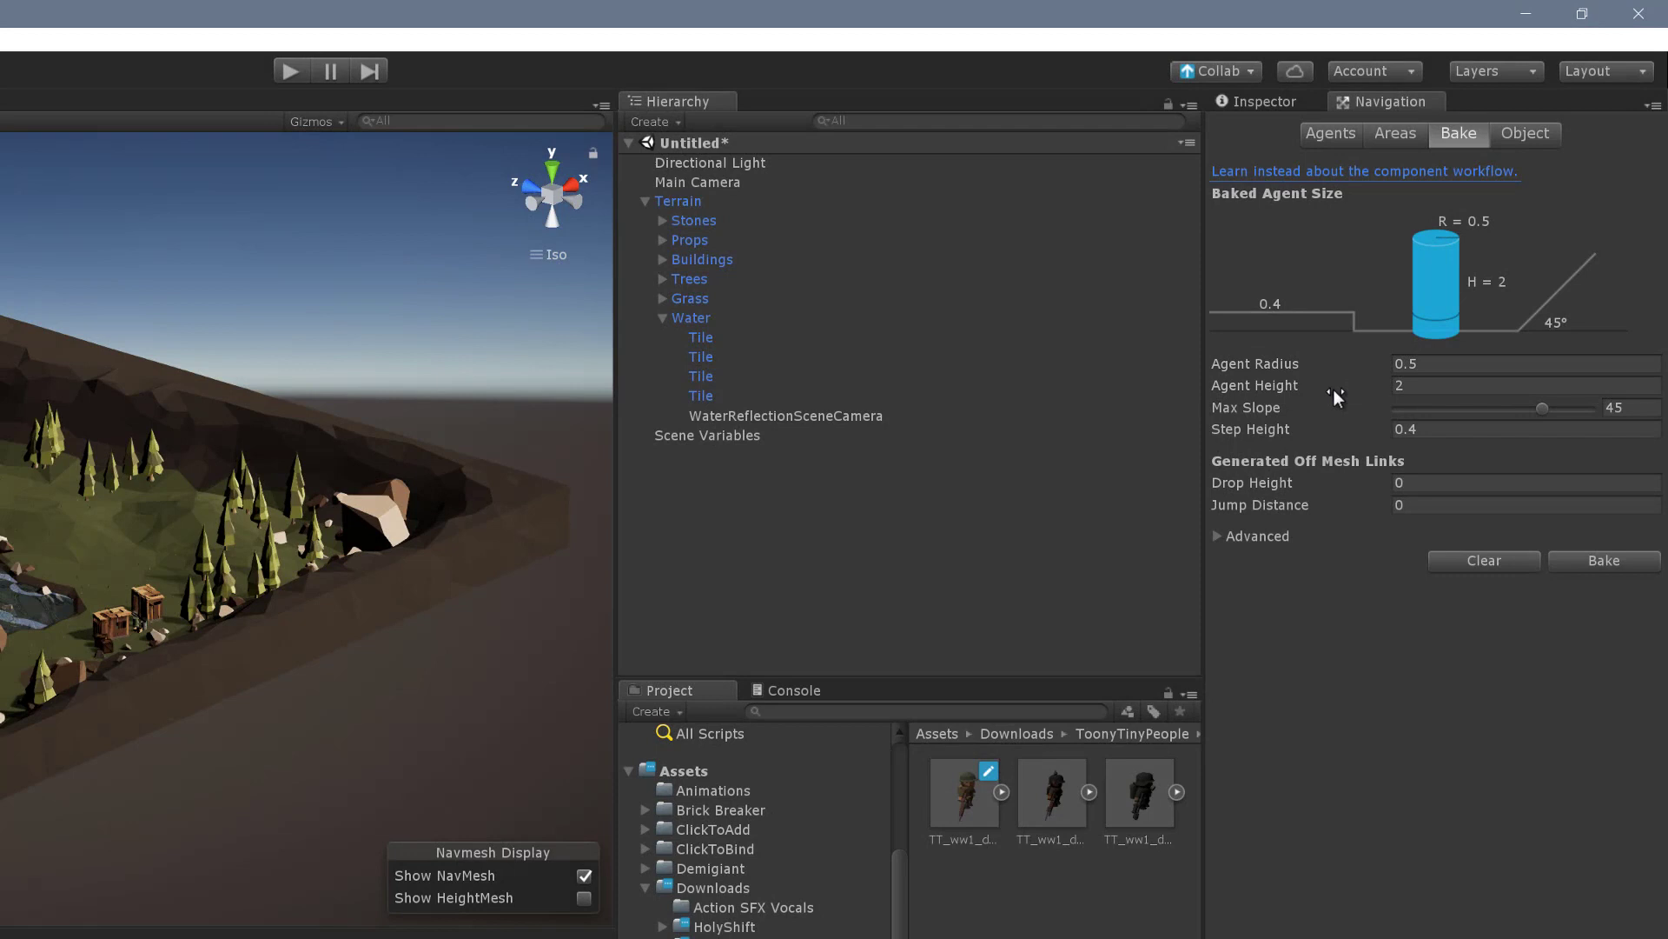
pyautogui.moveTo(1319, 398)
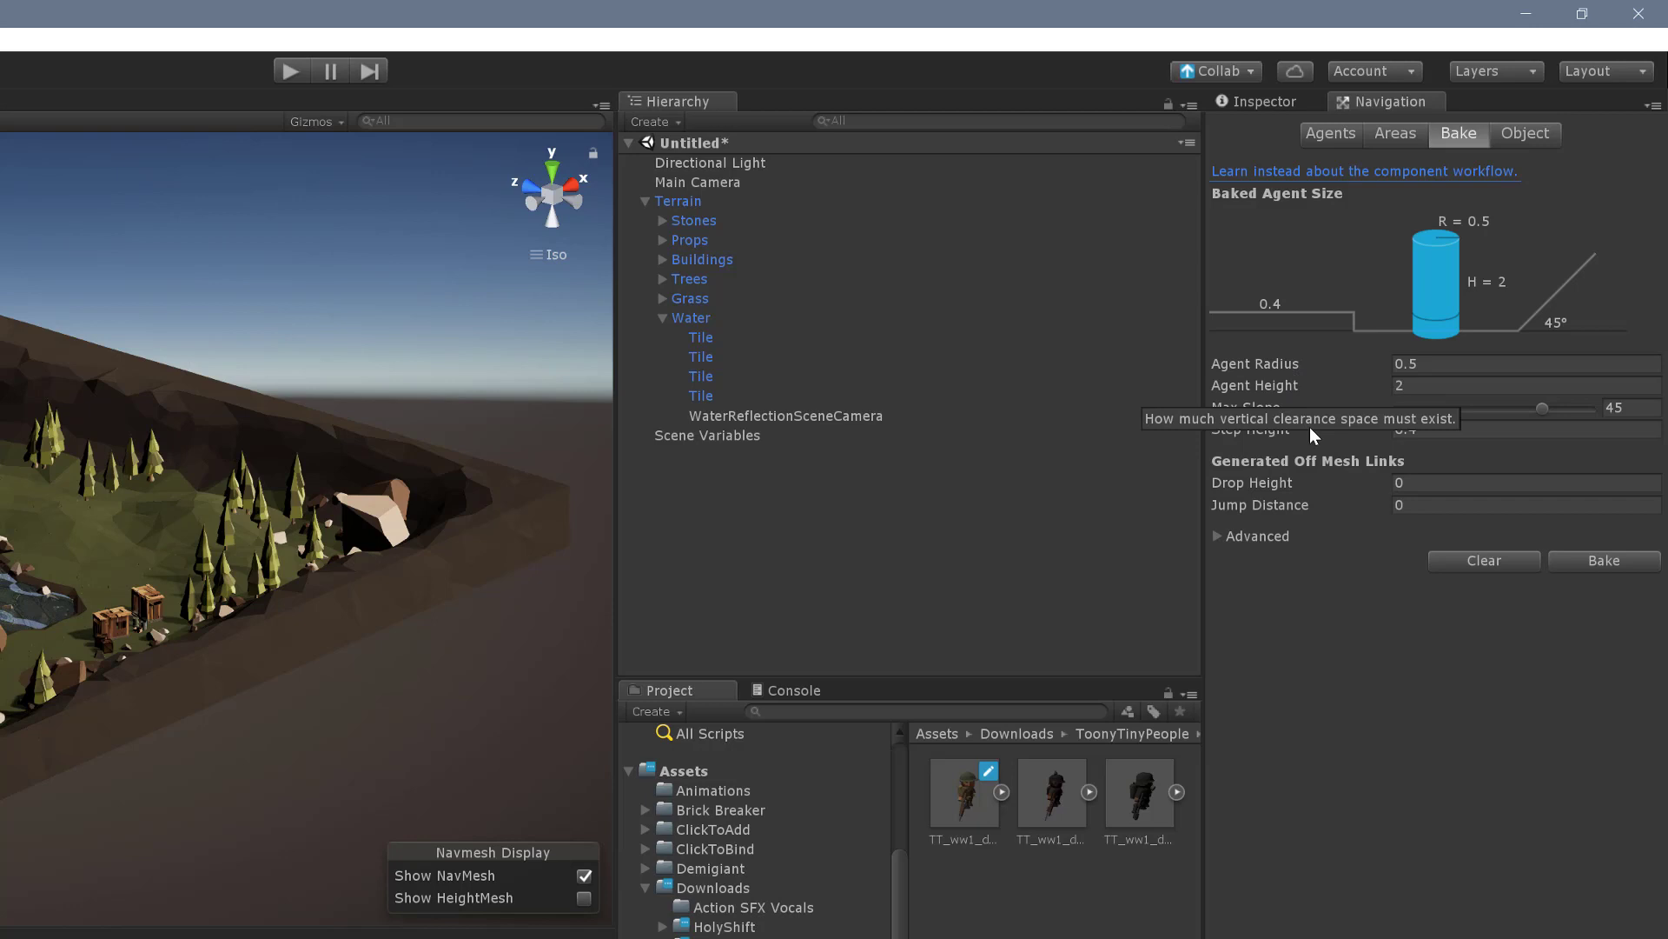
pyautogui.moveTo(1373, 409)
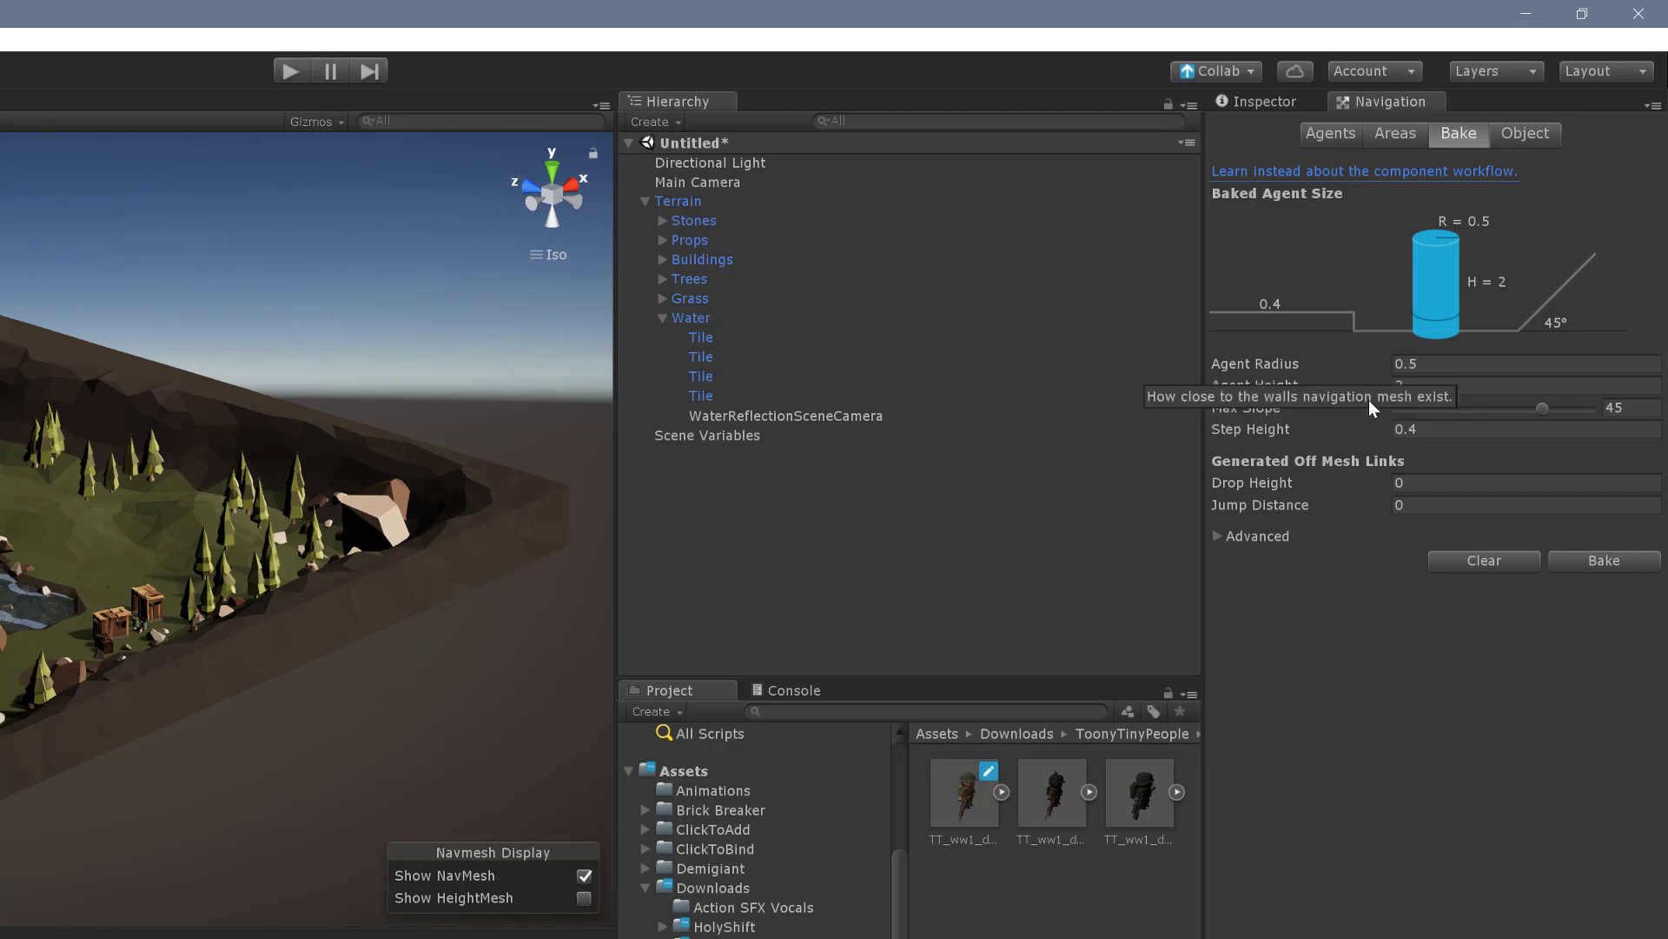
pyautogui.moveTo(1354, 458)
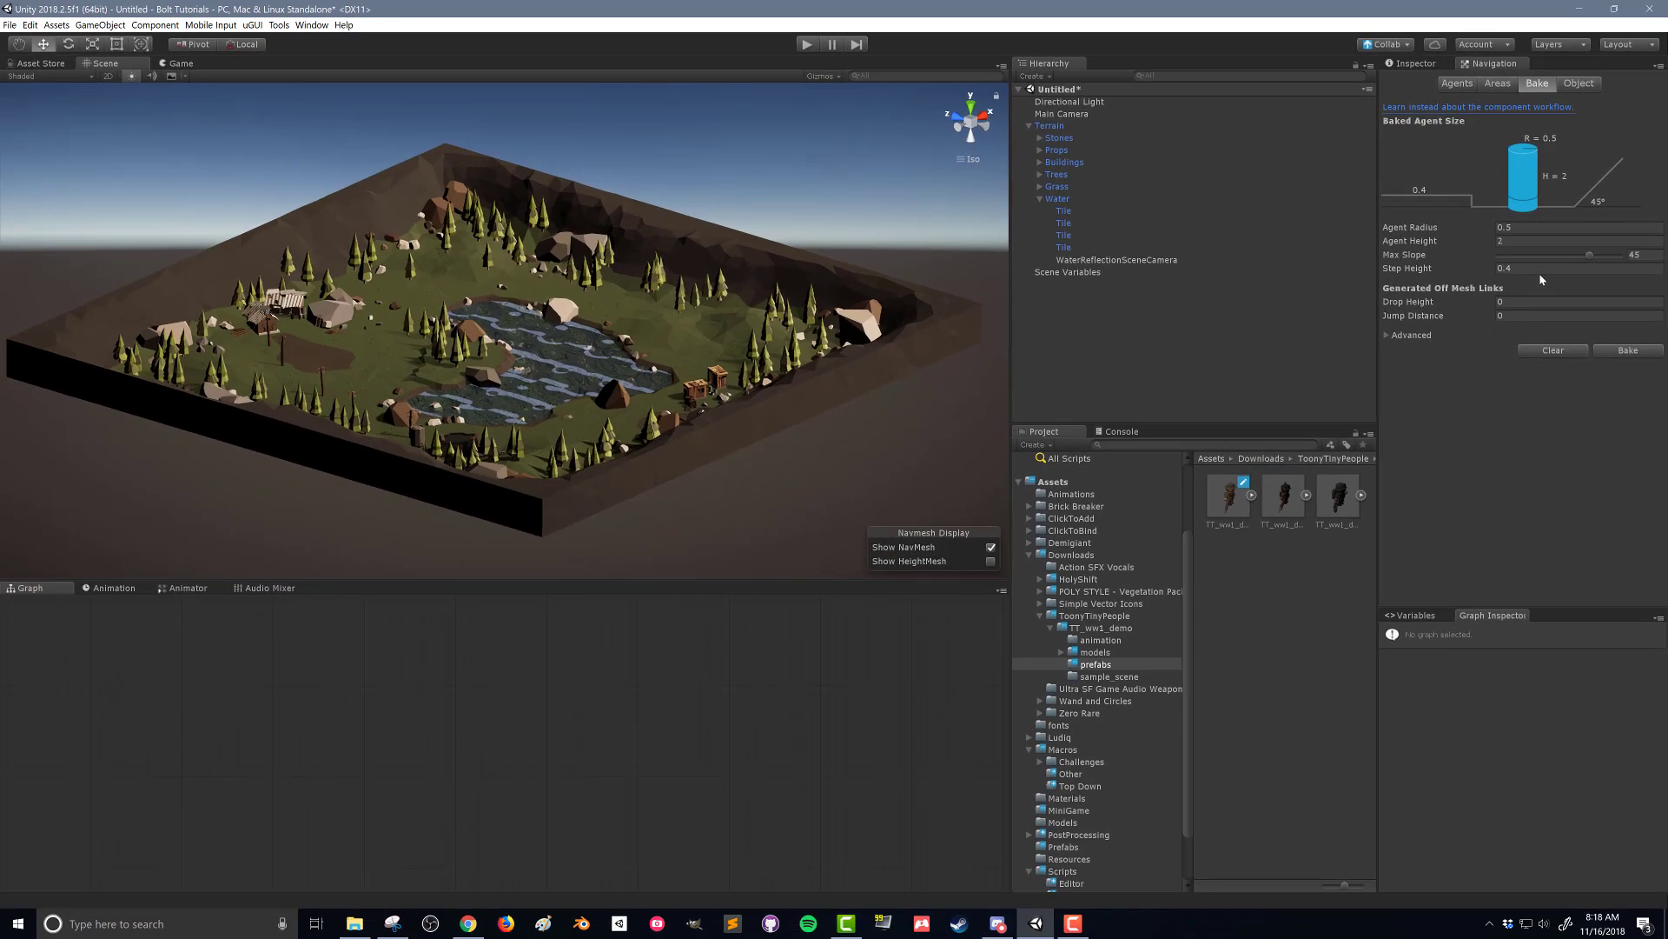
pyautogui.moveTo(1598, 268)
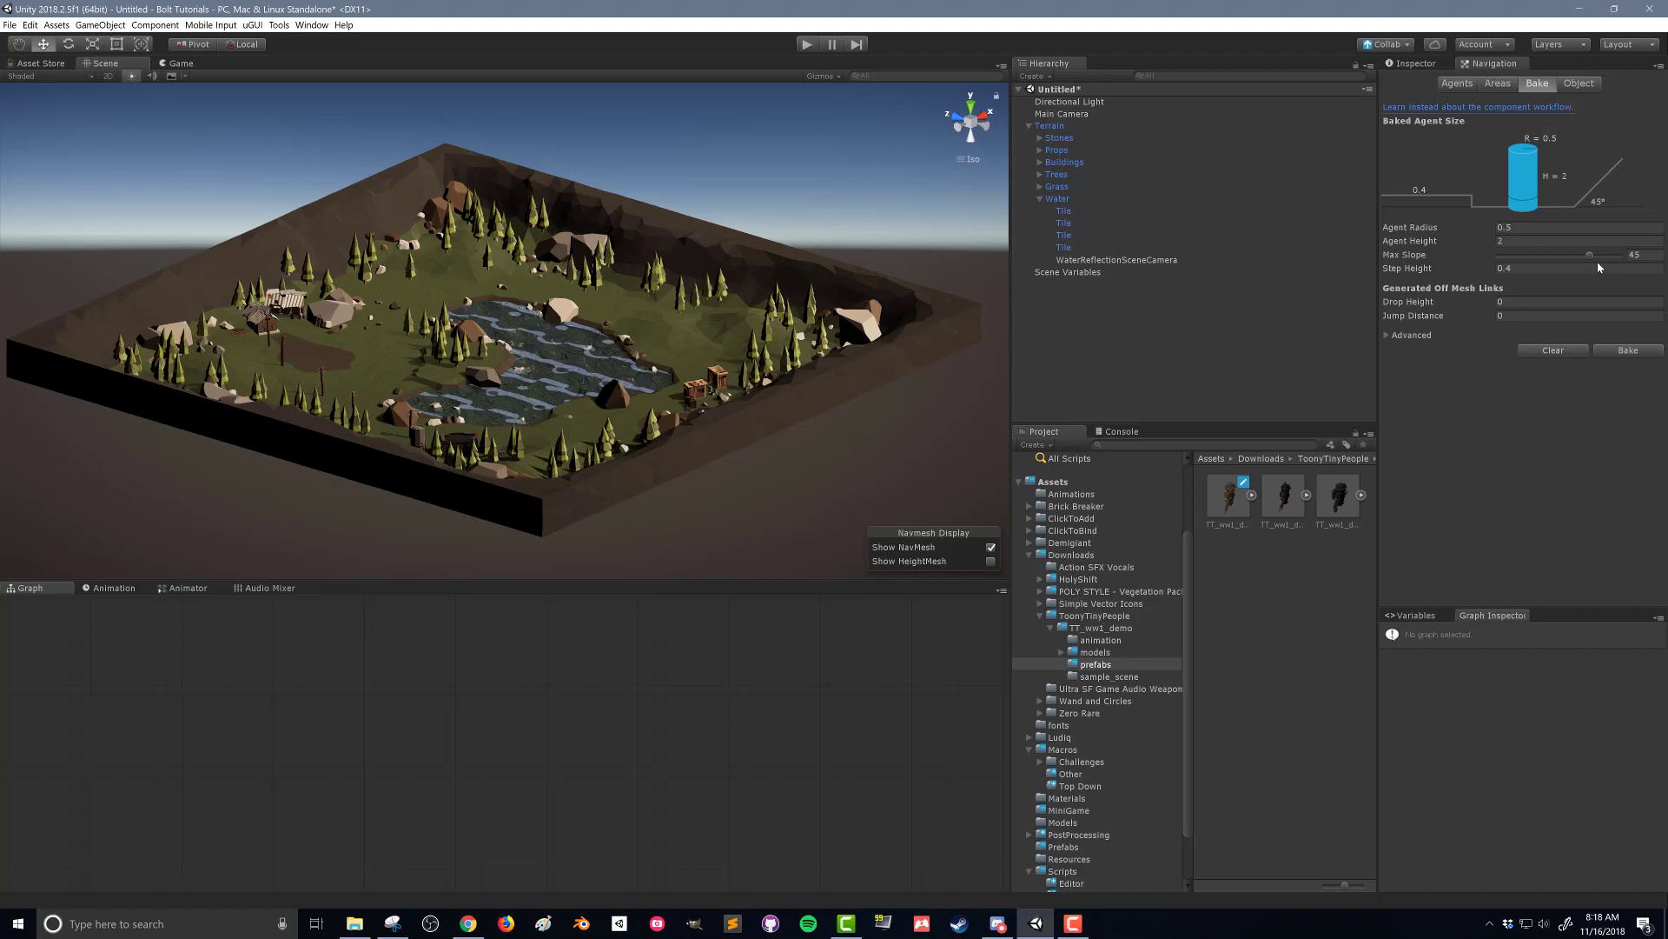
# Bake a navmesh covering the walkable terrain in a blue overlay.
pyautogui.click(1627, 350)
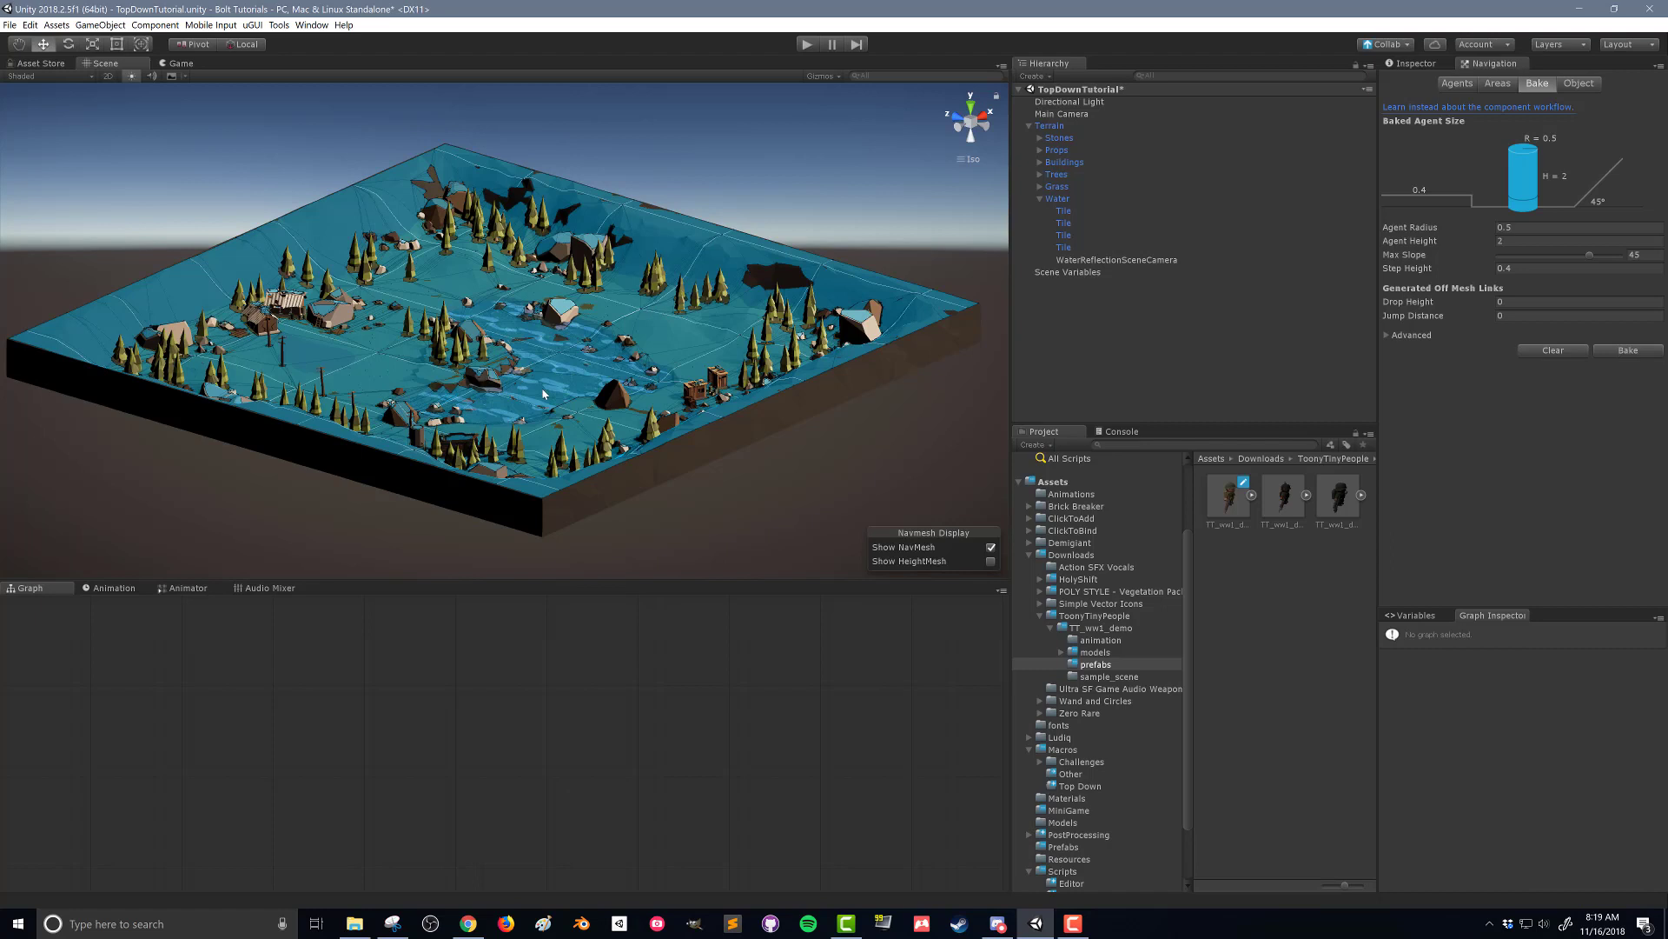
pyautogui.moveTo(257, 412)
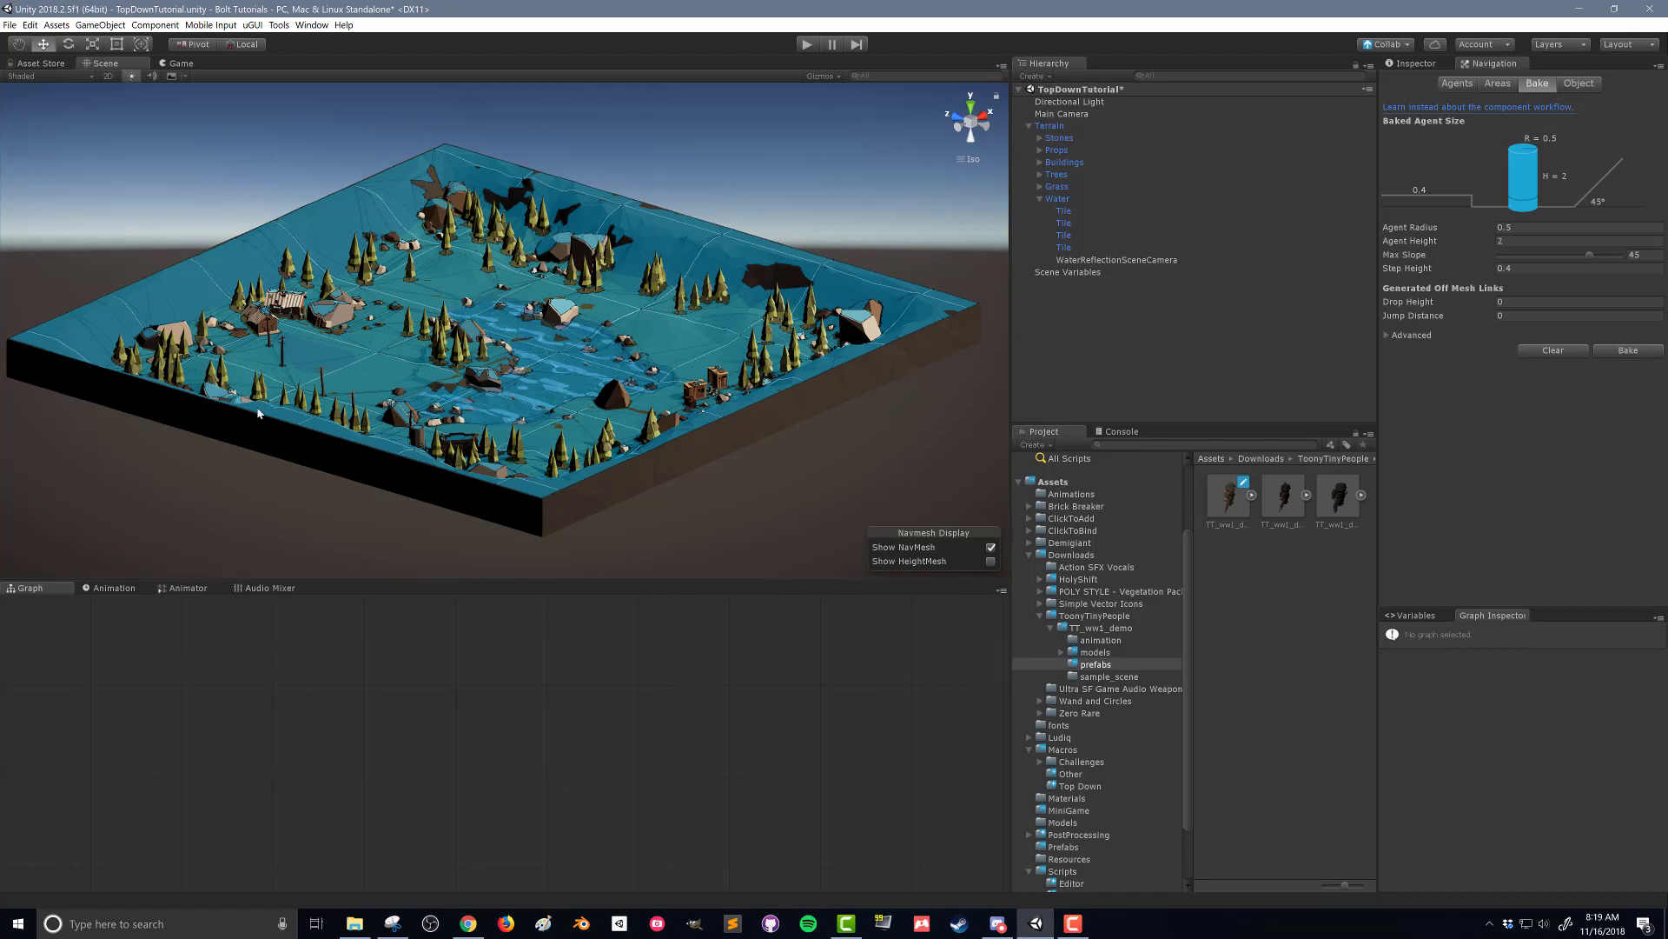
pyautogui.moveTo(612, 416)
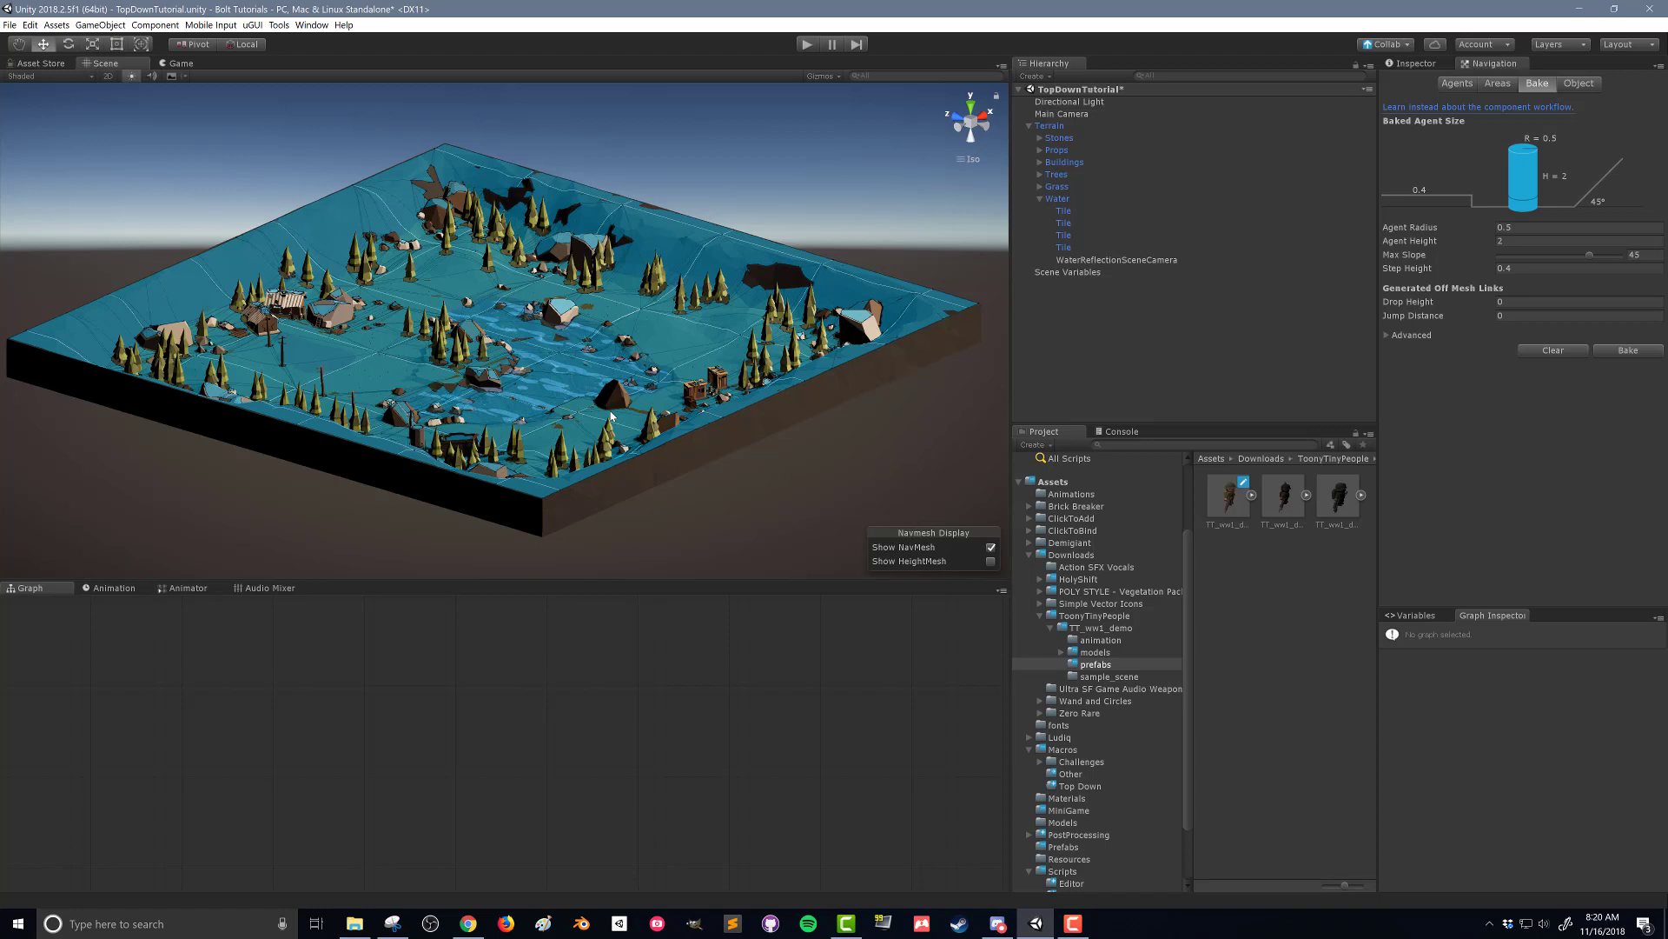
pyautogui.moveTo(145, 344)
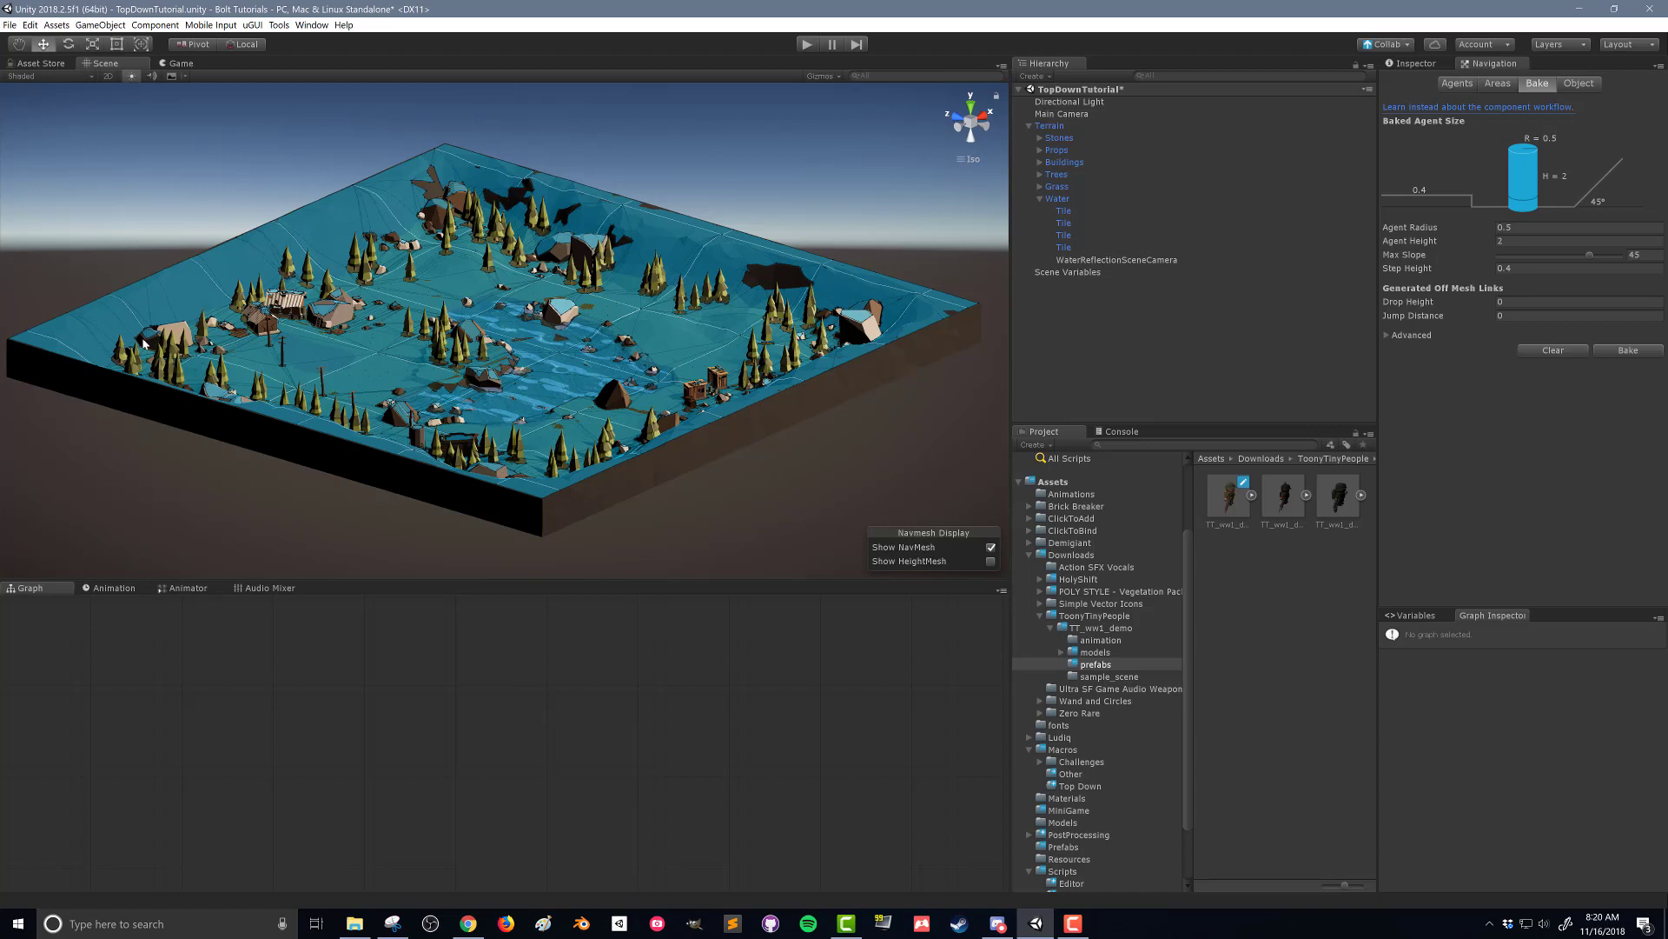
pyautogui.moveTo(715, 264)
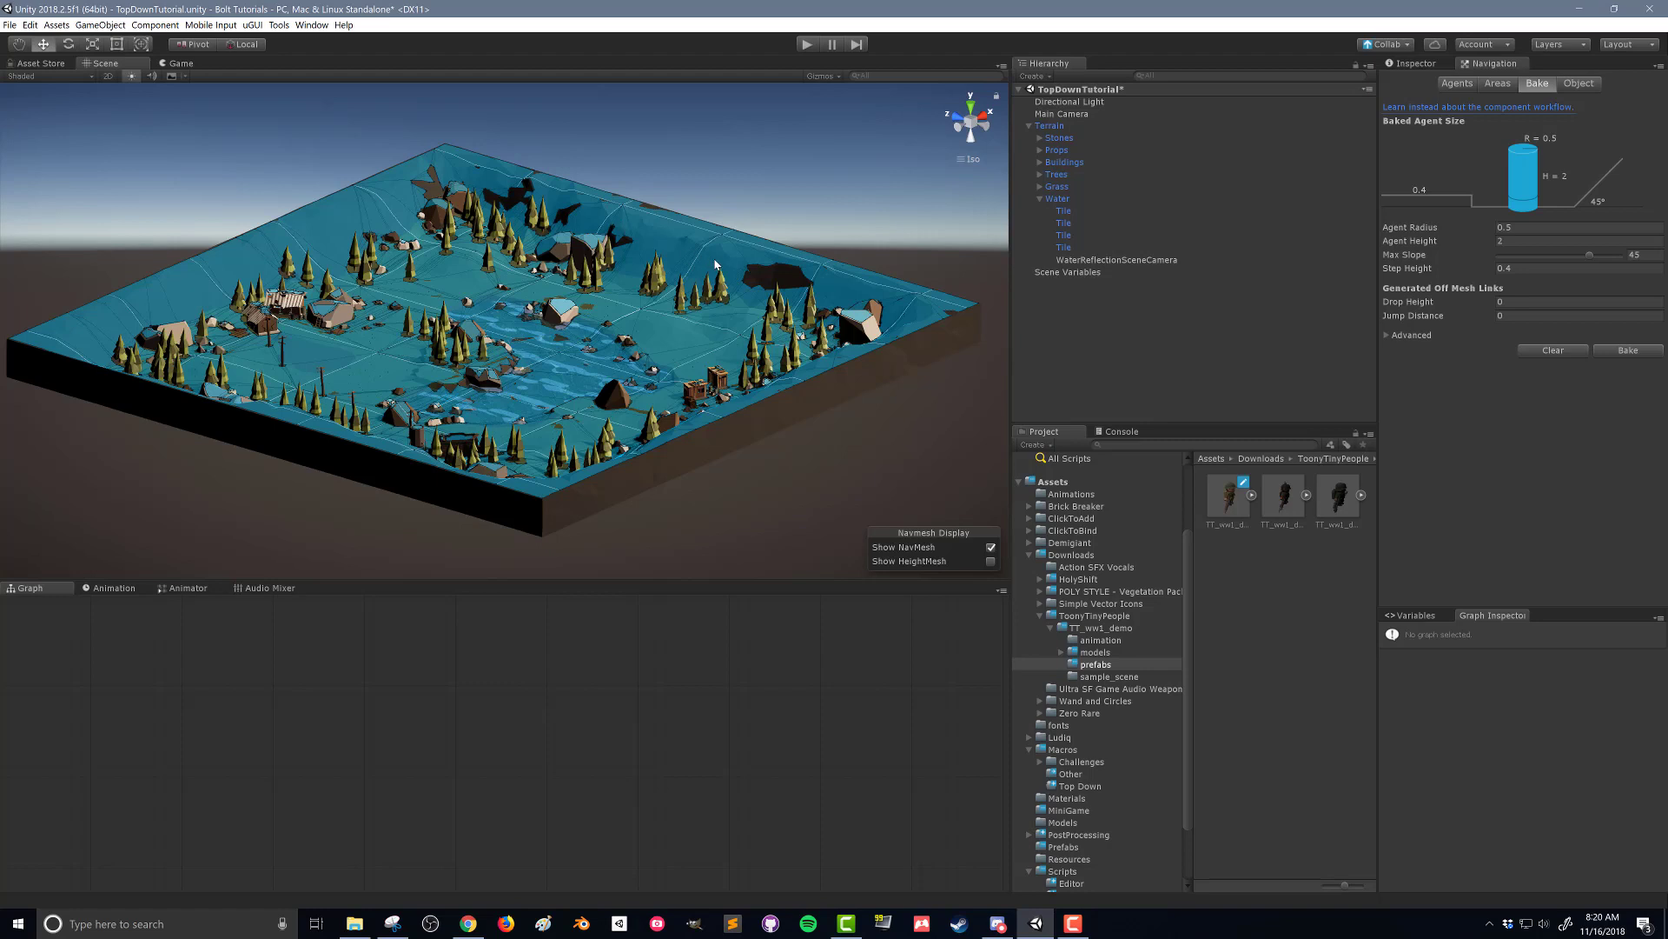
pyautogui.moveTo(1607, 257)
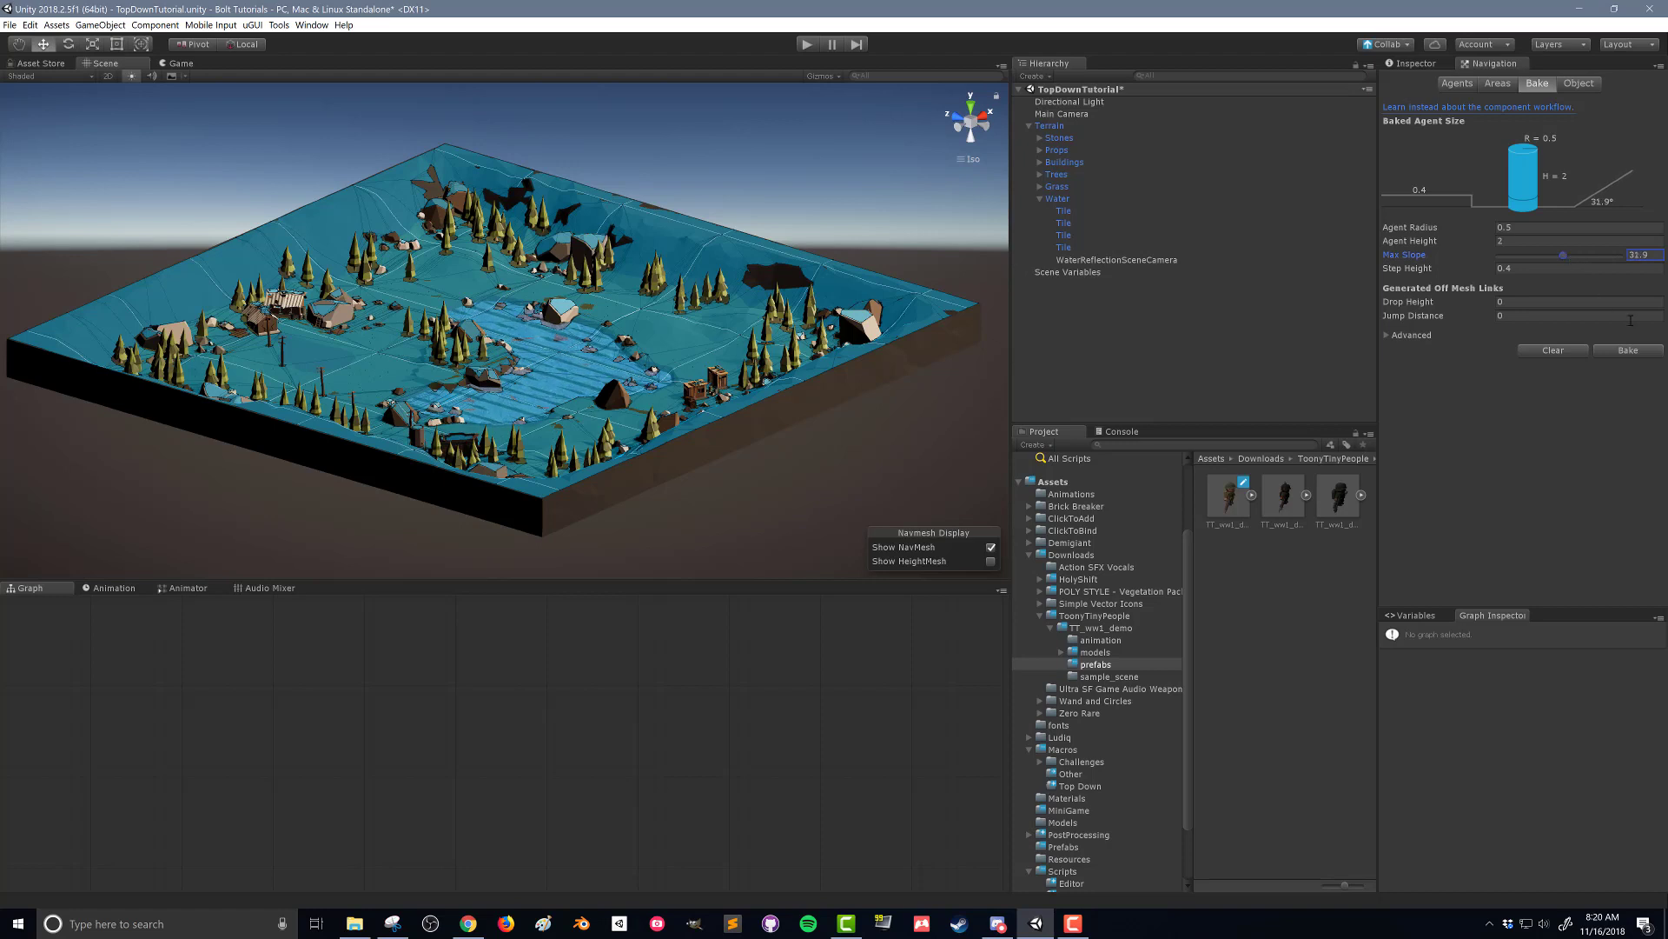
# Rebake the navmesh with max slope 31.9 so steep cliff edges become unwalkable.
pyautogui.click(1627, 350)
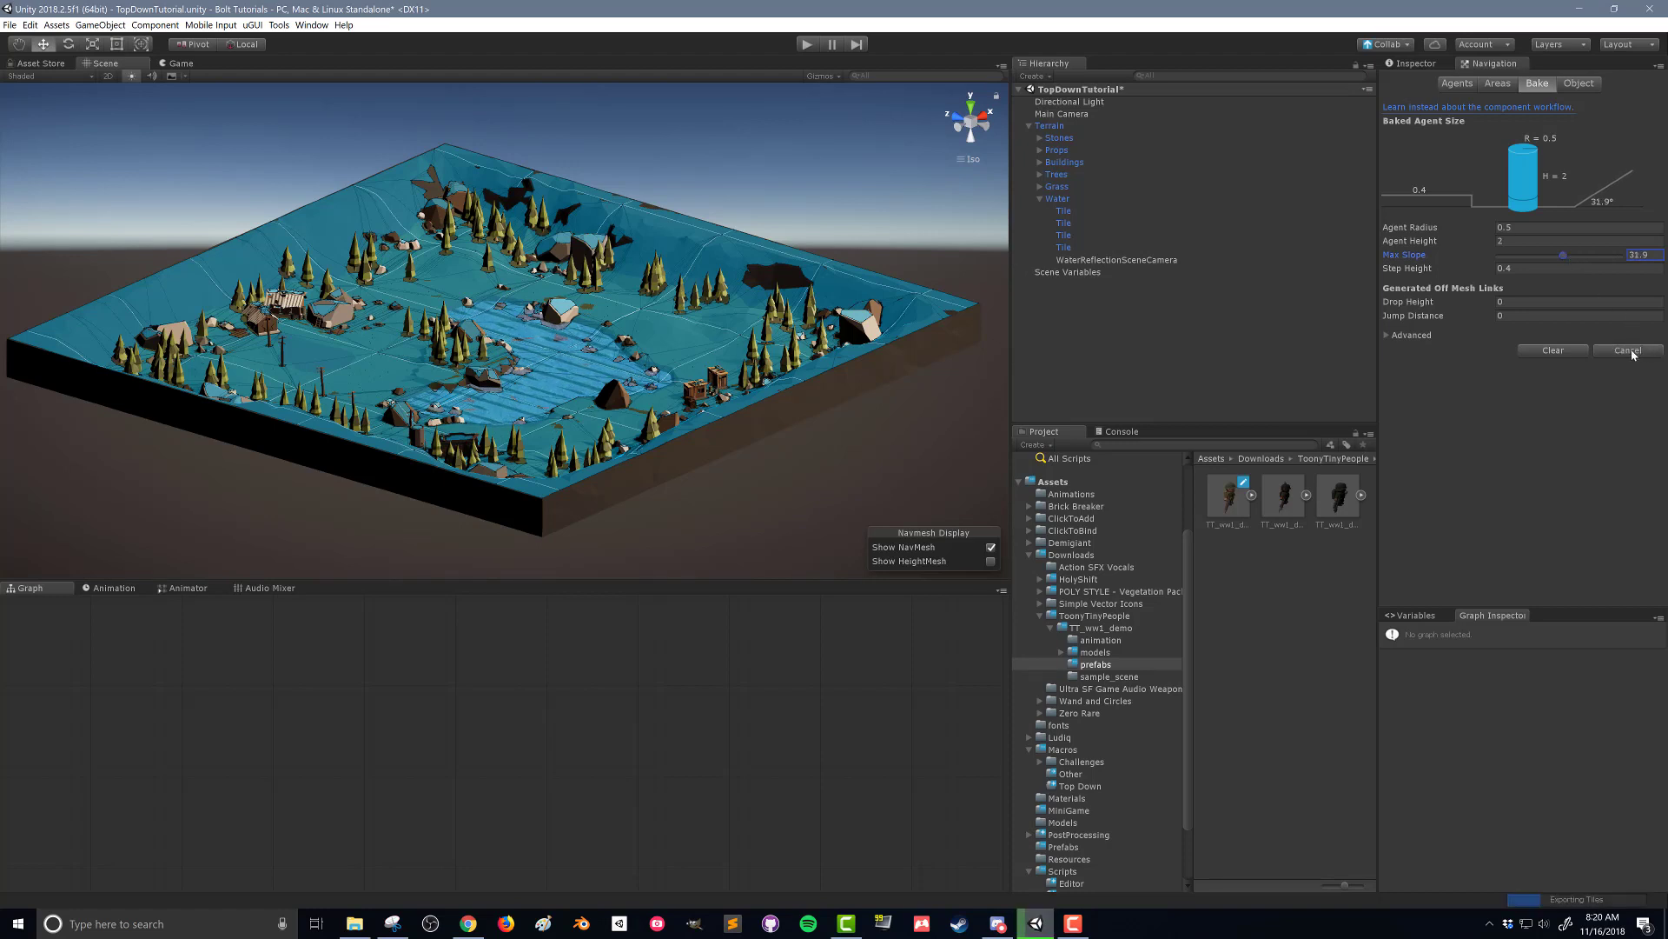
pyautogui.click(1625, 350)
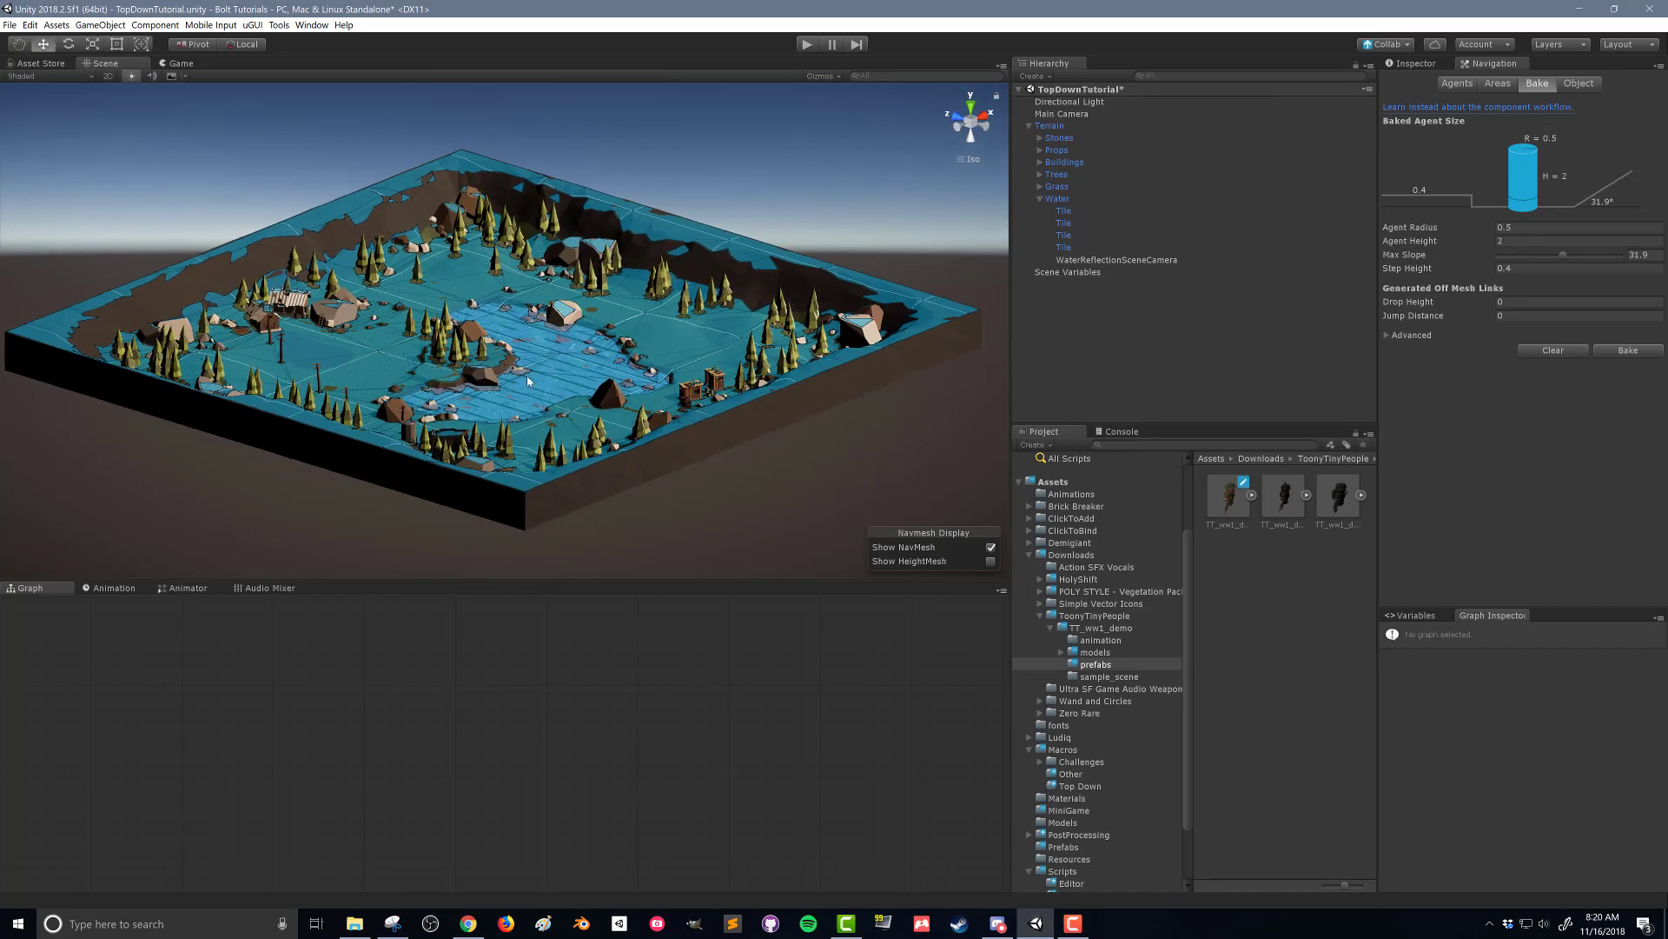
pyautogui.moveTo(554, 421)
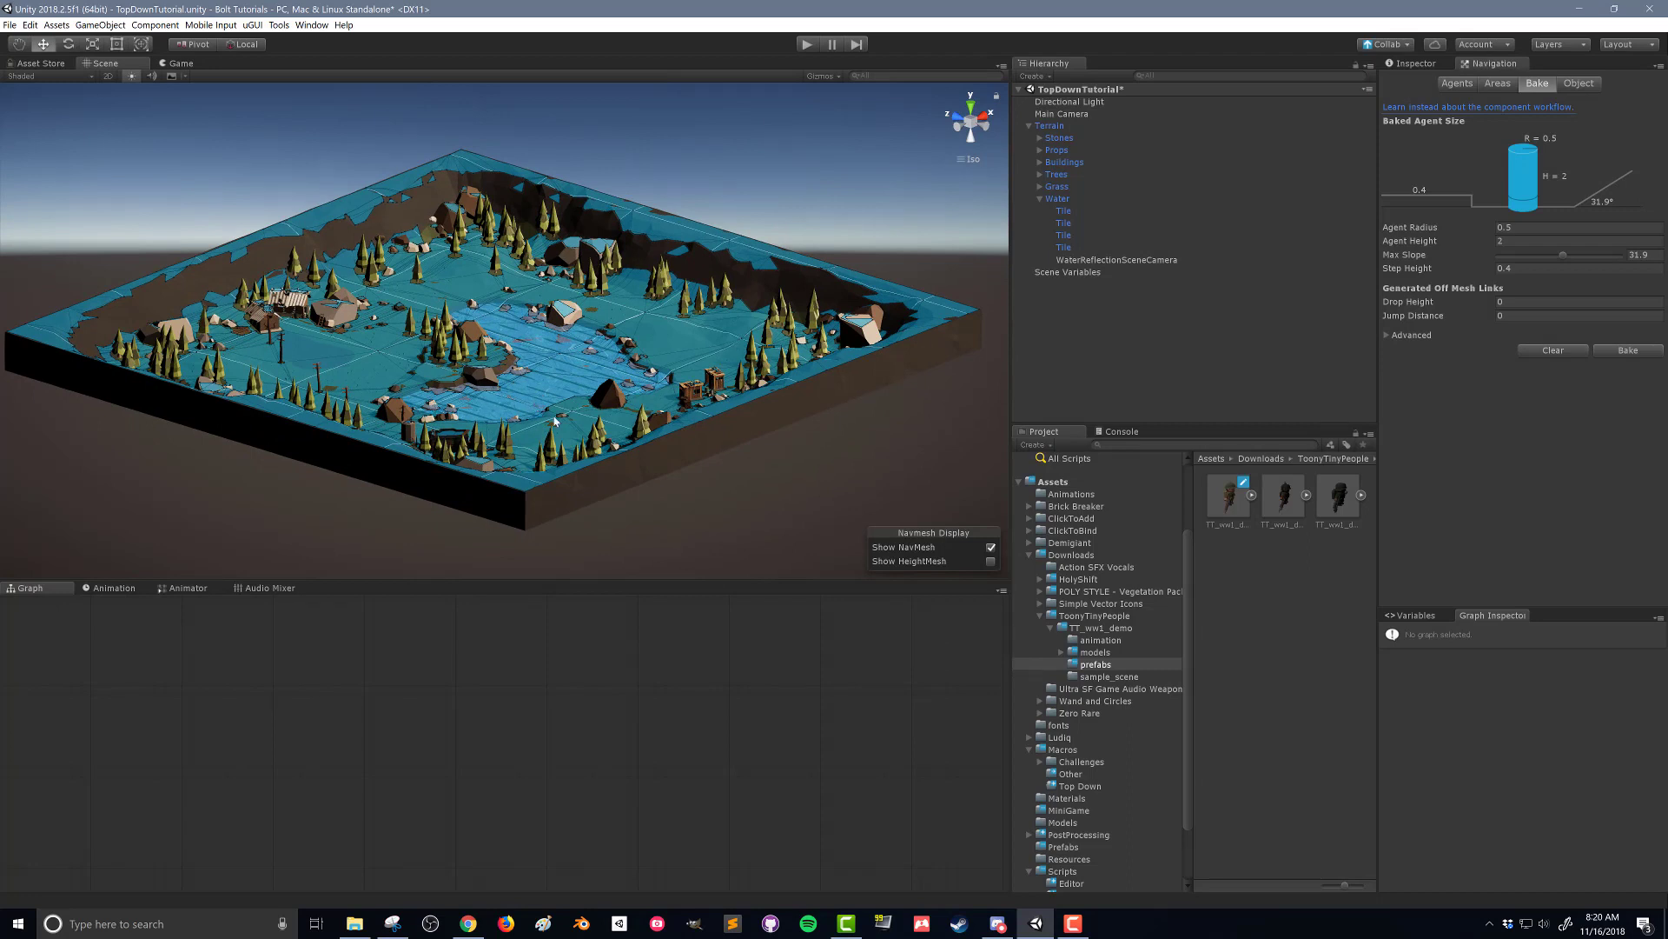
# Select all four Water Tile objects and mark them Navigation Static.
pyautogui.click(1057, 199)
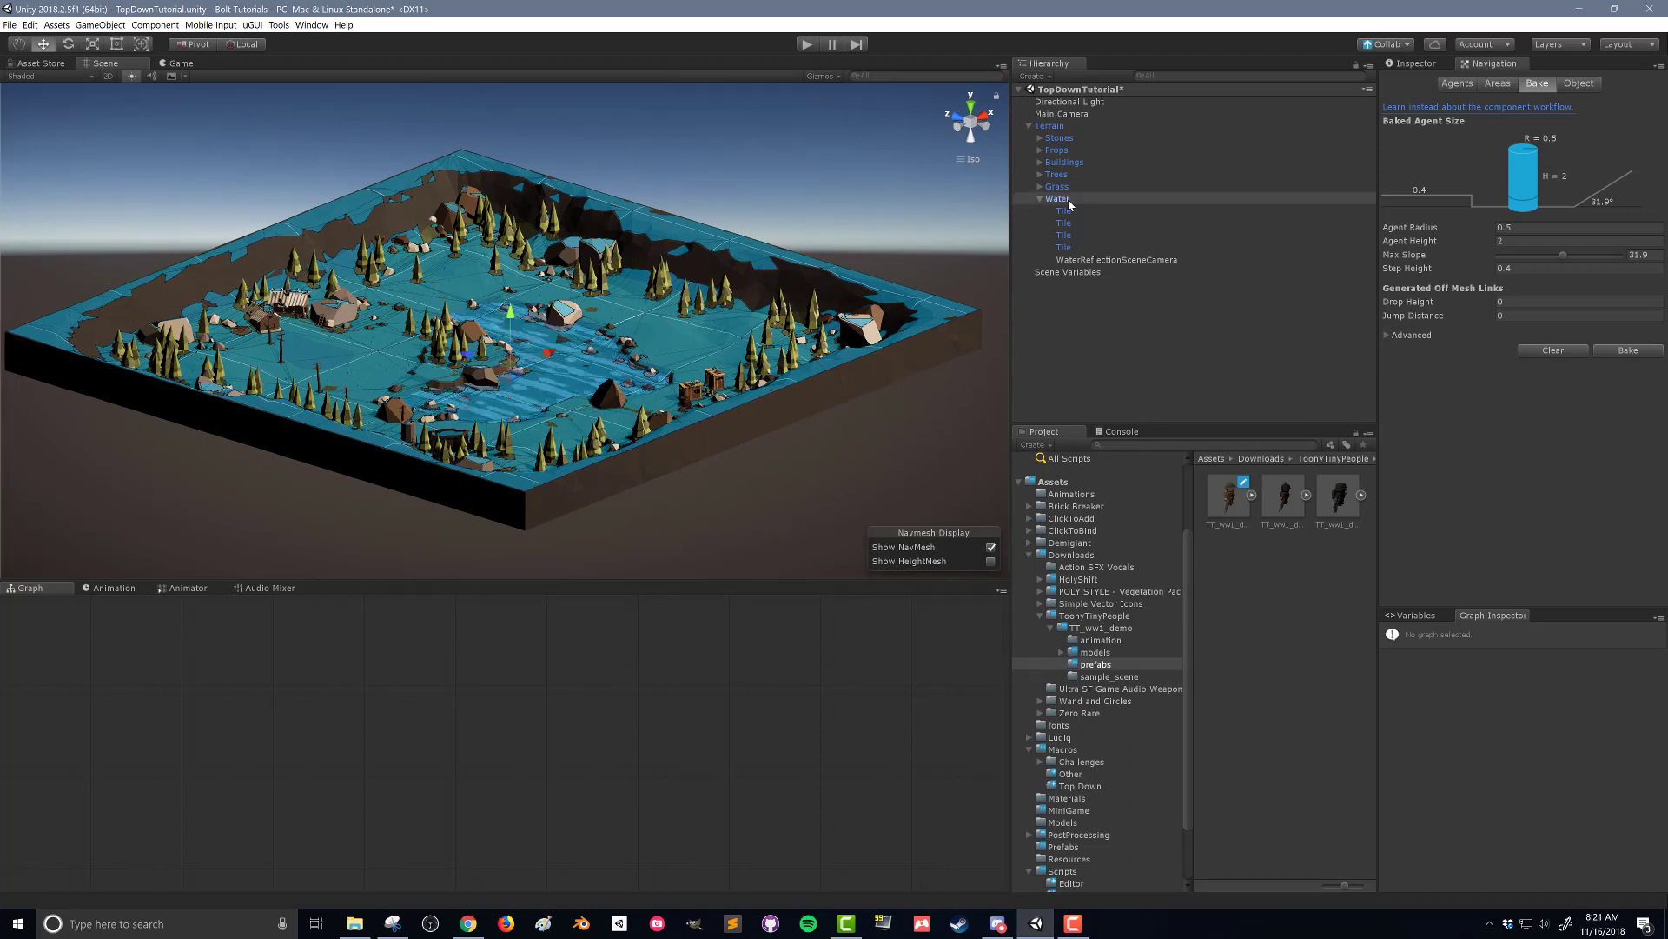
pyautogui.click(1063, 210)
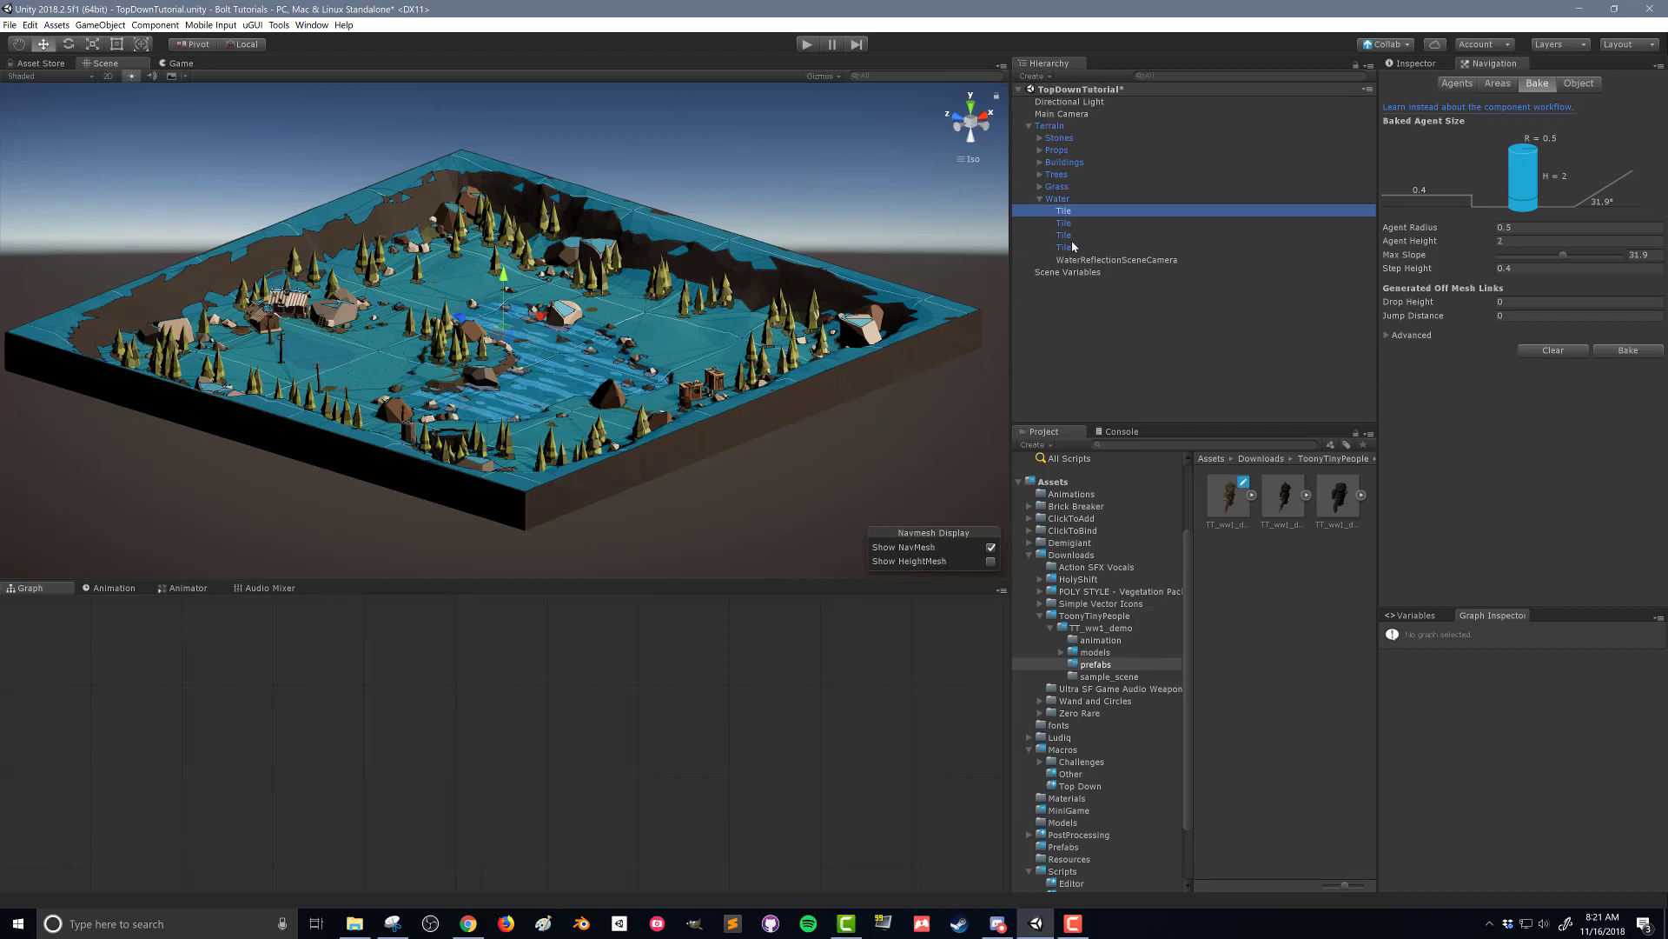
pyautogui.click(1613, 8)
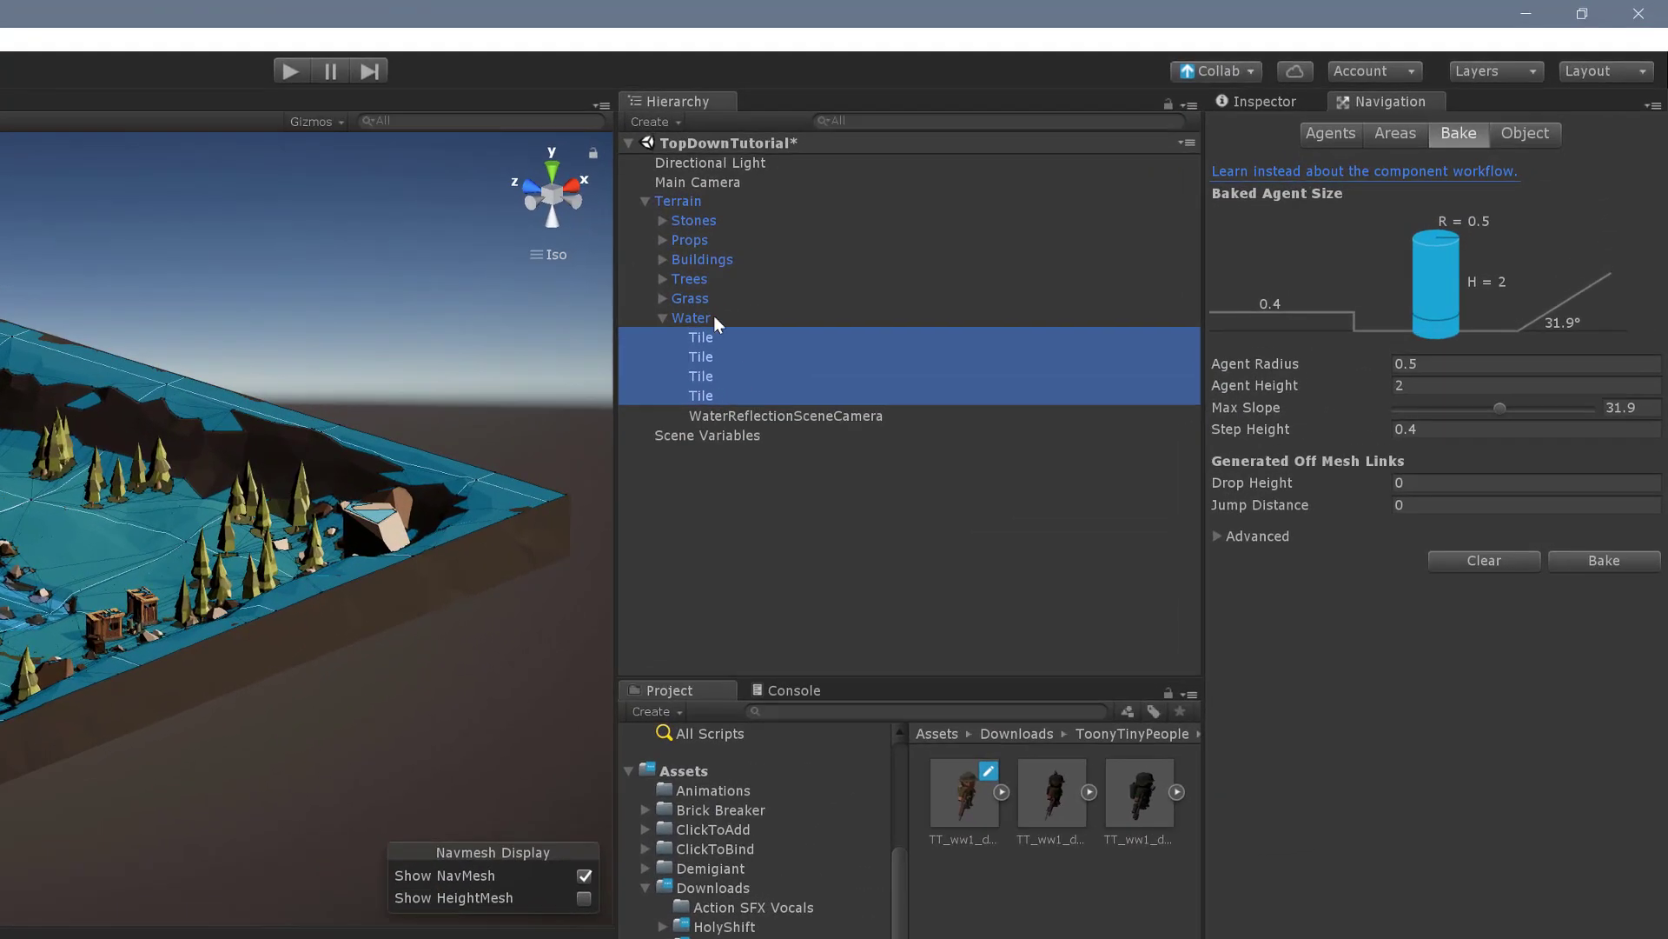
pyautogui.click(1524, 133)
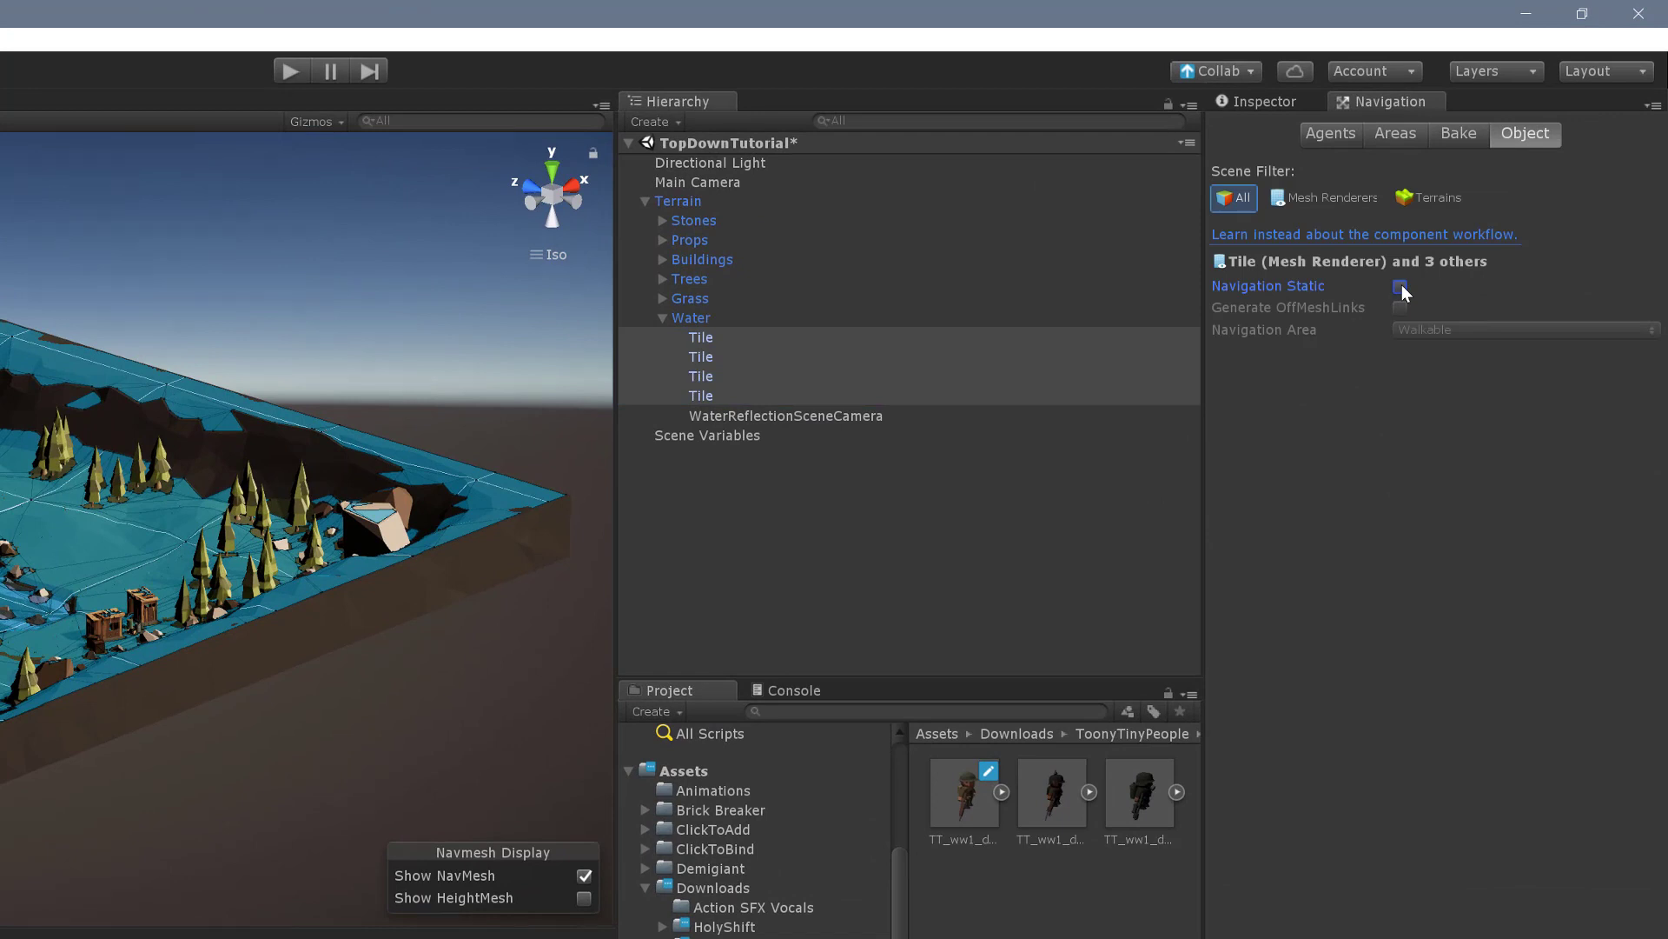
pyautogui.click(1400, 287)
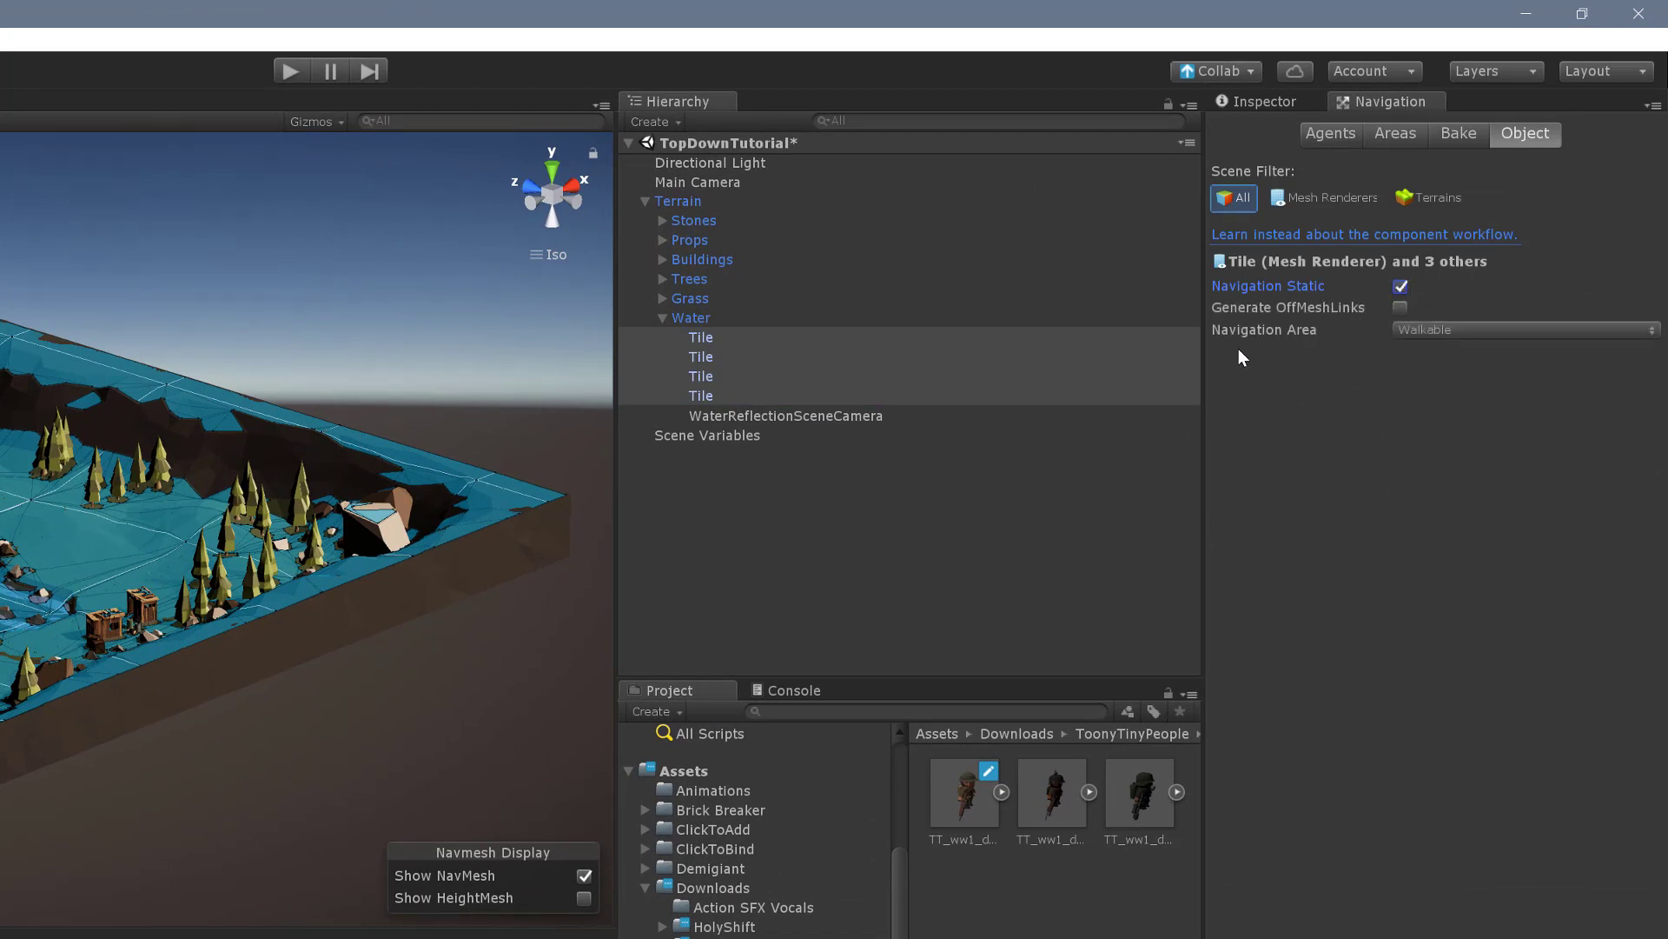
pyautogui.moveTo(1274, 348)
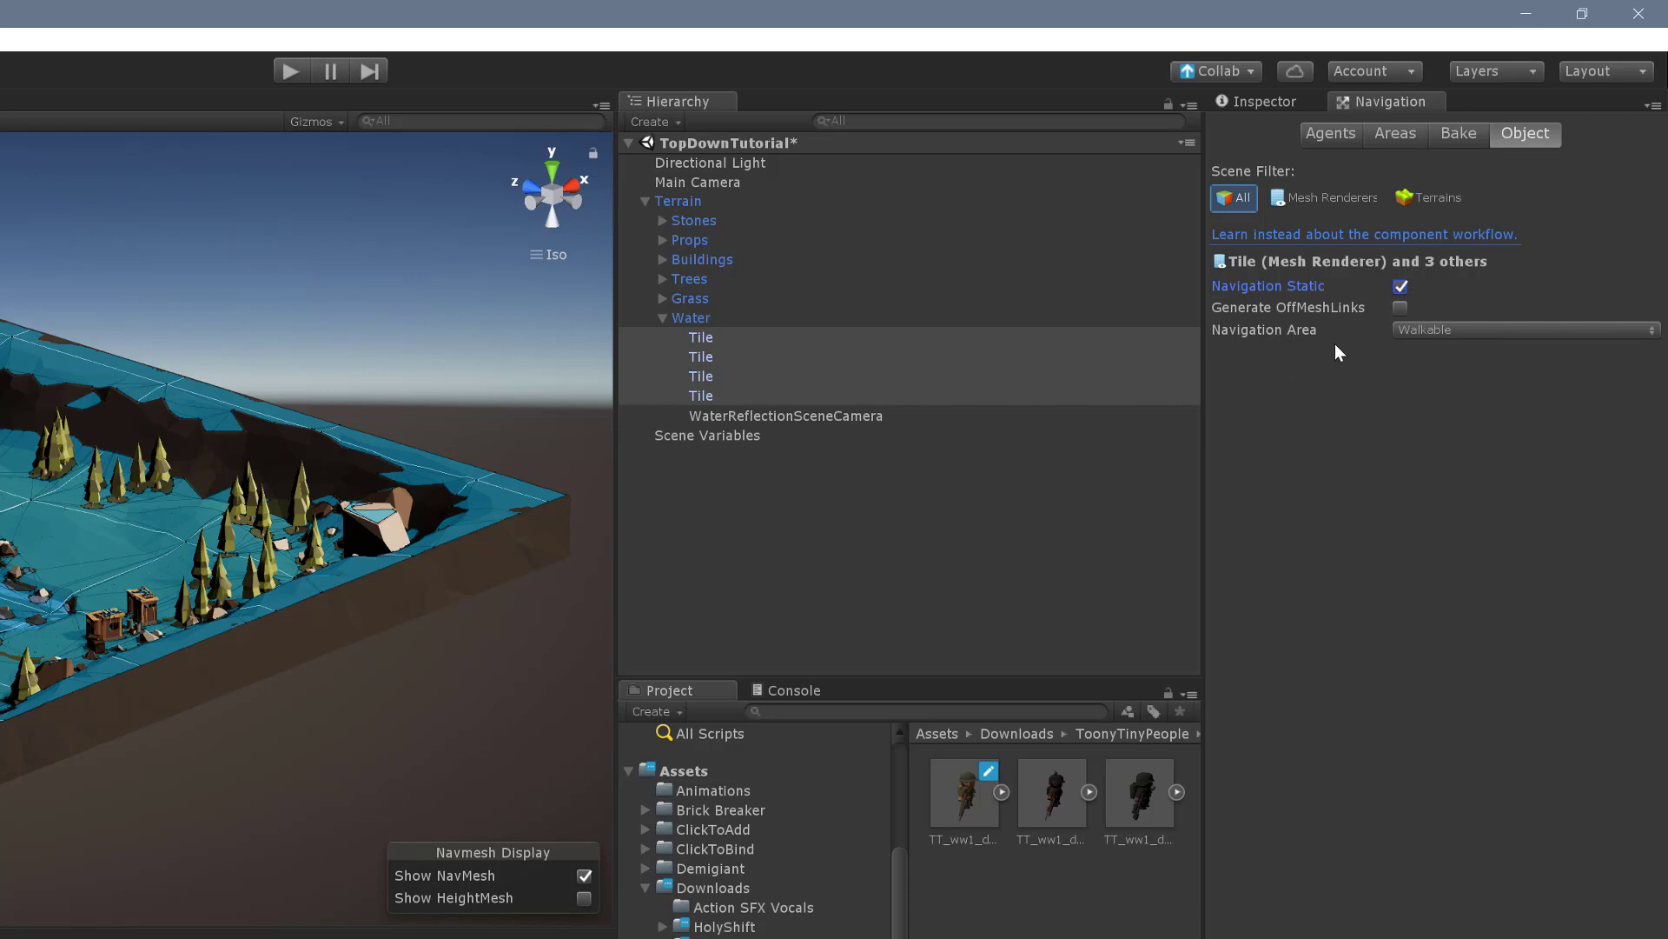
pyautogui.moveTo(1413, 346)
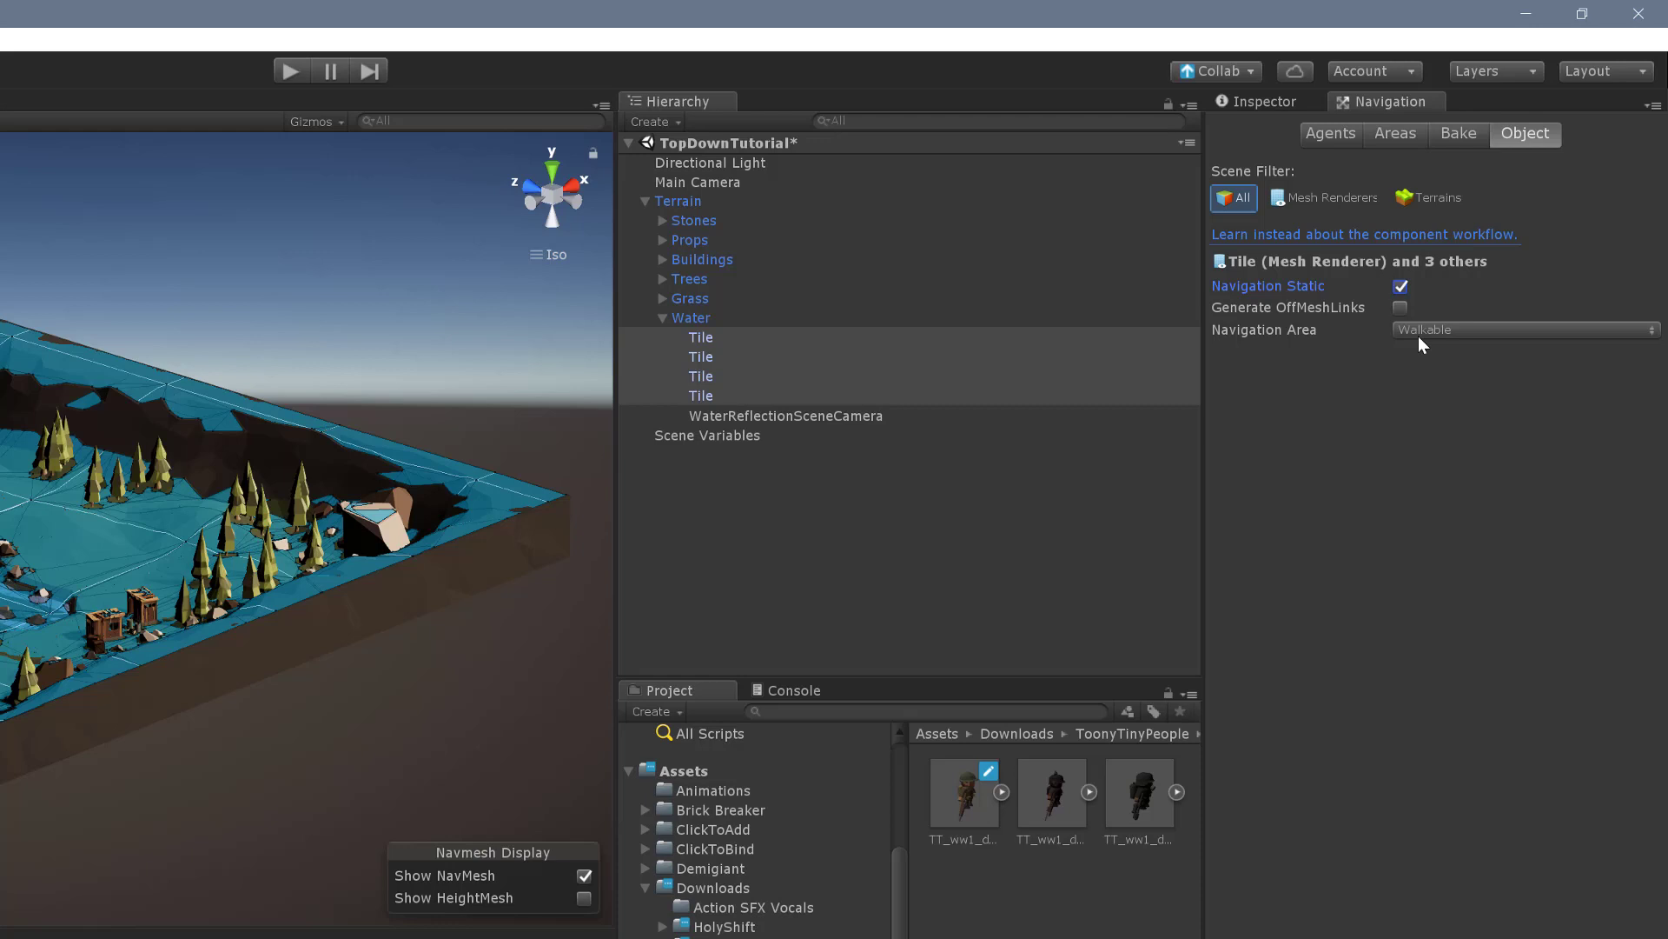
# Set the water tiles' navigation area to Not Walkable and rebake, excluding the river.
pyautogui.click(1523, 329)
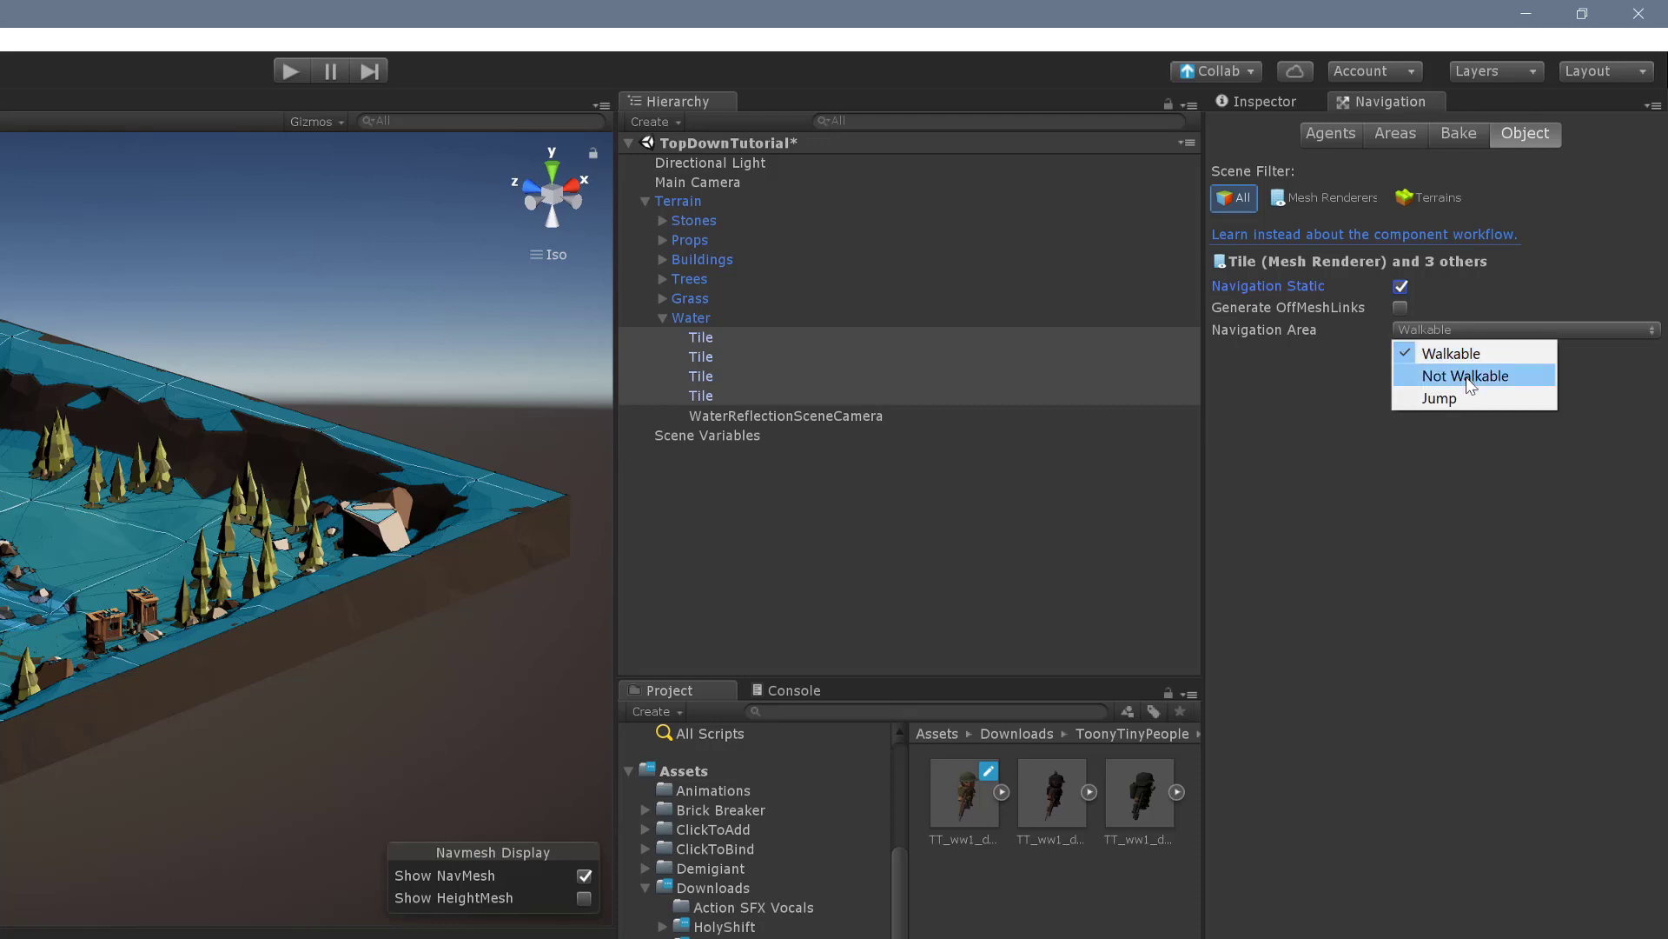
pyautogui.click(1466, 374)
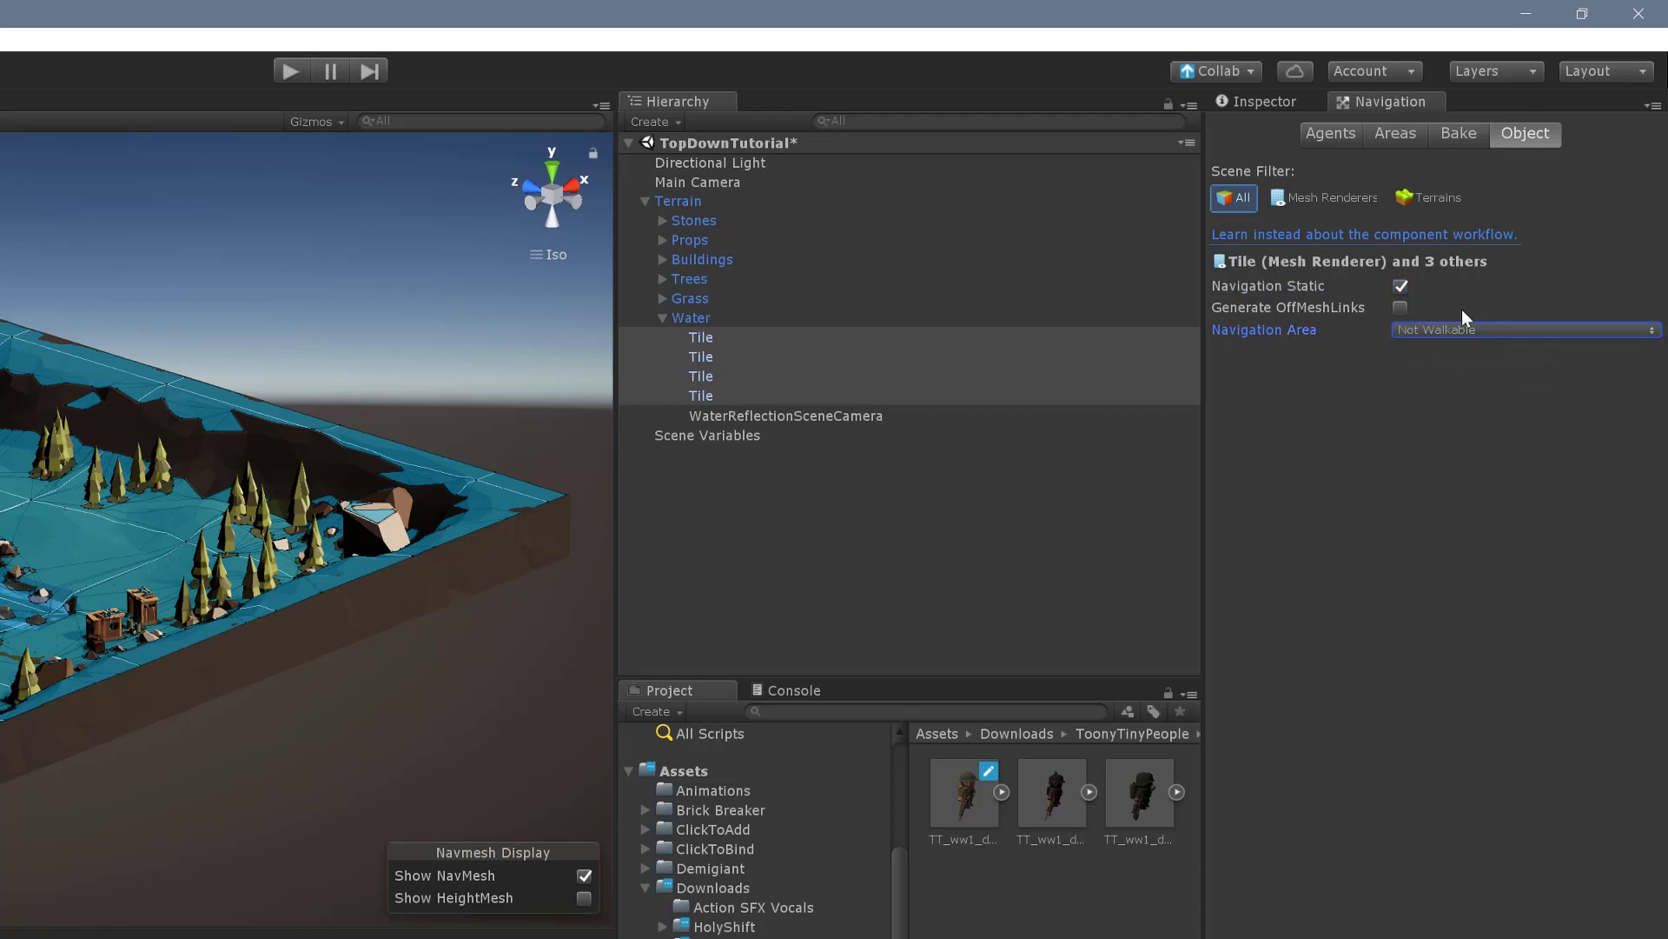
pyautogui.click(1459, 134)
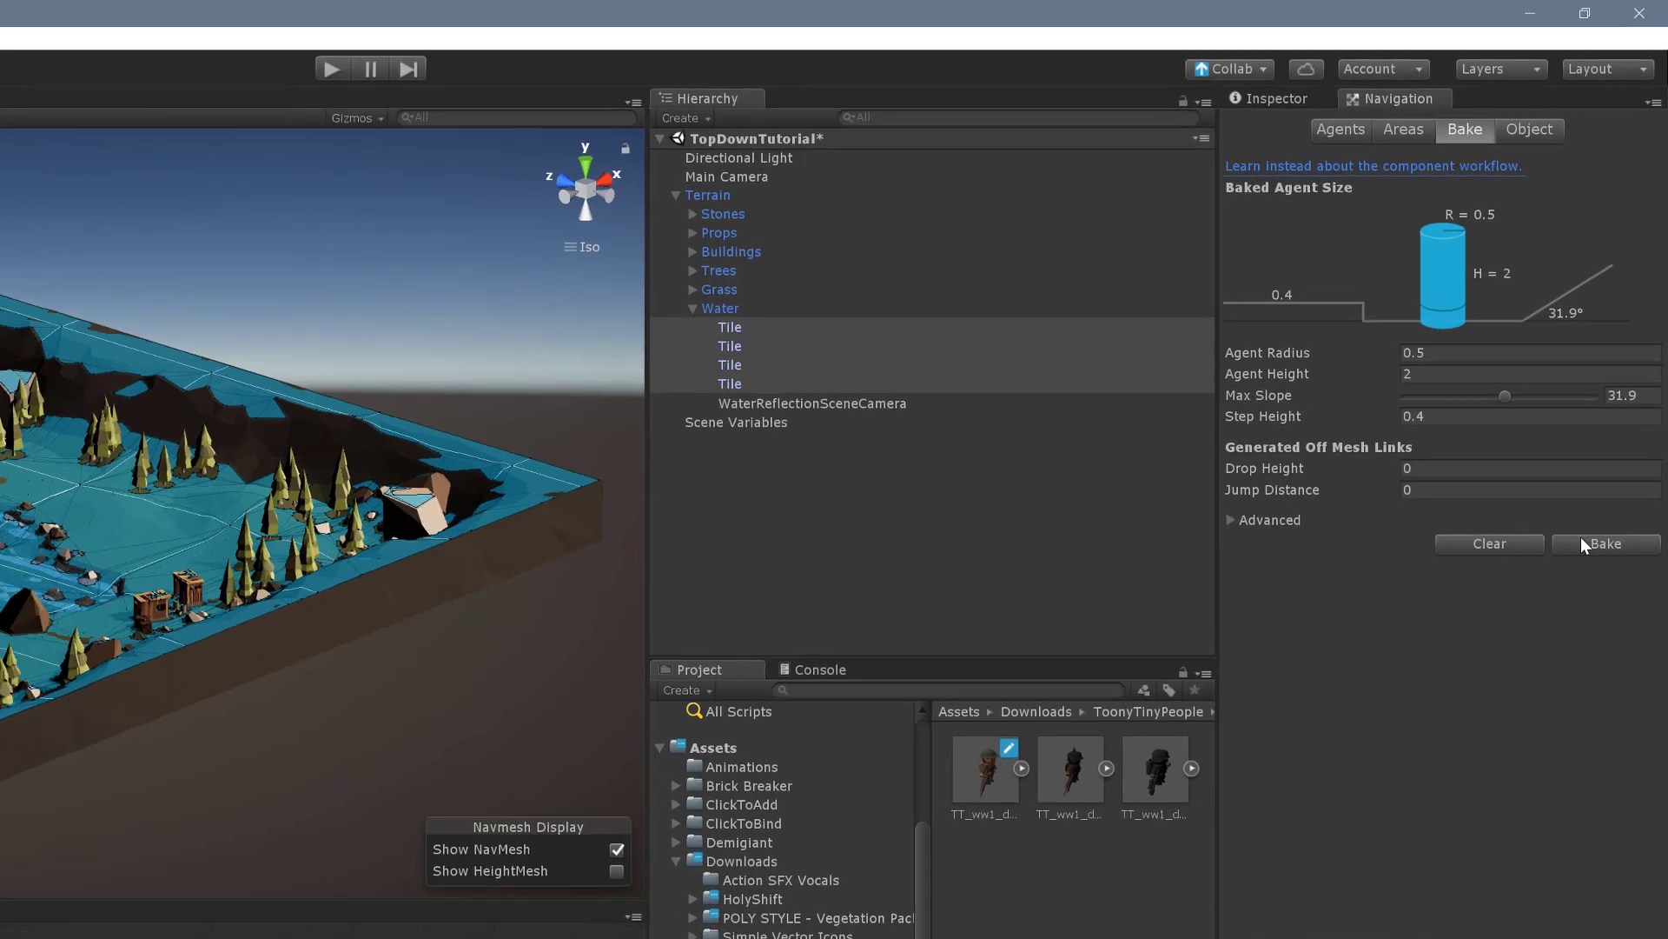
pyautogui.click(1605, 544)
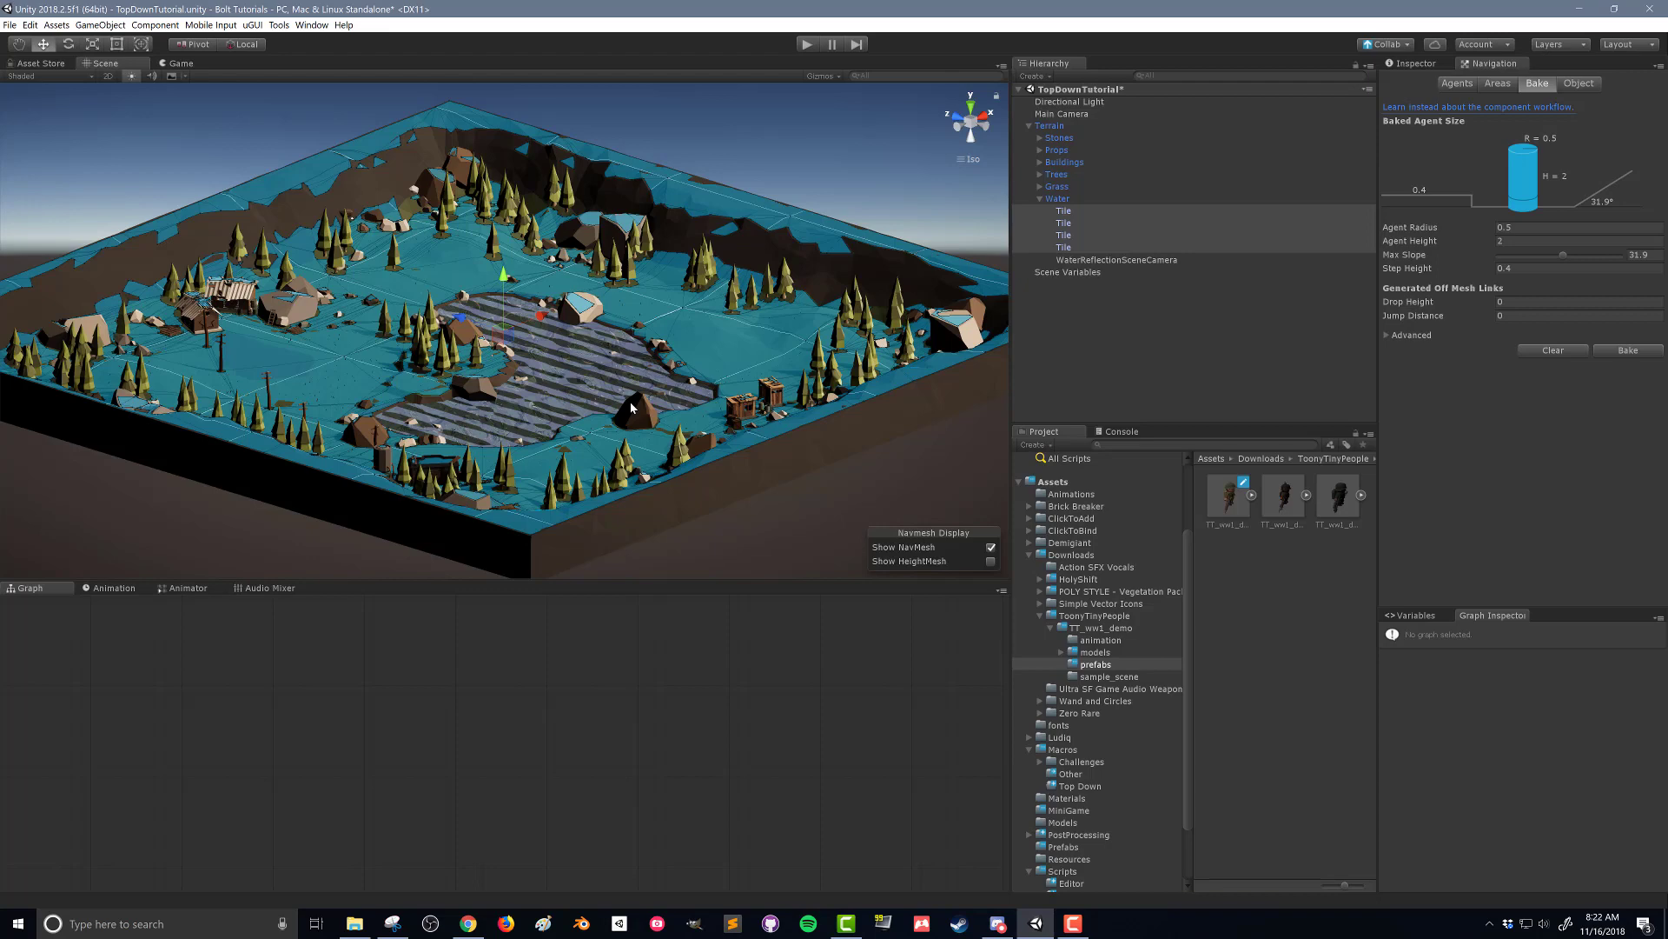
pyautogui.moveTo(513, 376)
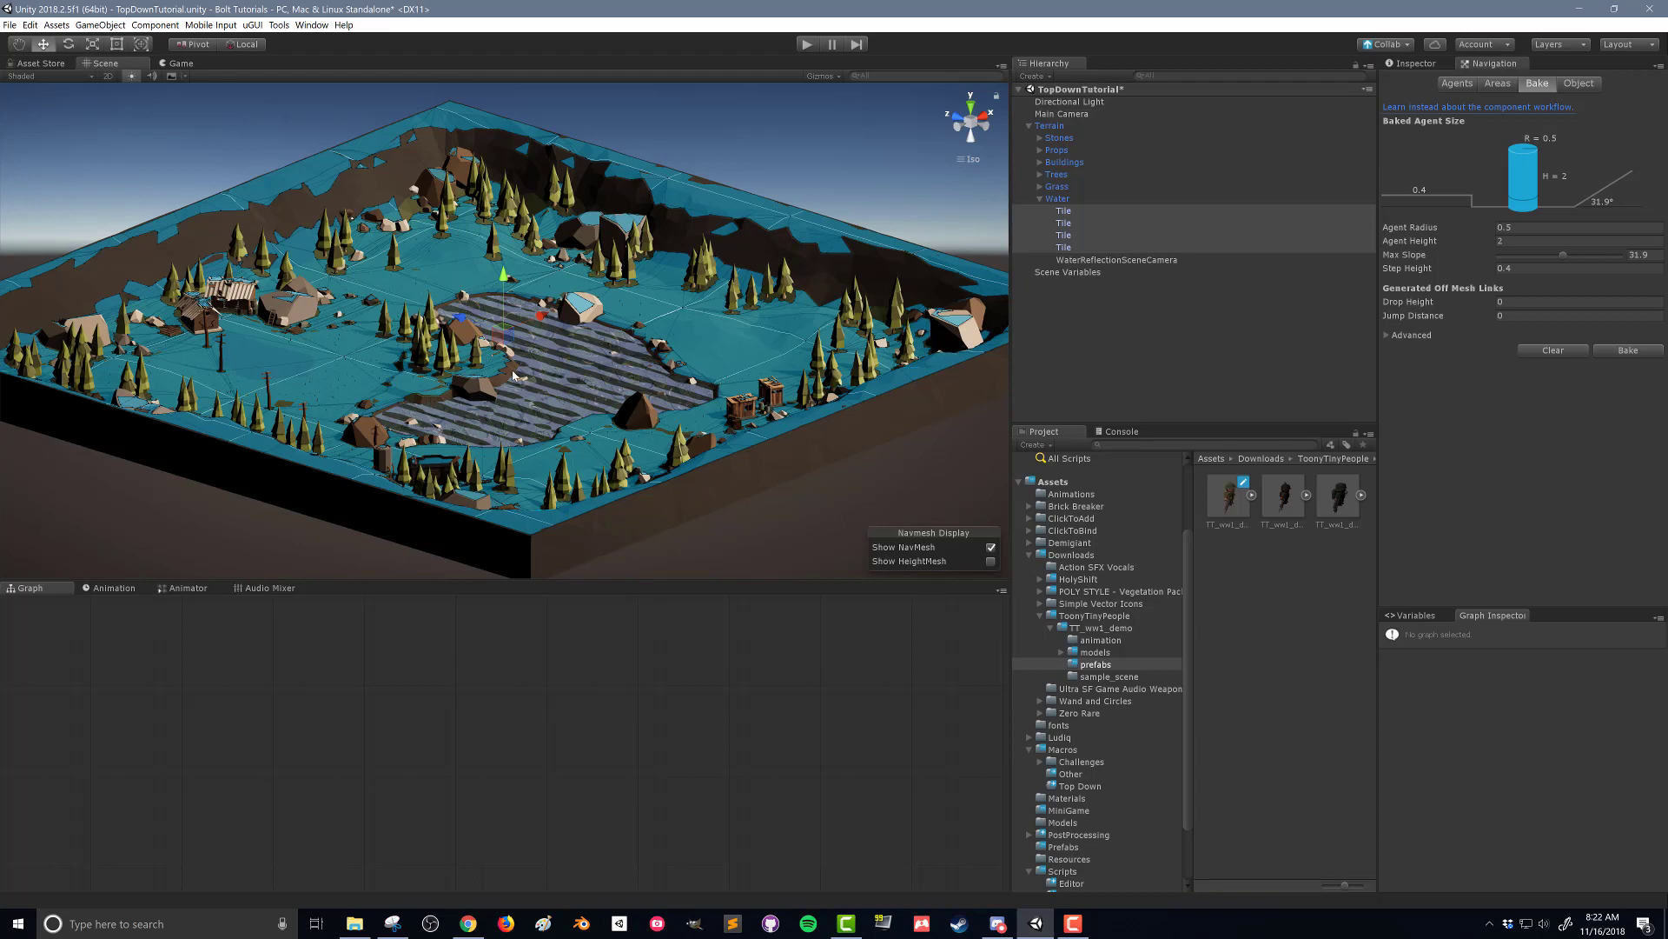
pyautogui.moveTo(663, 390)
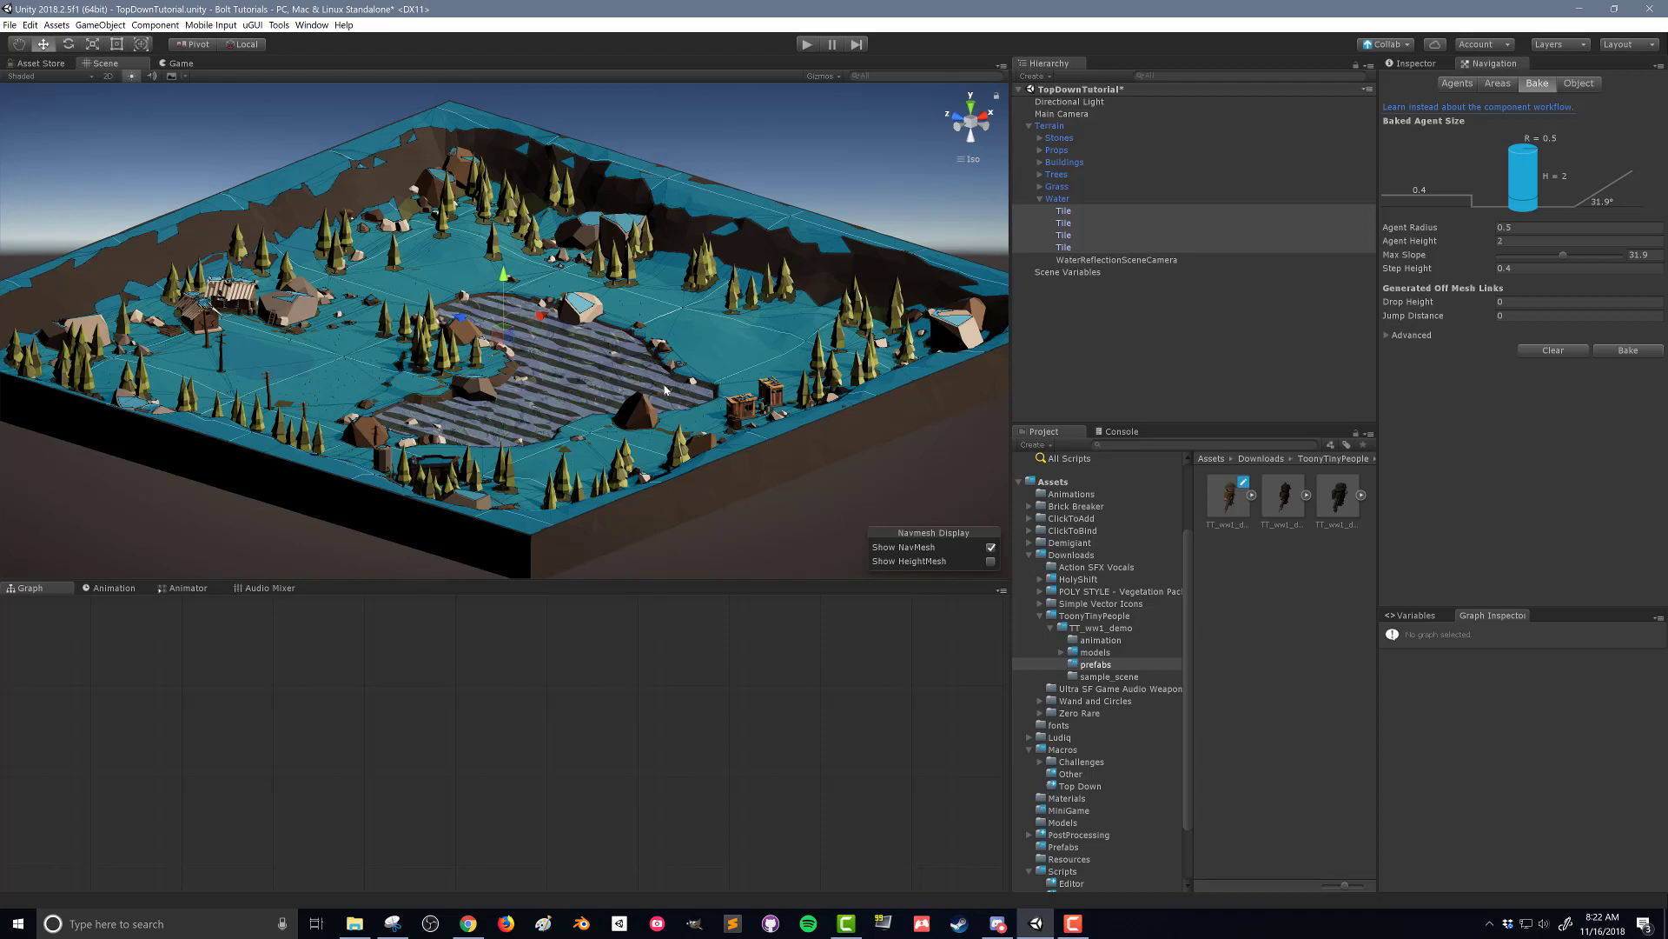
pyautogui.click(1064, 211)
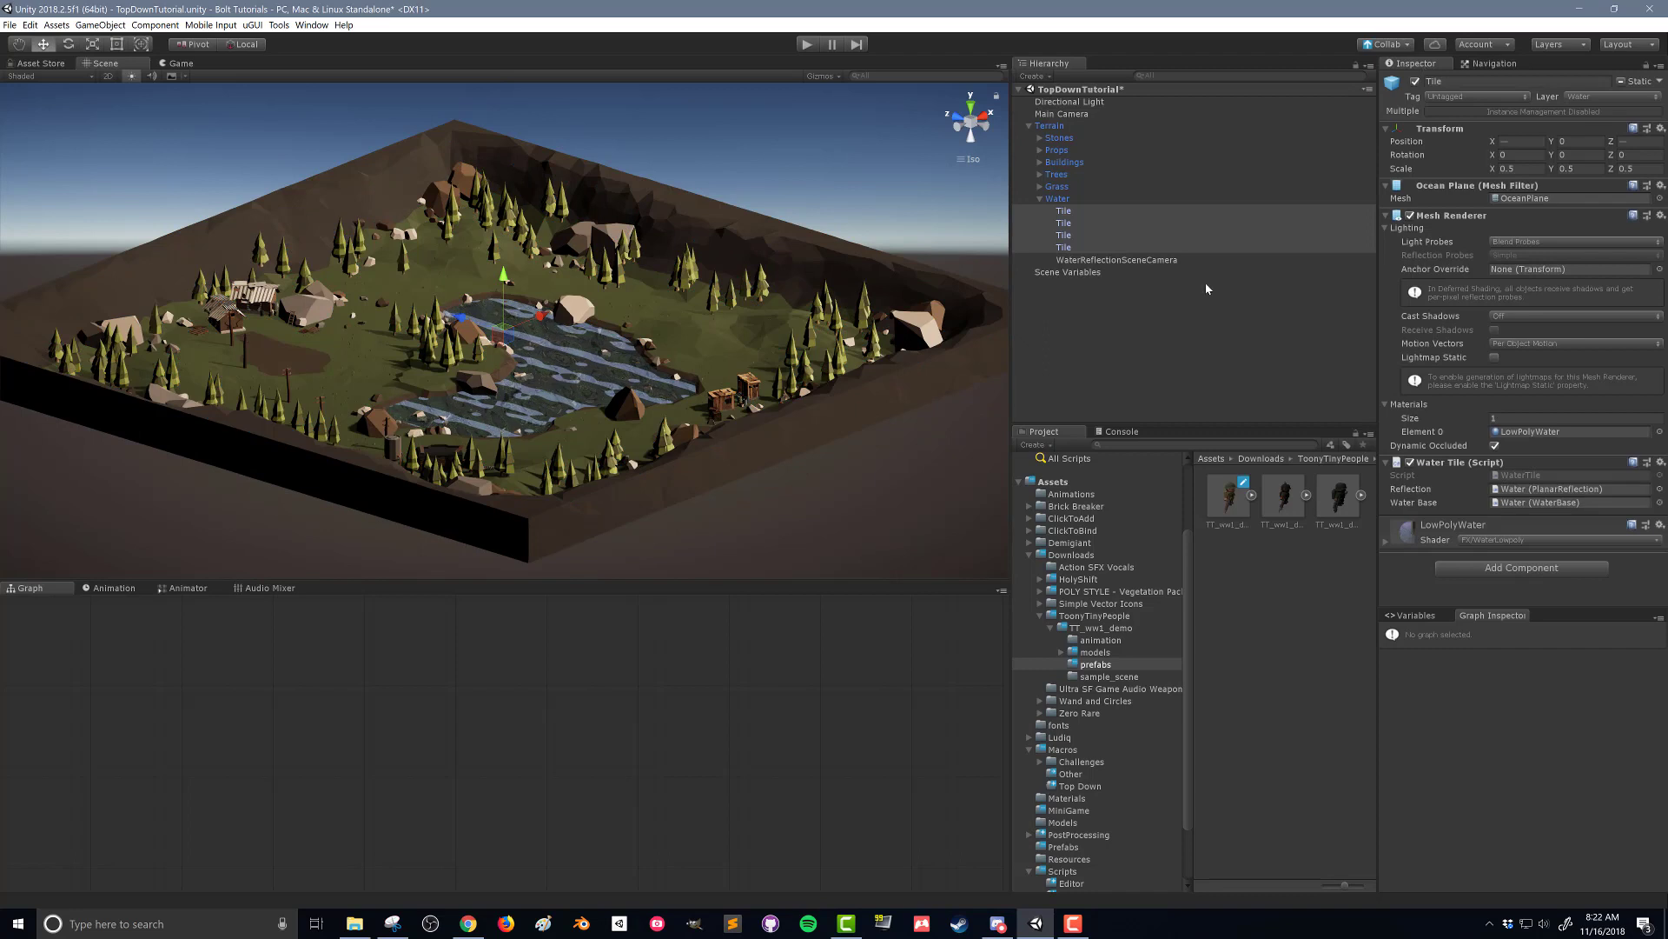
pyautogui.click(1491, 63)
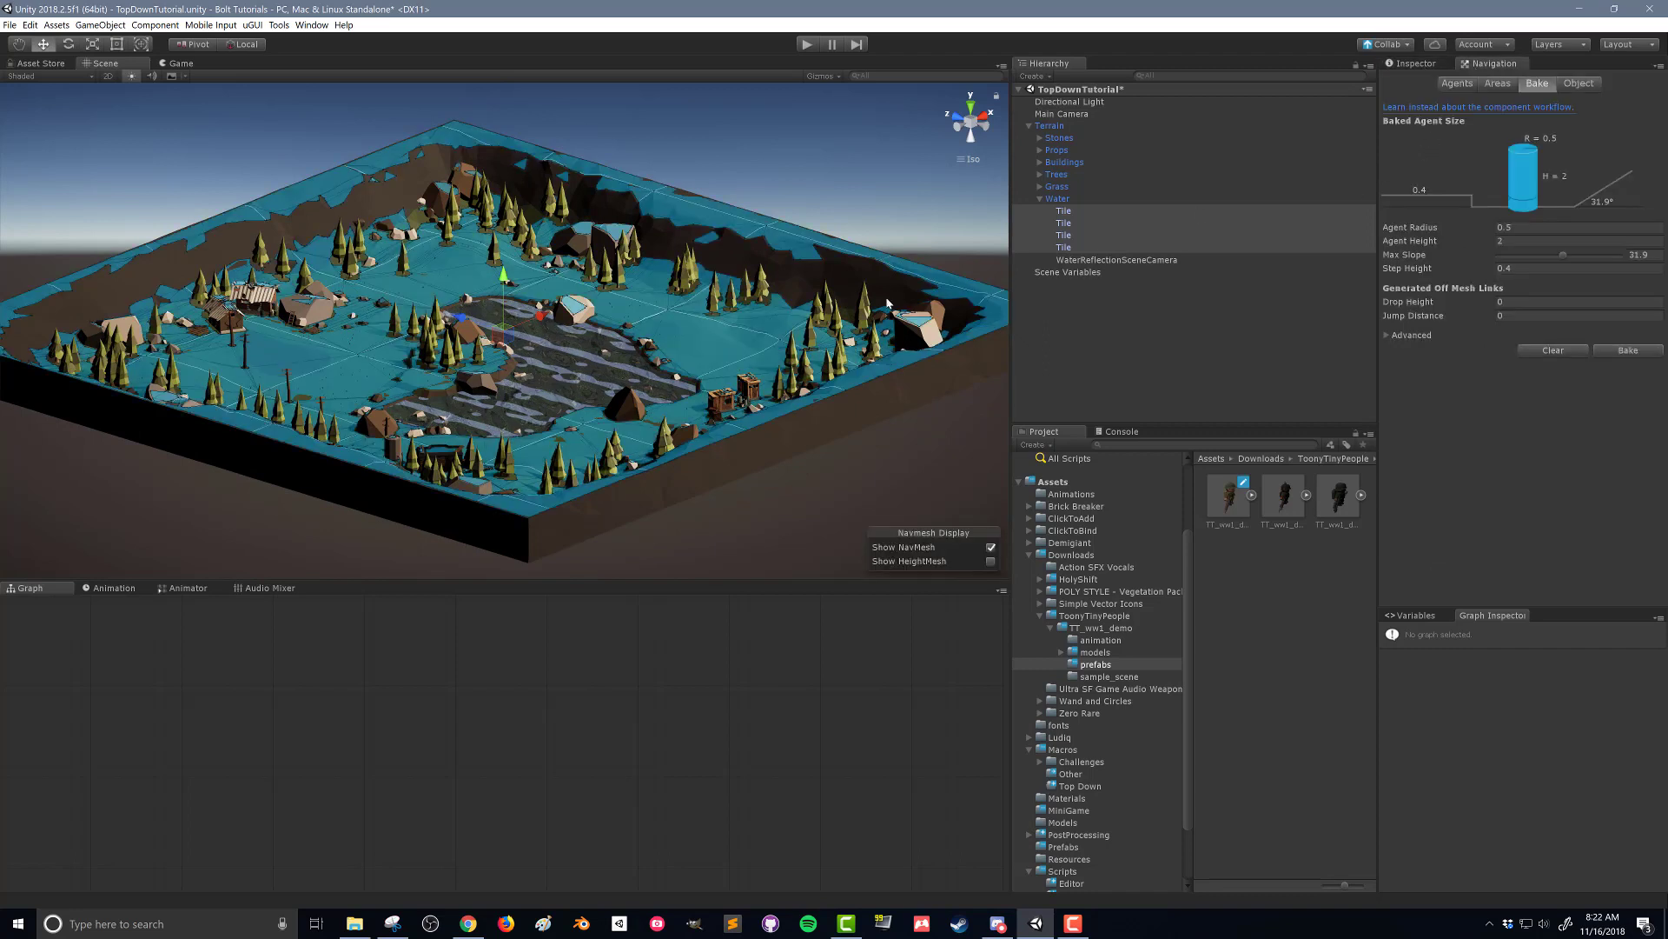
pyautogui.moveTo(1461, 118)
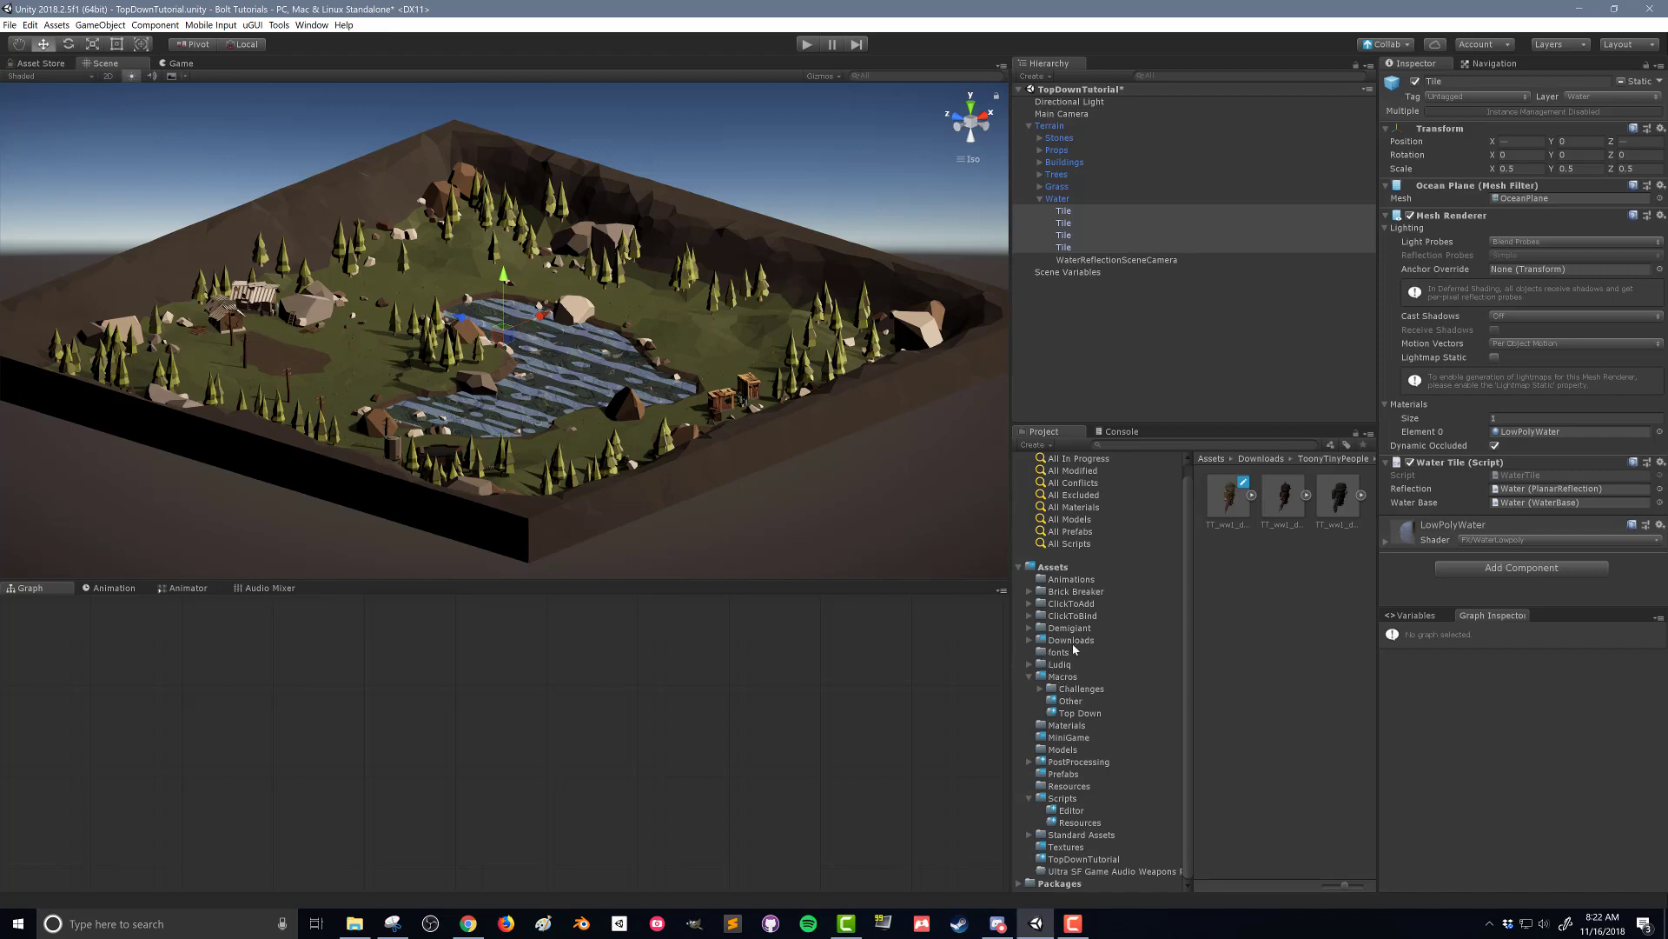
# Place the Toony Tiny People soldier prefab from Downloads > ToonyTinyPeople into the scene as Player.
pyautogui.click(1071, 639)
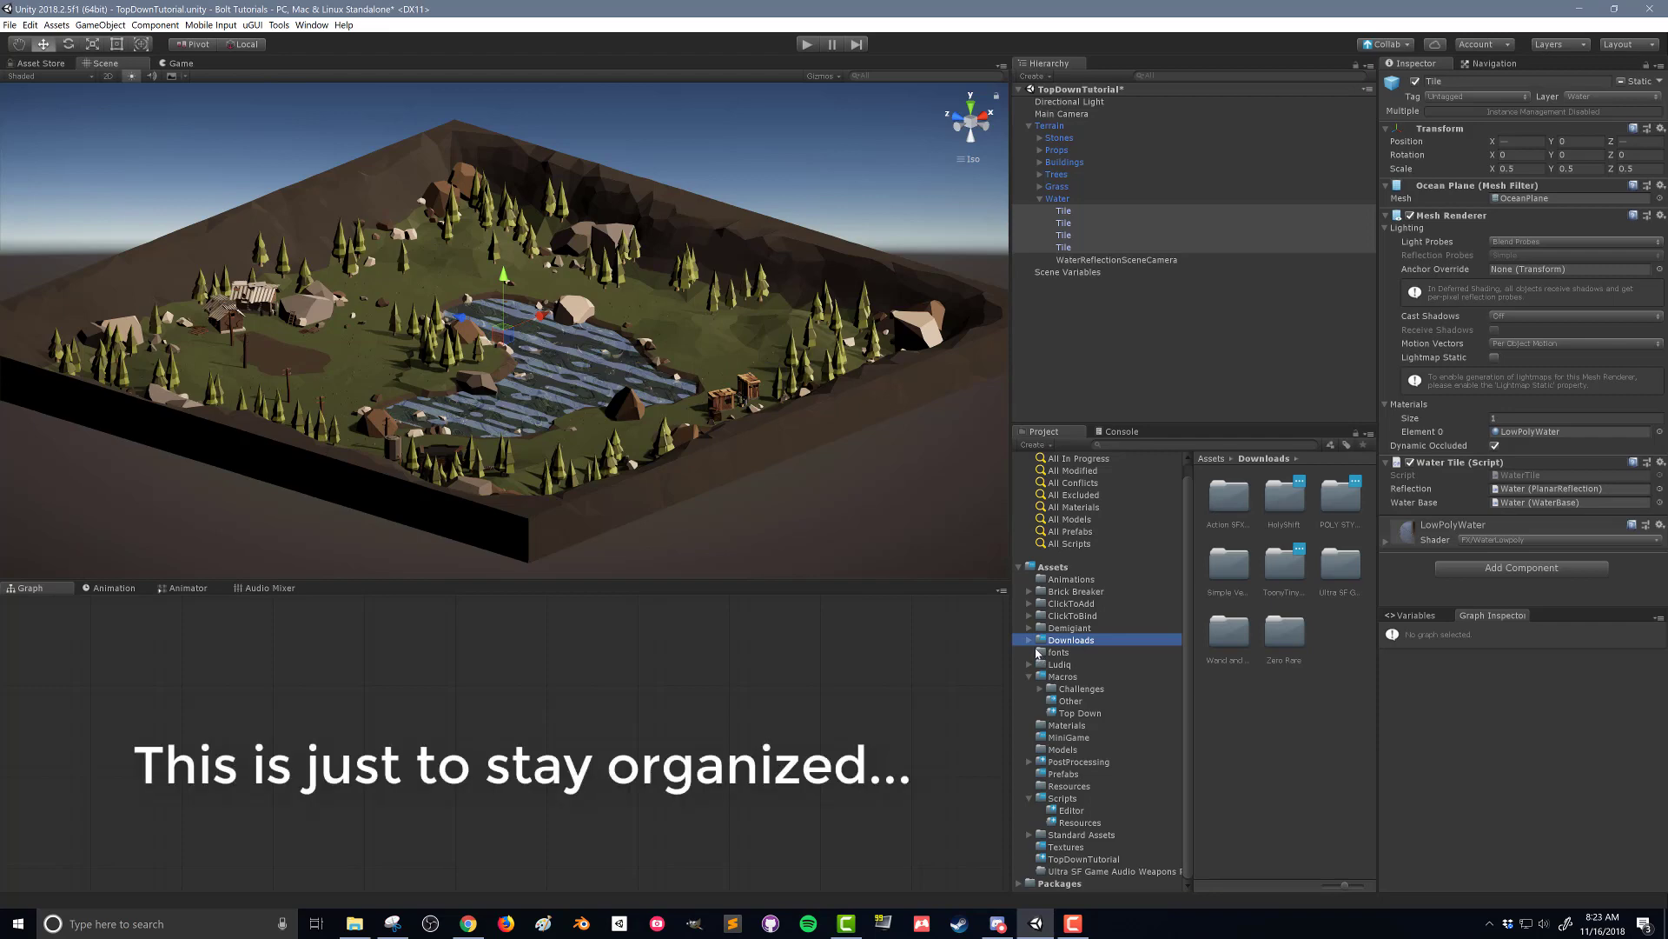
pyautogui.click(1029, 640)
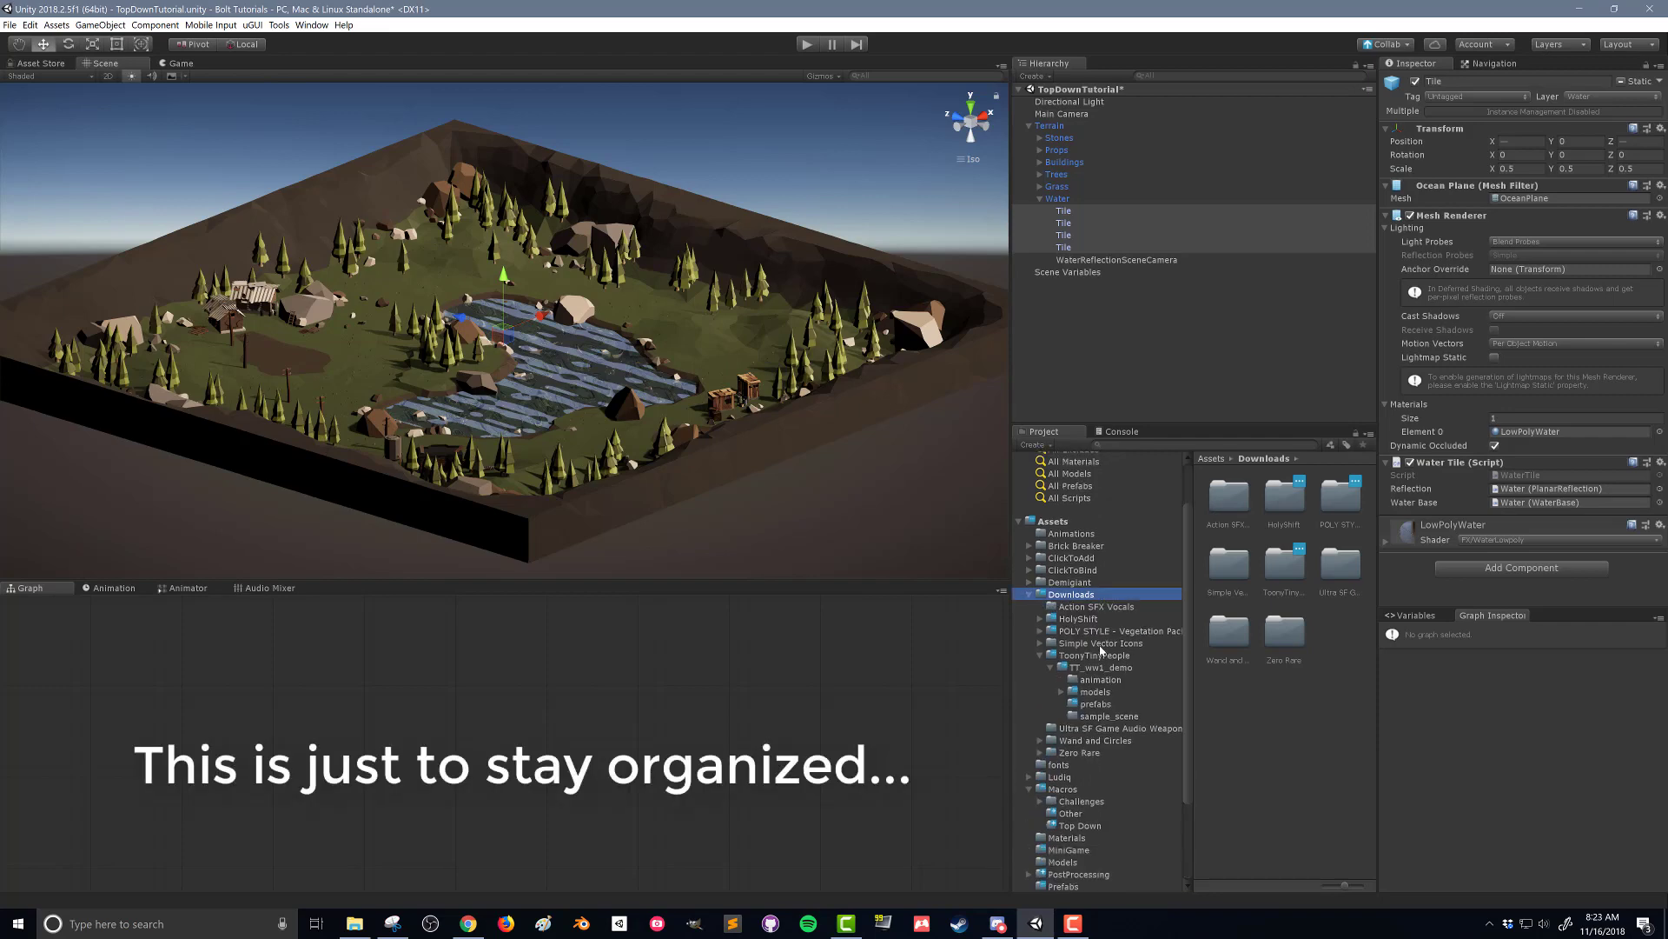
pyautogui.click(1087, 654)
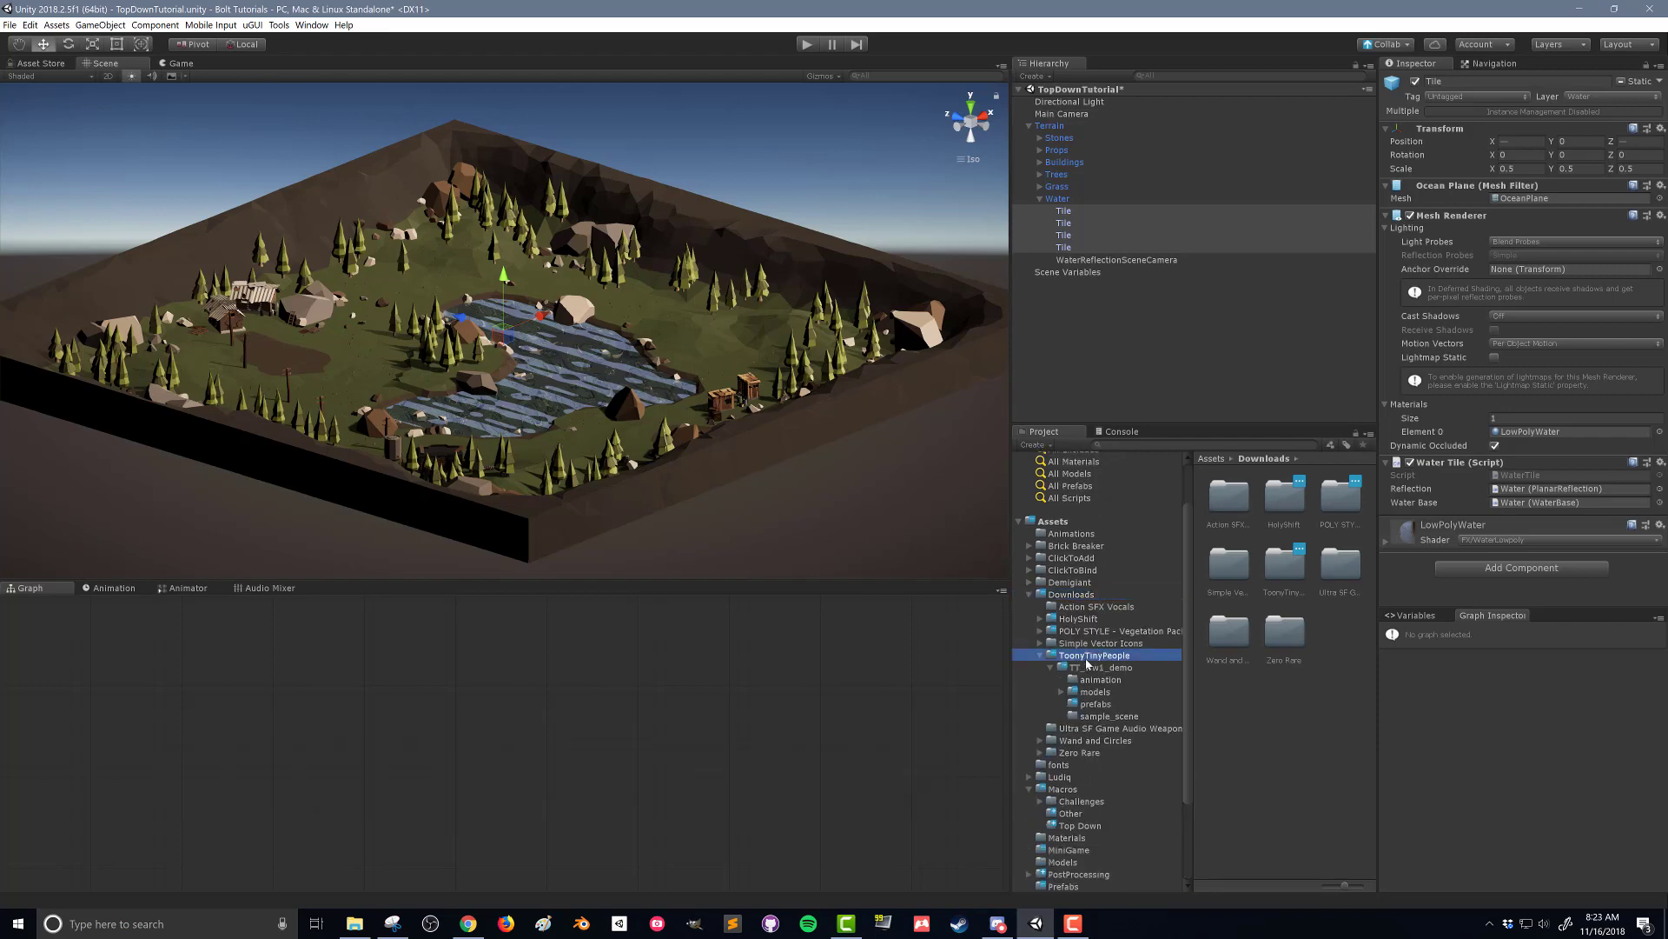
pyautogui.click(1095, 703)
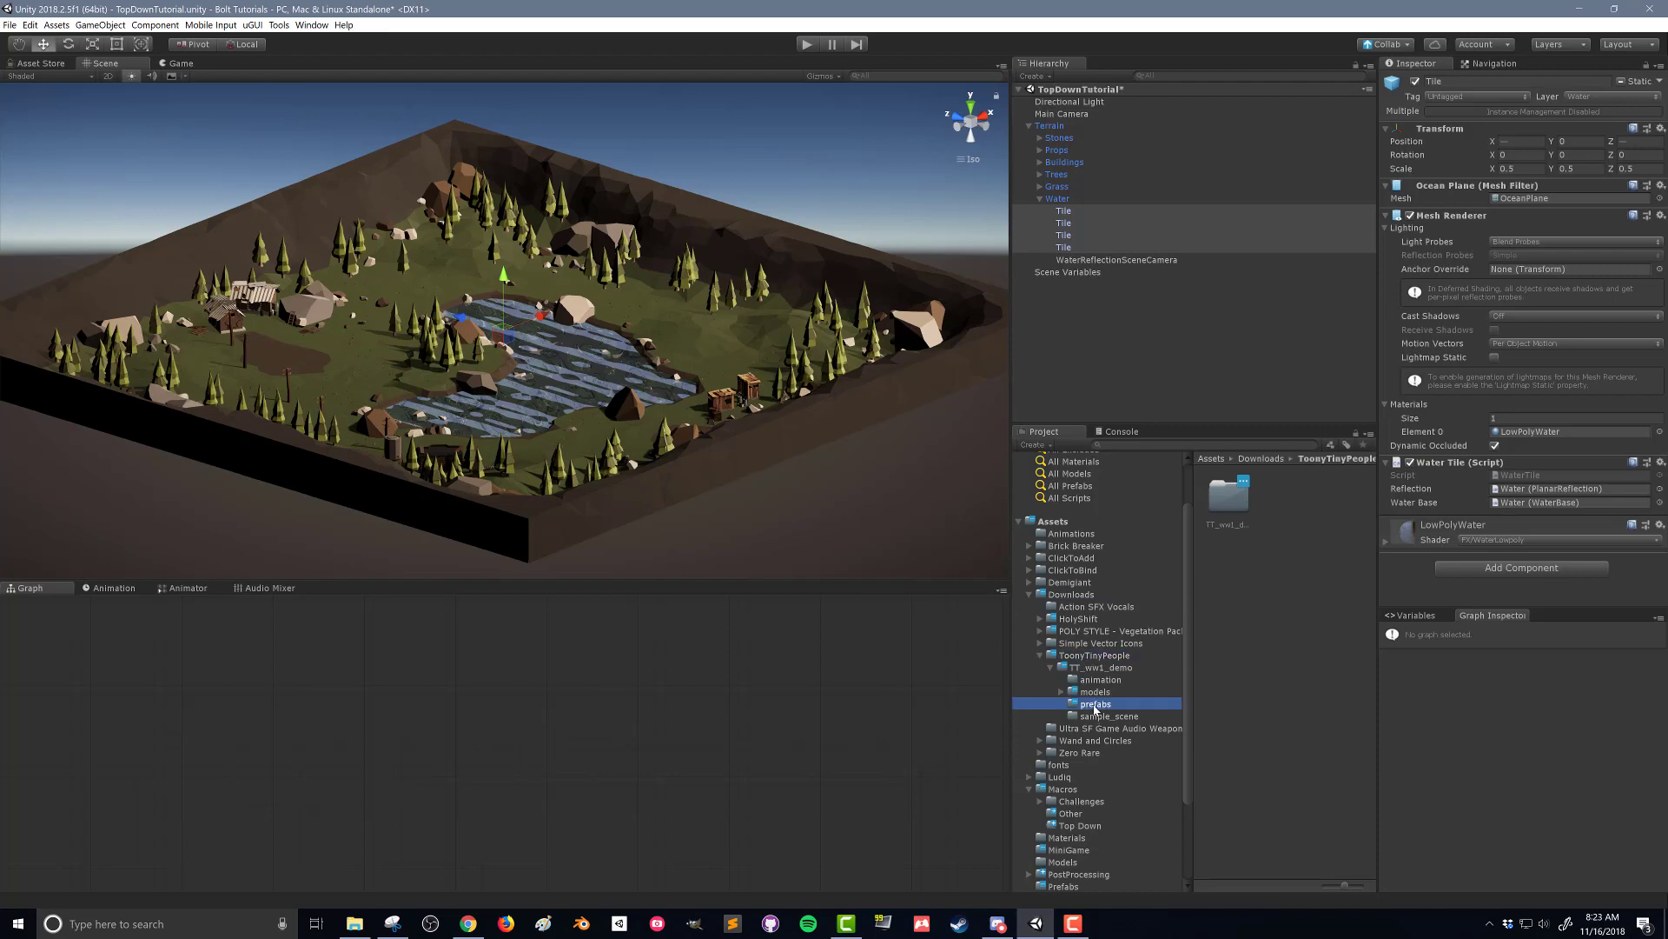
pyautogui.click(1094, 703)
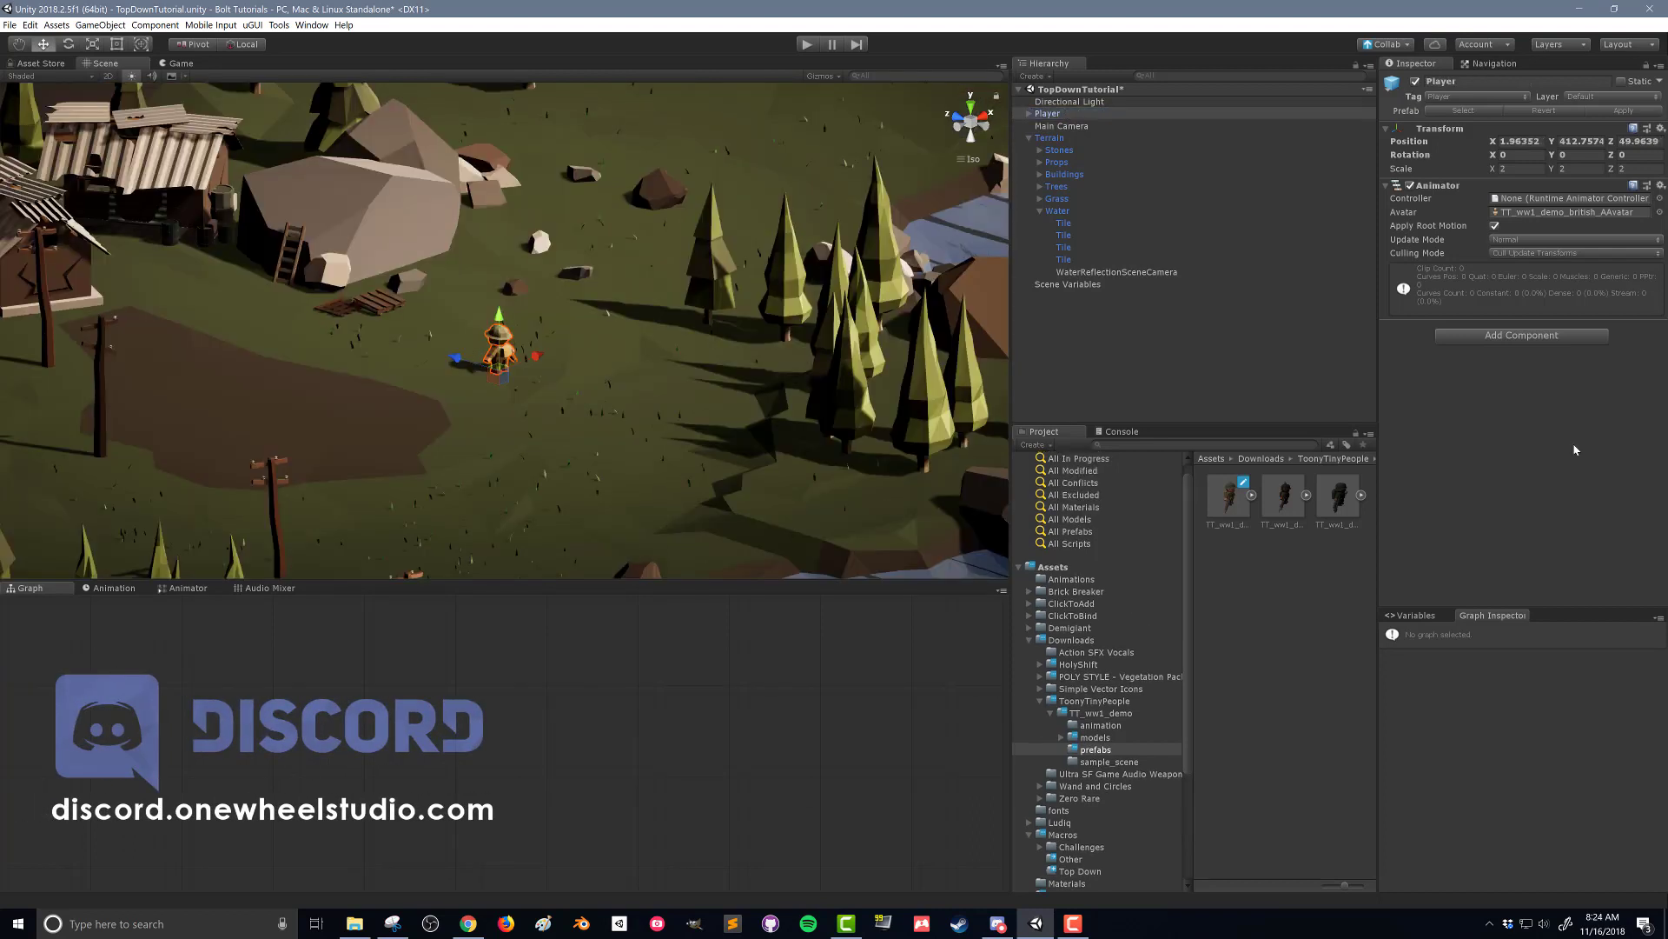
pyautogui.moveTo(1546, 336)
pyautogui.write('nav ag')
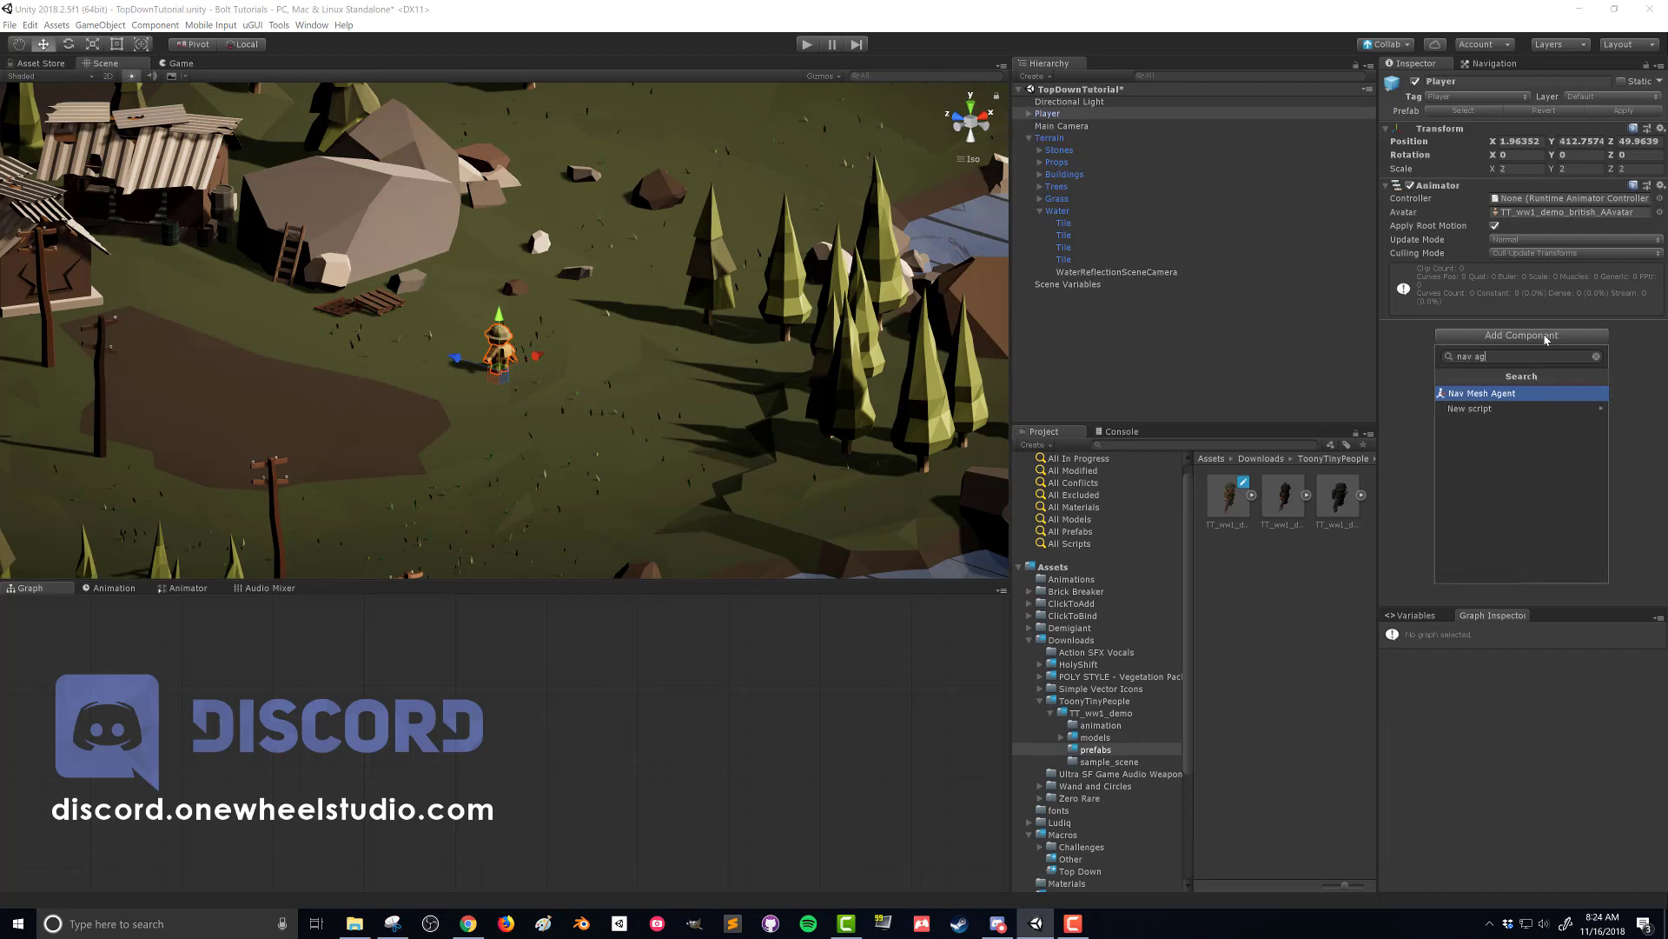
# Add a Nav Mesh Agent to Player with speed 12, angular speed 500, acceleration 20.
pyautogui.click(1483, 393)
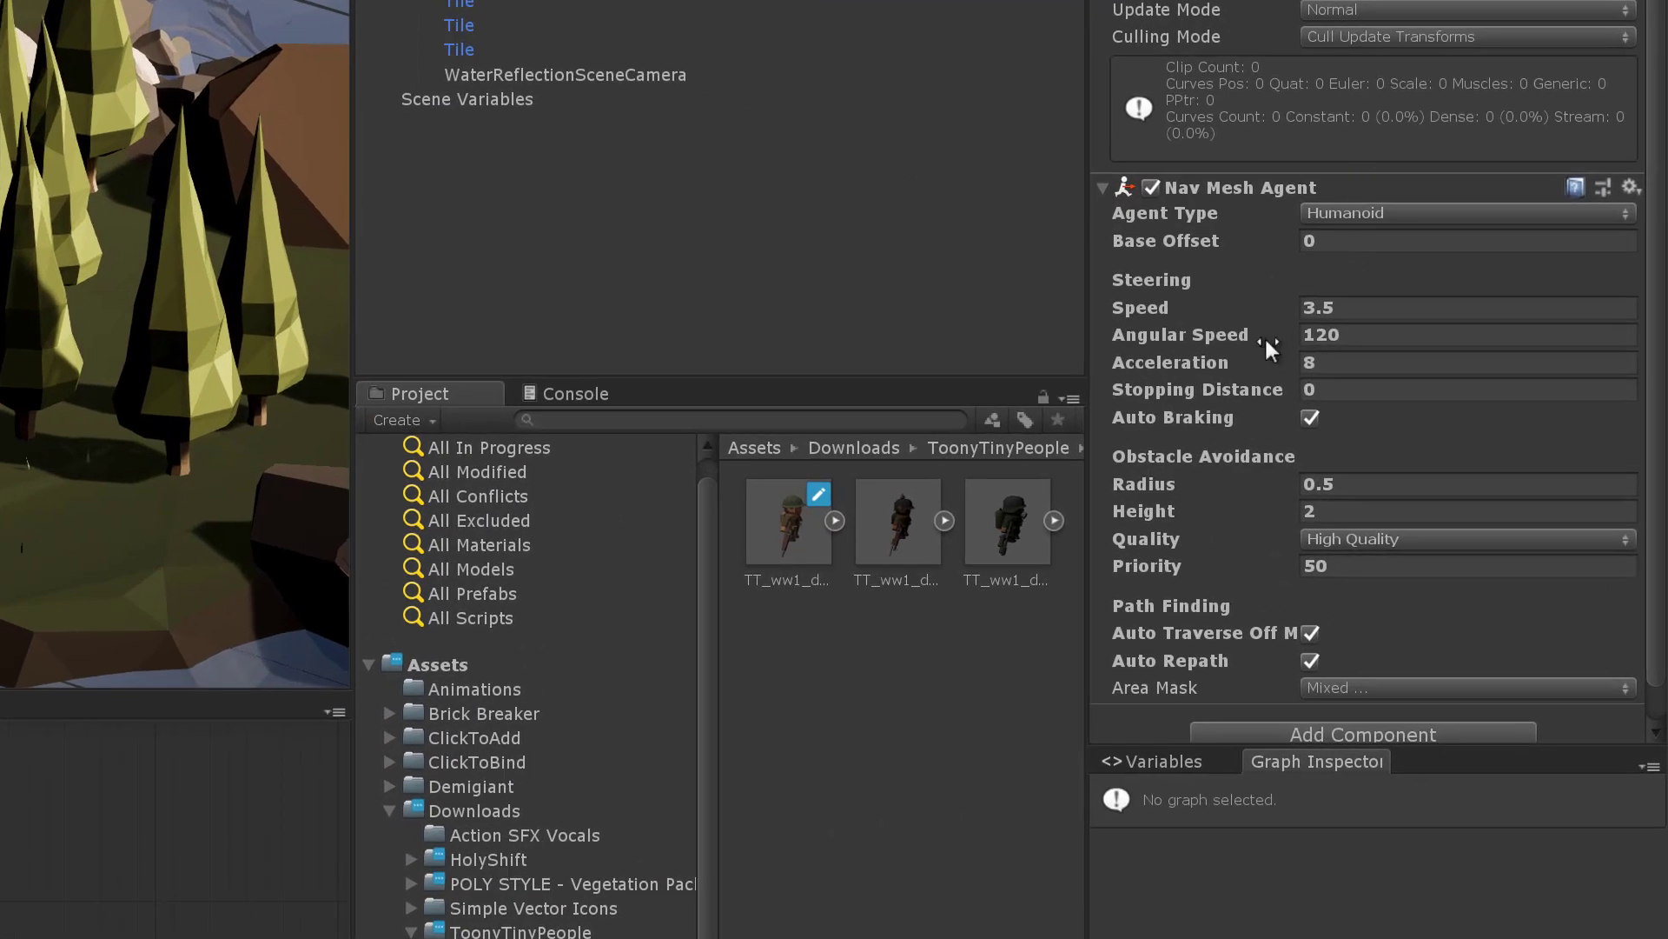
pyautogui.moveTo(1300, 265)
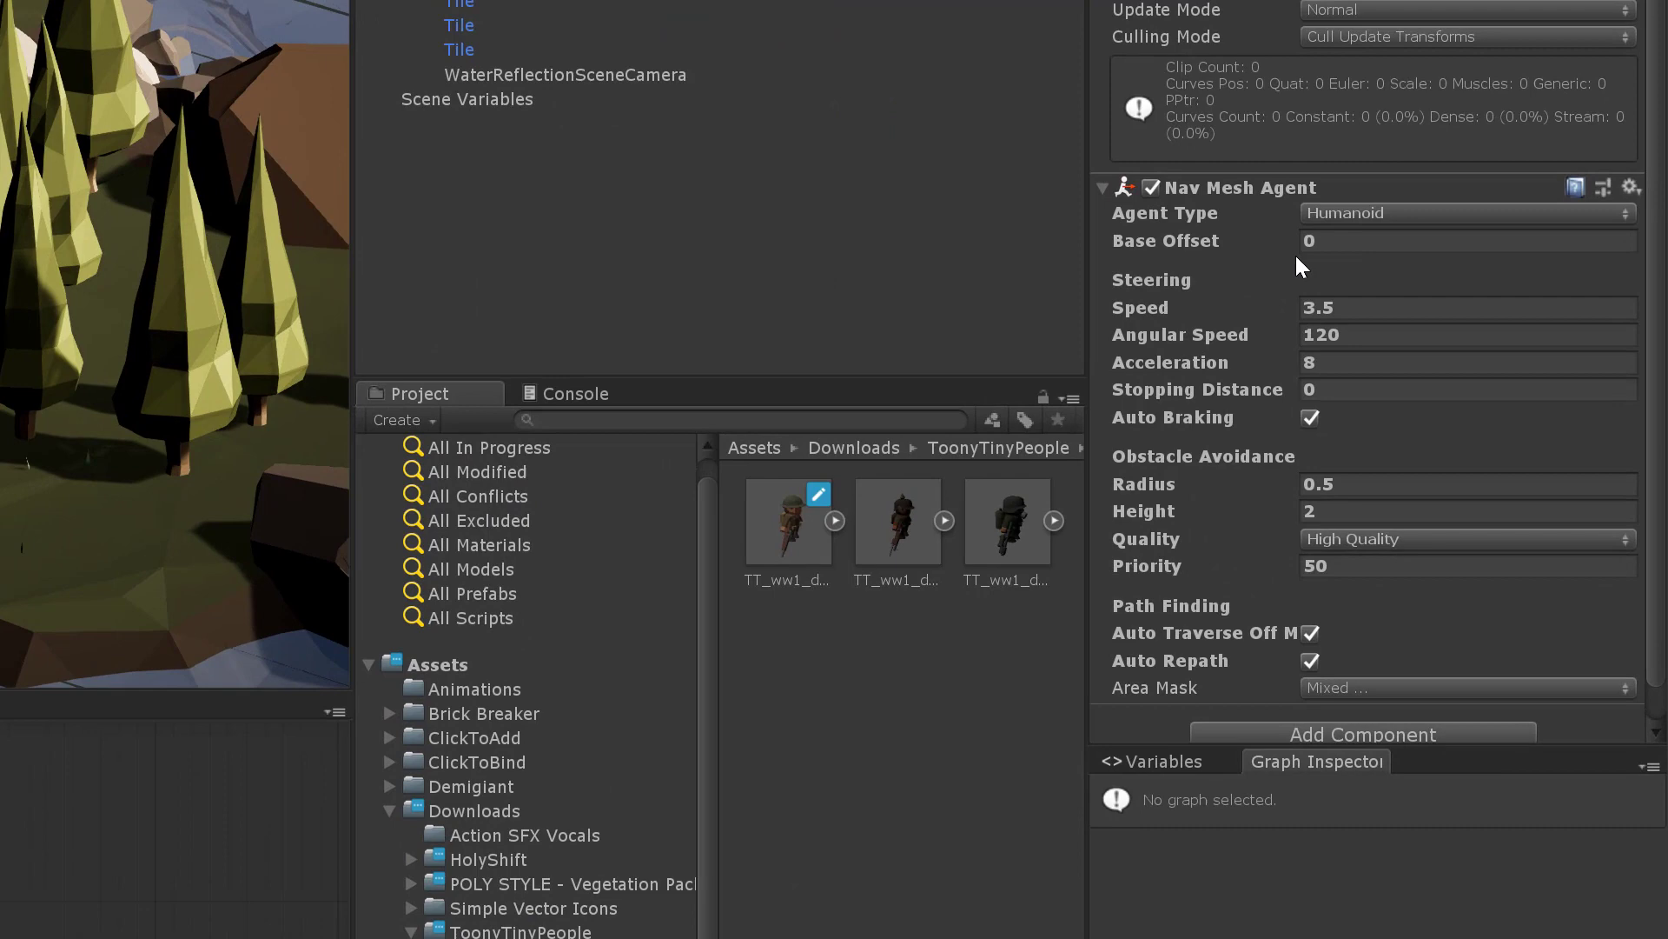
pyautogui.moveTo(1238, 351)
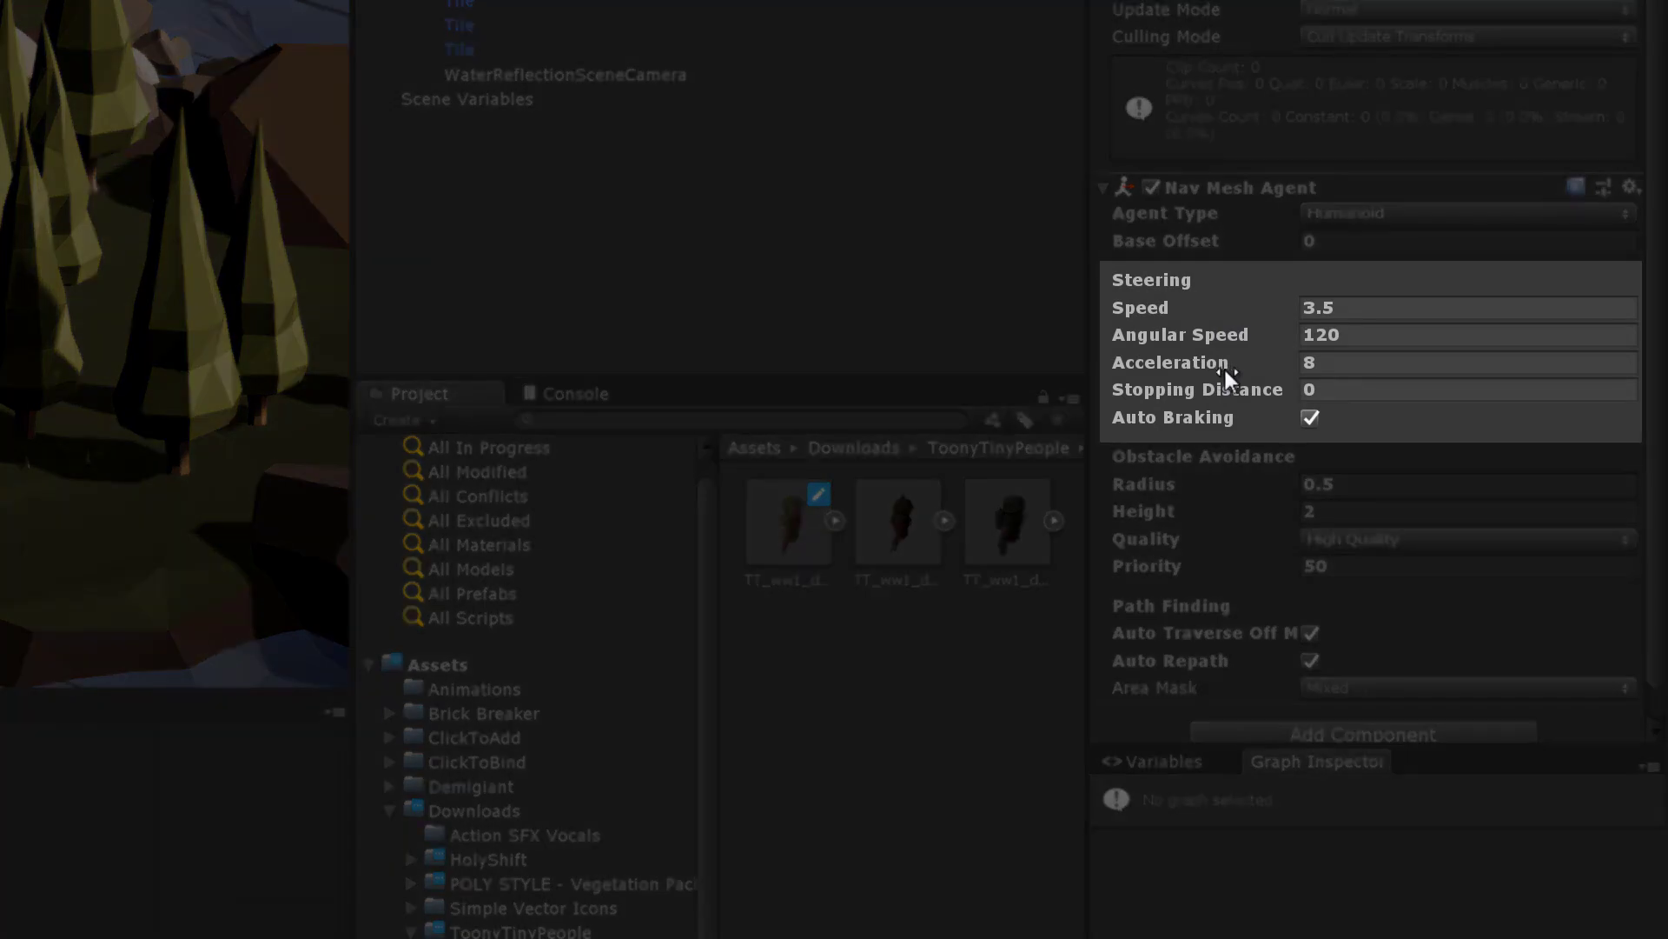
pyautogui.moveTo(1234, 298)
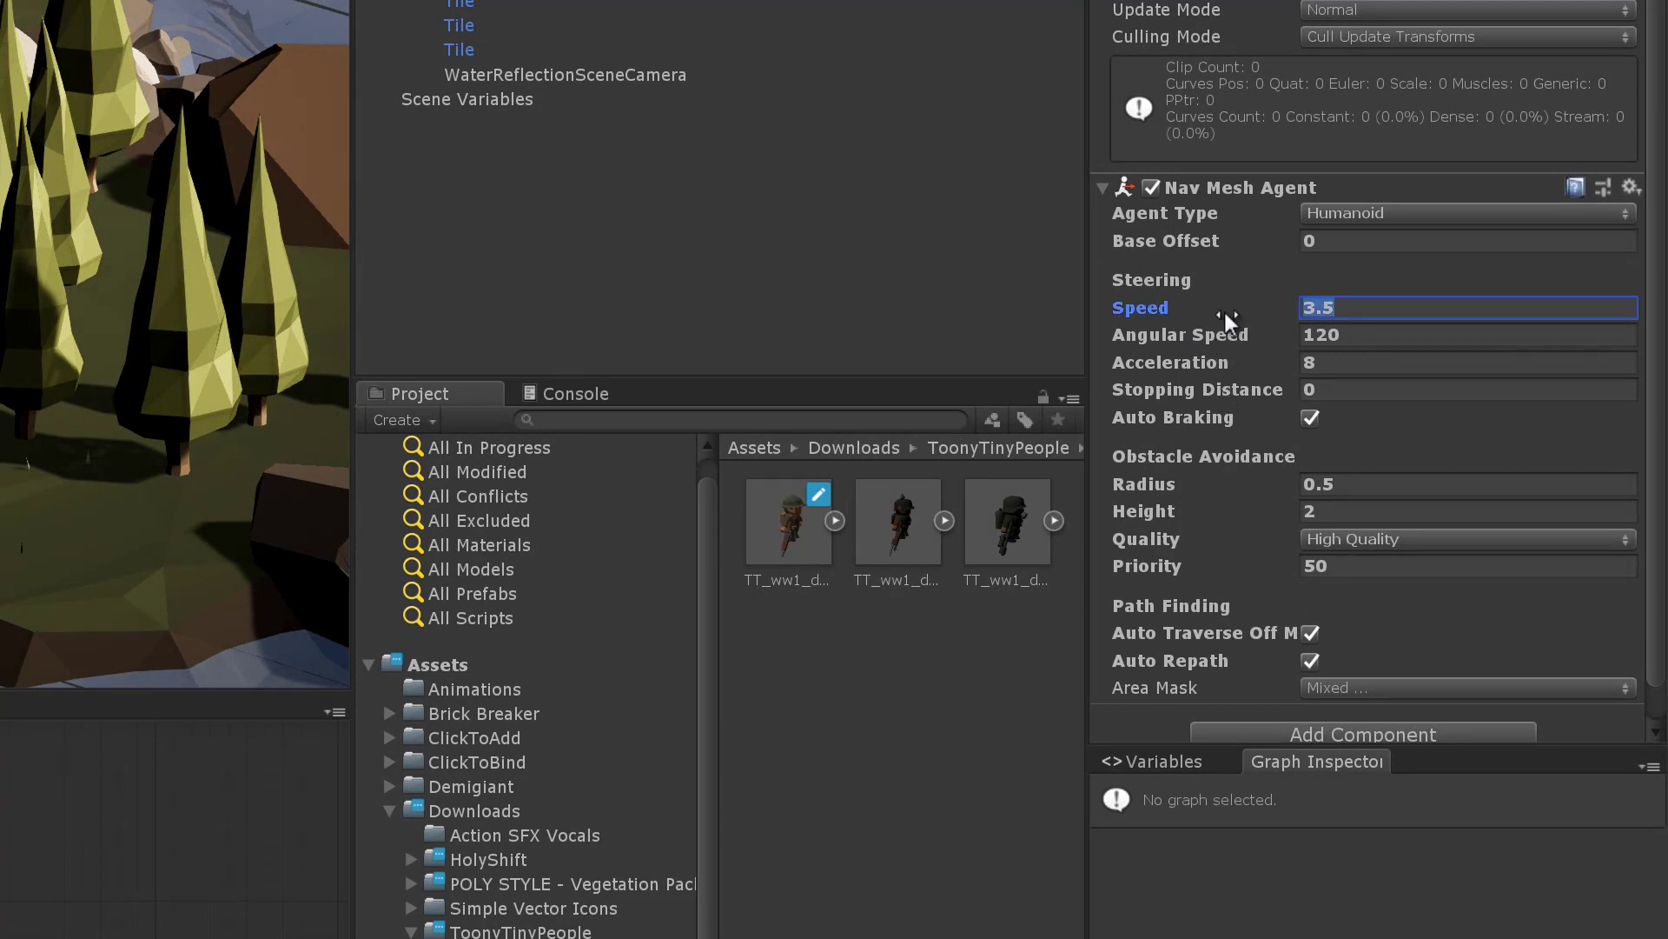
pyautogui.write('12')
pyautogui.click(1469, 362)
pyautogui.write('20')
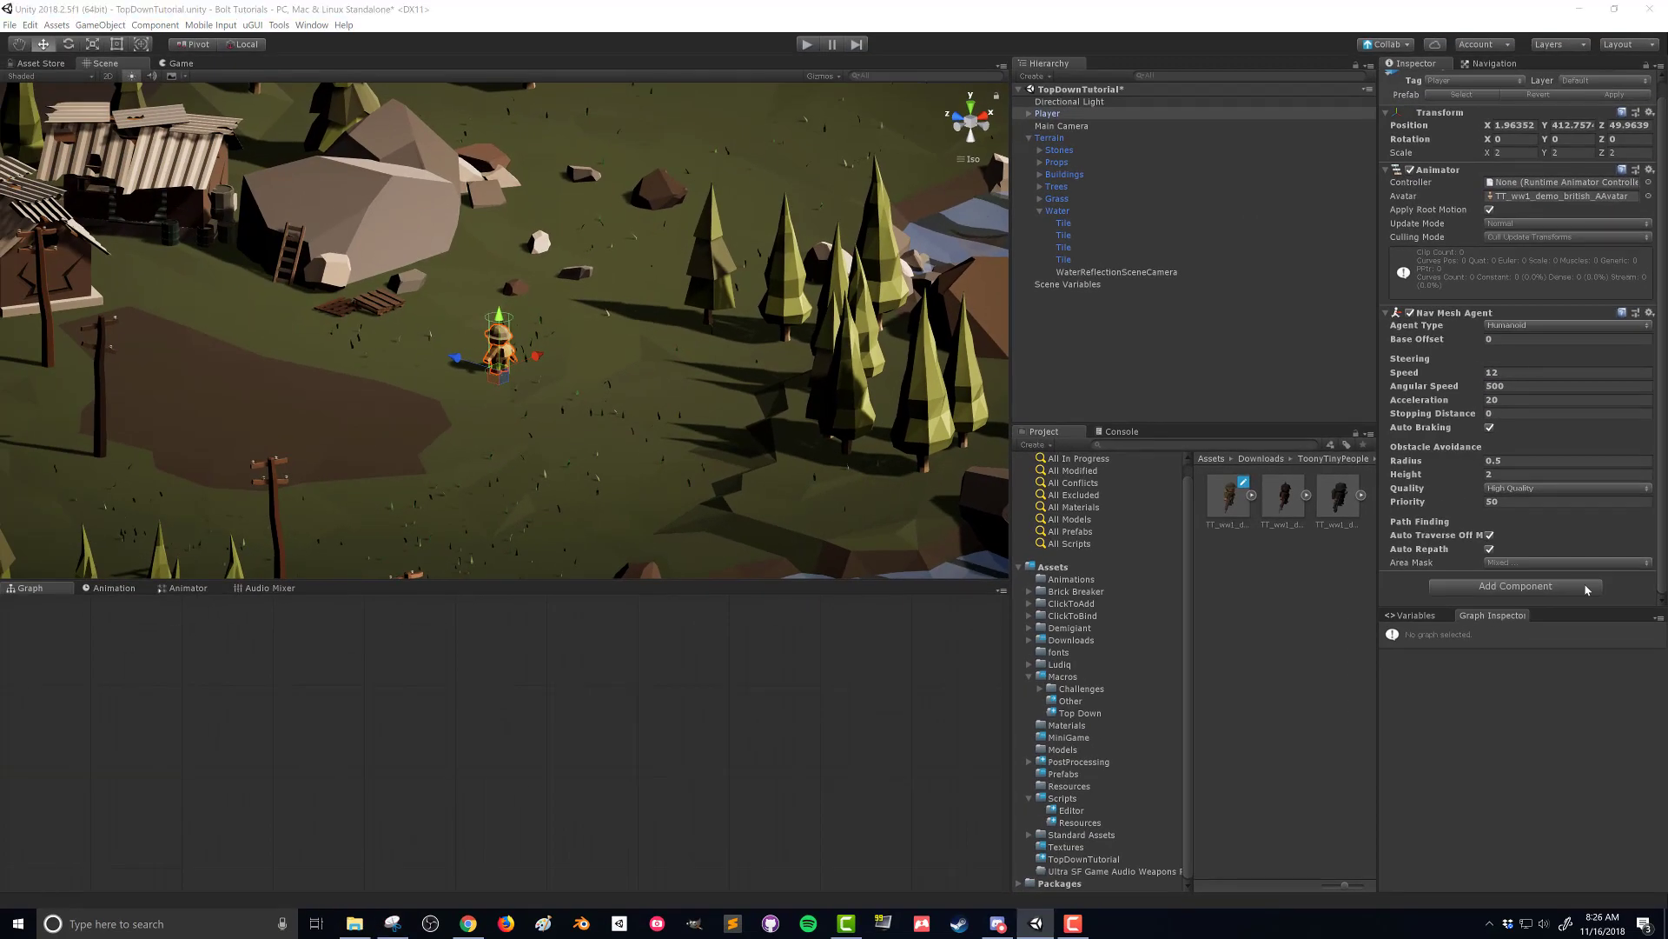
# Add a Flow Machine to Player and open the new Movement macro's empty graph from Macros/Top Down.
pyautogui.click(1512, 585)
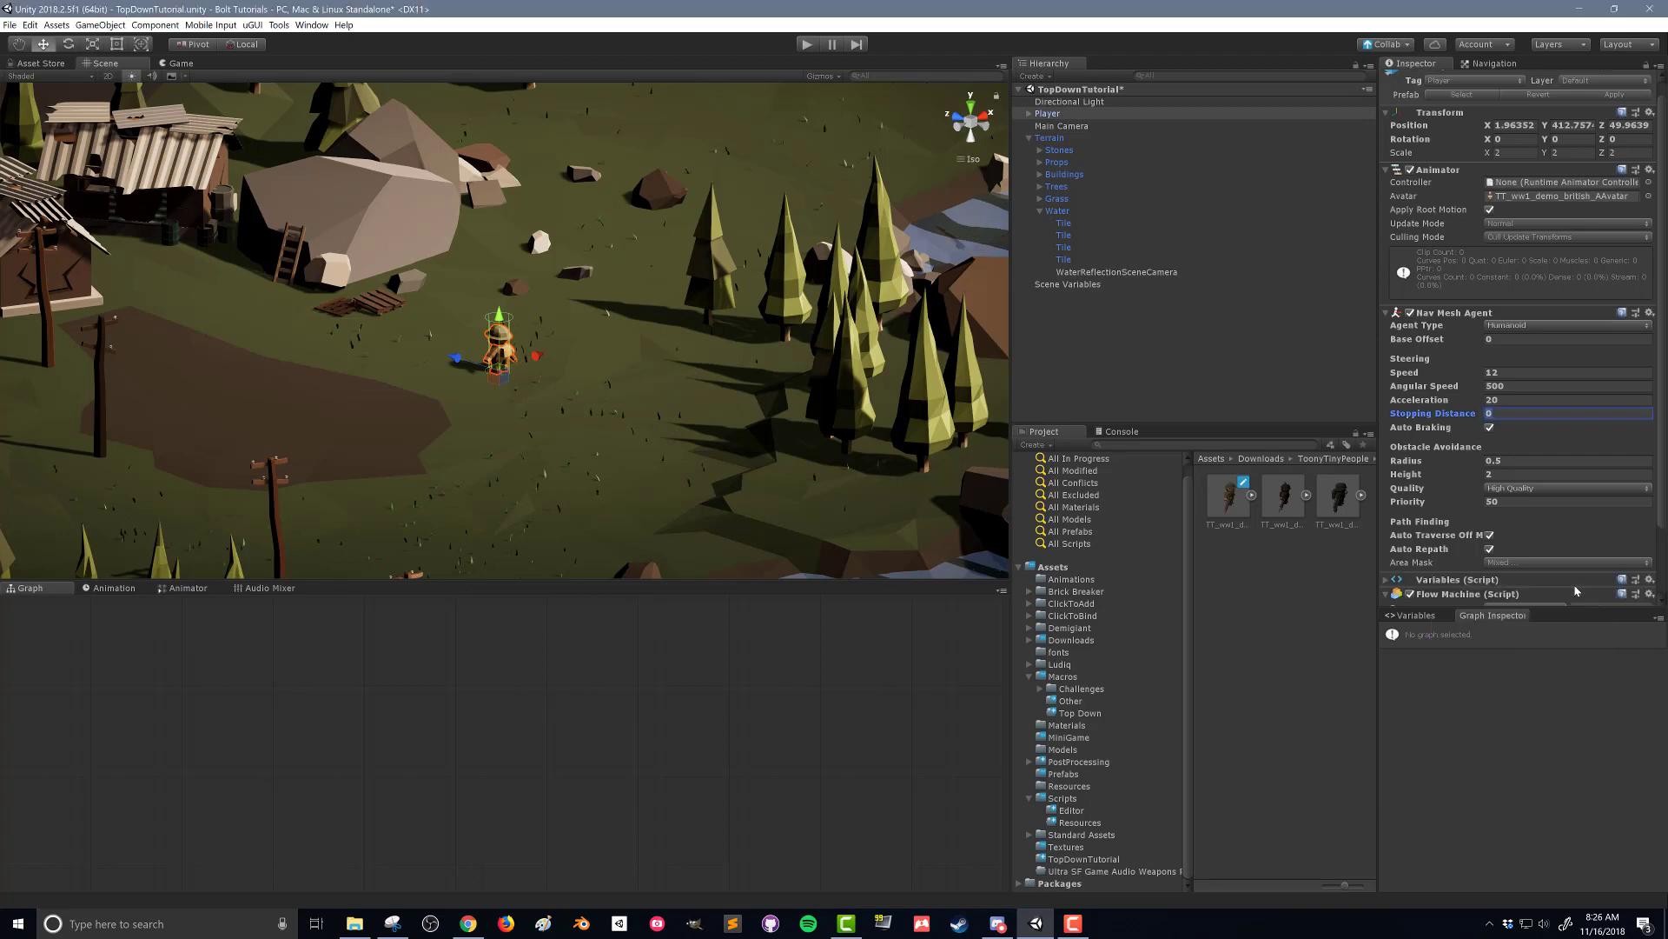
pyautogui.click(1061, 676)
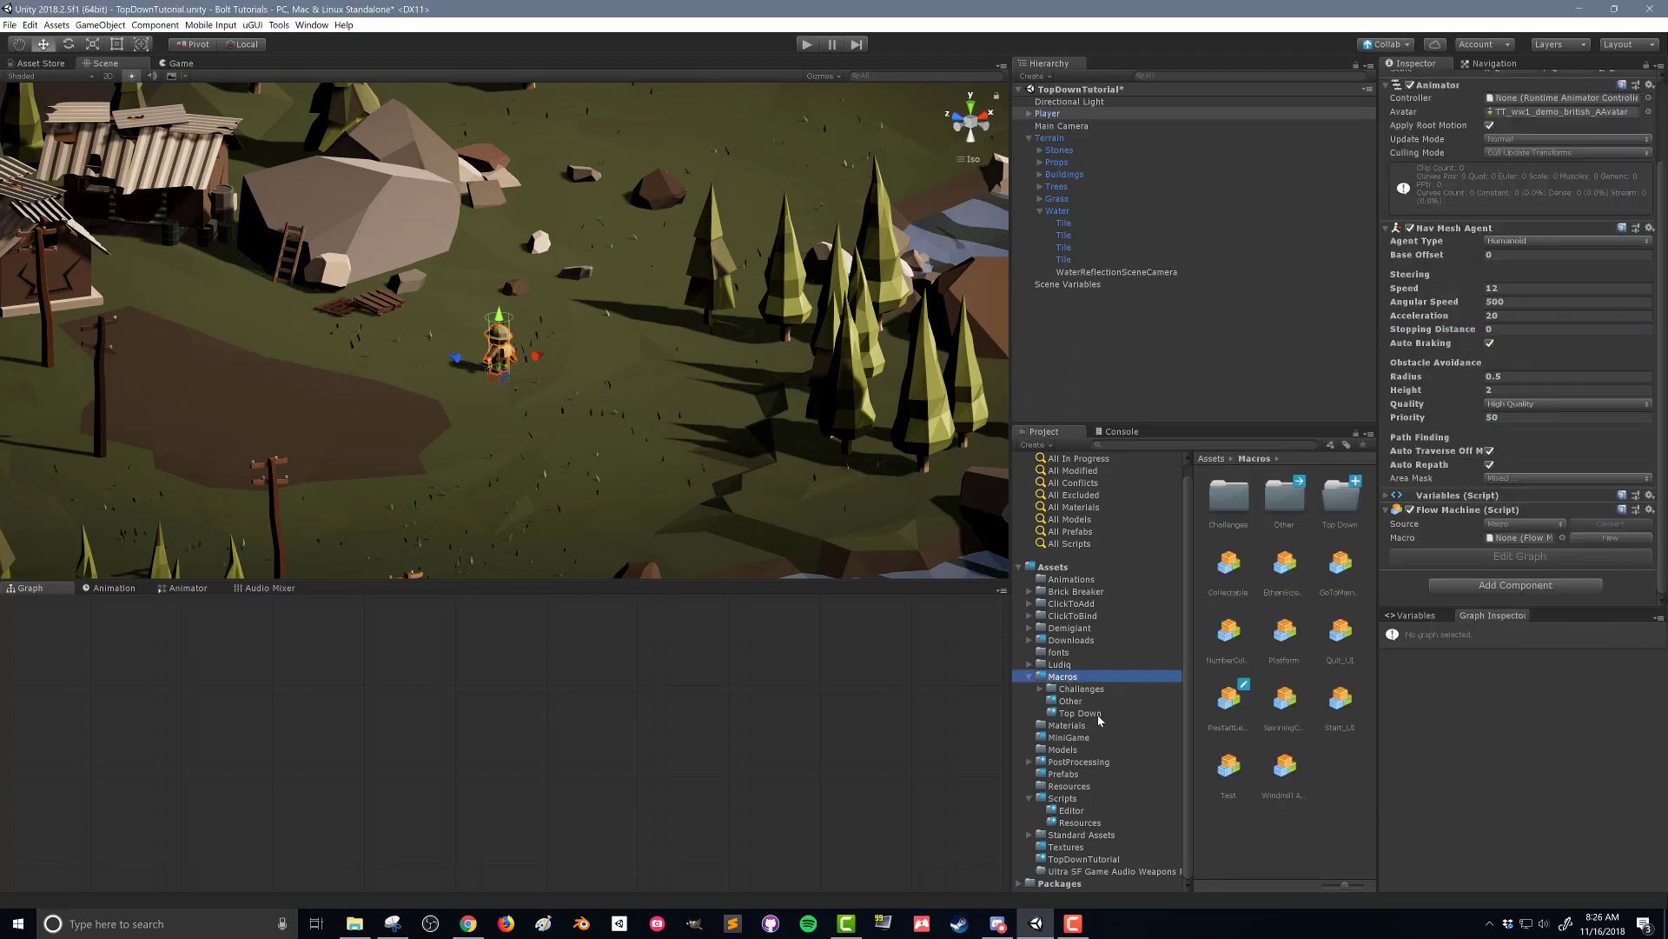
pyautogui.click(1081, 711)
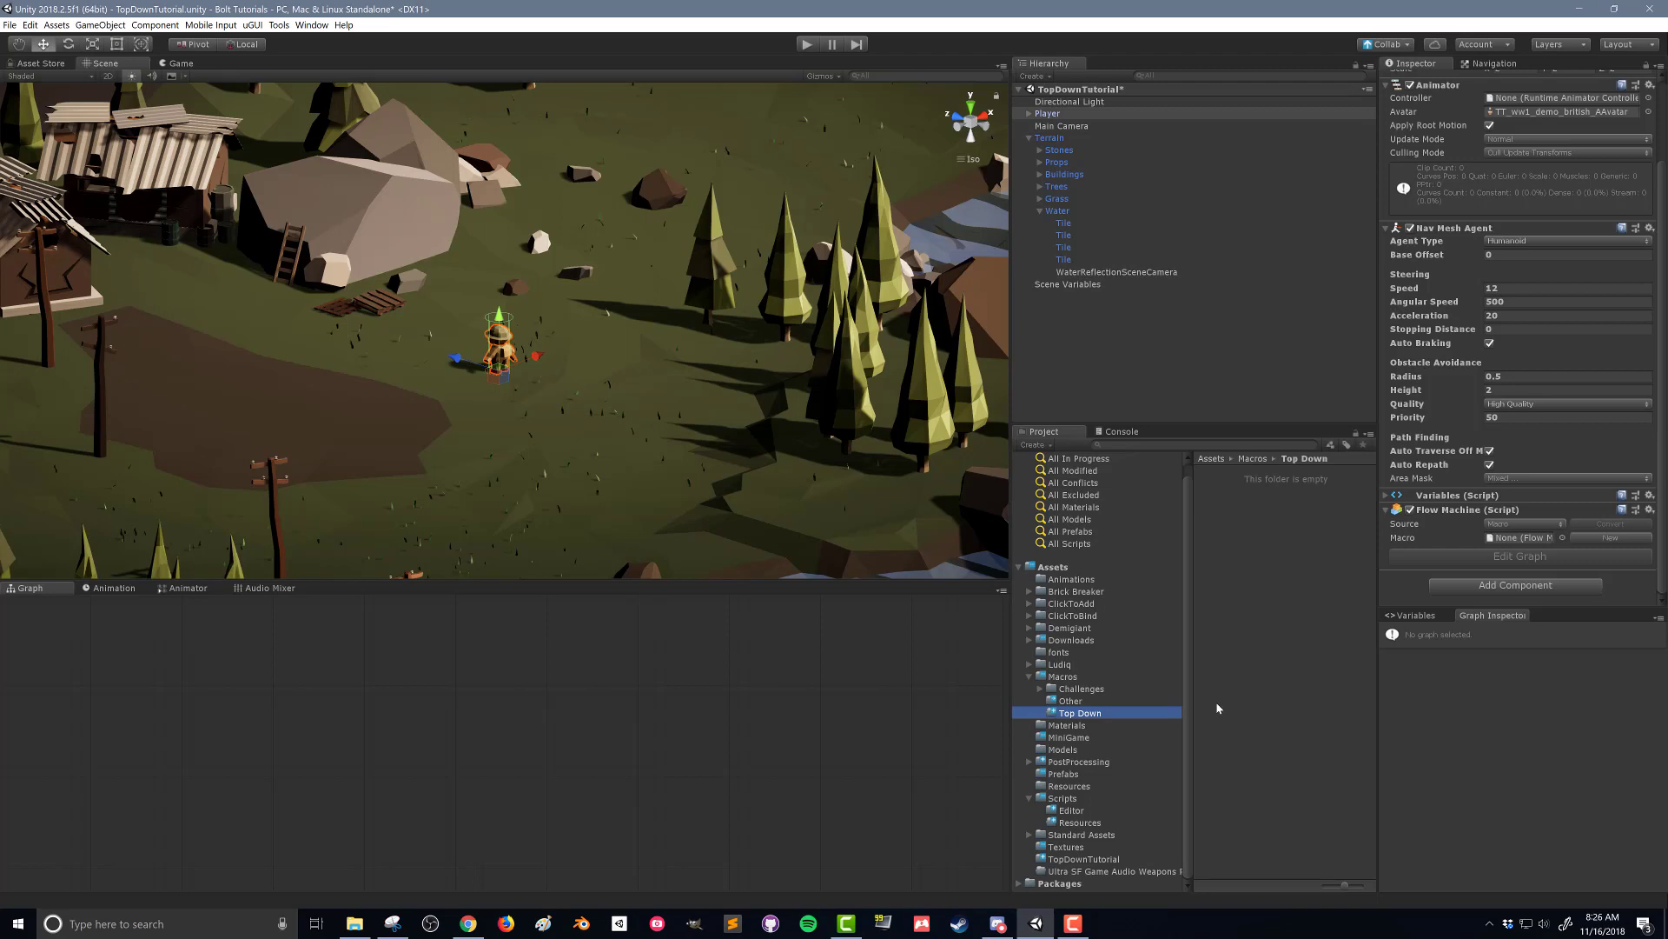
pyautogui.moveTo(1262, 605)
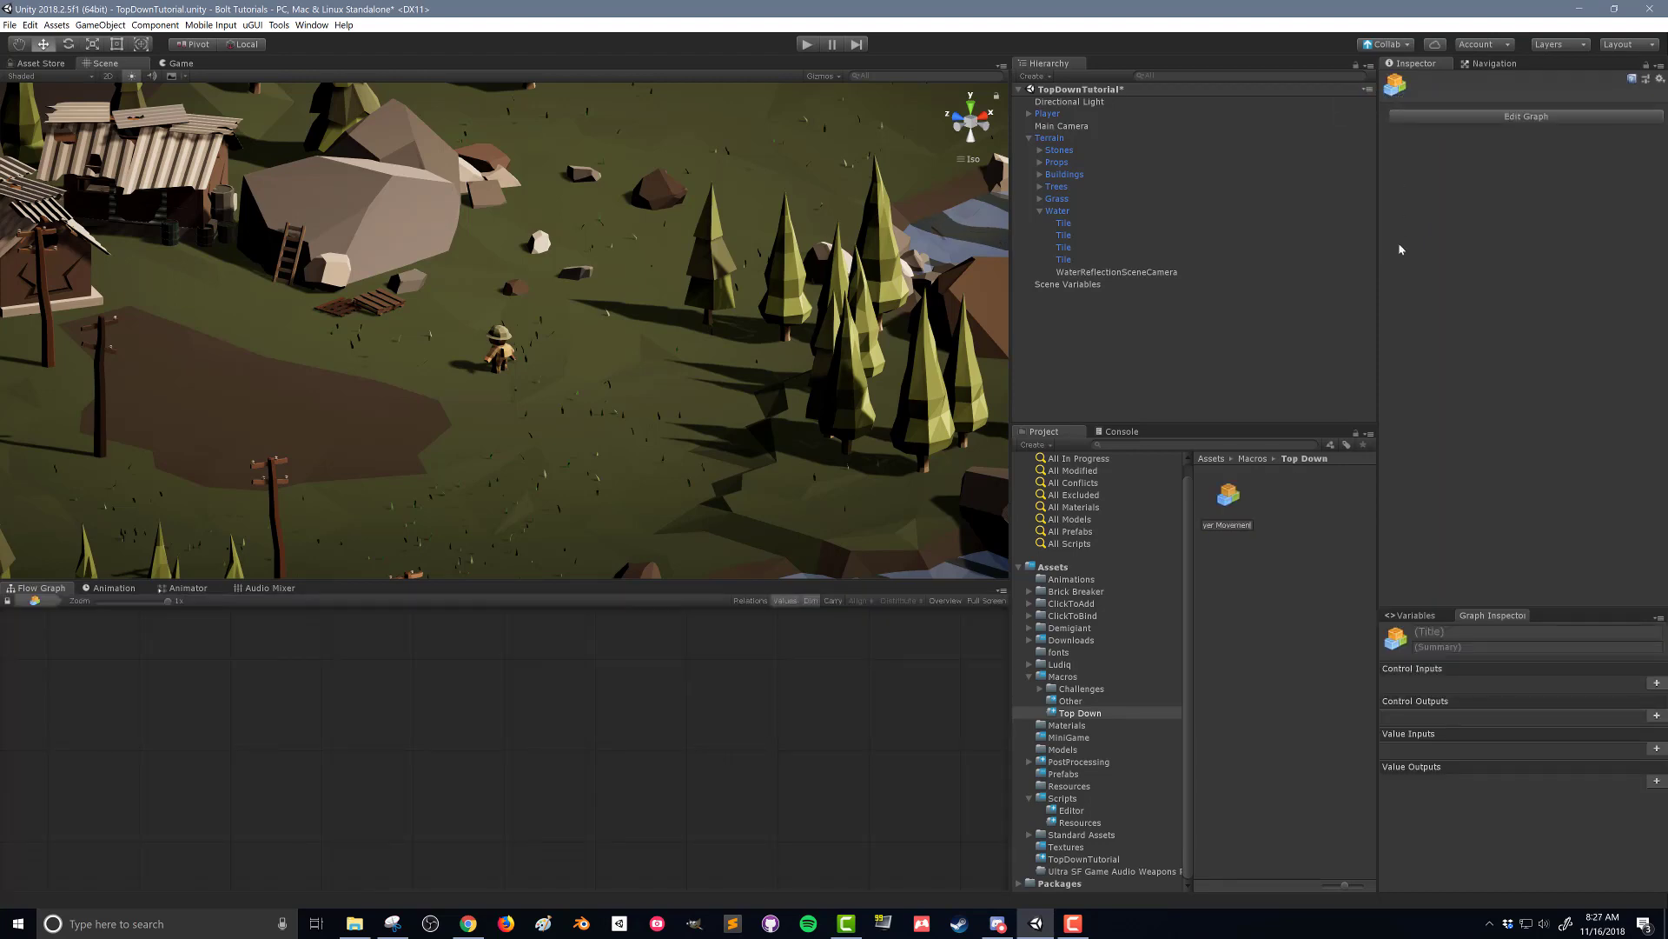
pyautogui.click(1046, 114)
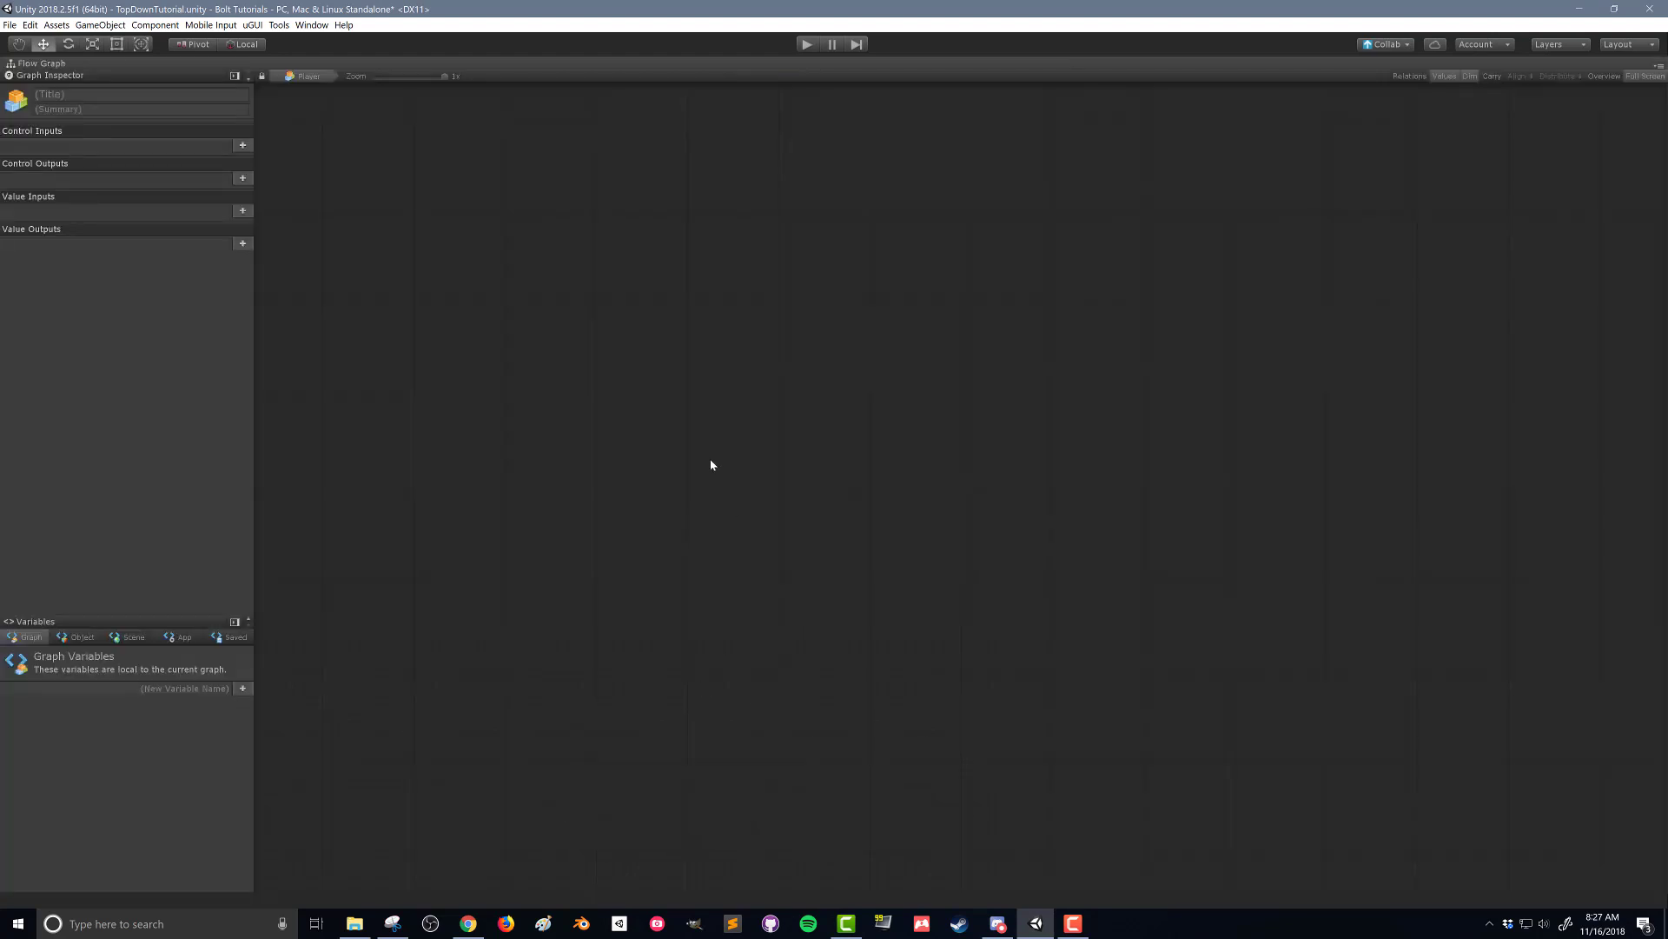
pyautogui.moveTo(548, 331)
pyautogui.write('update')
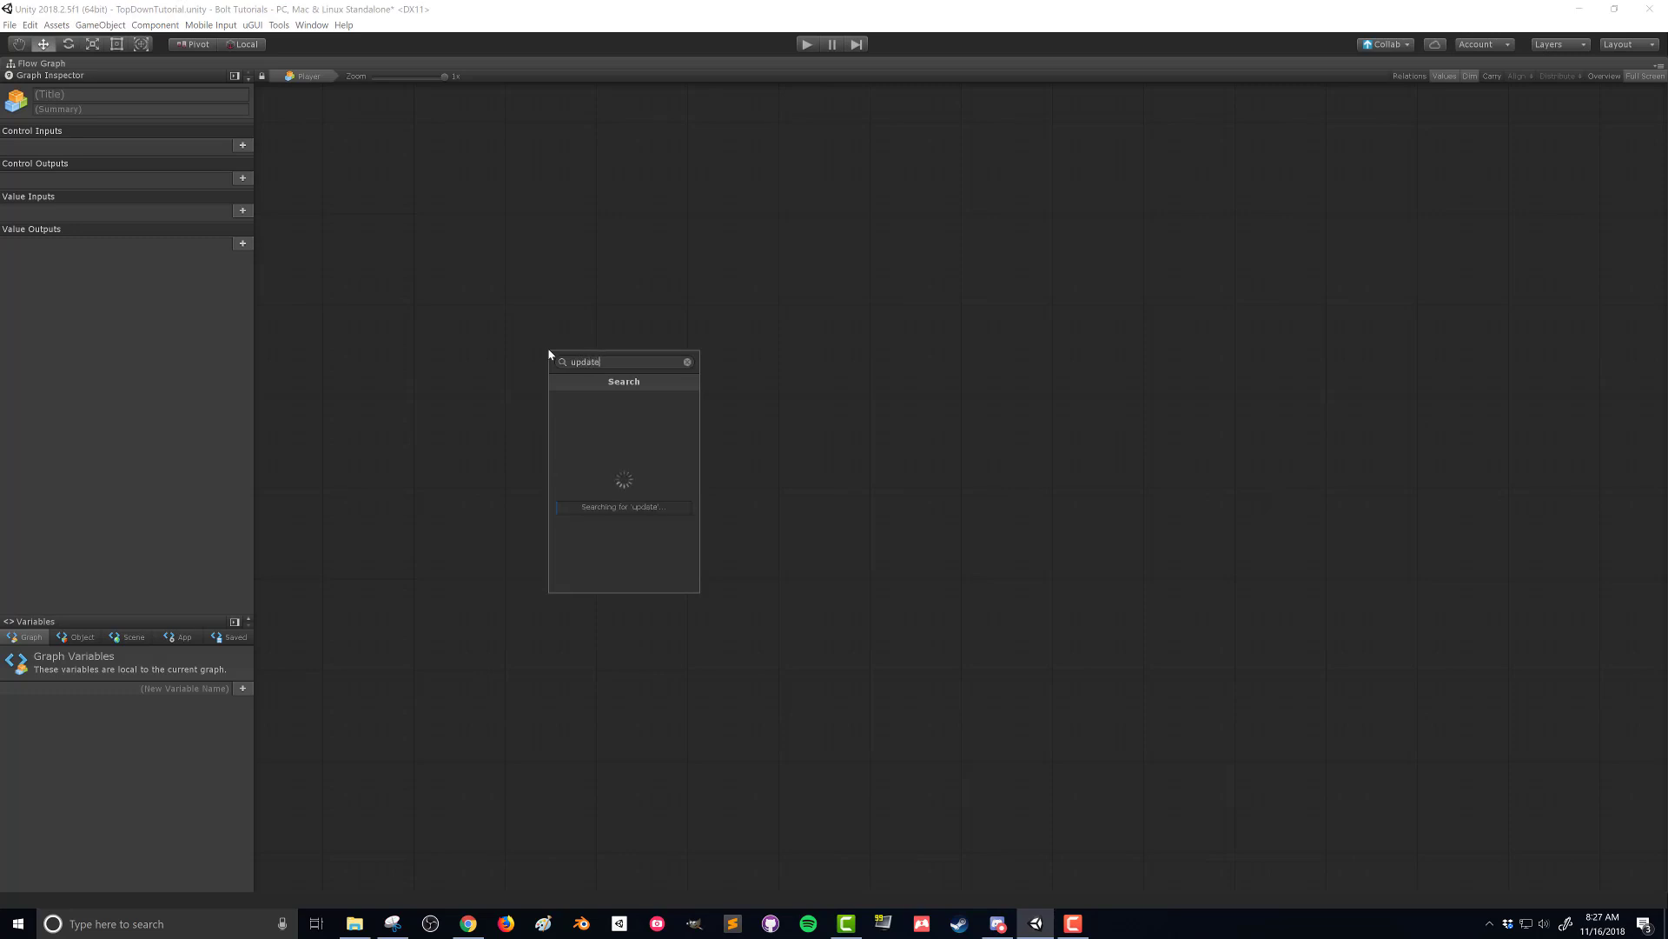
# Add an Update event feeding a GetMouseButton unit, setting its button to 0.
pyautogui.click(623, 394)
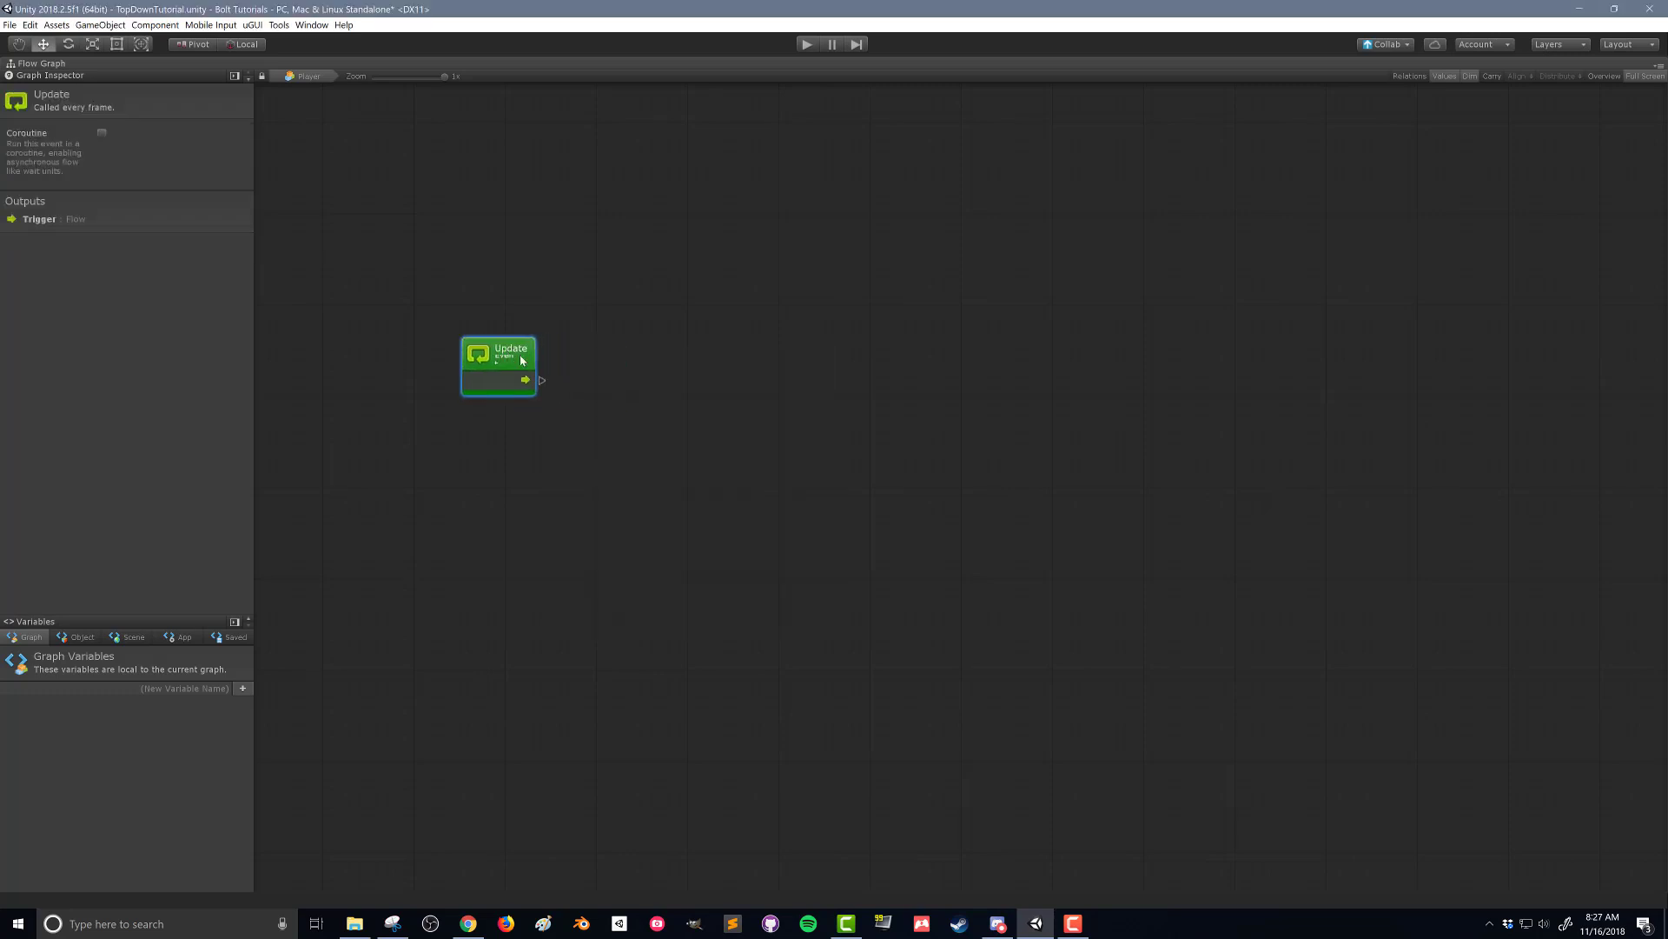
pyautogui.moveTo(662, 444)
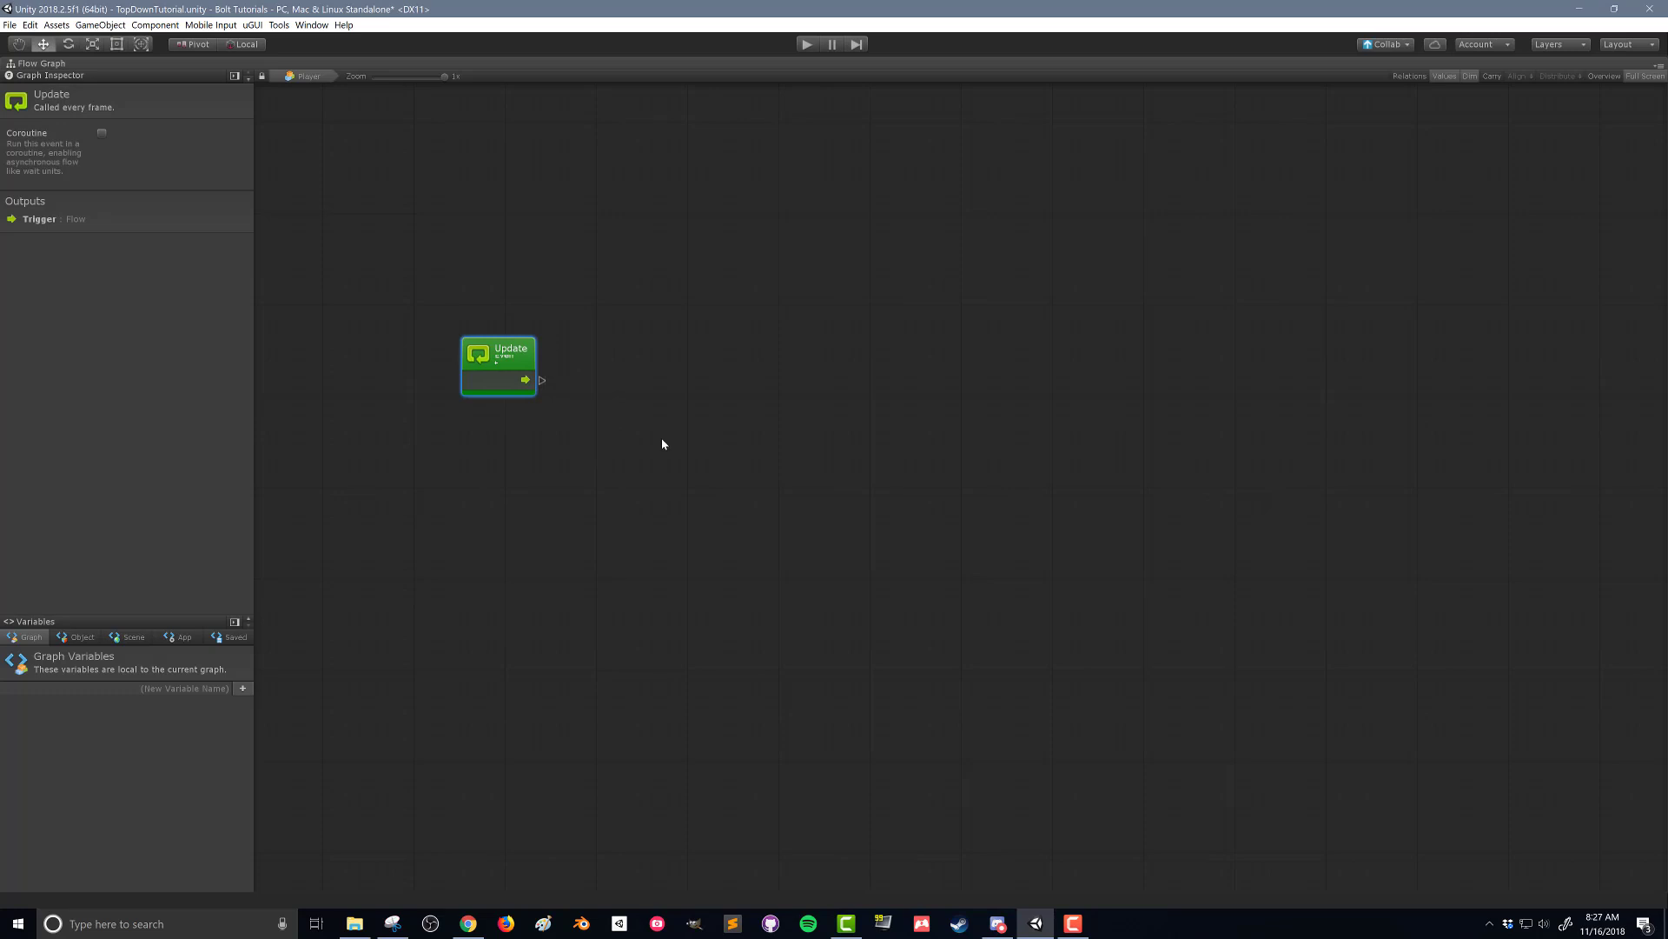
pyautogui.moveTo(724, 461)
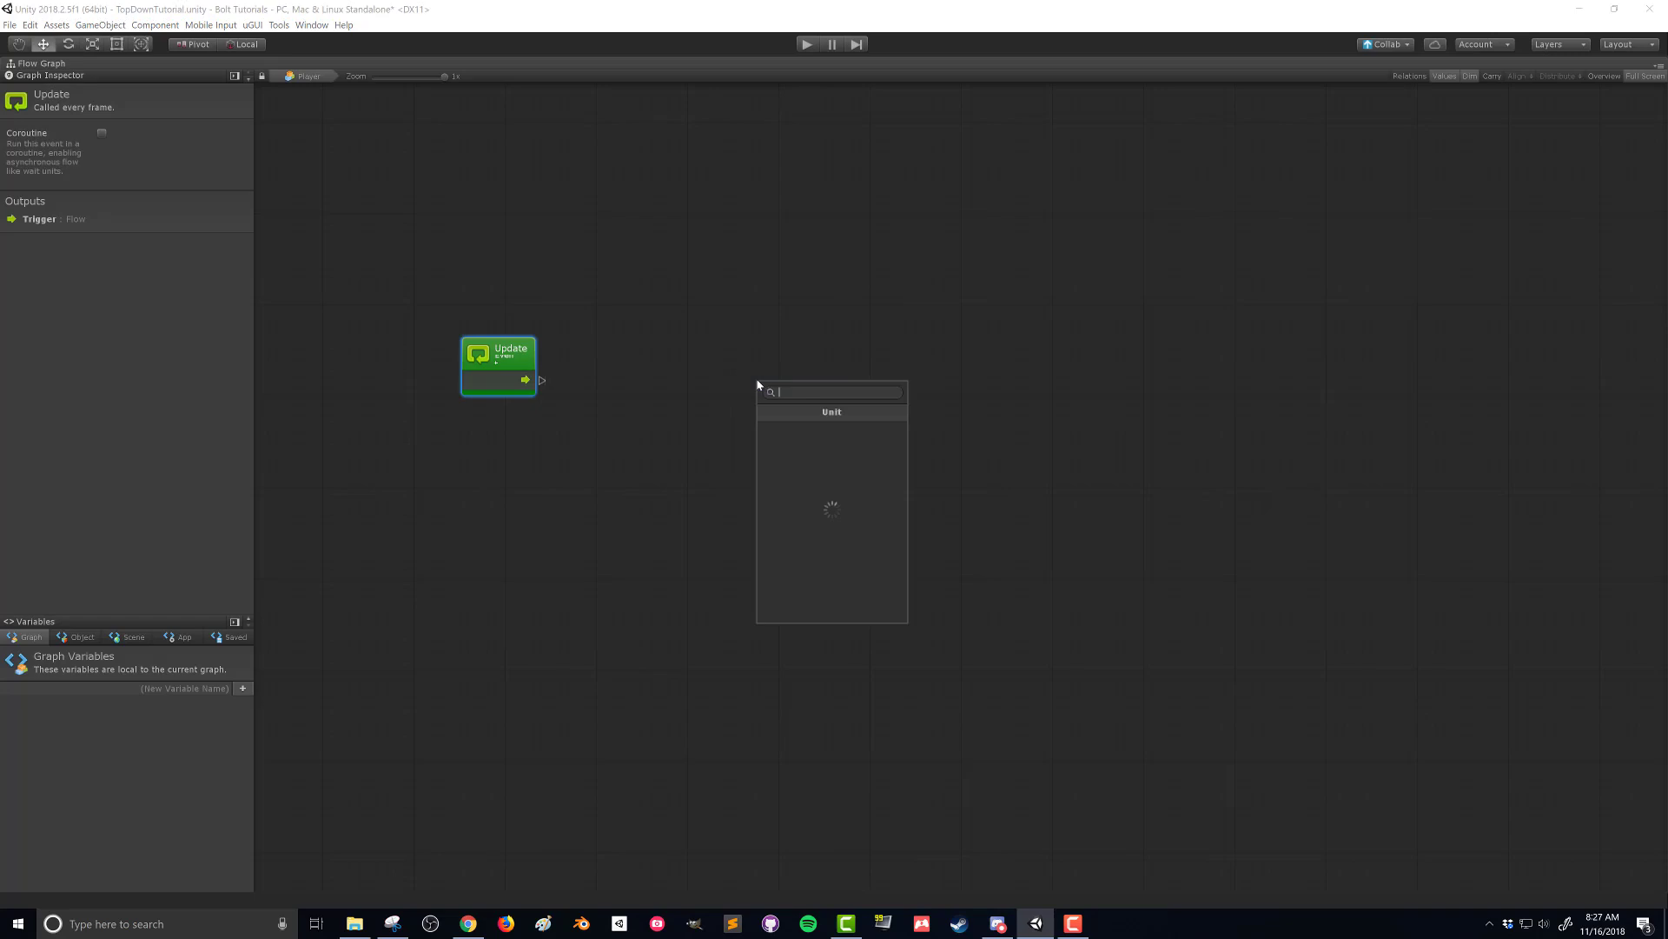
pyautogui.write('input mouse')
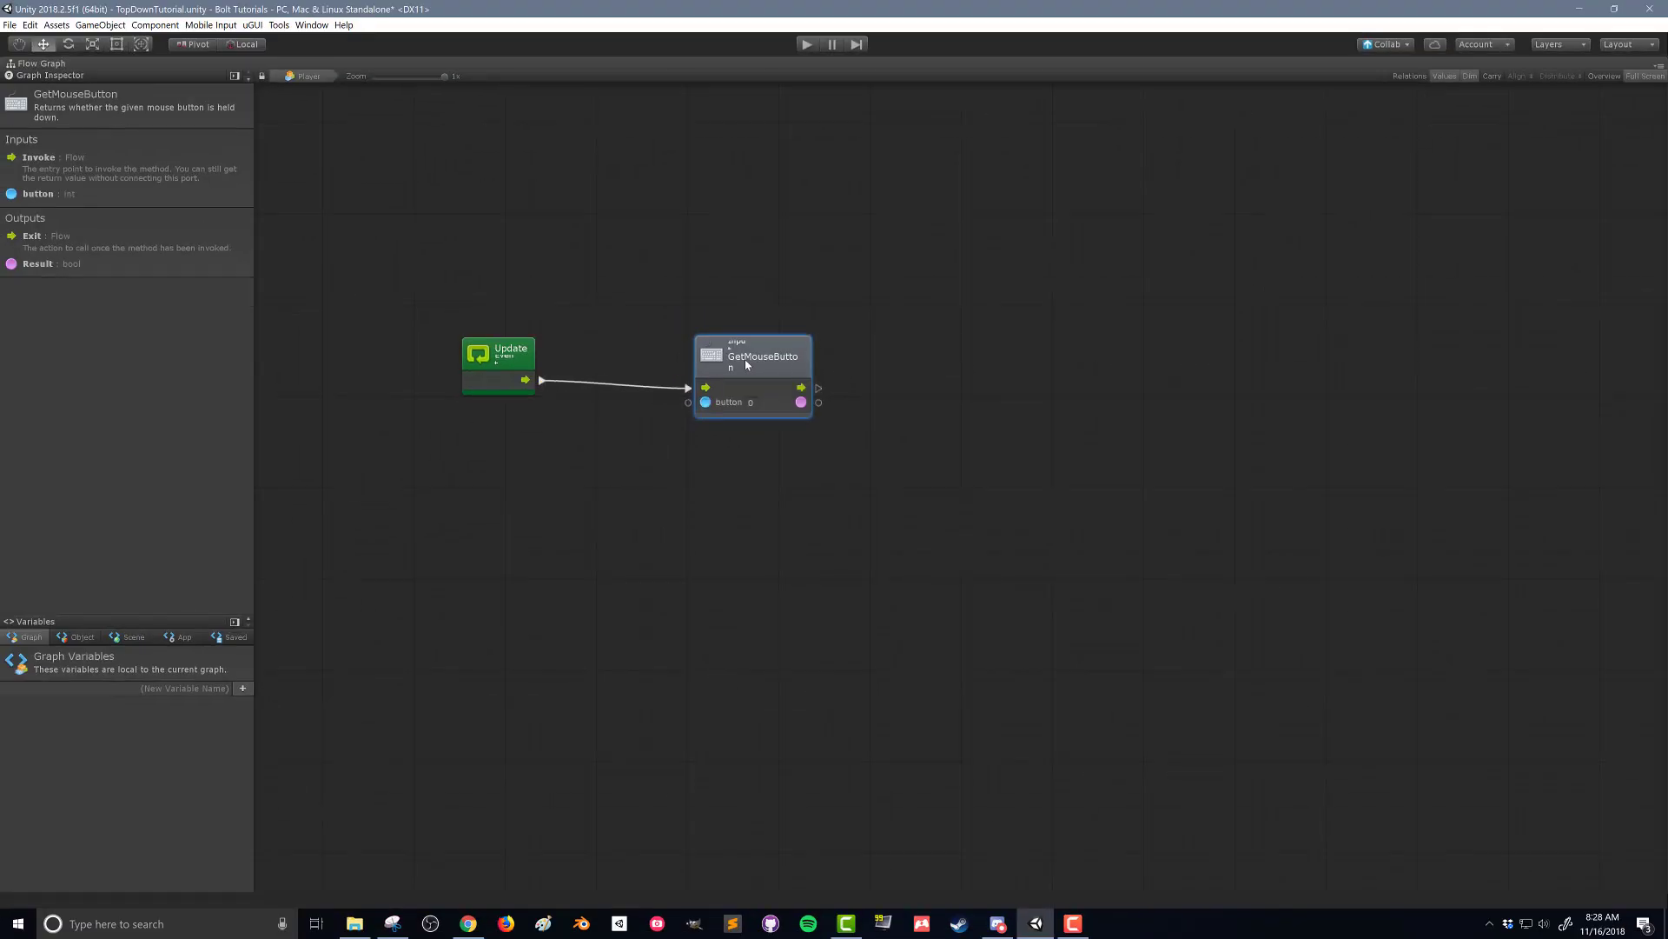
pyautogui.click(796, 455)
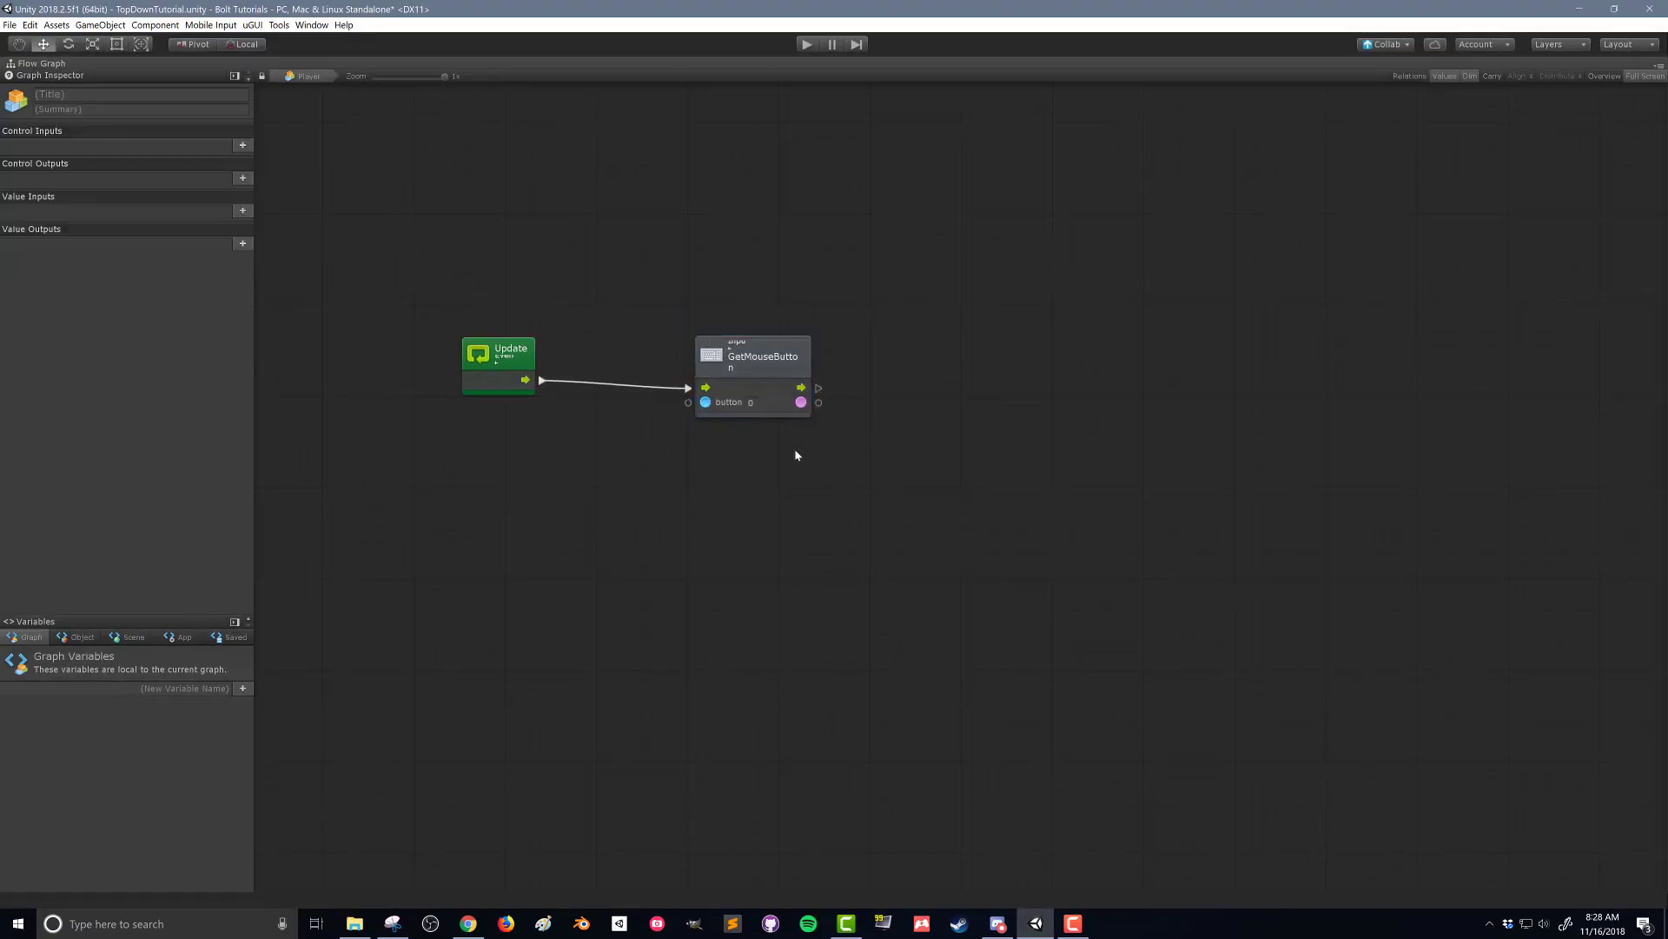
pyautogui.click(751, 402)
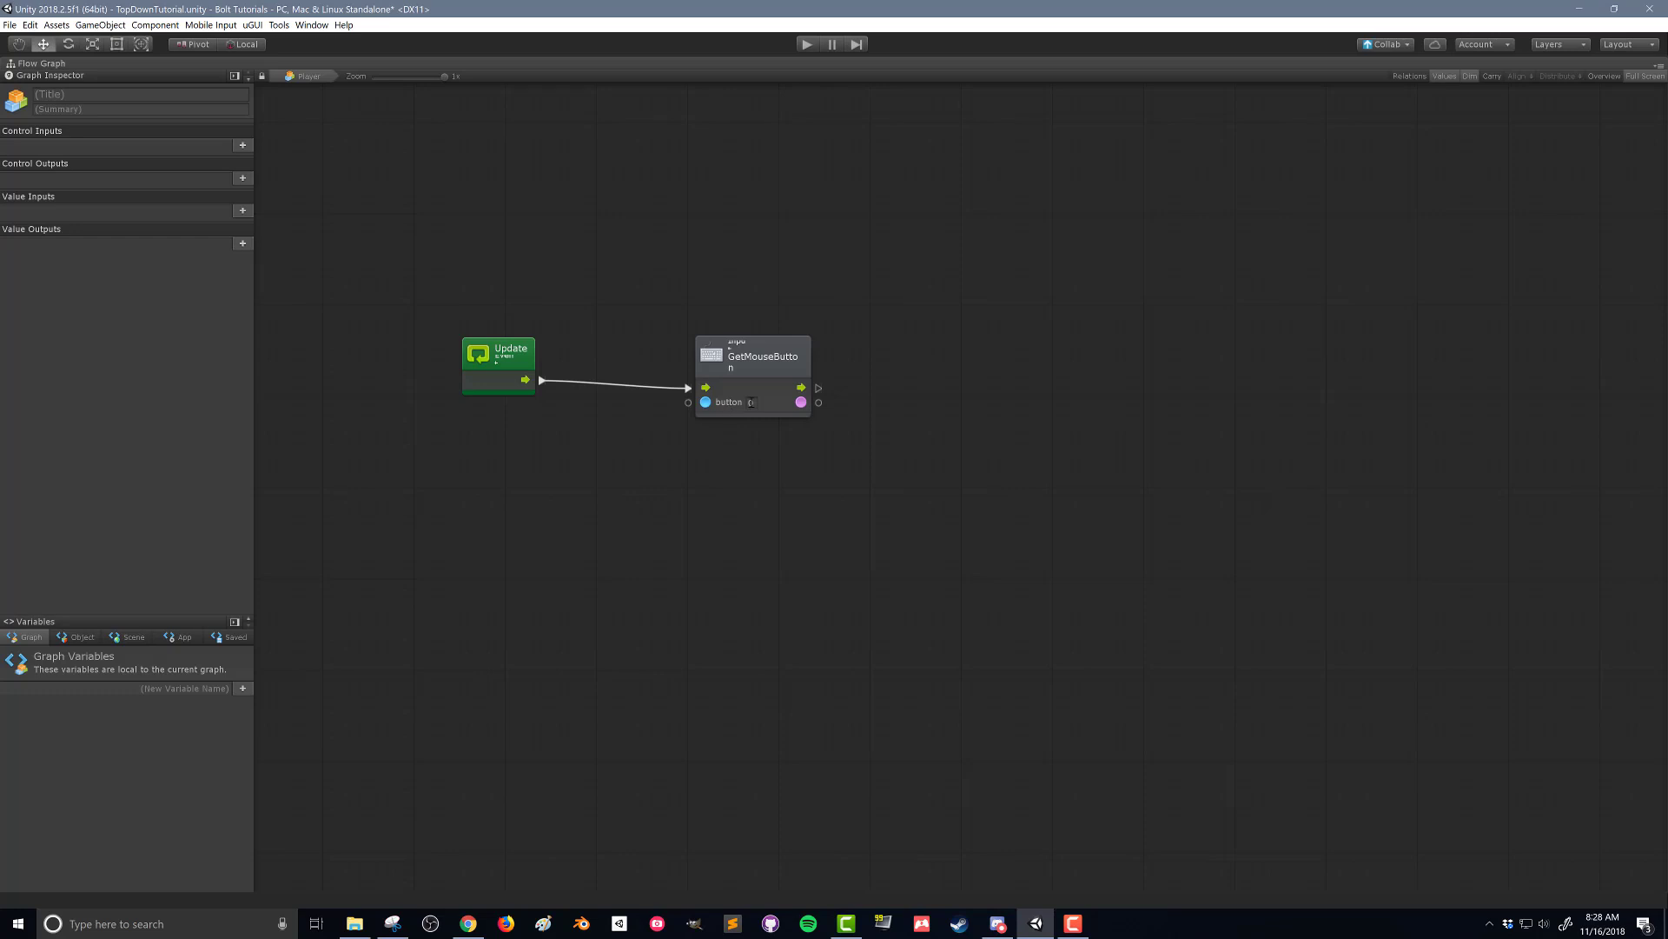
pyautogui.moveTo(790, 386)
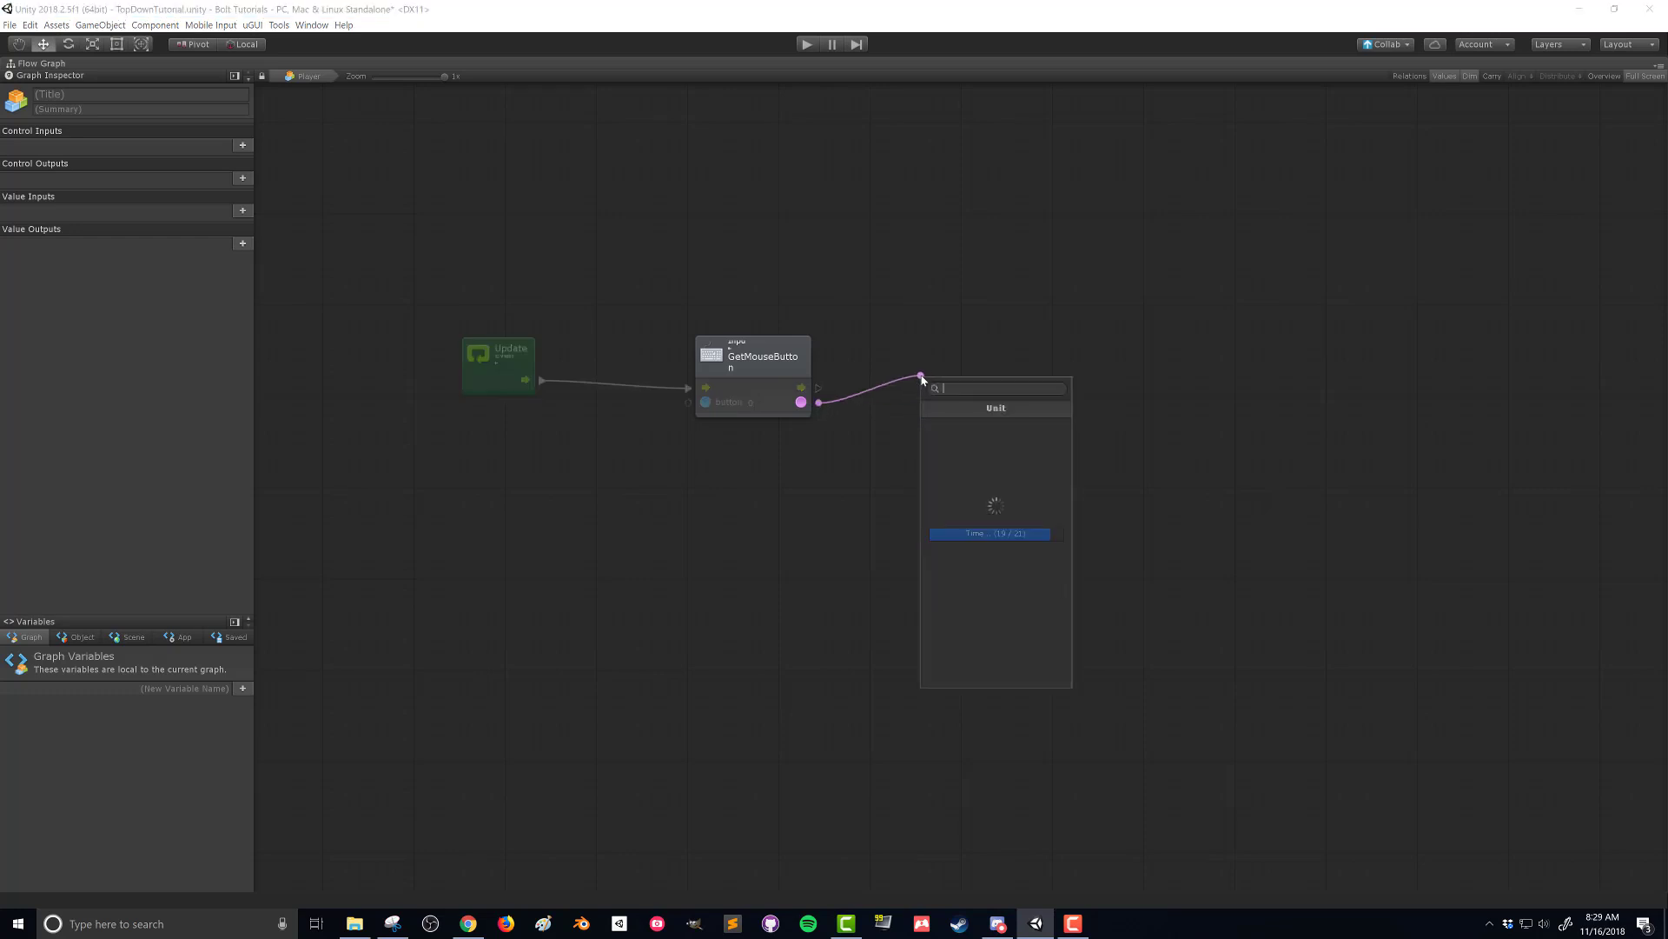
# Add a Branch unit using the GetMouseButton result as its condition.
pyautogui.click(989, 533)
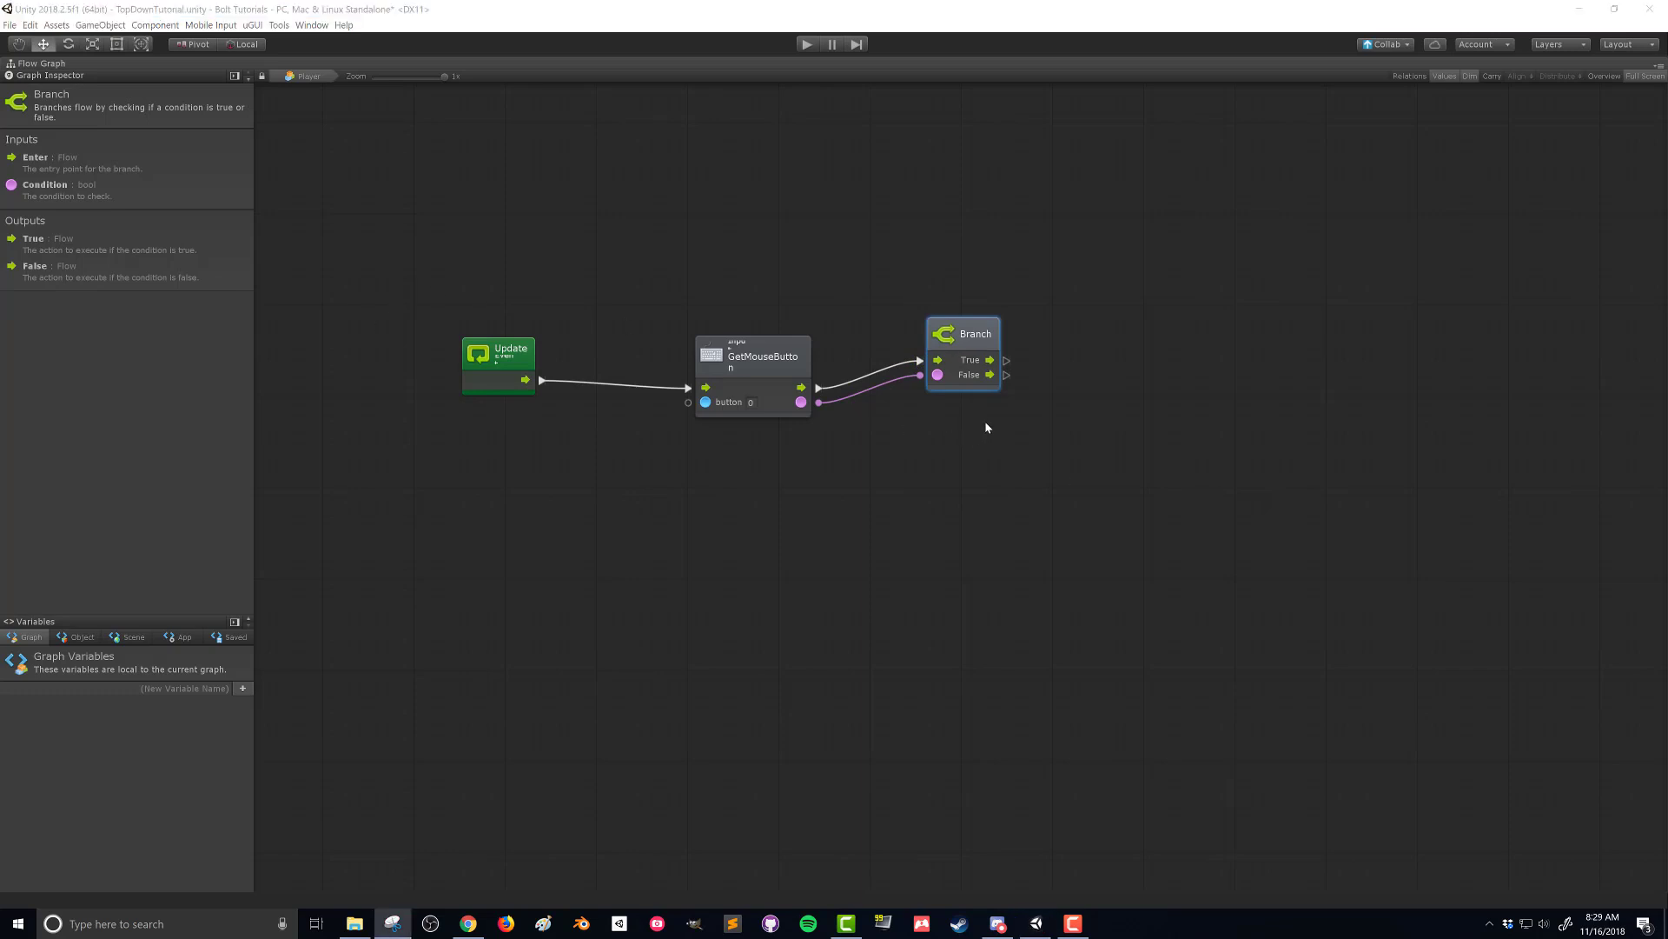
pyautogui.moveTo(1129, 451)
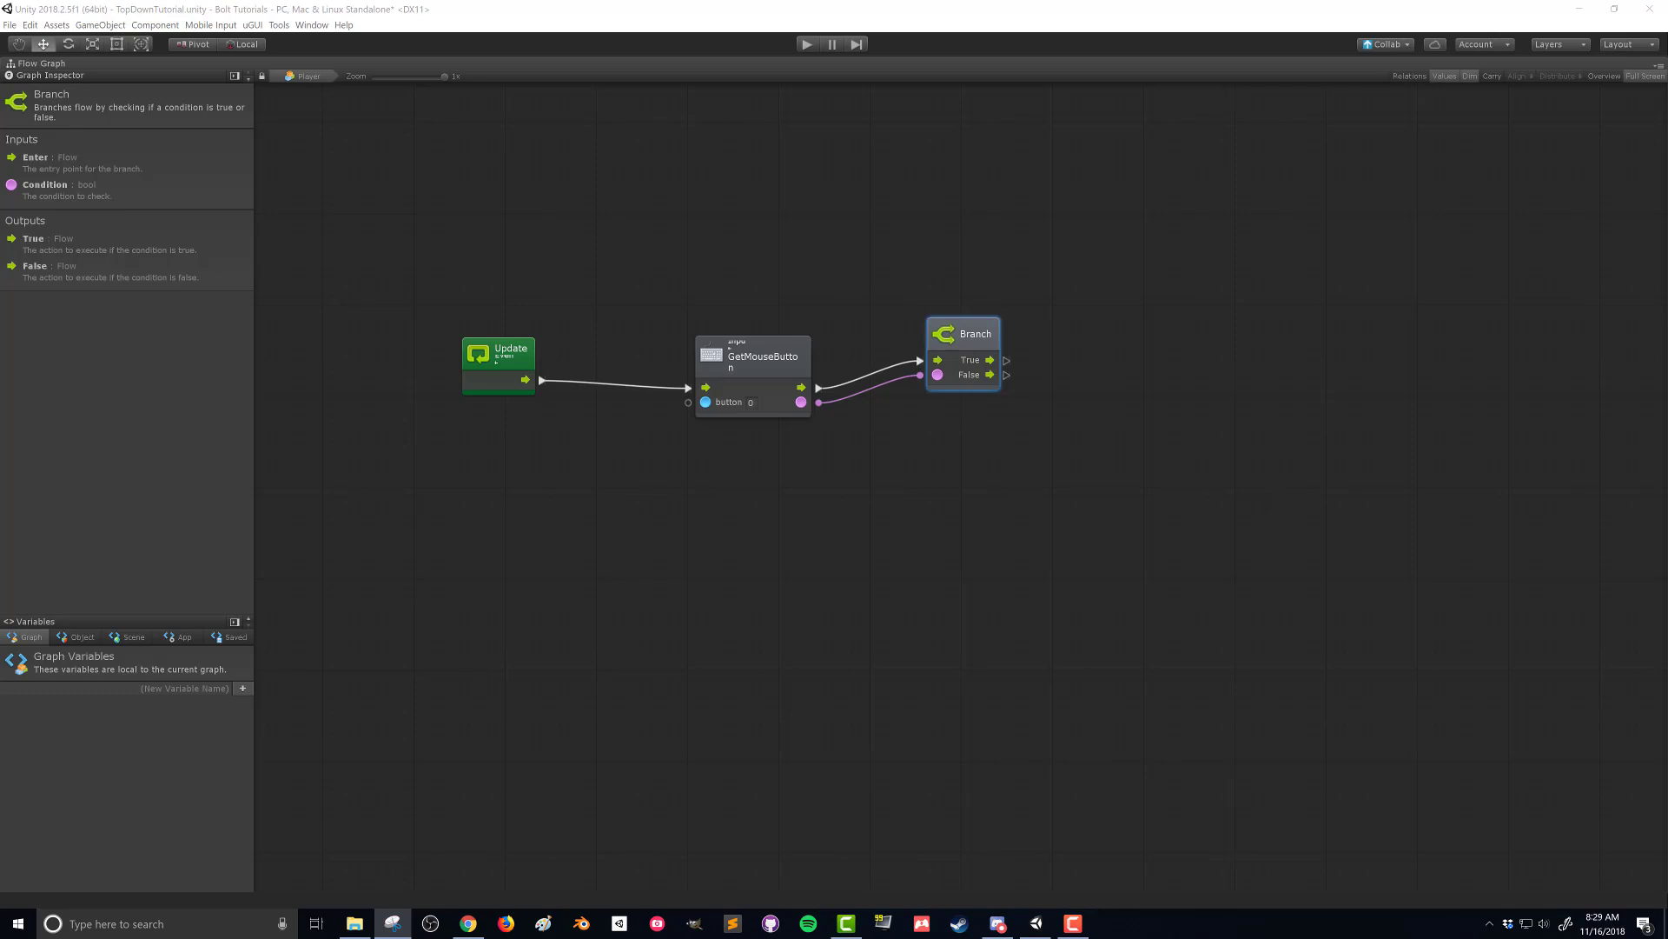
pyautogui.moveTo(1058, 513)
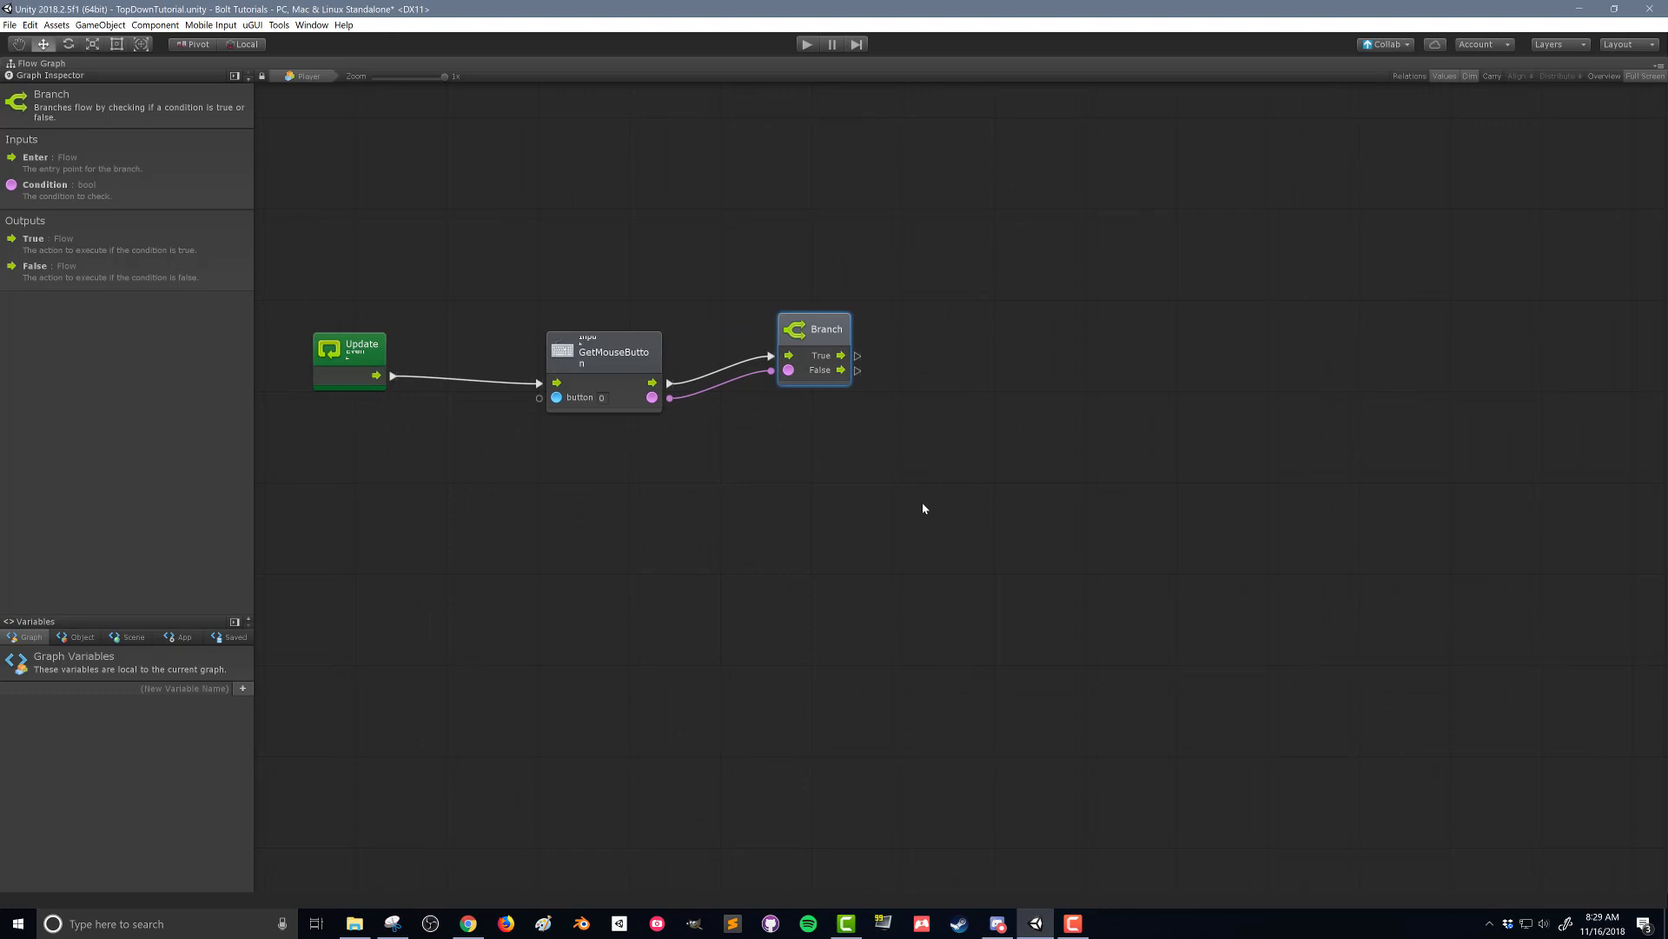
pyautogui.moveTo(923, 445)
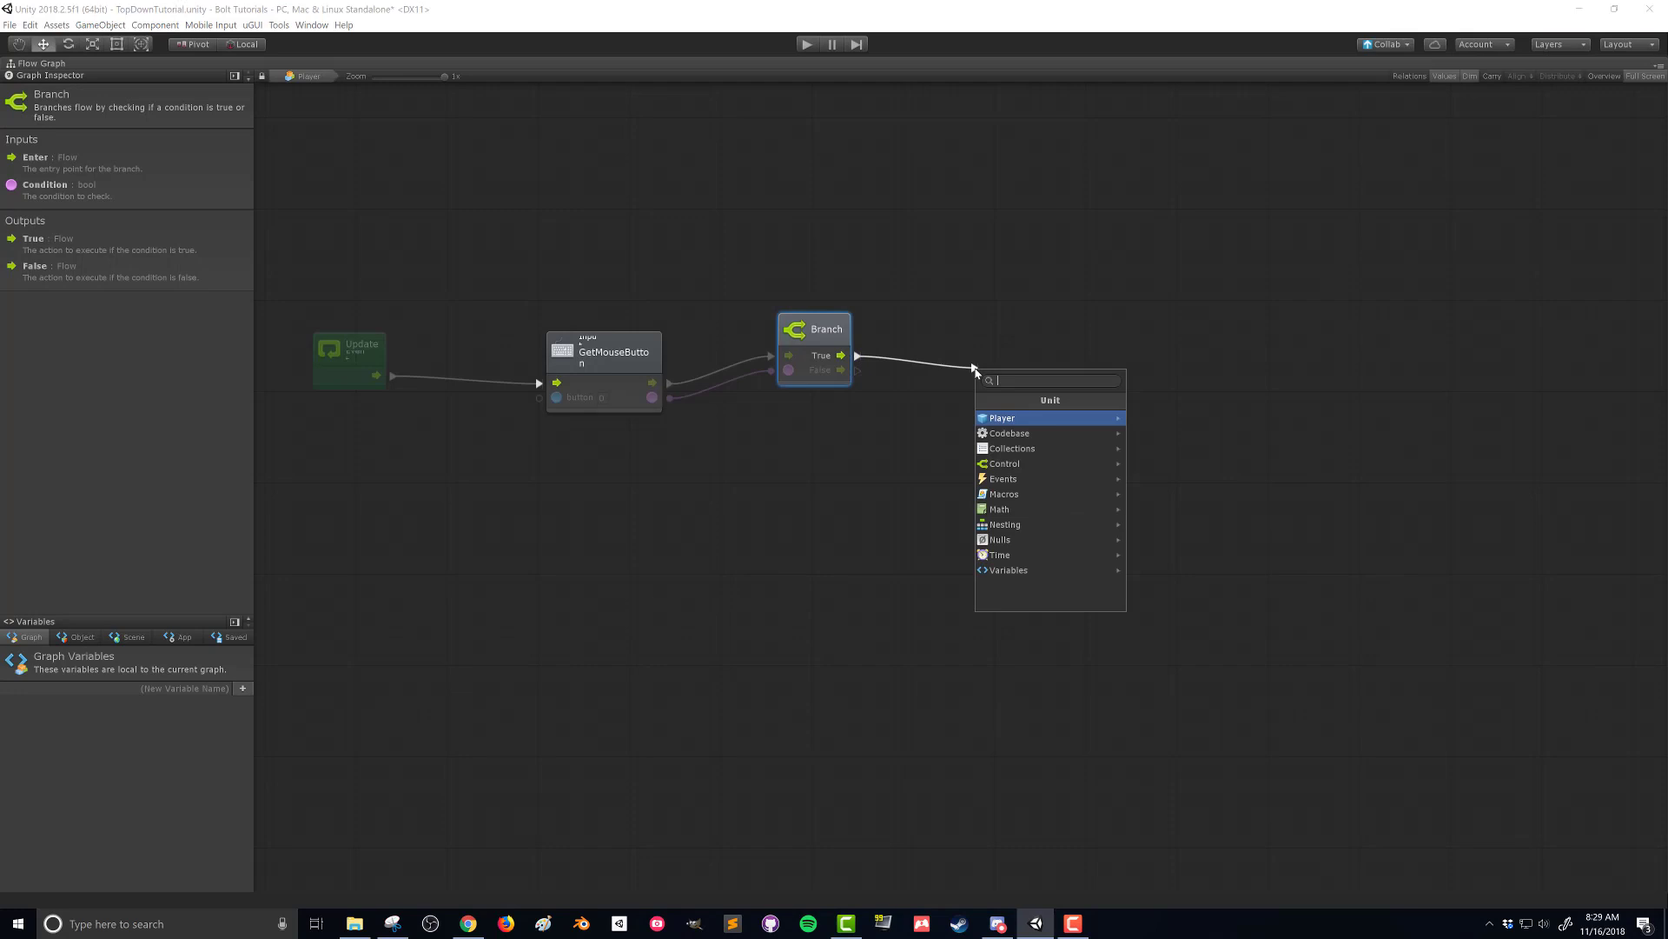
# Add Camera ScreenPointToRay on Branch True, fed by Camera main and Input mousePosition.
pyautogui.write('camera screen point to ray')
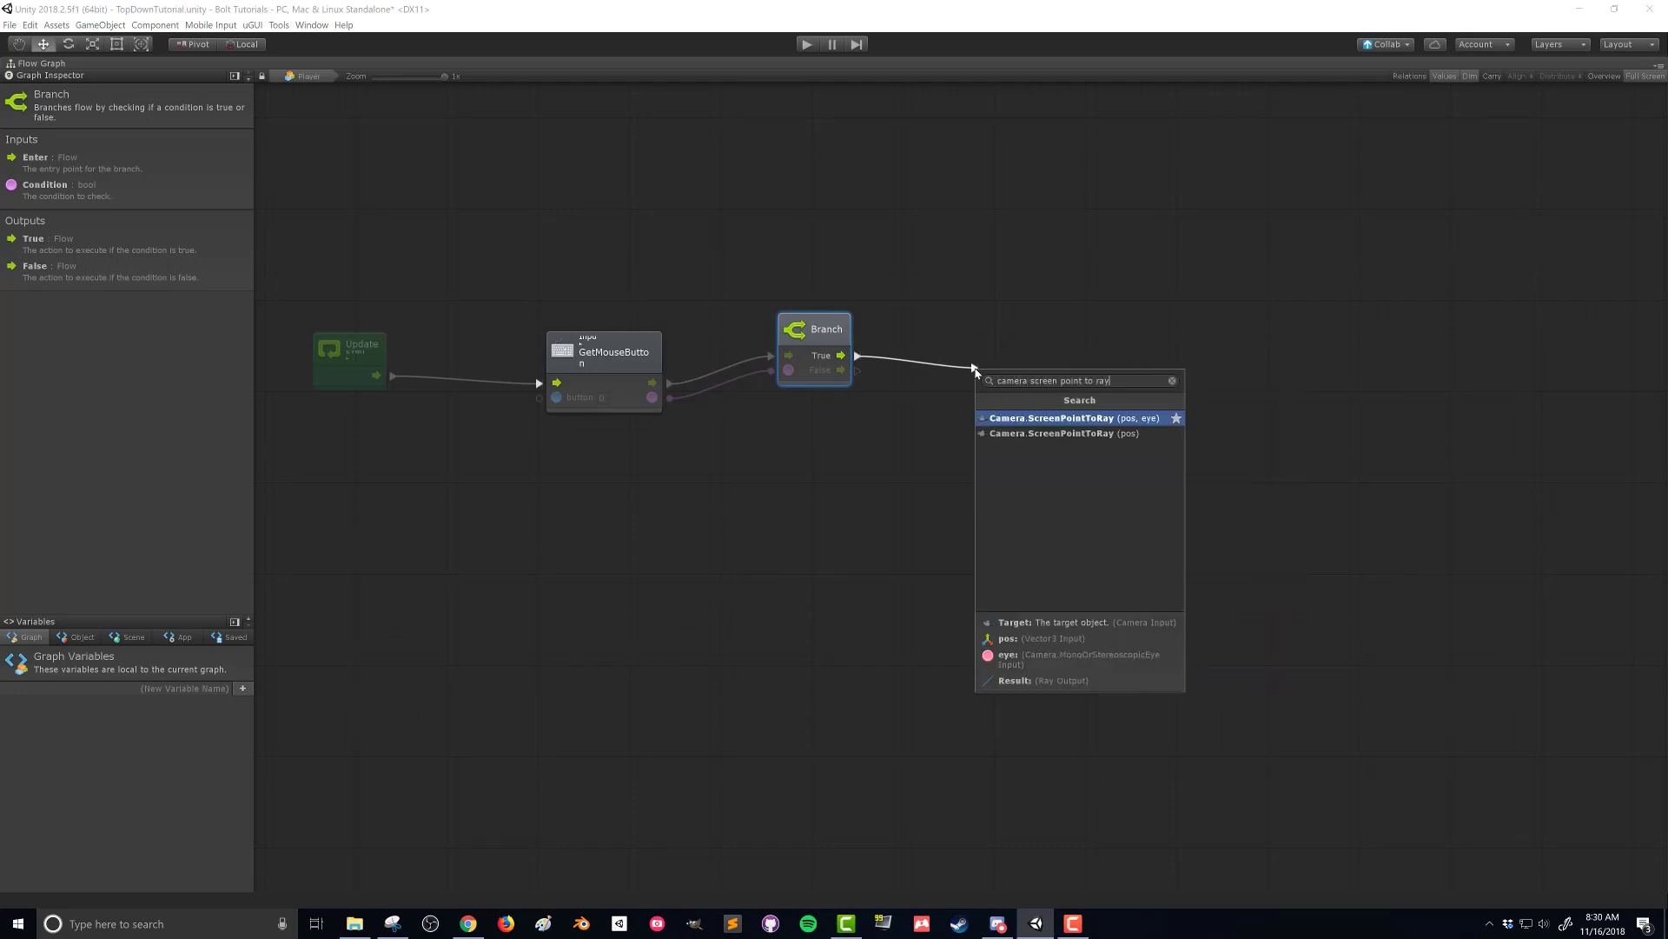
pyautogui.click(1063, 433)
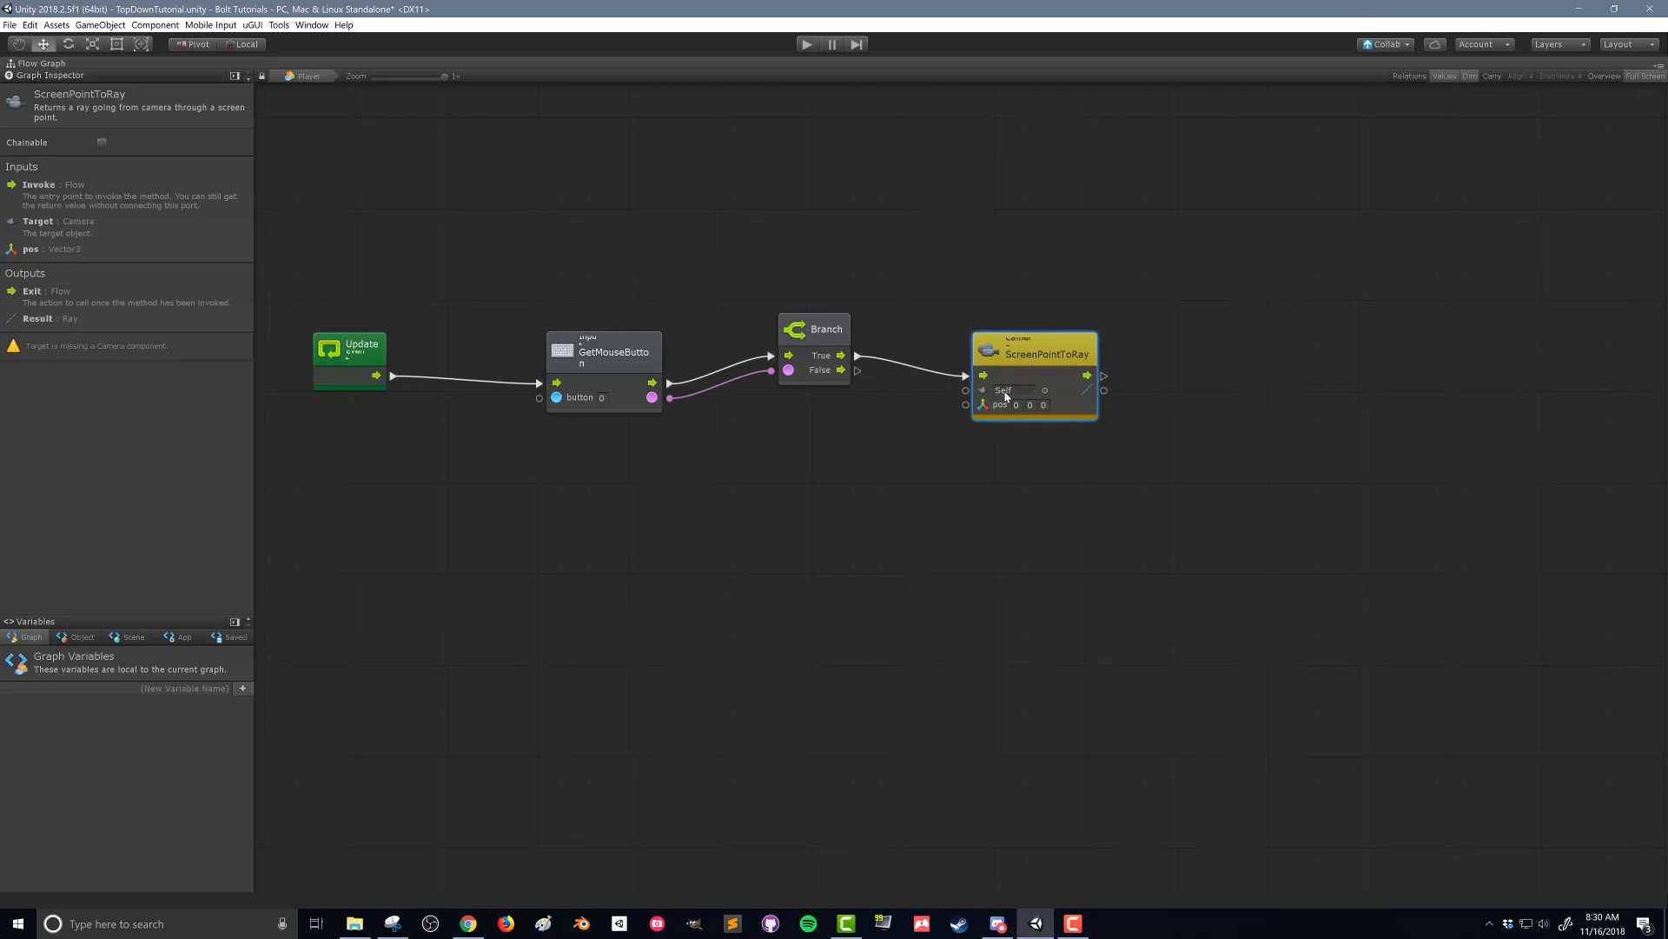
pyautogui.moveTo(987, 417)
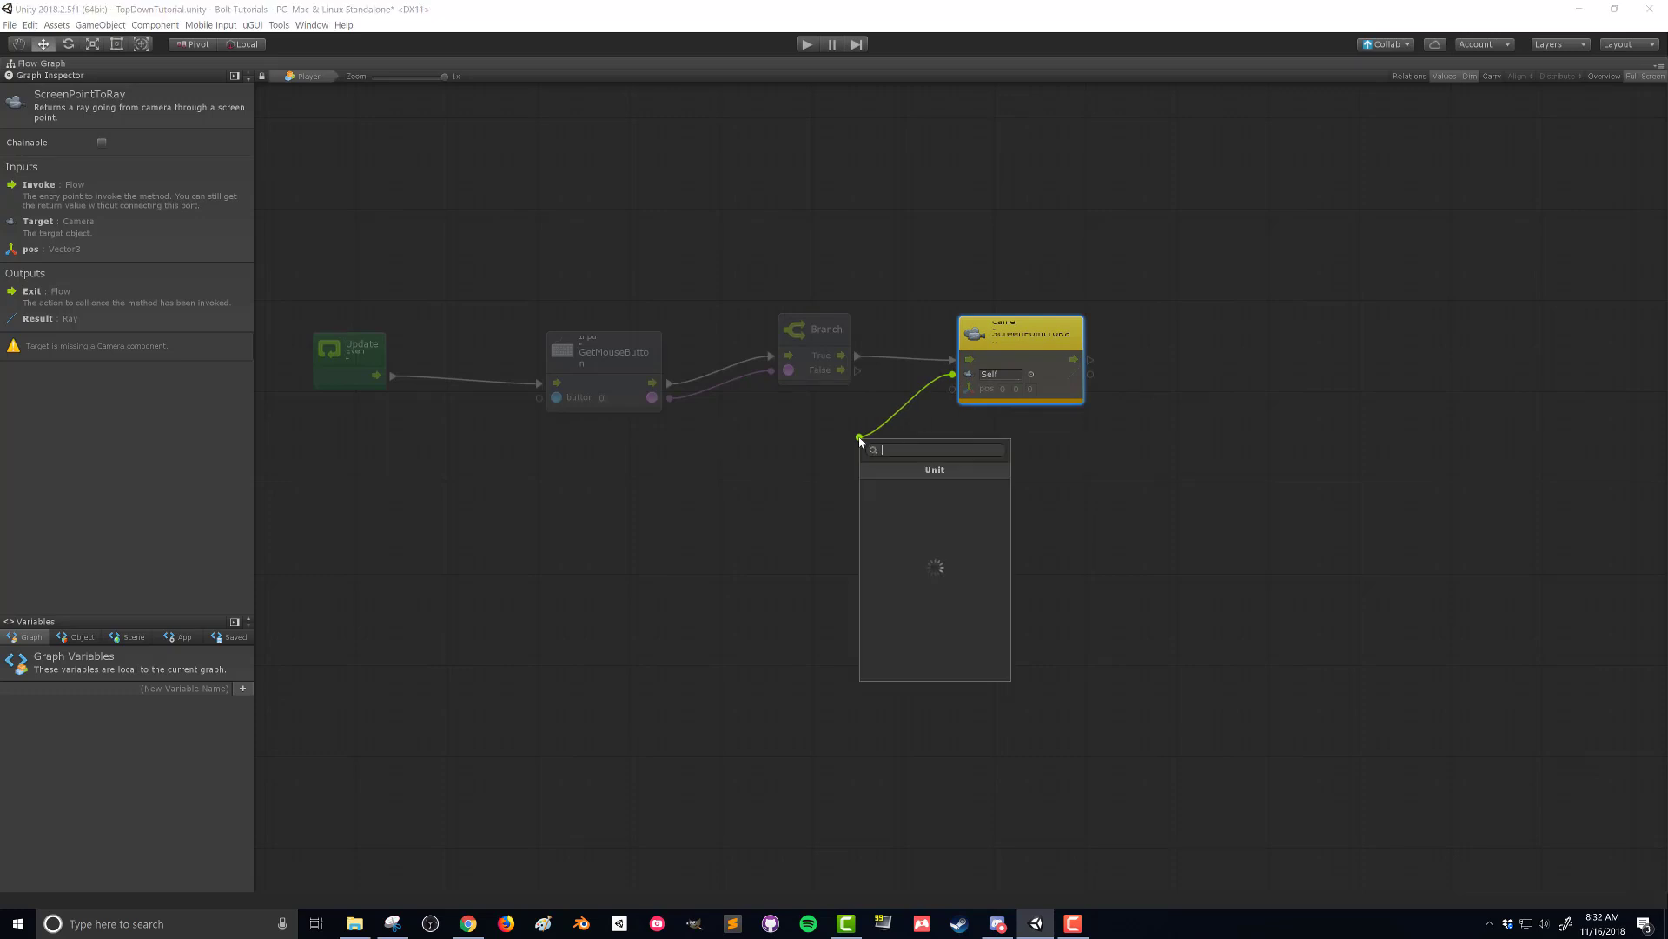
pyautogui.write('camera main')
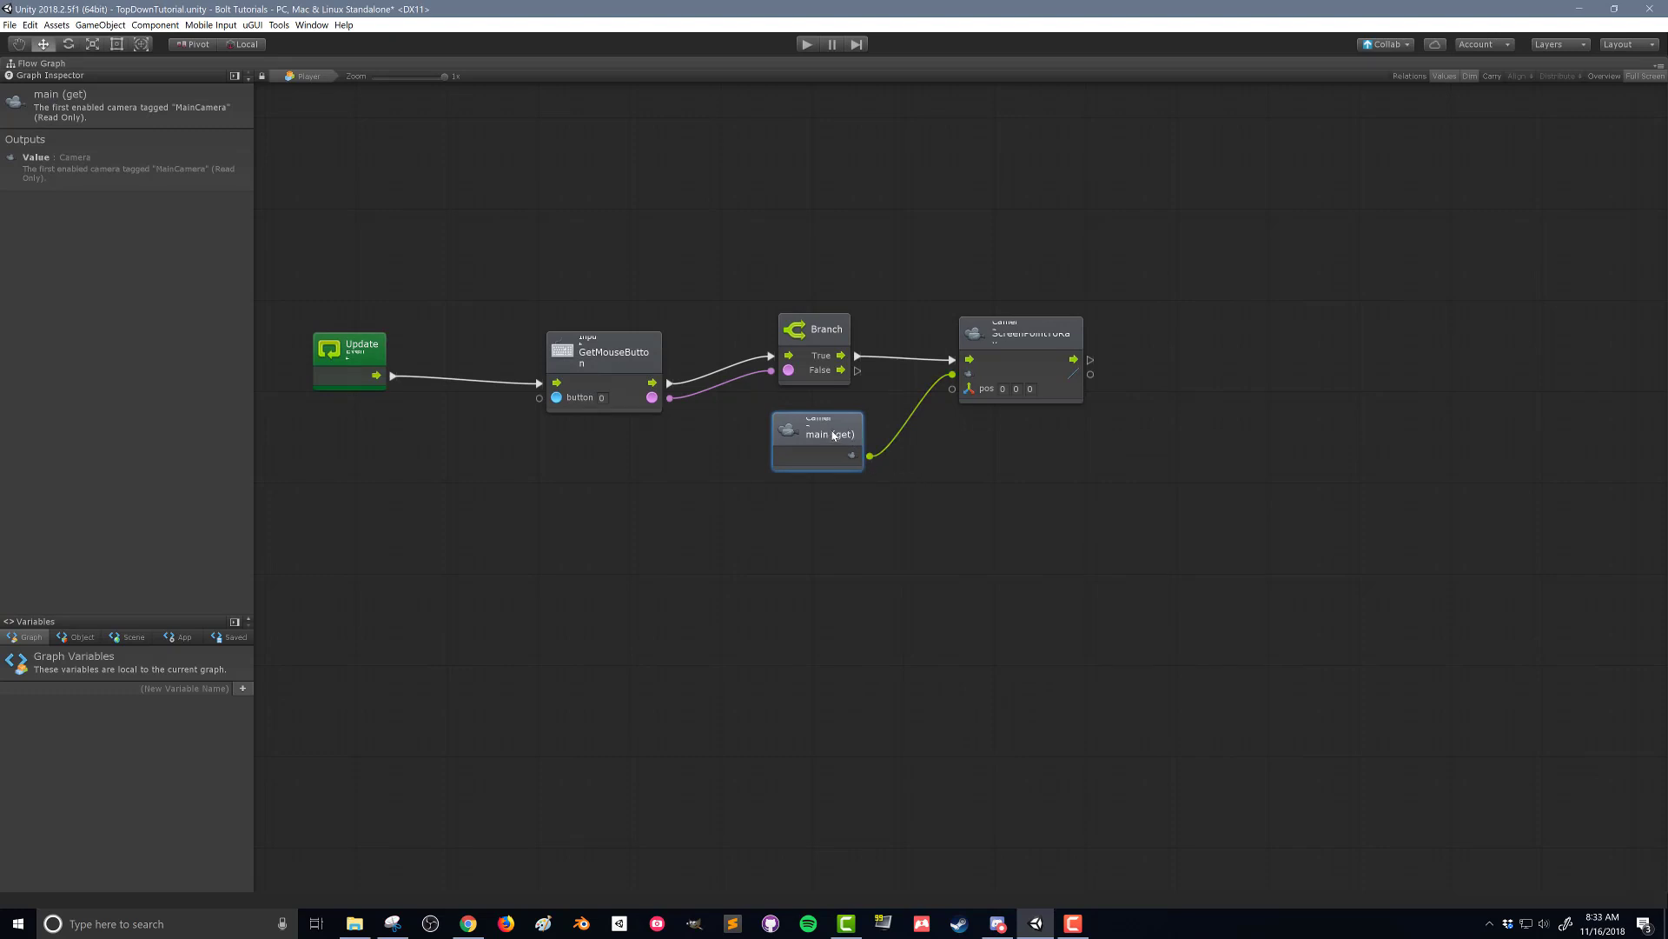
pyautogui.scroll(-3)
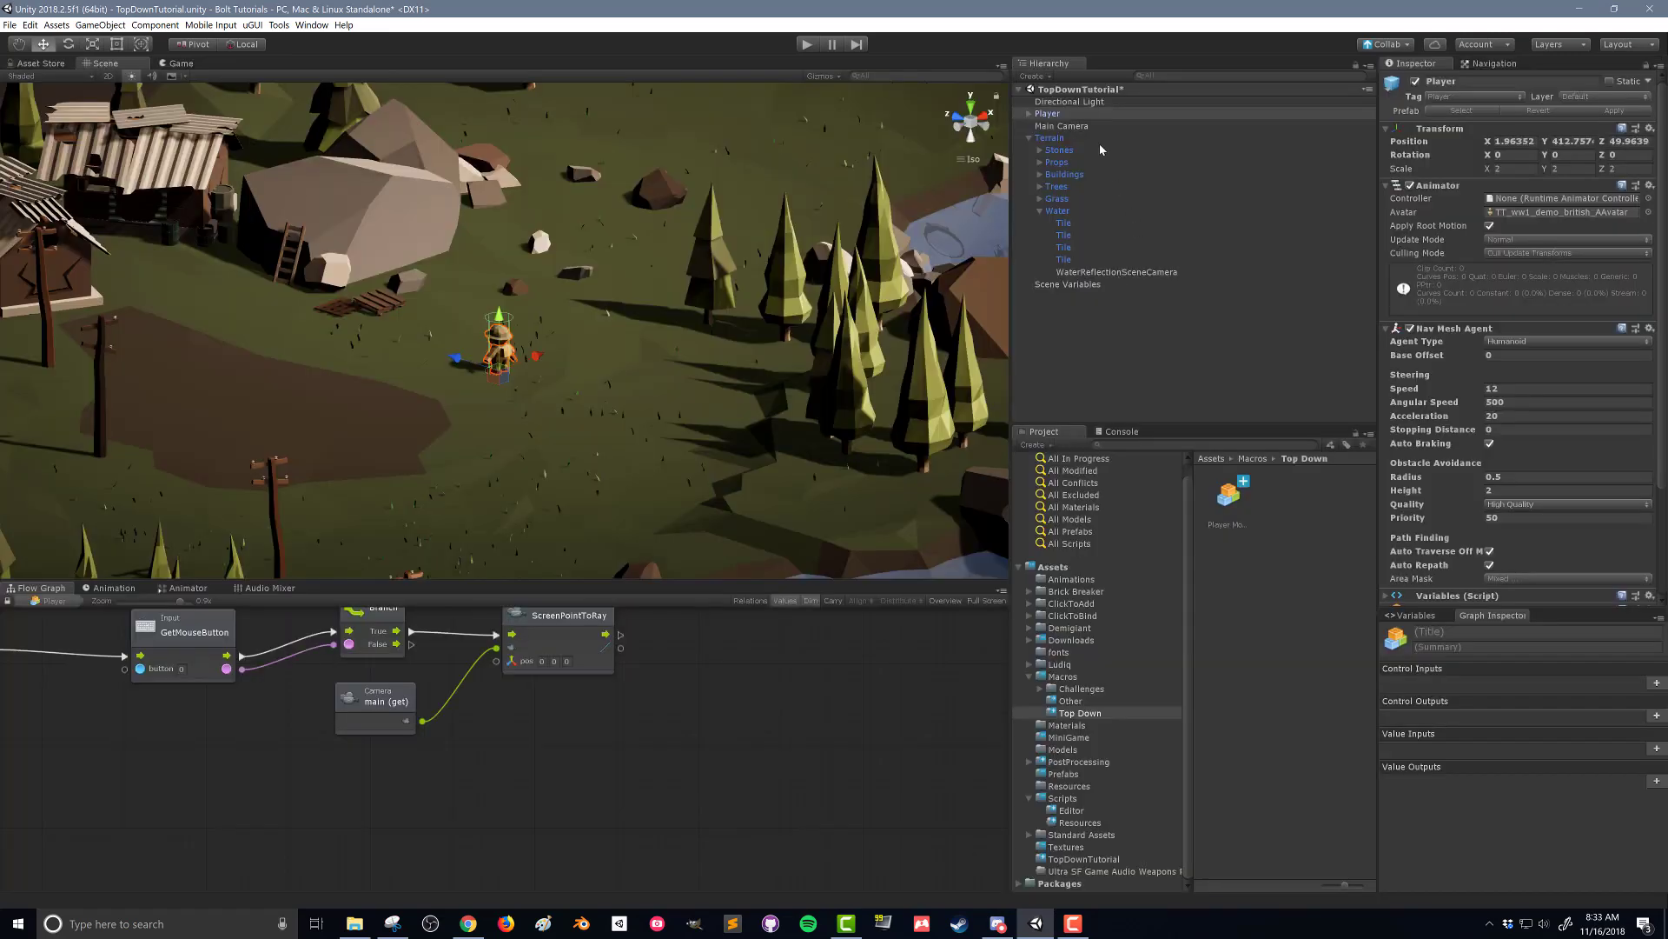
pyautogui.click(1061, 124)
pyautogui.write('inpl')
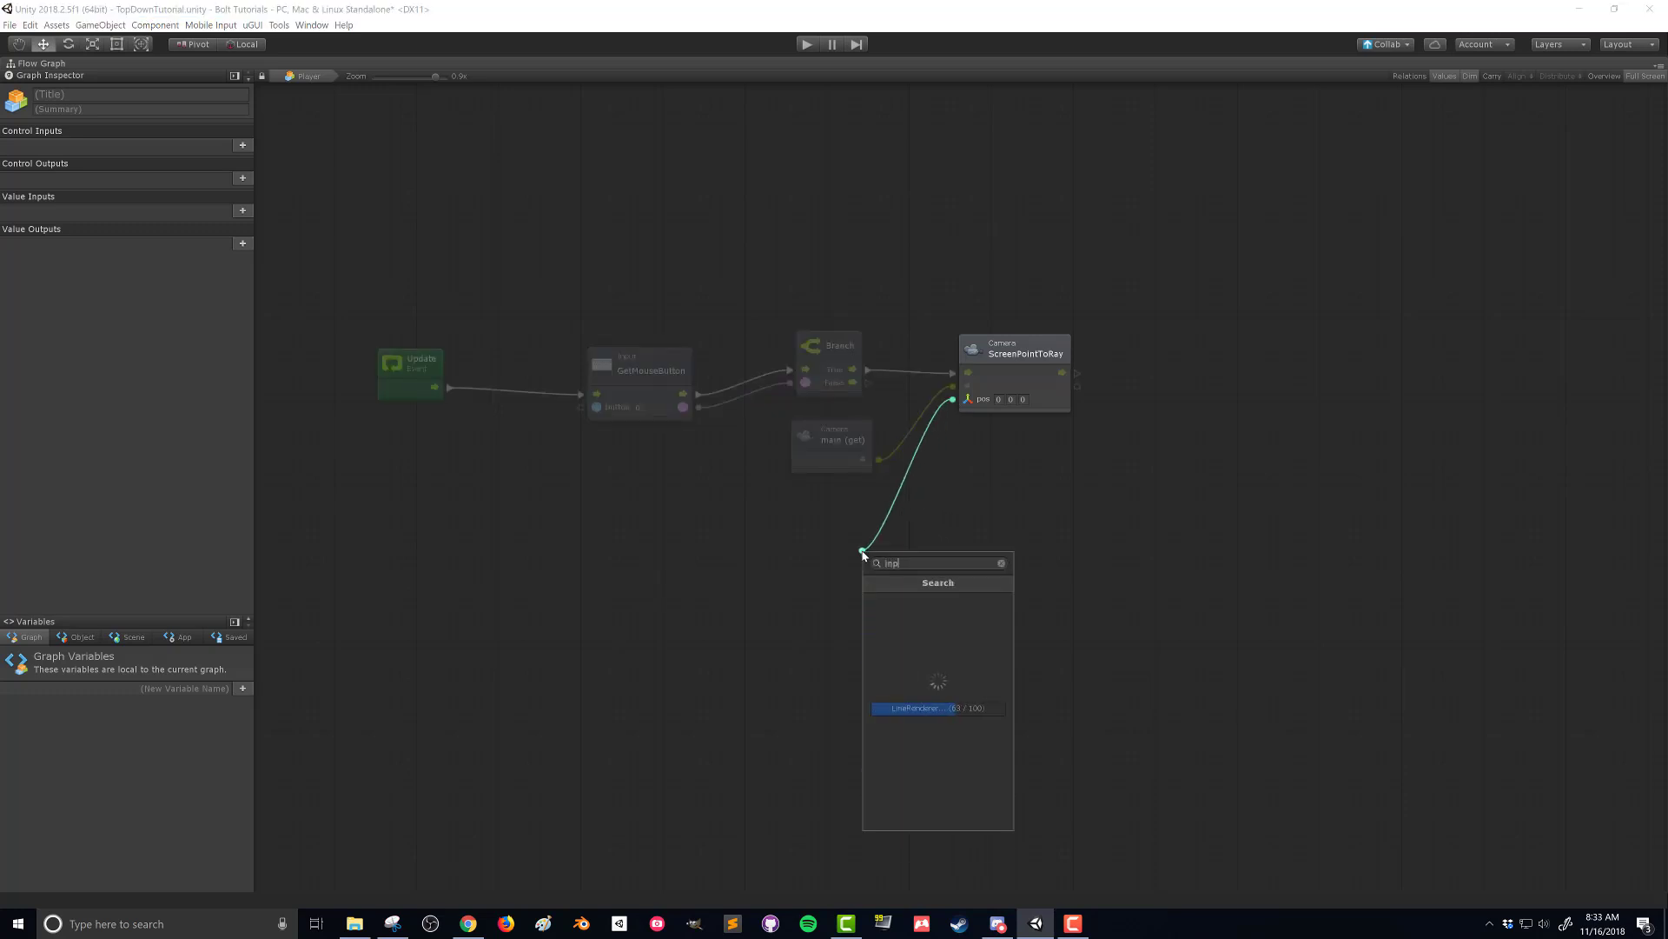
pyautogui.write('input mouse posi')
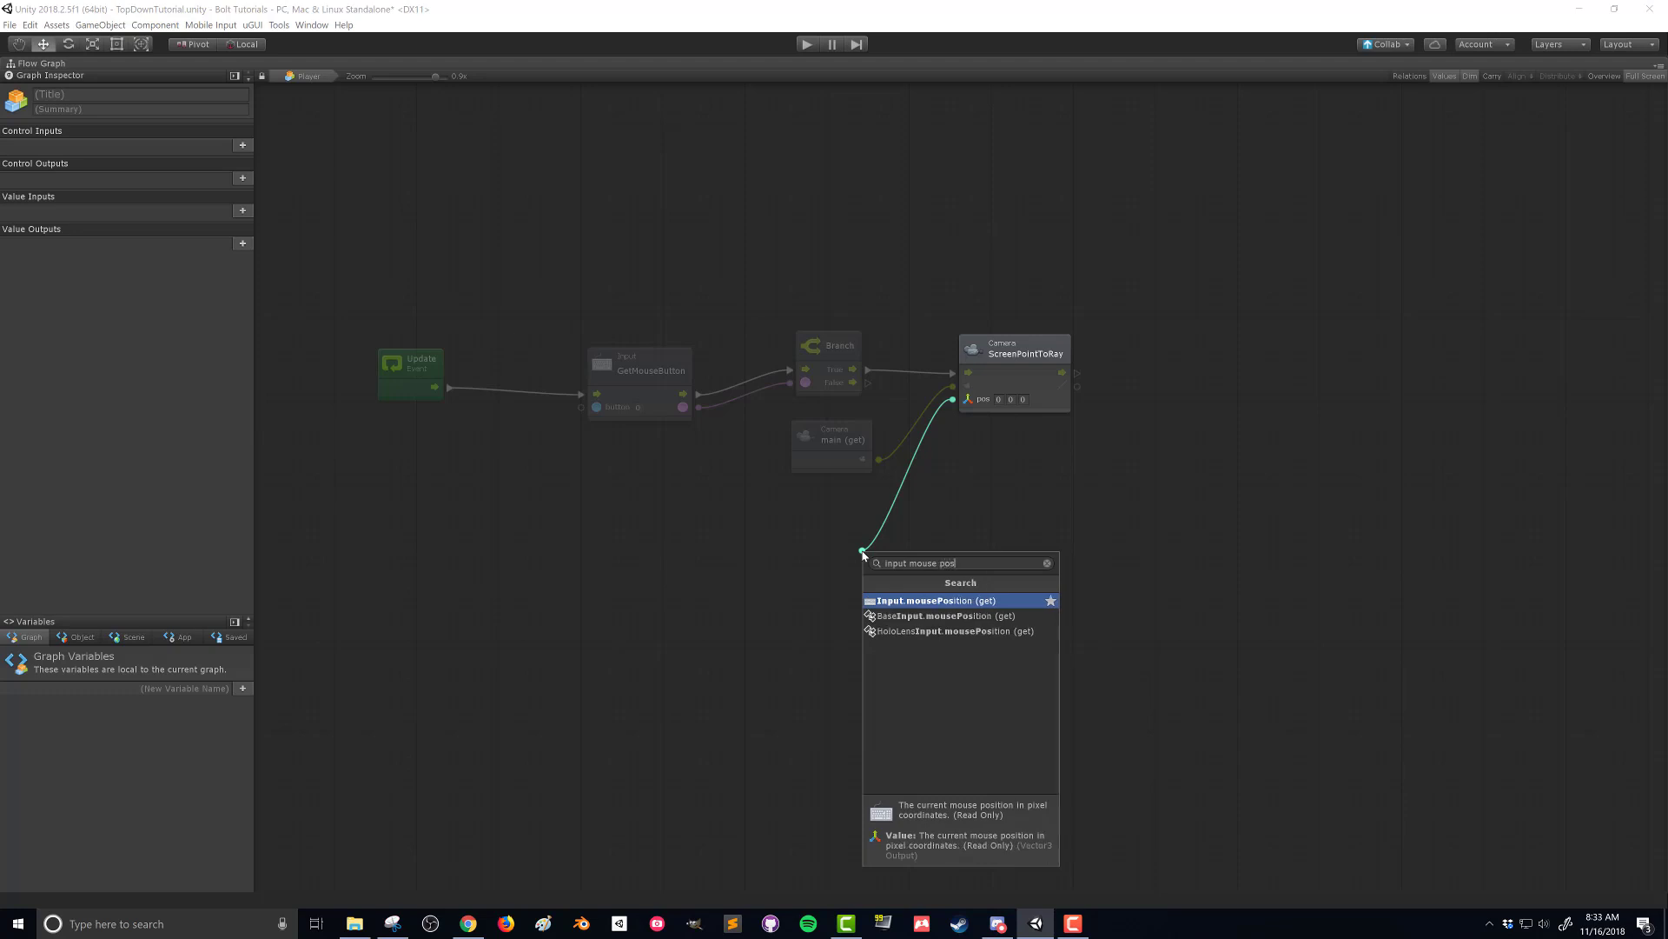
pyautogui.click(934, 601)
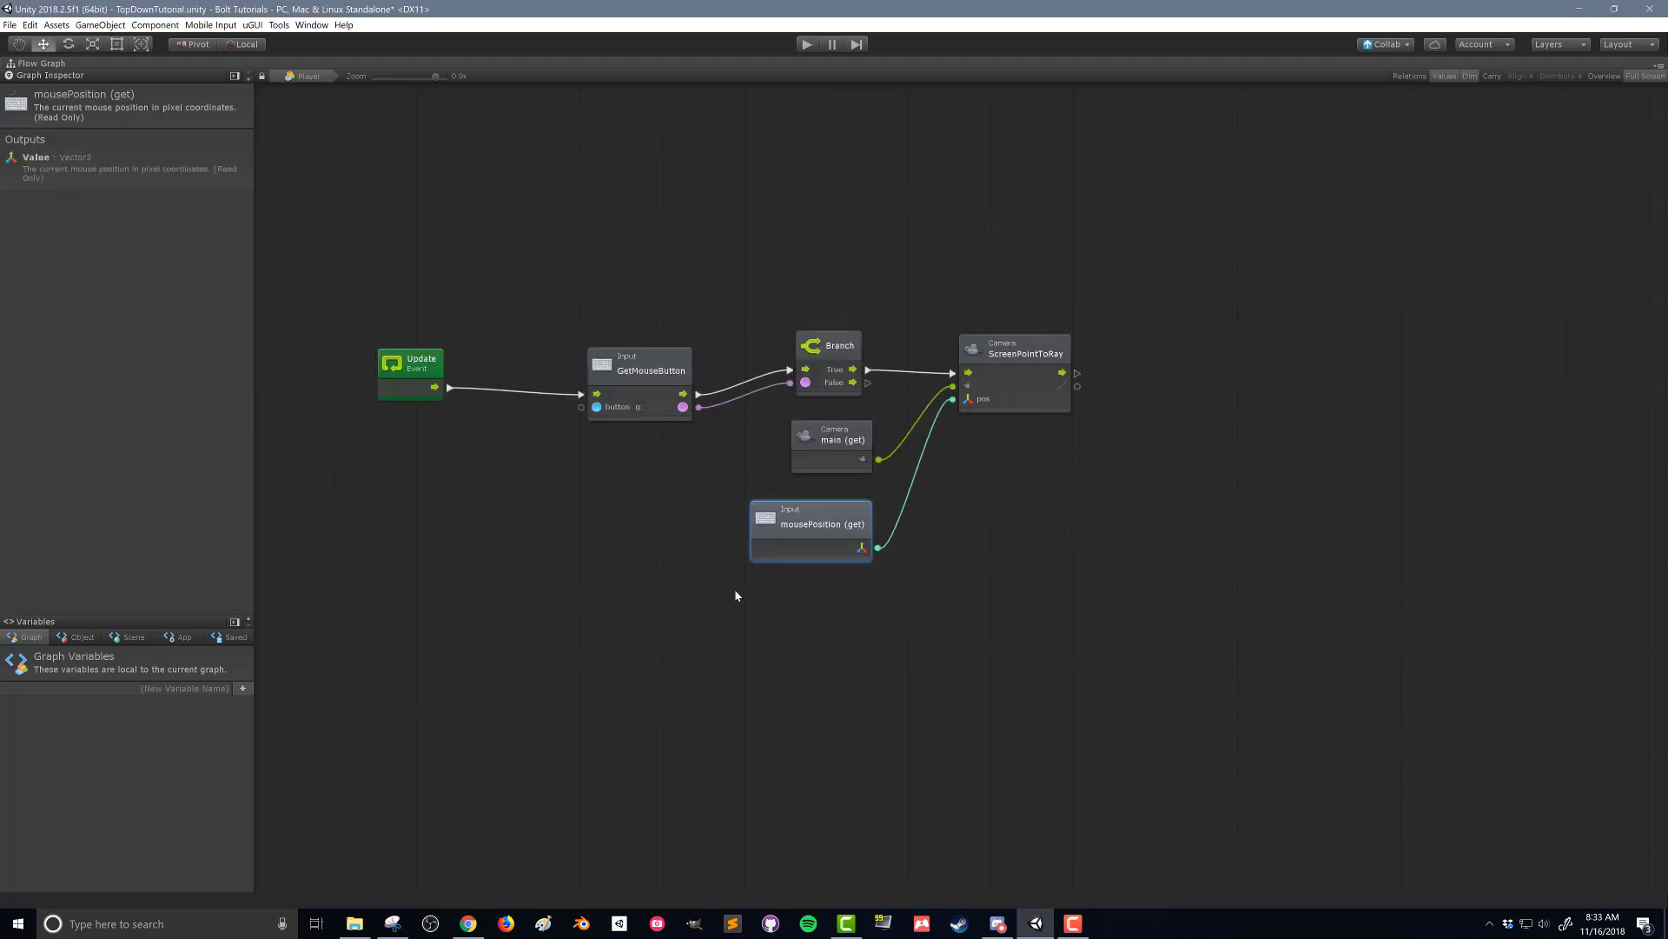
pyautogui.moveTo(906, 525)
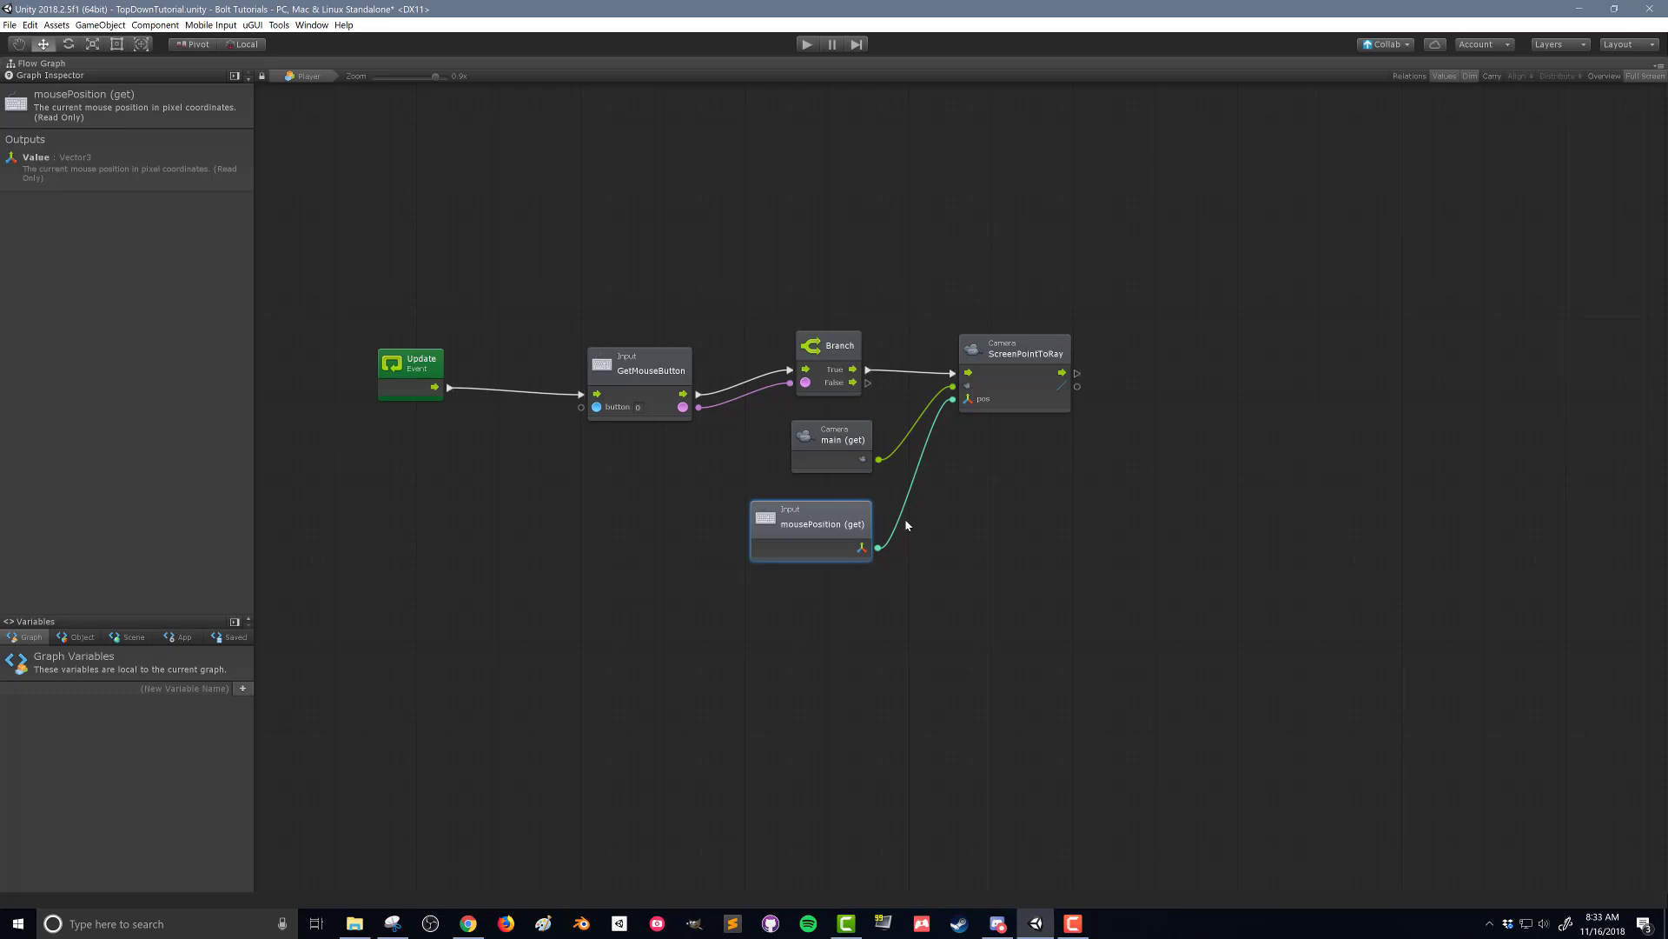
pyautogui.click(1013, 351)
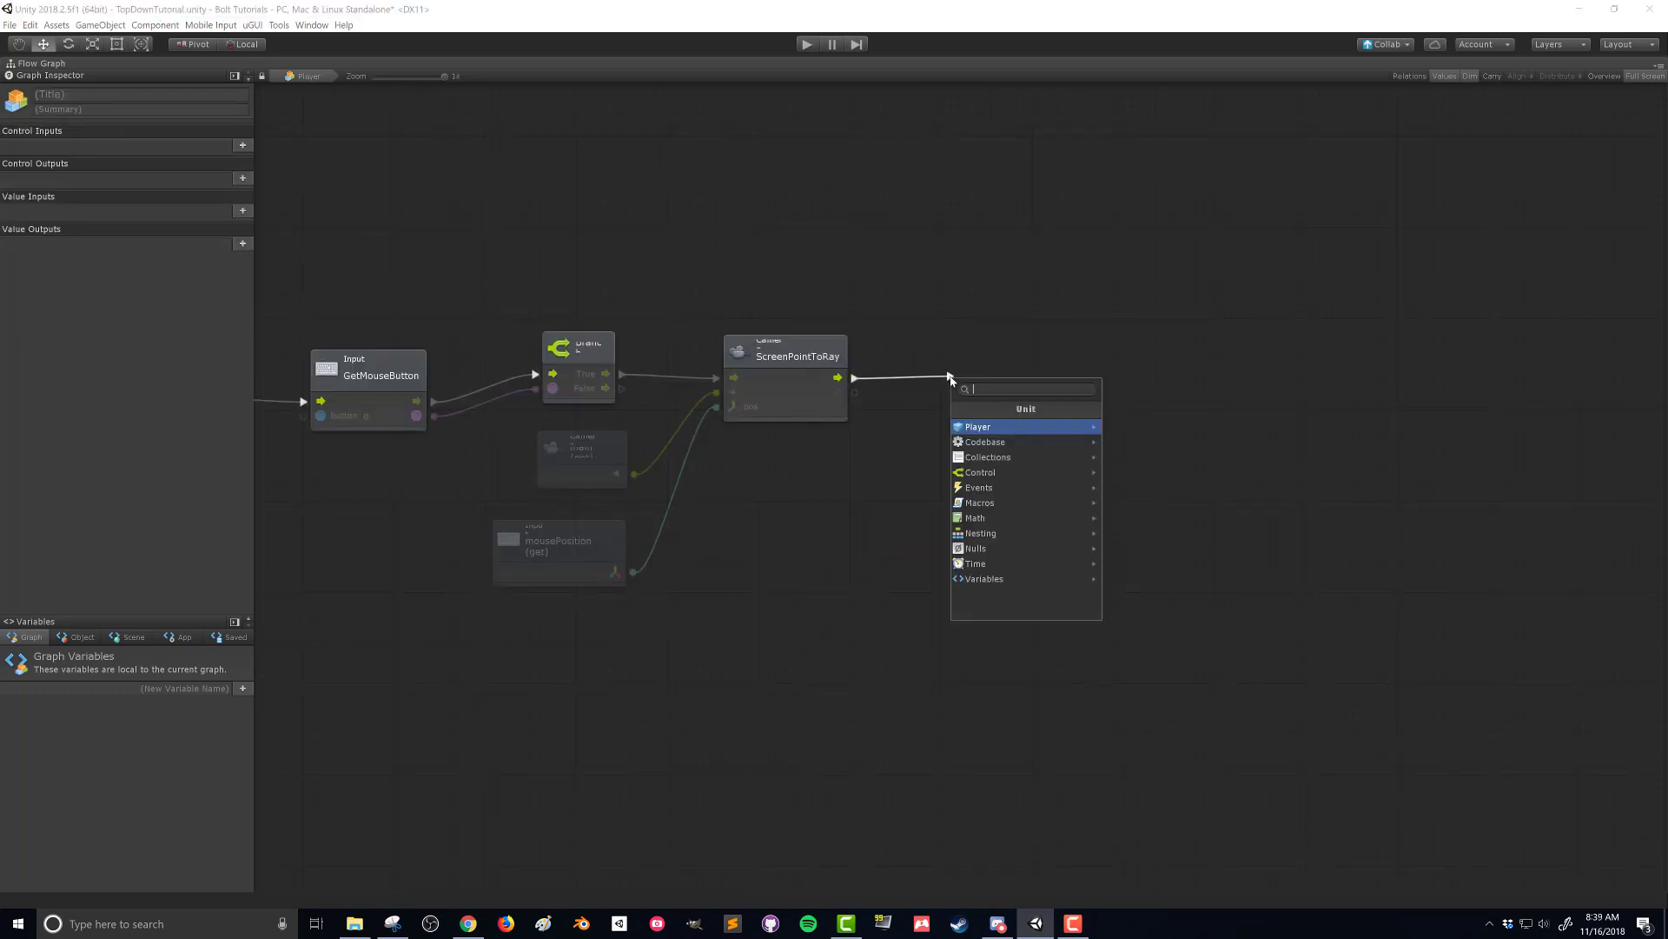
# Add a Physics Raycast with max distance 150 and a LayerMask unit on its mask.
pyautogui.write('physics raycast')
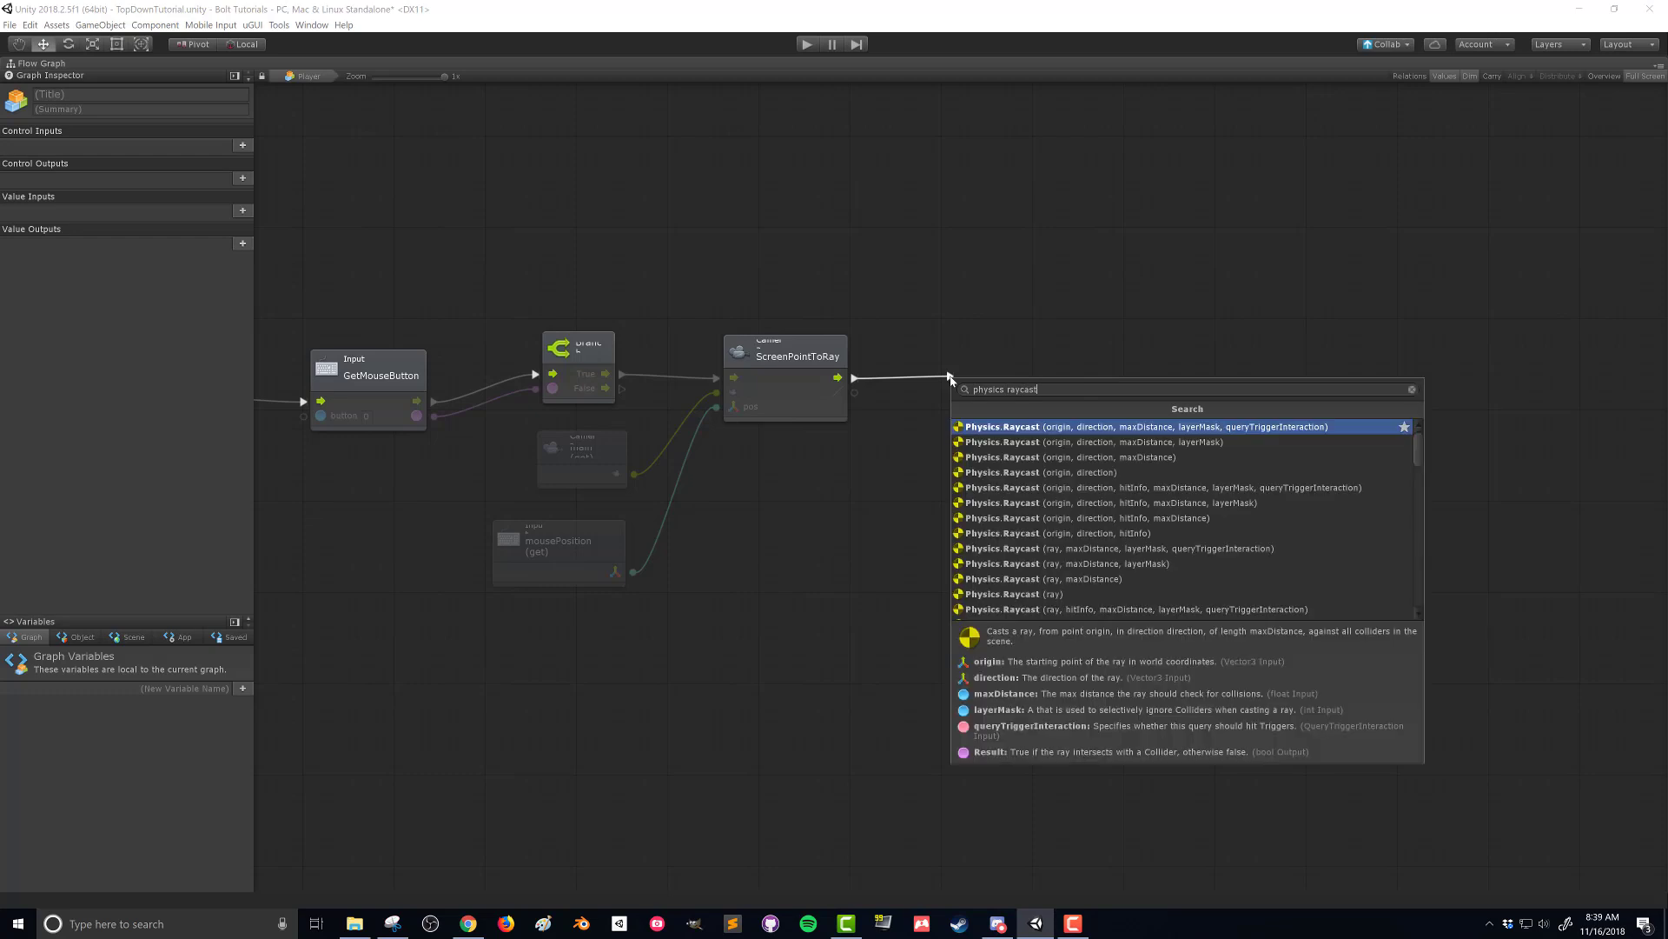
pyautogui.click(1064, 563)
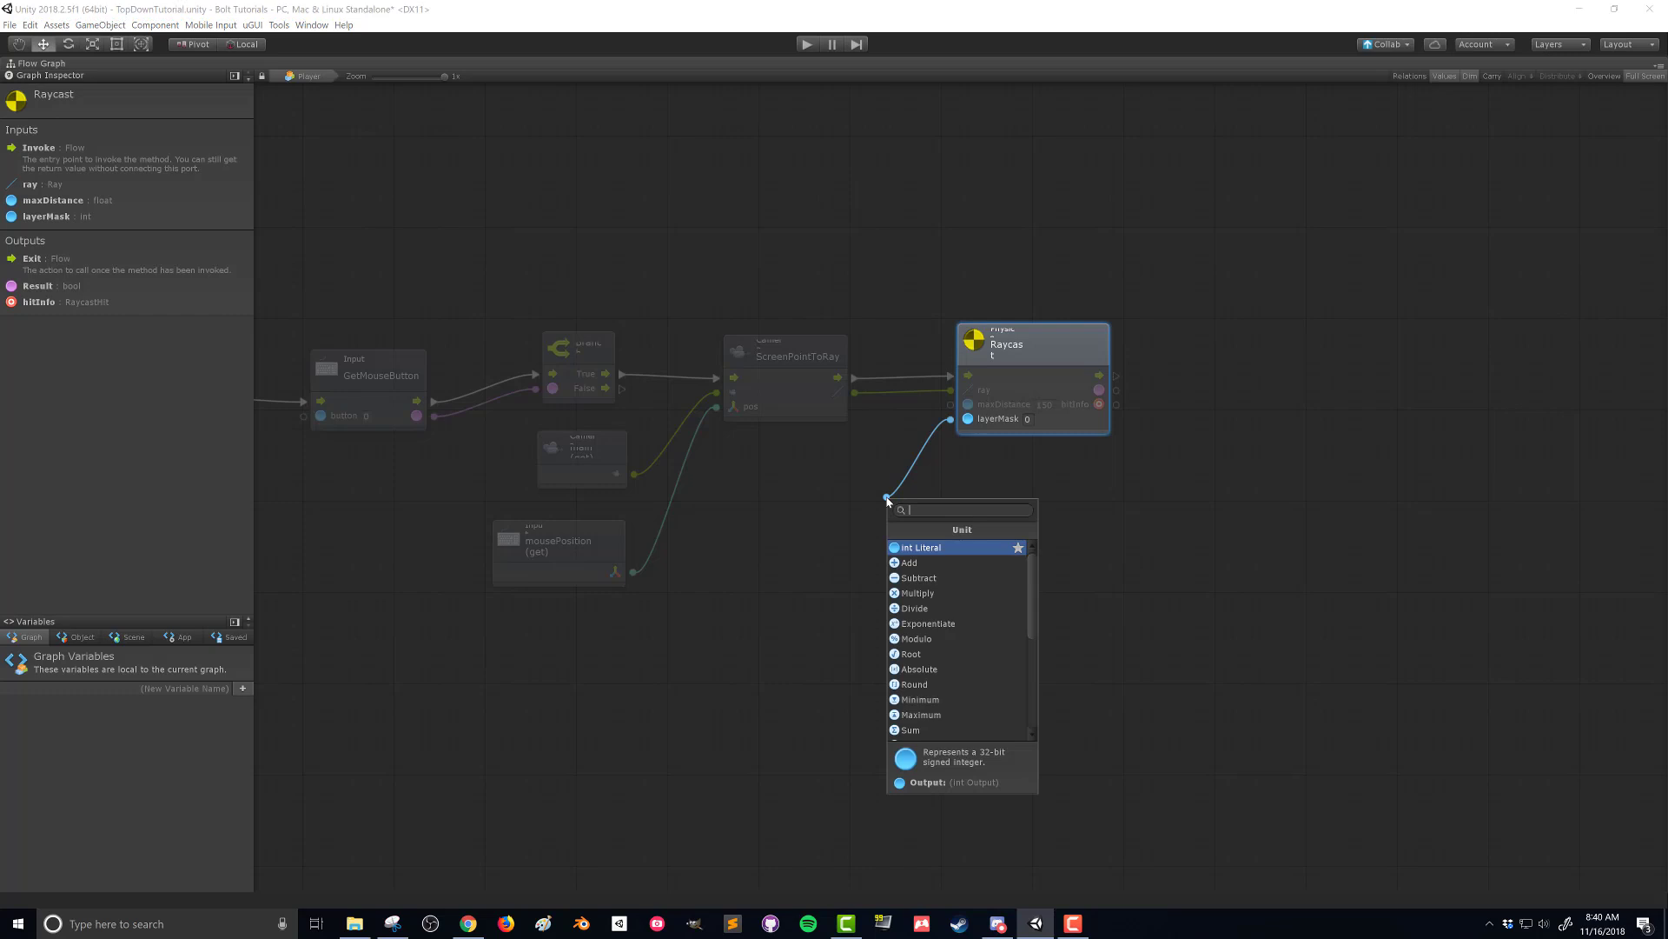
pyautogui.write('layermask')
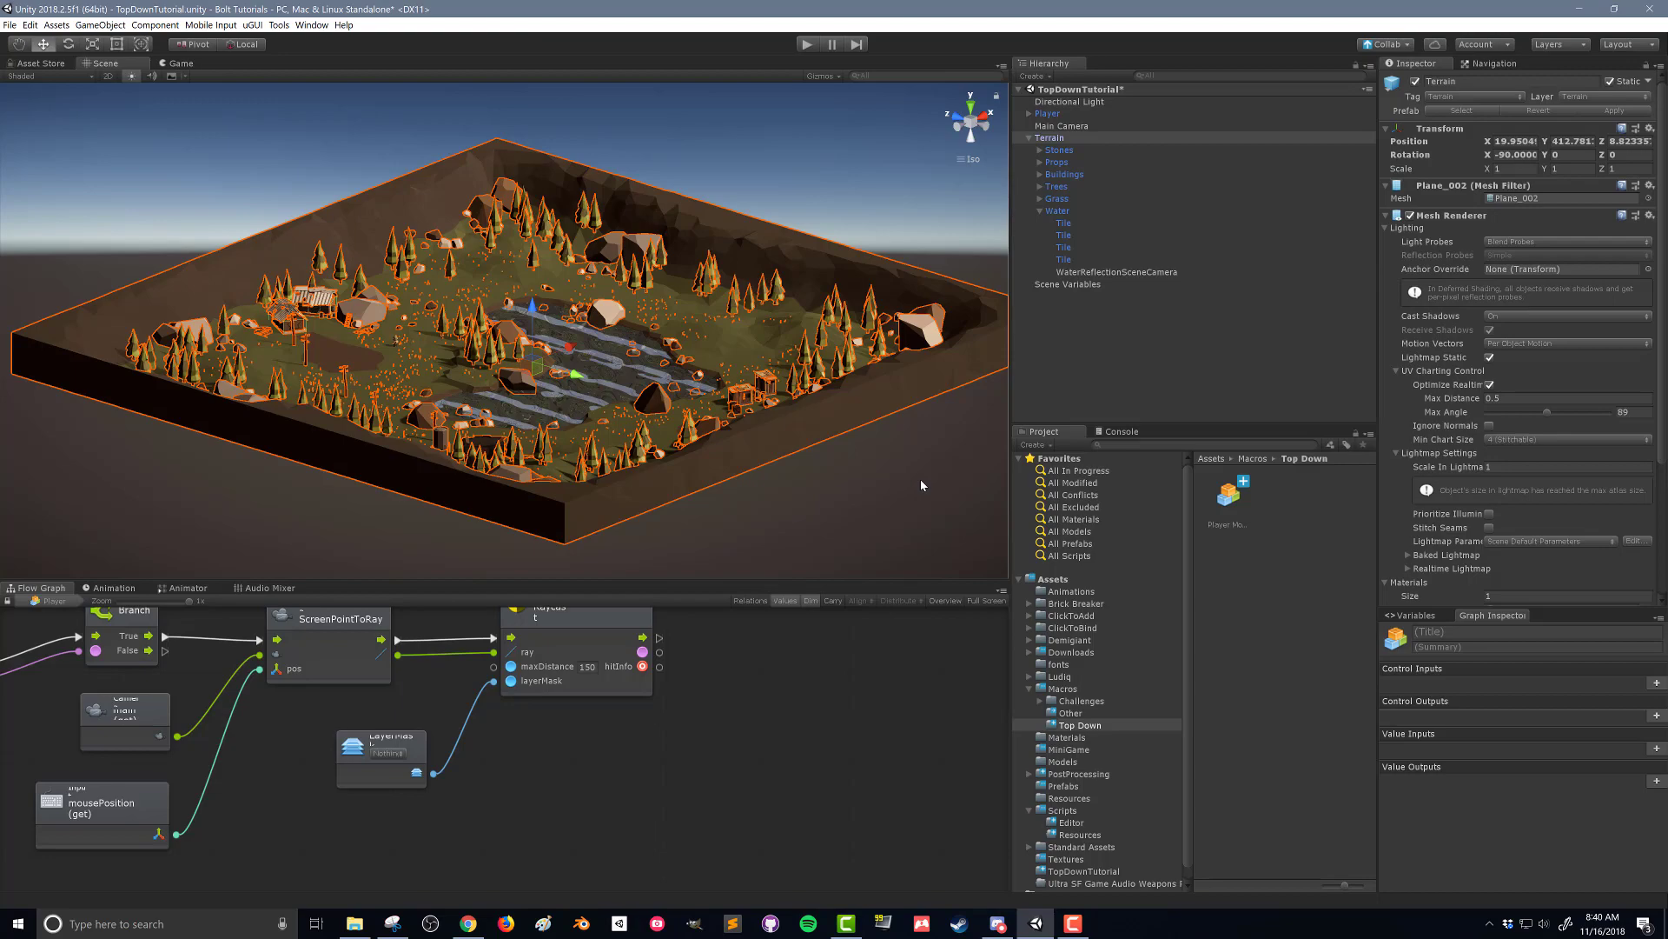
# Open the layer list and start defining a new user layer.
pyautogui.click(1613, 9)
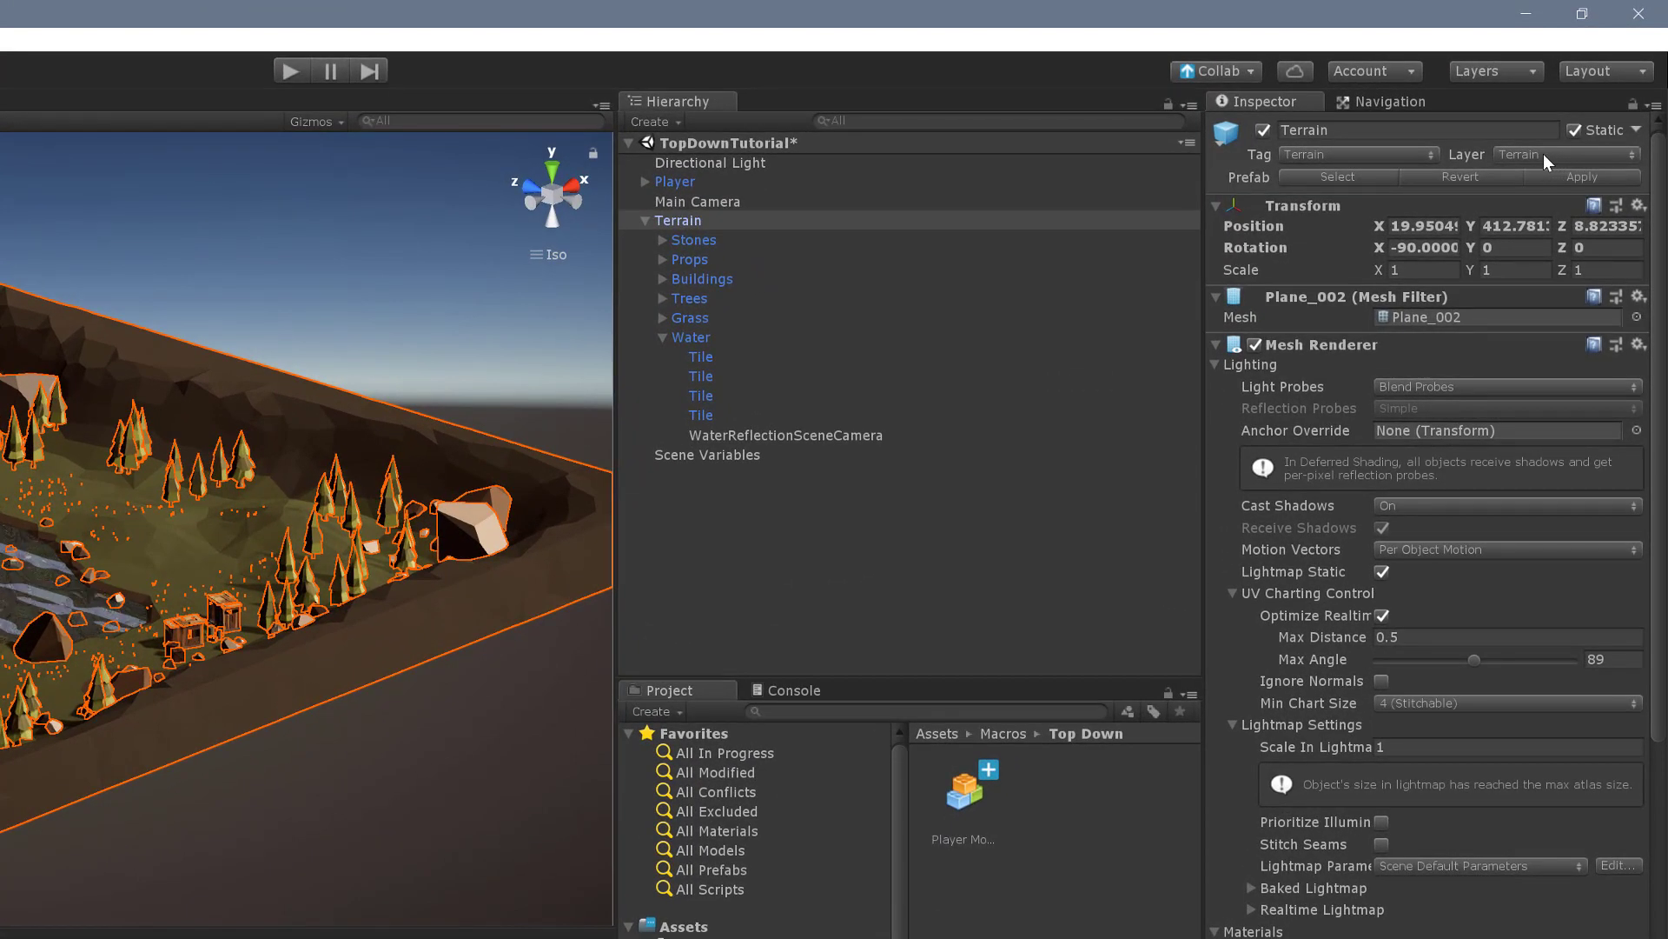
pyautogui.click(1564, 154)
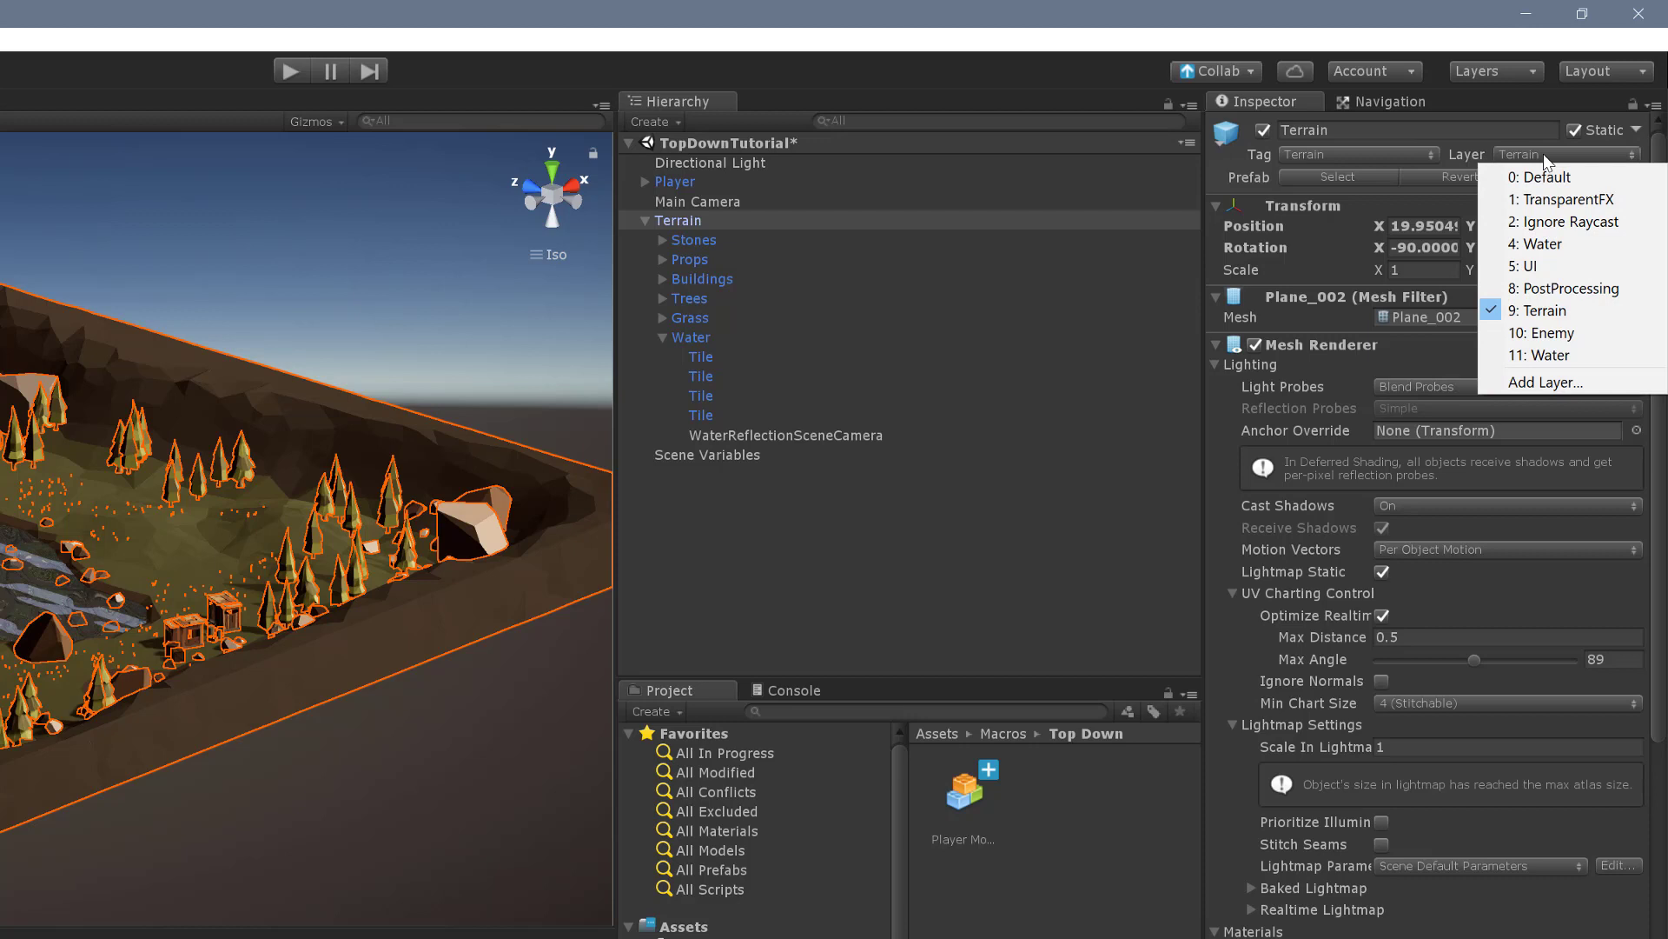
pyautogui.moveTo(1544, 383)
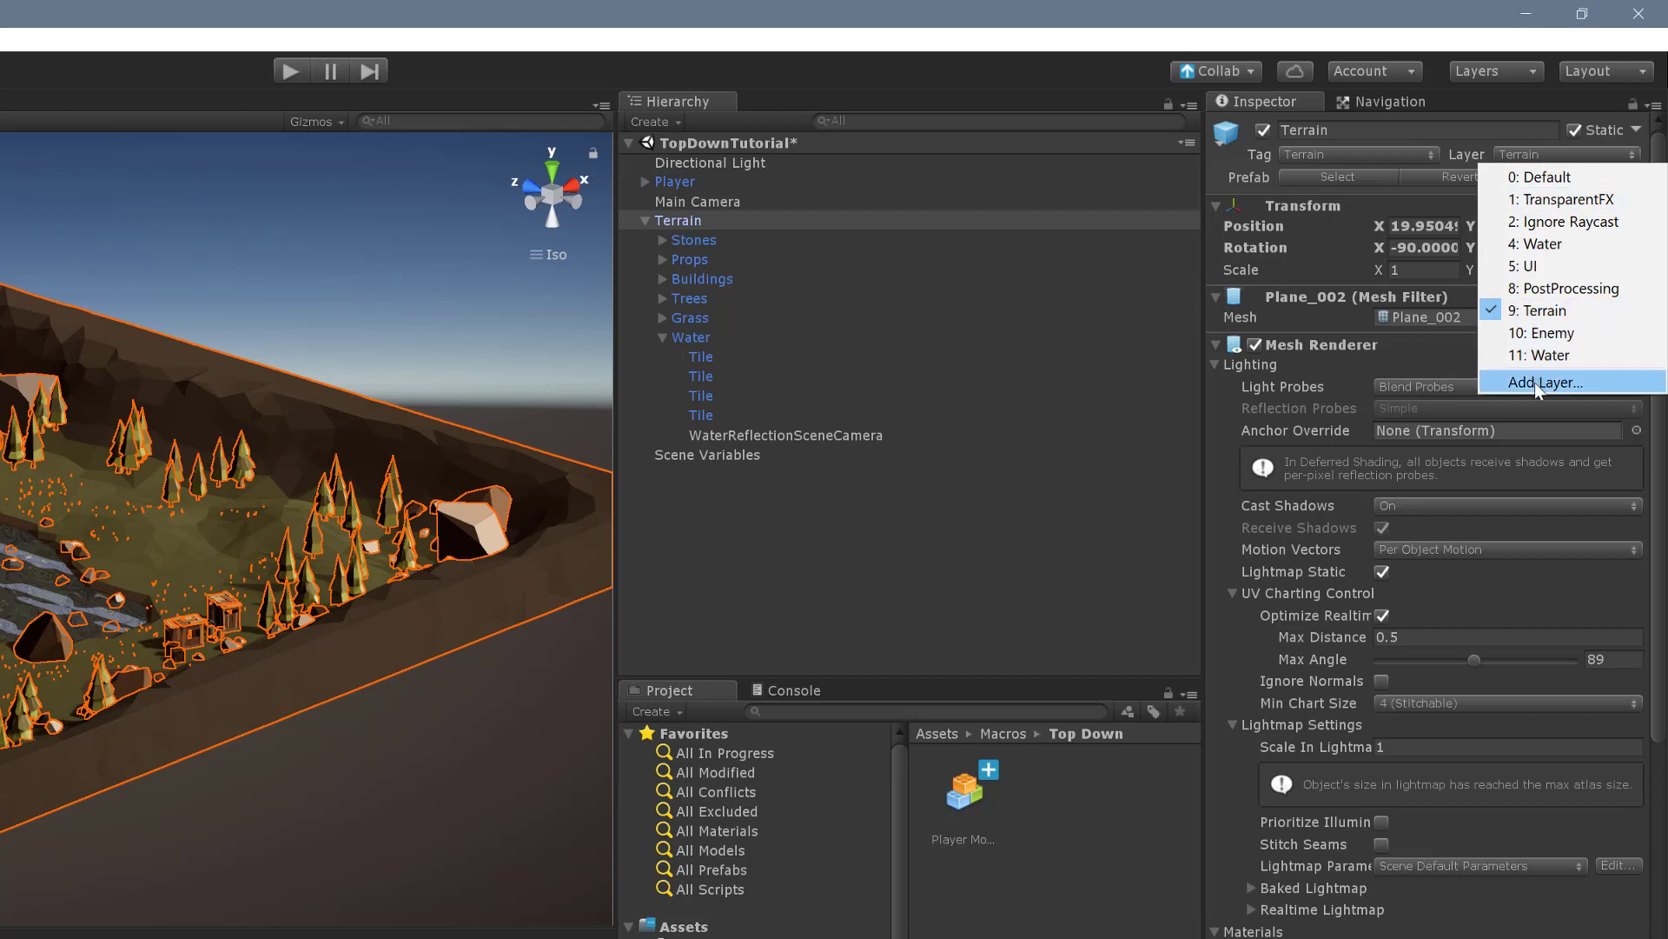
pyautogui.moveTo(1573, 389)
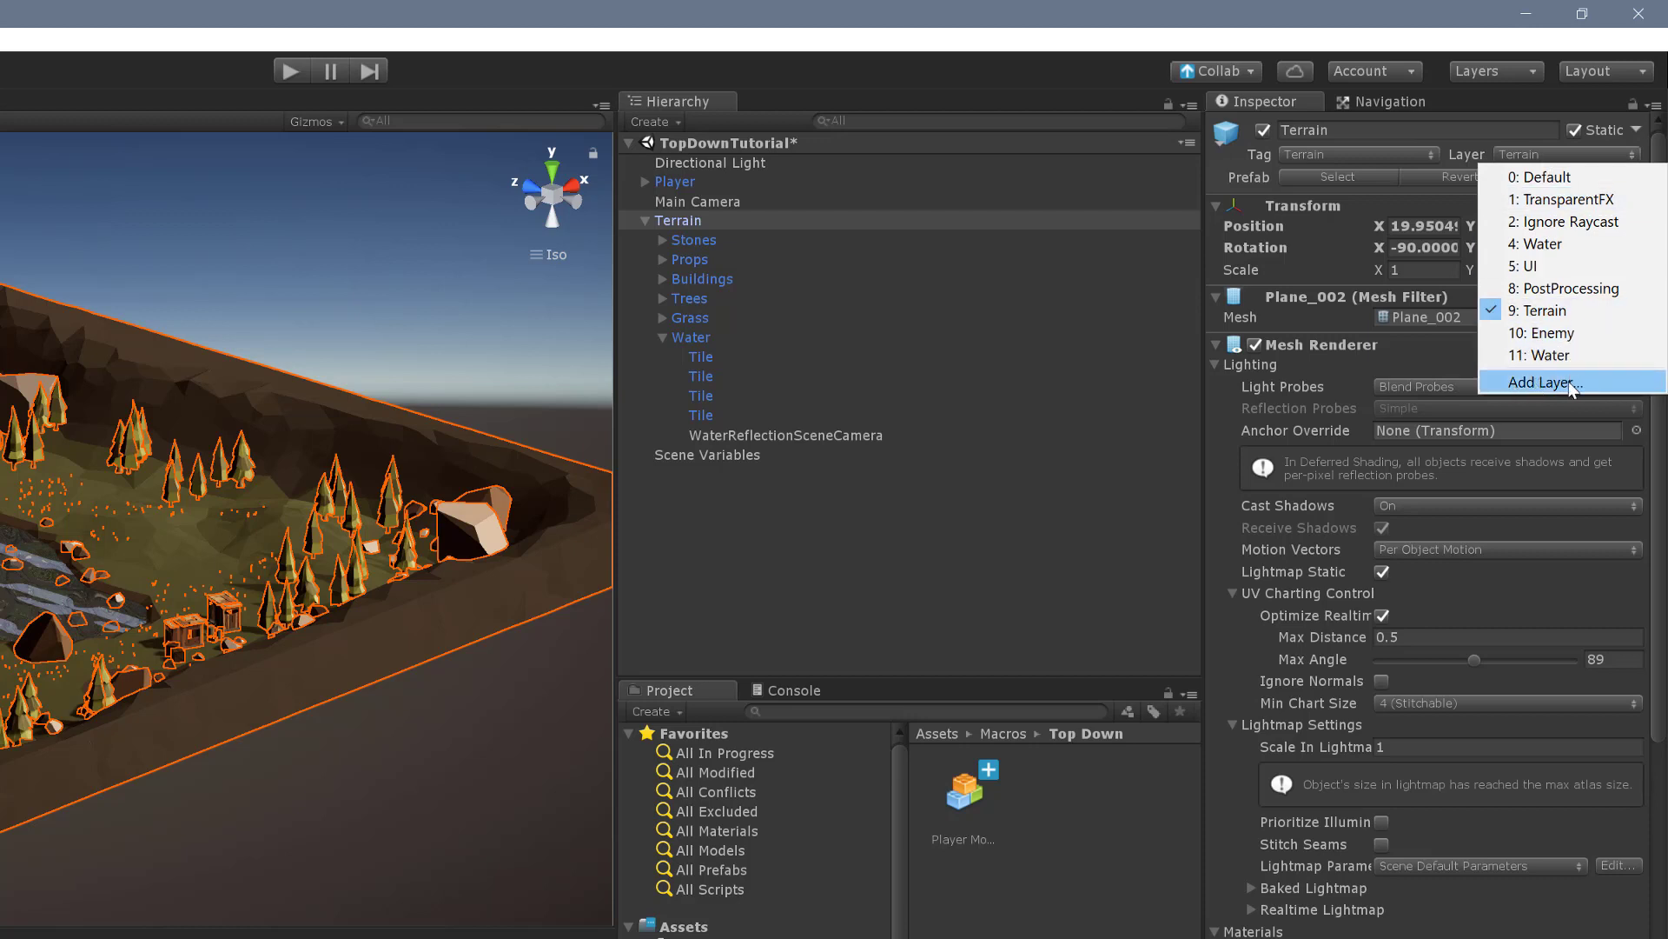
pyautogui.click(1546, 382)
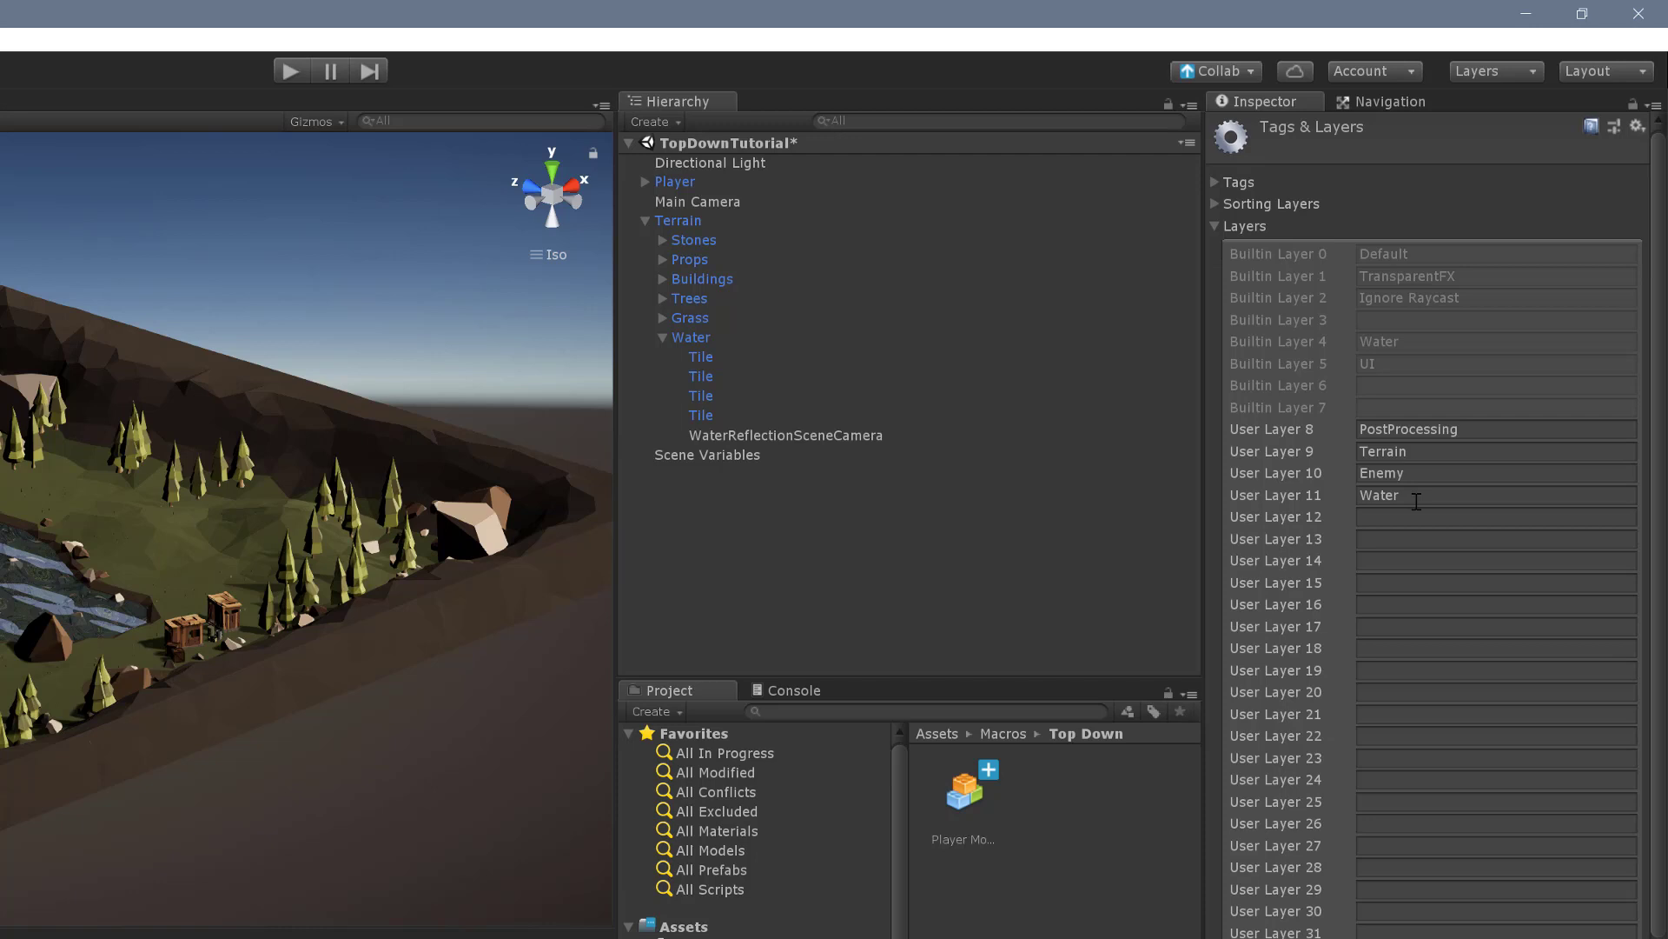
# Set the Terrain object's layer to Terrain, applying it to this object only.
pyautogui.click(678, 219)
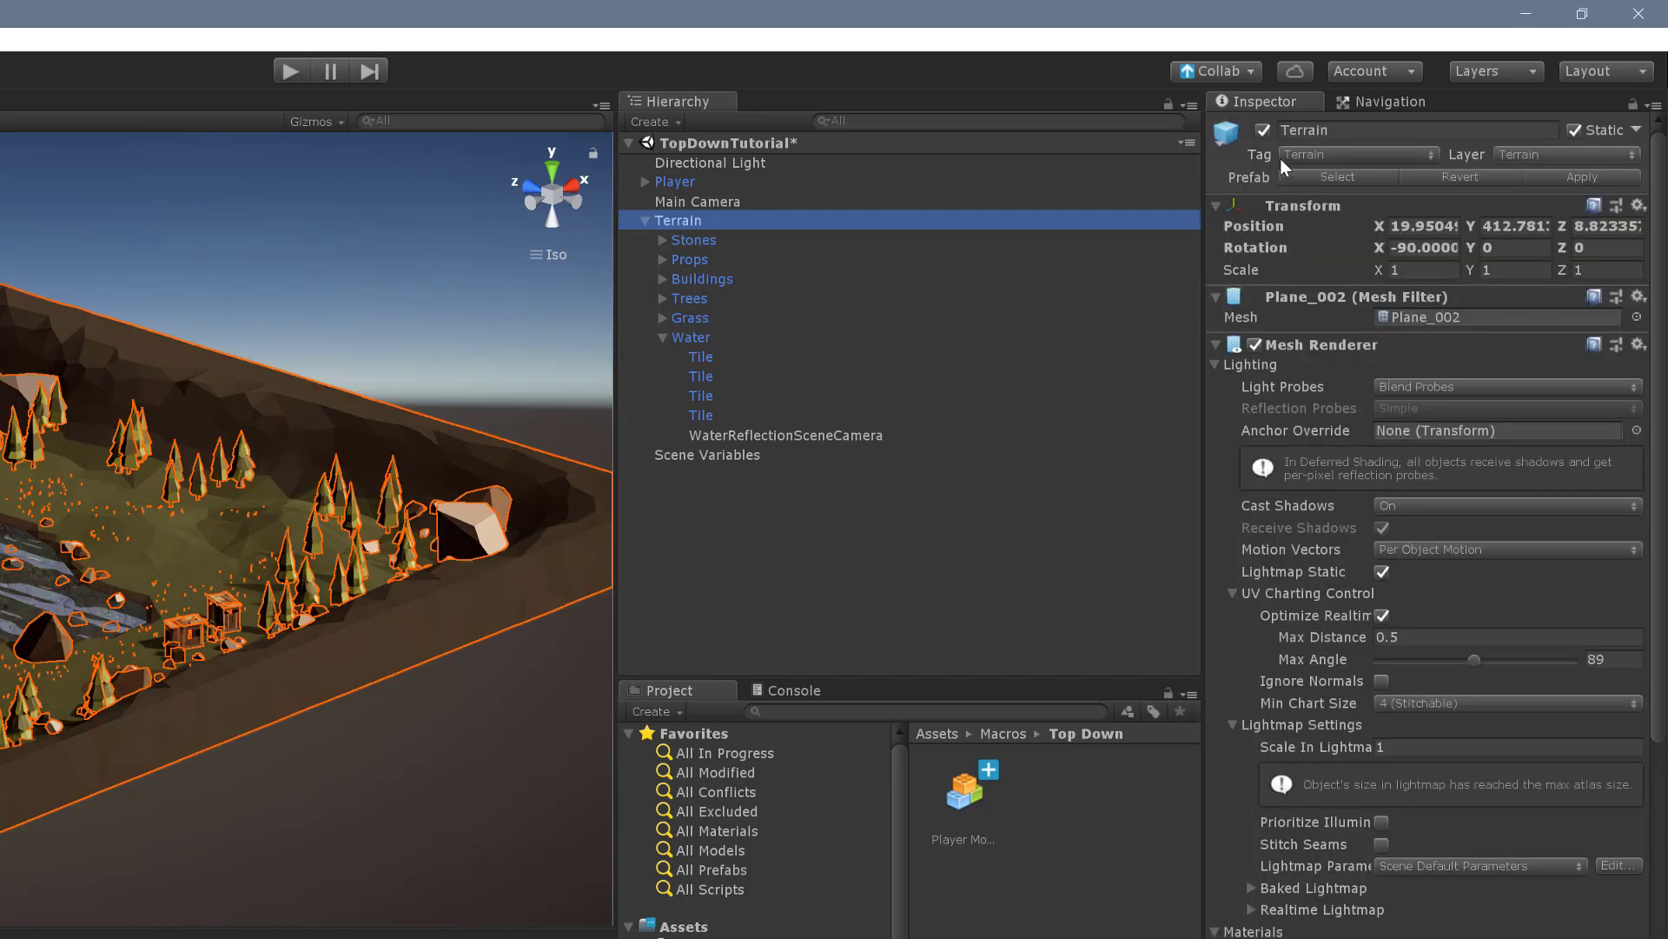
pyautogui.click(1565, 155)
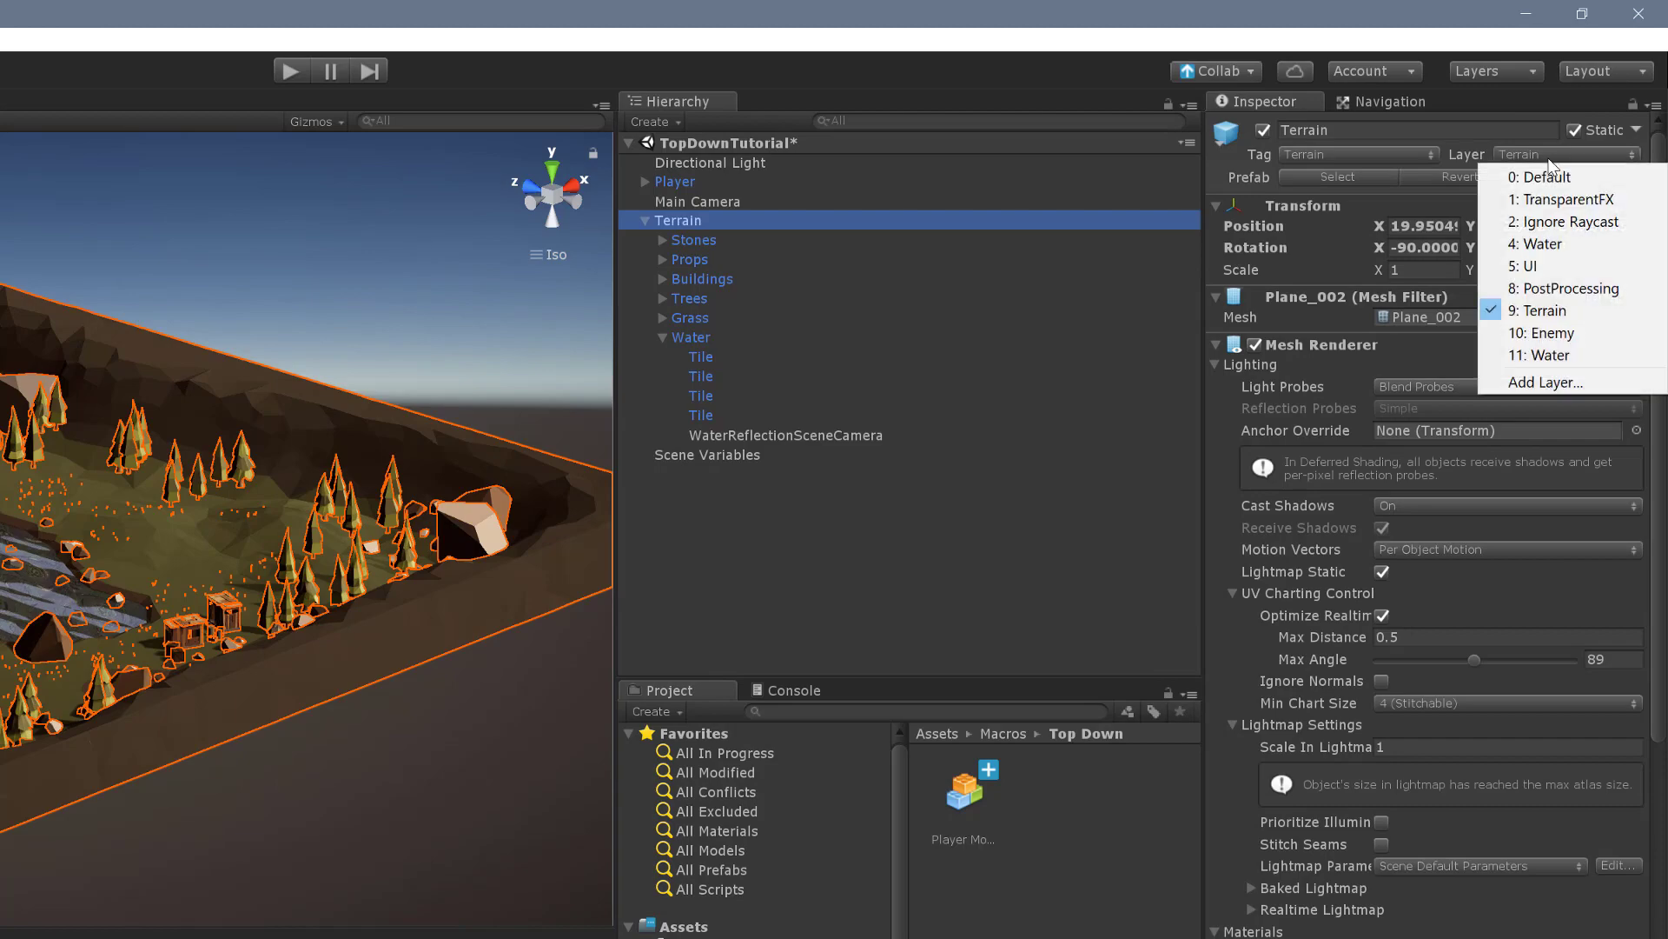
pyautogui.click(1544, 309)
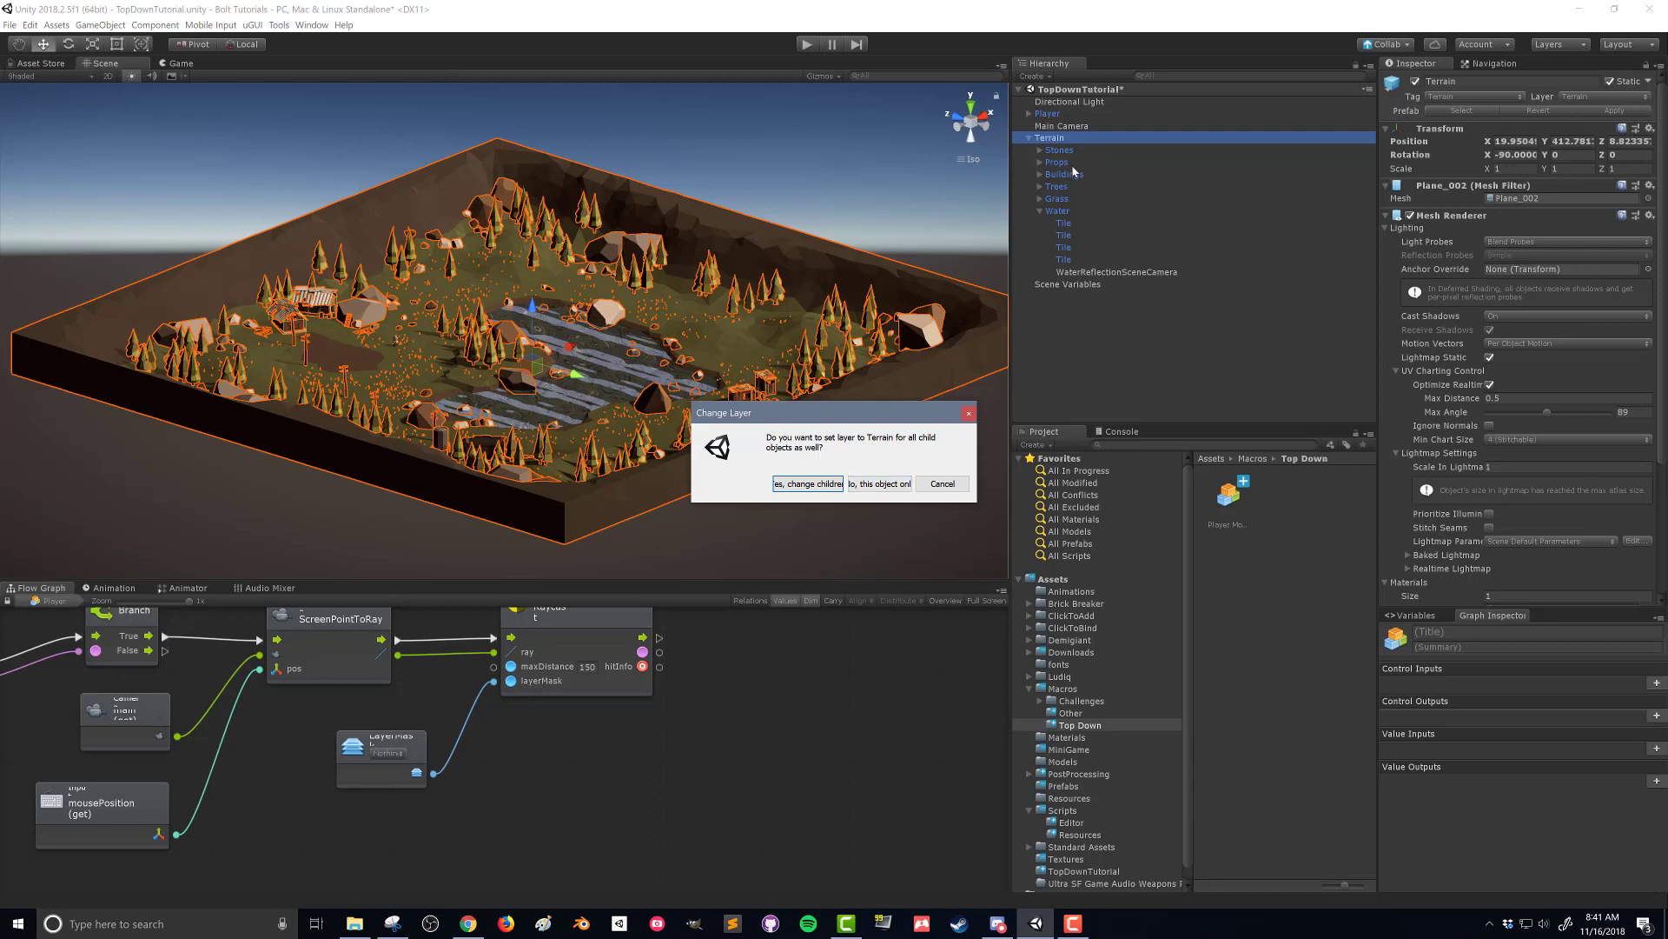
pyautogui.moveTo(1080, 348)
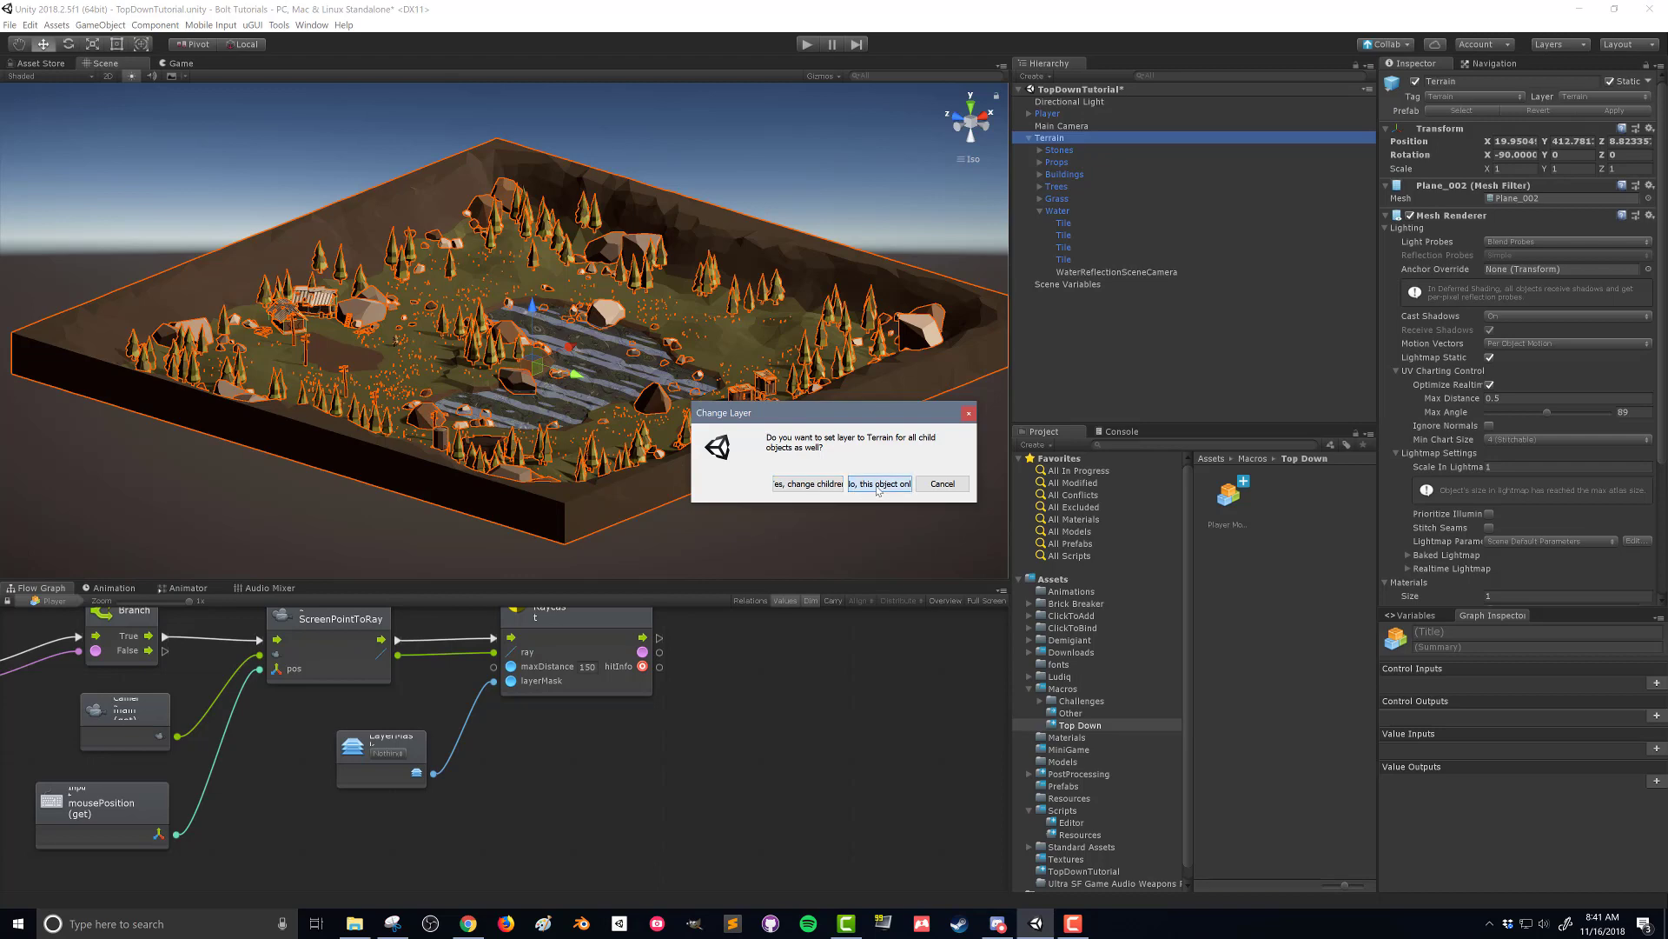
pyautogui.click(879, 484)
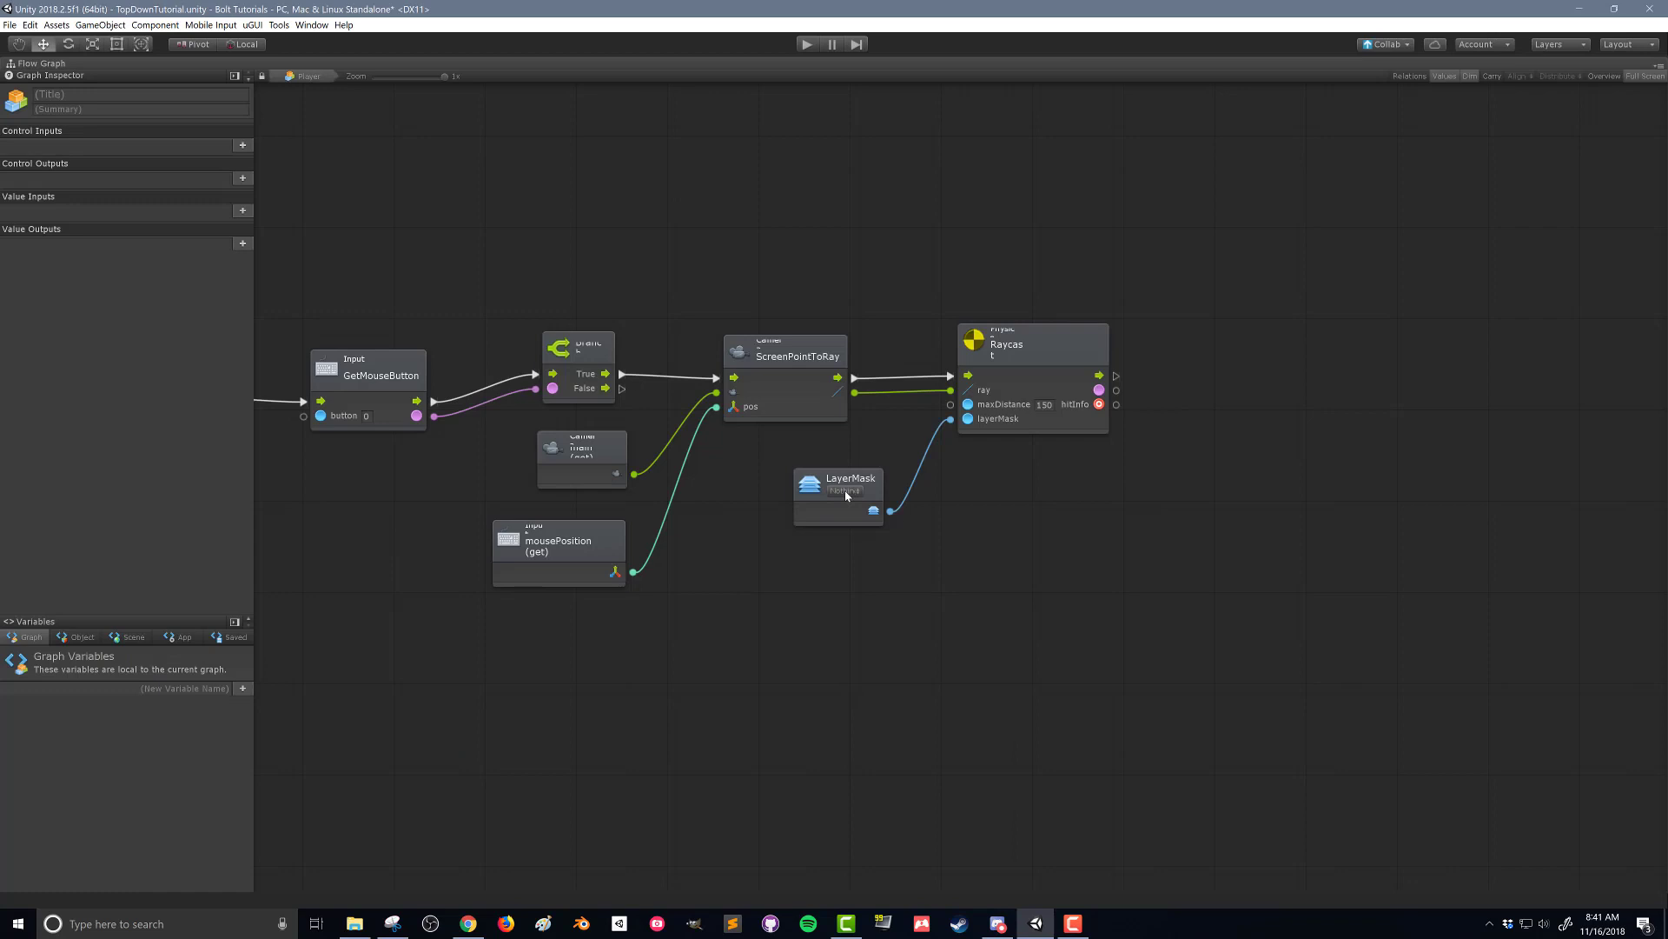
# Tick Terrain in the LayerMask unit's layer list.
pyautogui.click(837, 490)
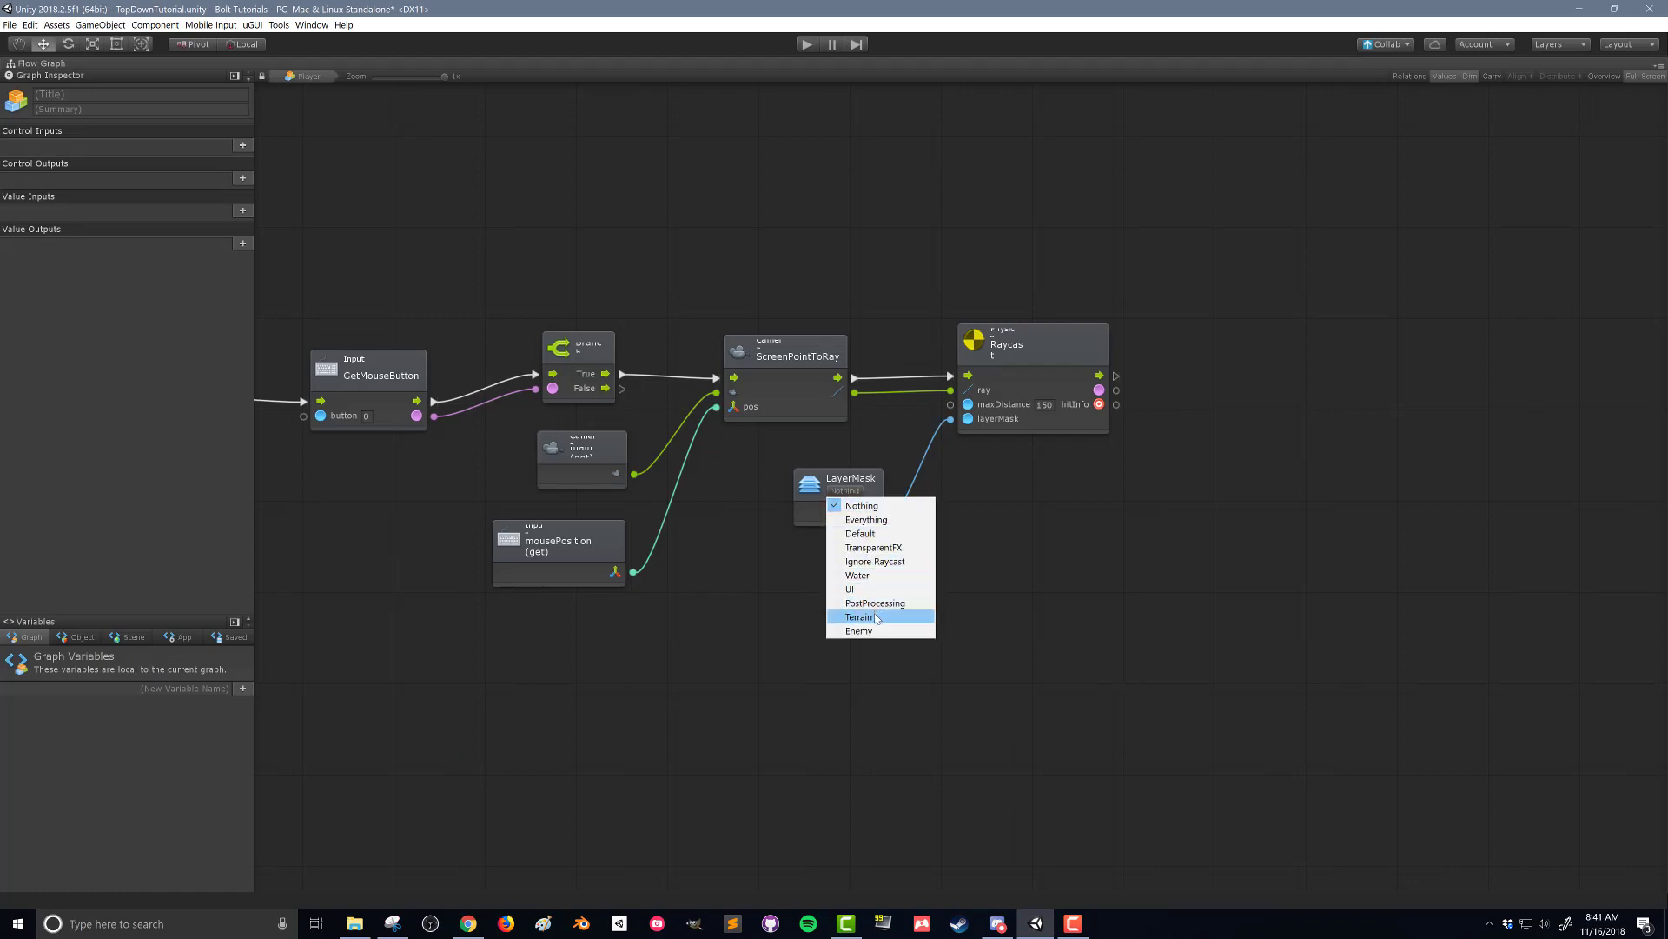
pyautogui.click(858, 617)
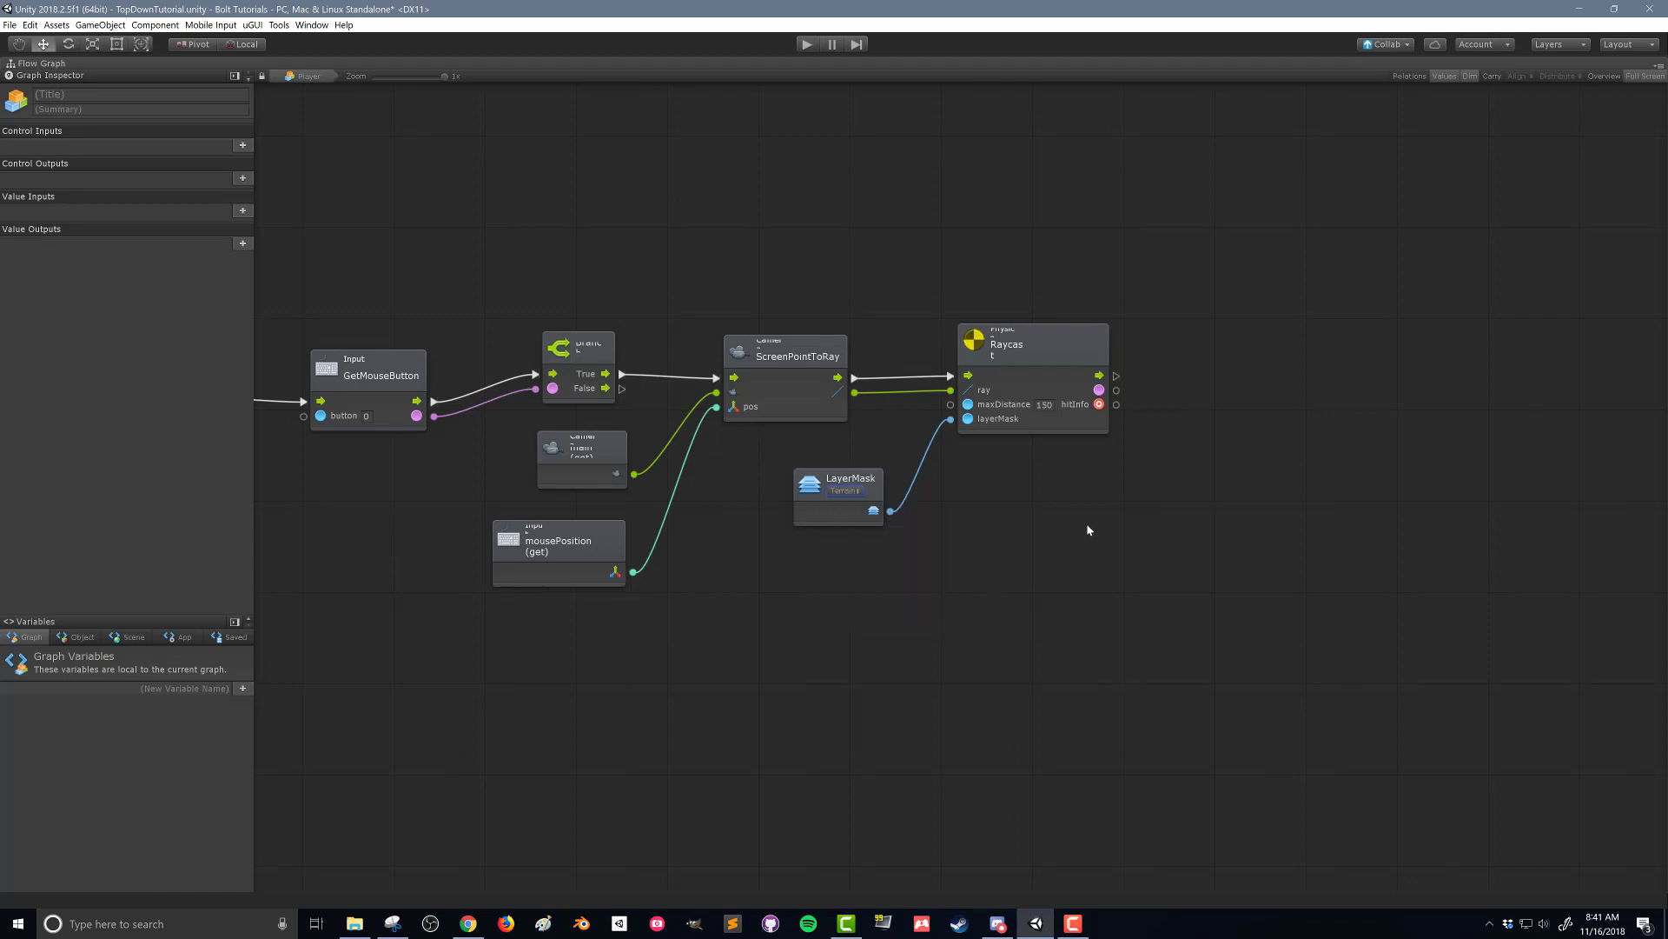
pyautogui.moveTo(1179, 446)
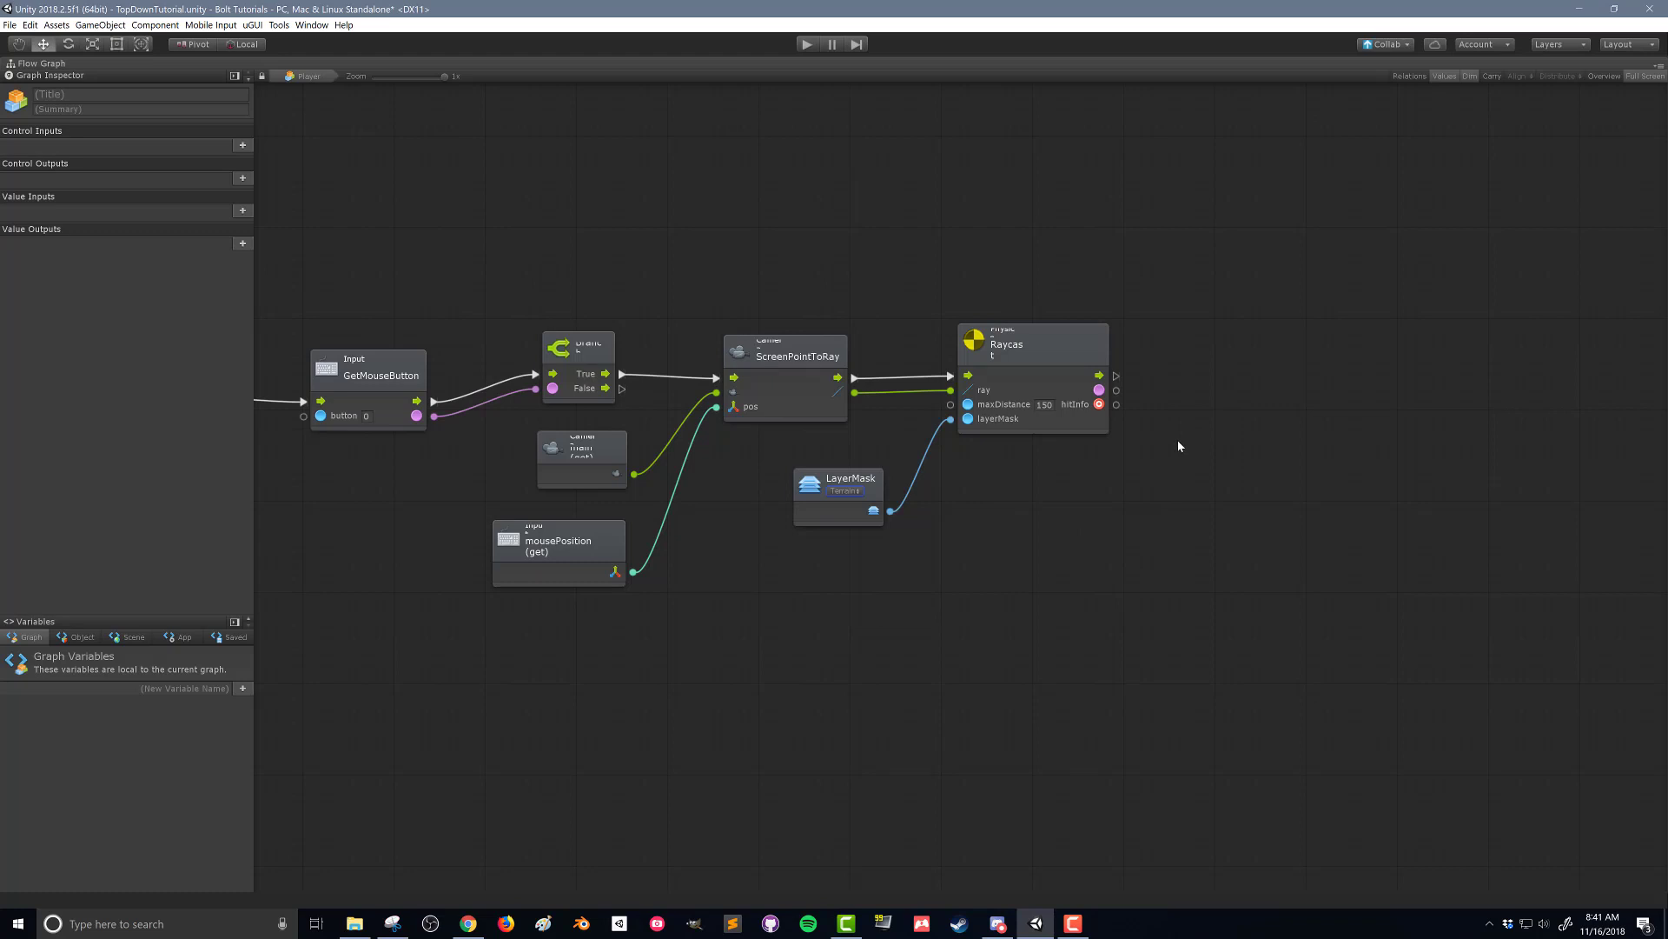
pyautogui.moveTo(1157, 478)
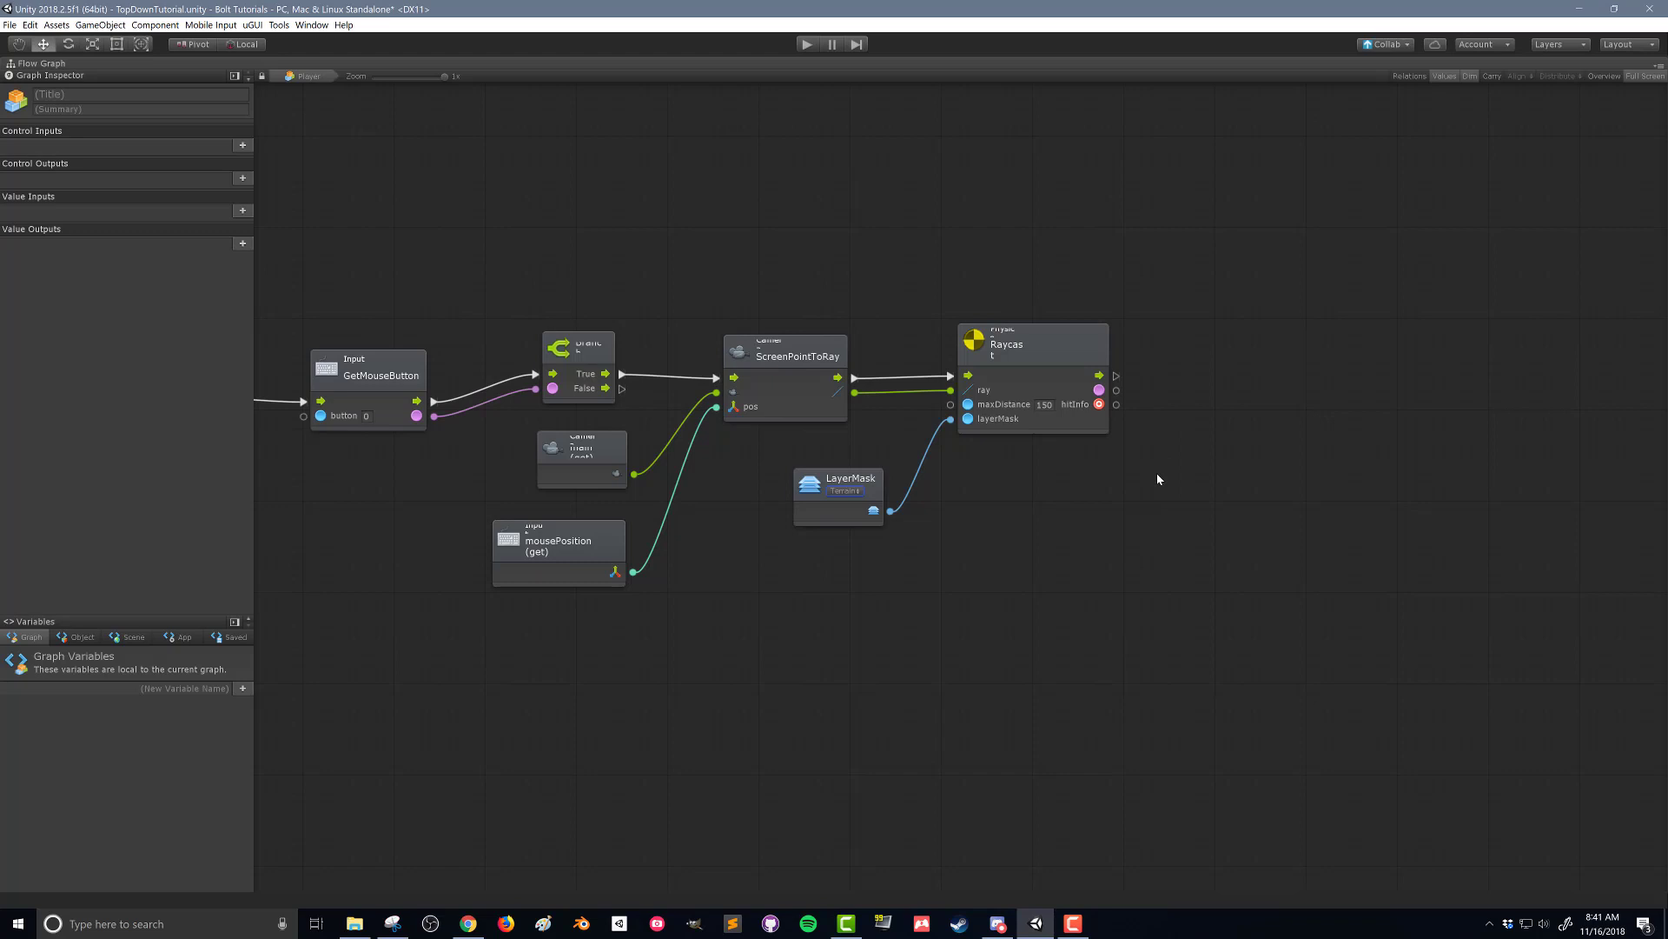
pyautogui.moveTo(1084, 363)
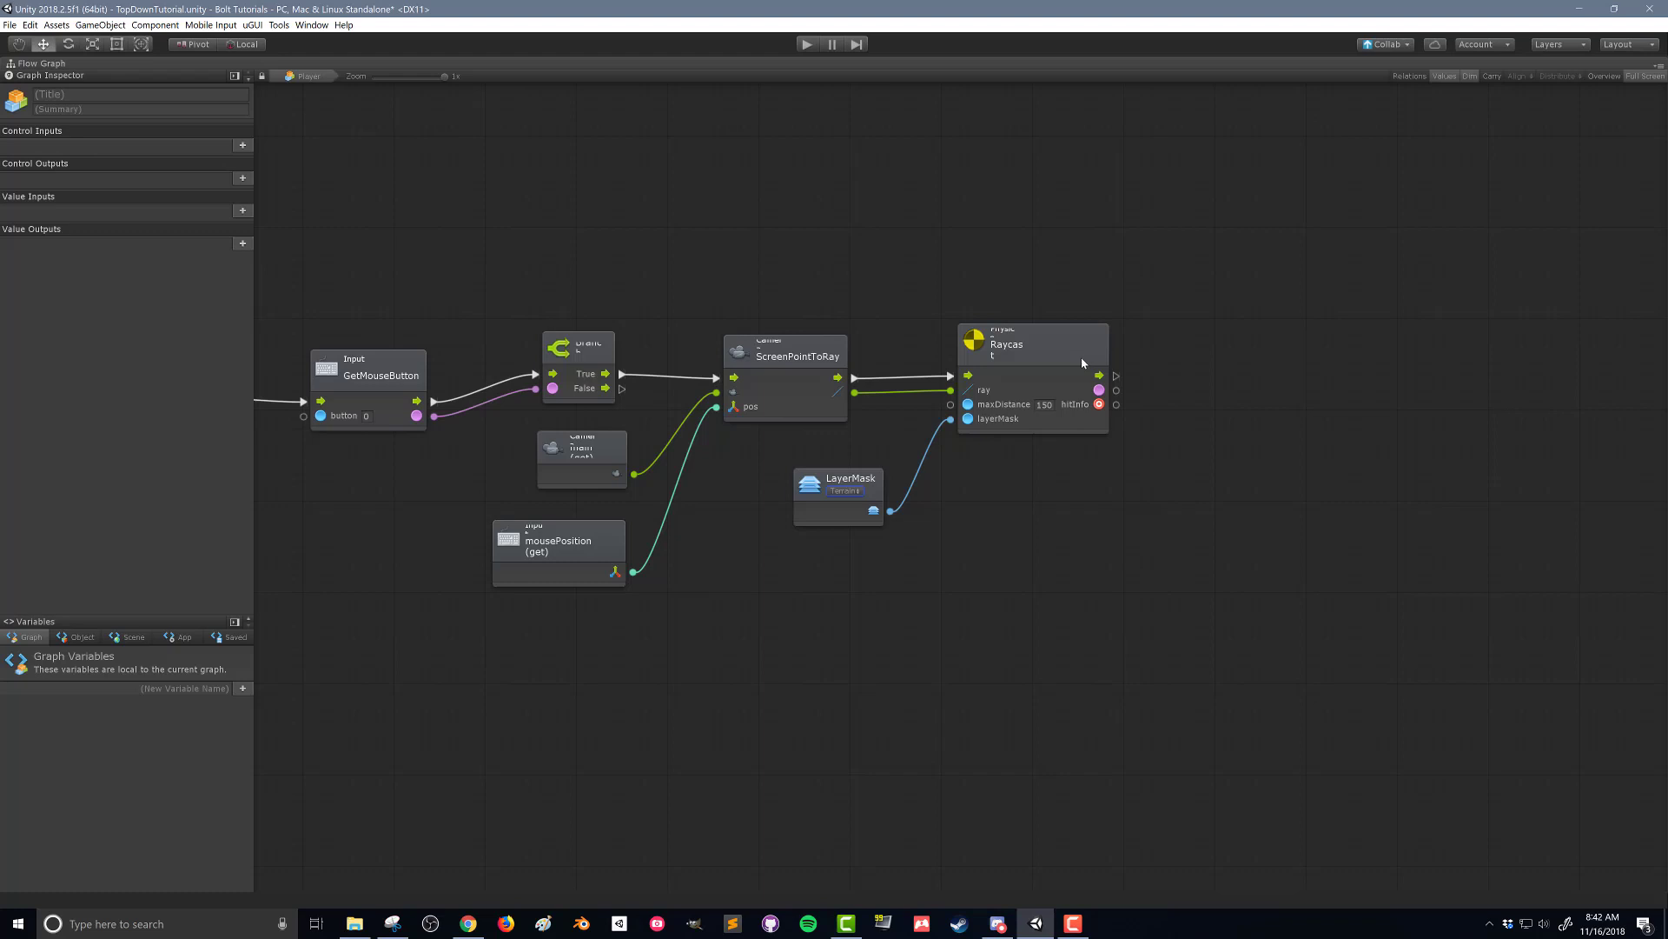
pyautogui.moveTo(1089, 518)
pyautogui.write('branch')
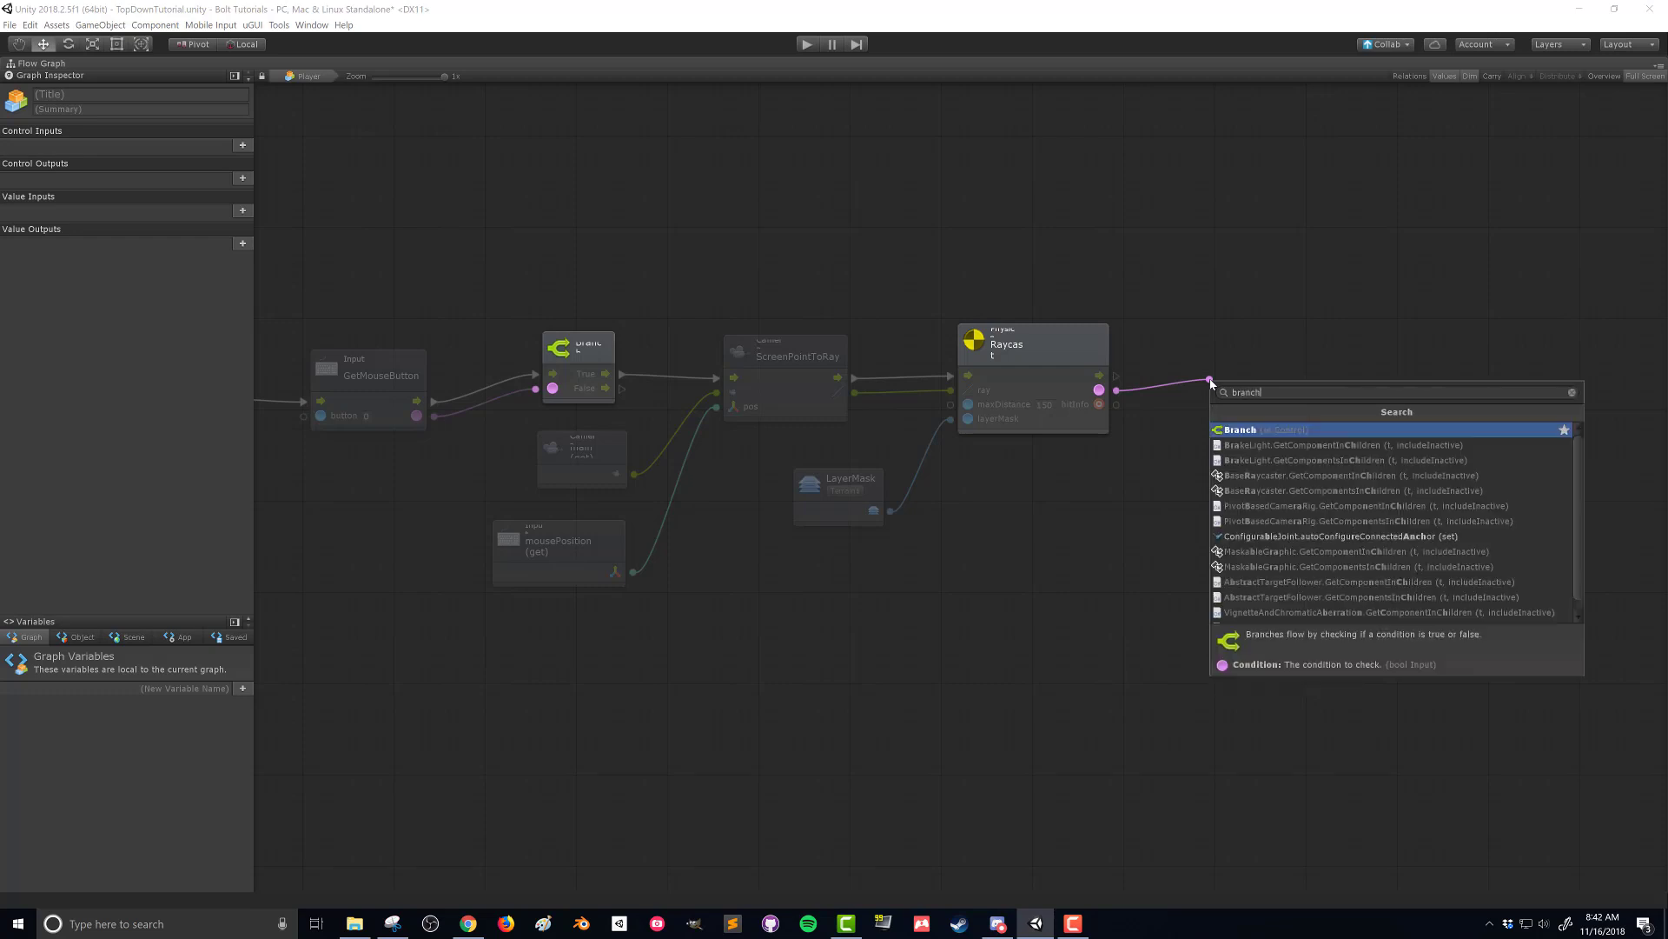
# Add a Branch on the Raycast result, with NavMeshAgent SetDestination on True.
pyautogui.click(1240, 429)
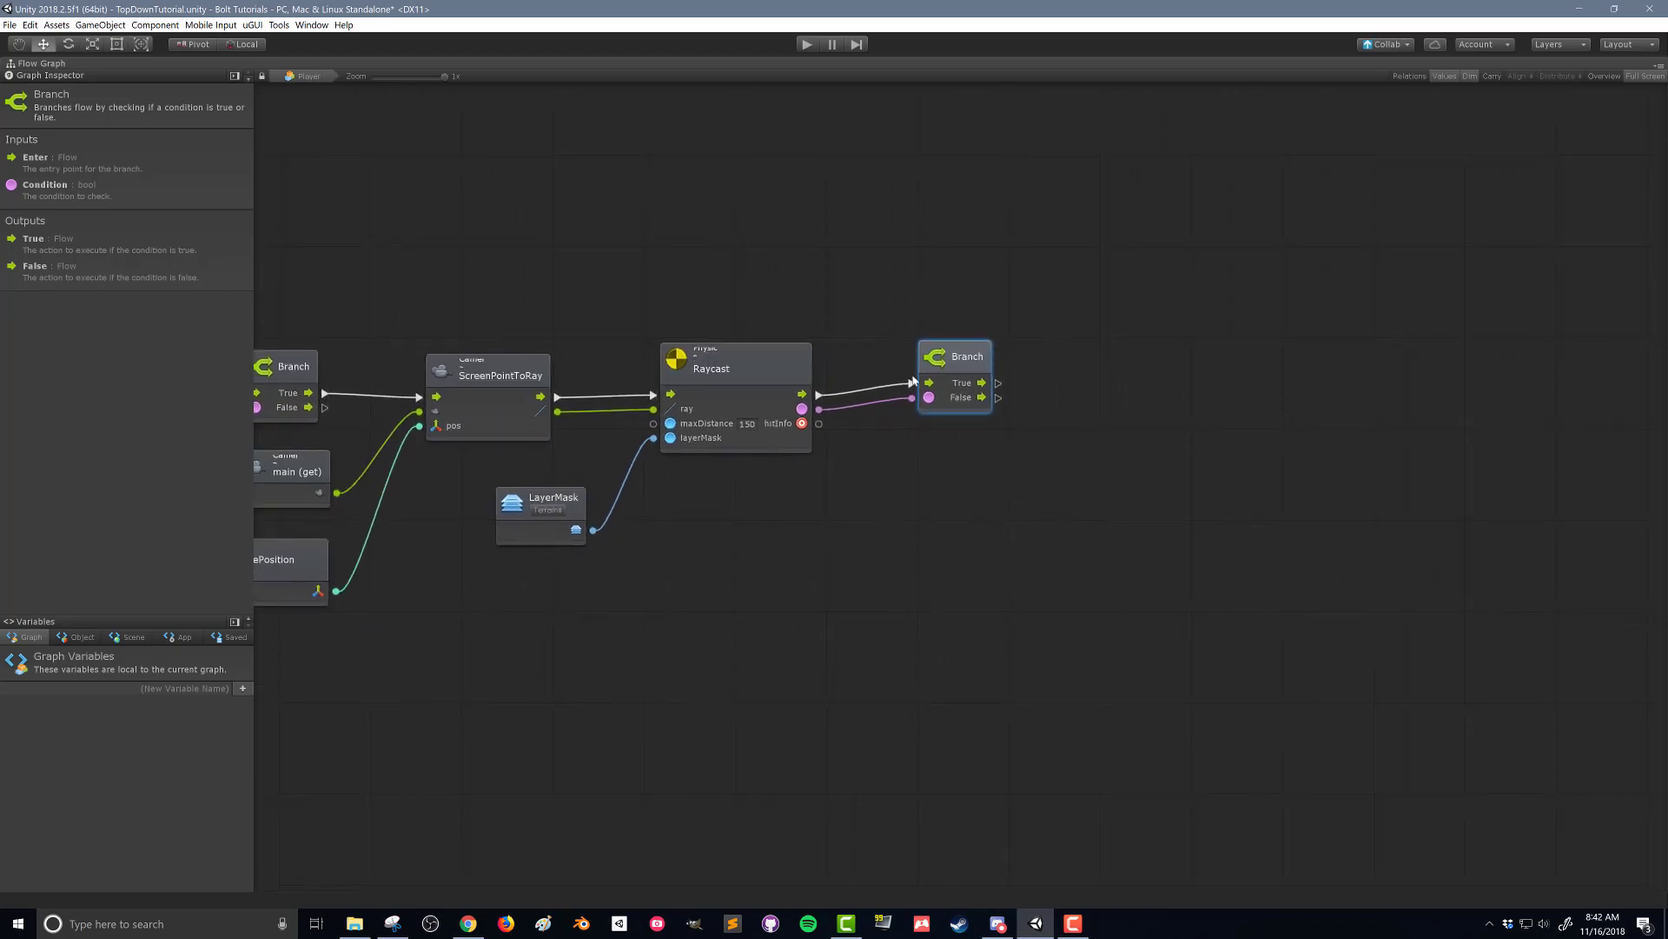
pyautogui.moveTo(999, 385)
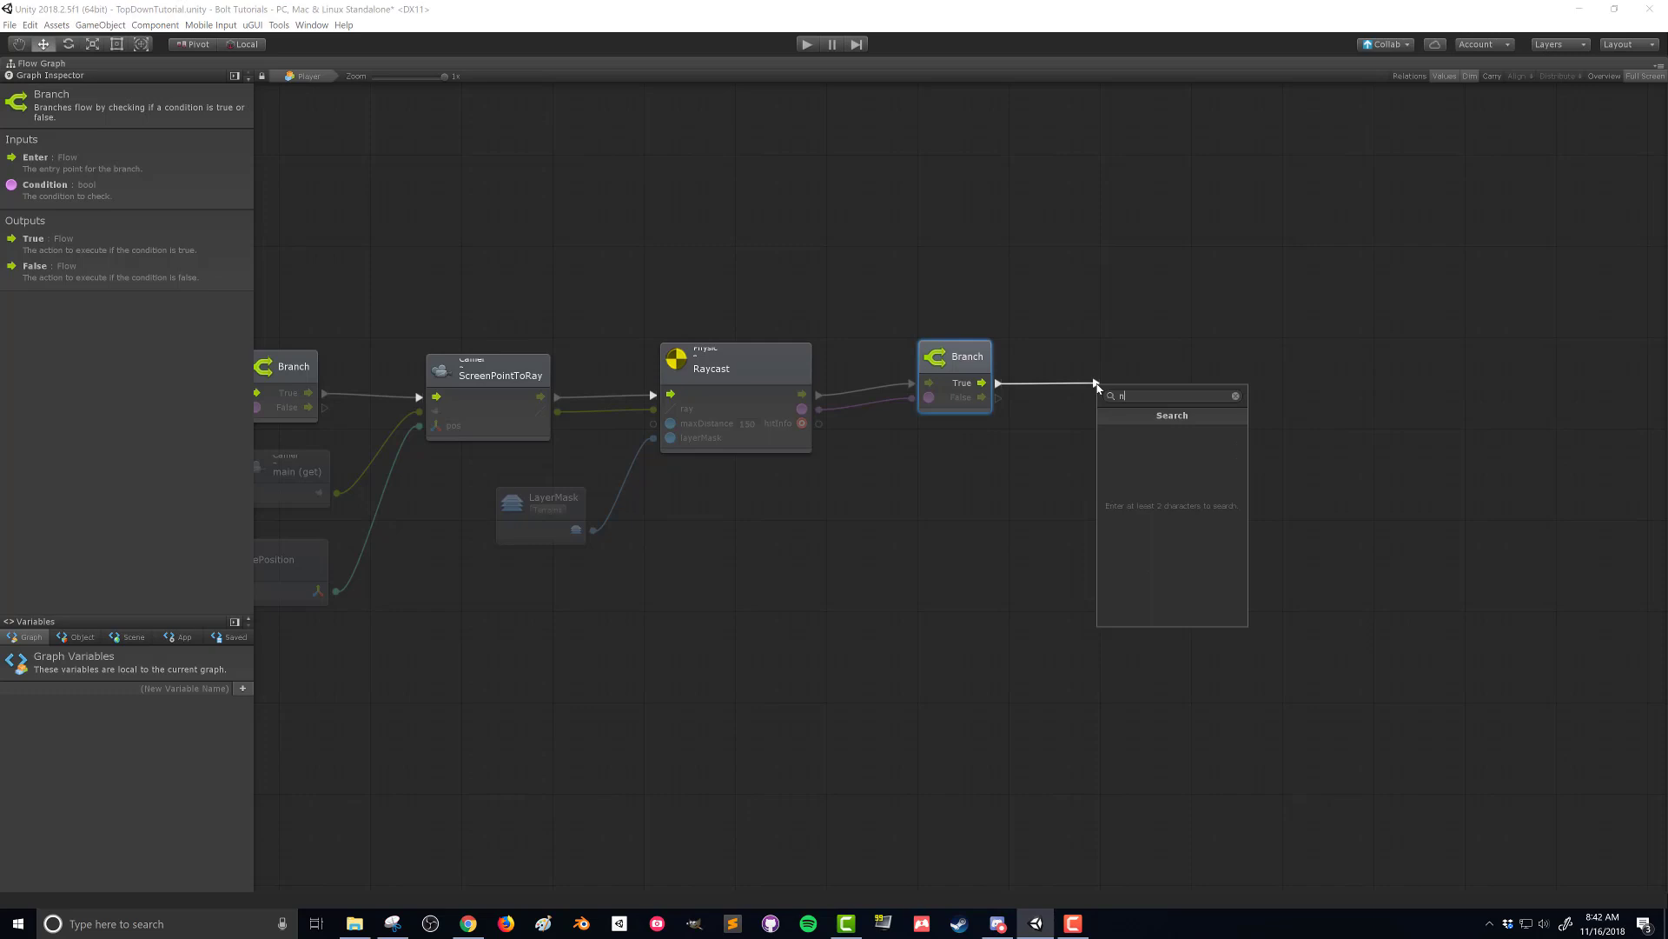
pyautogui.write('nav agent setd')
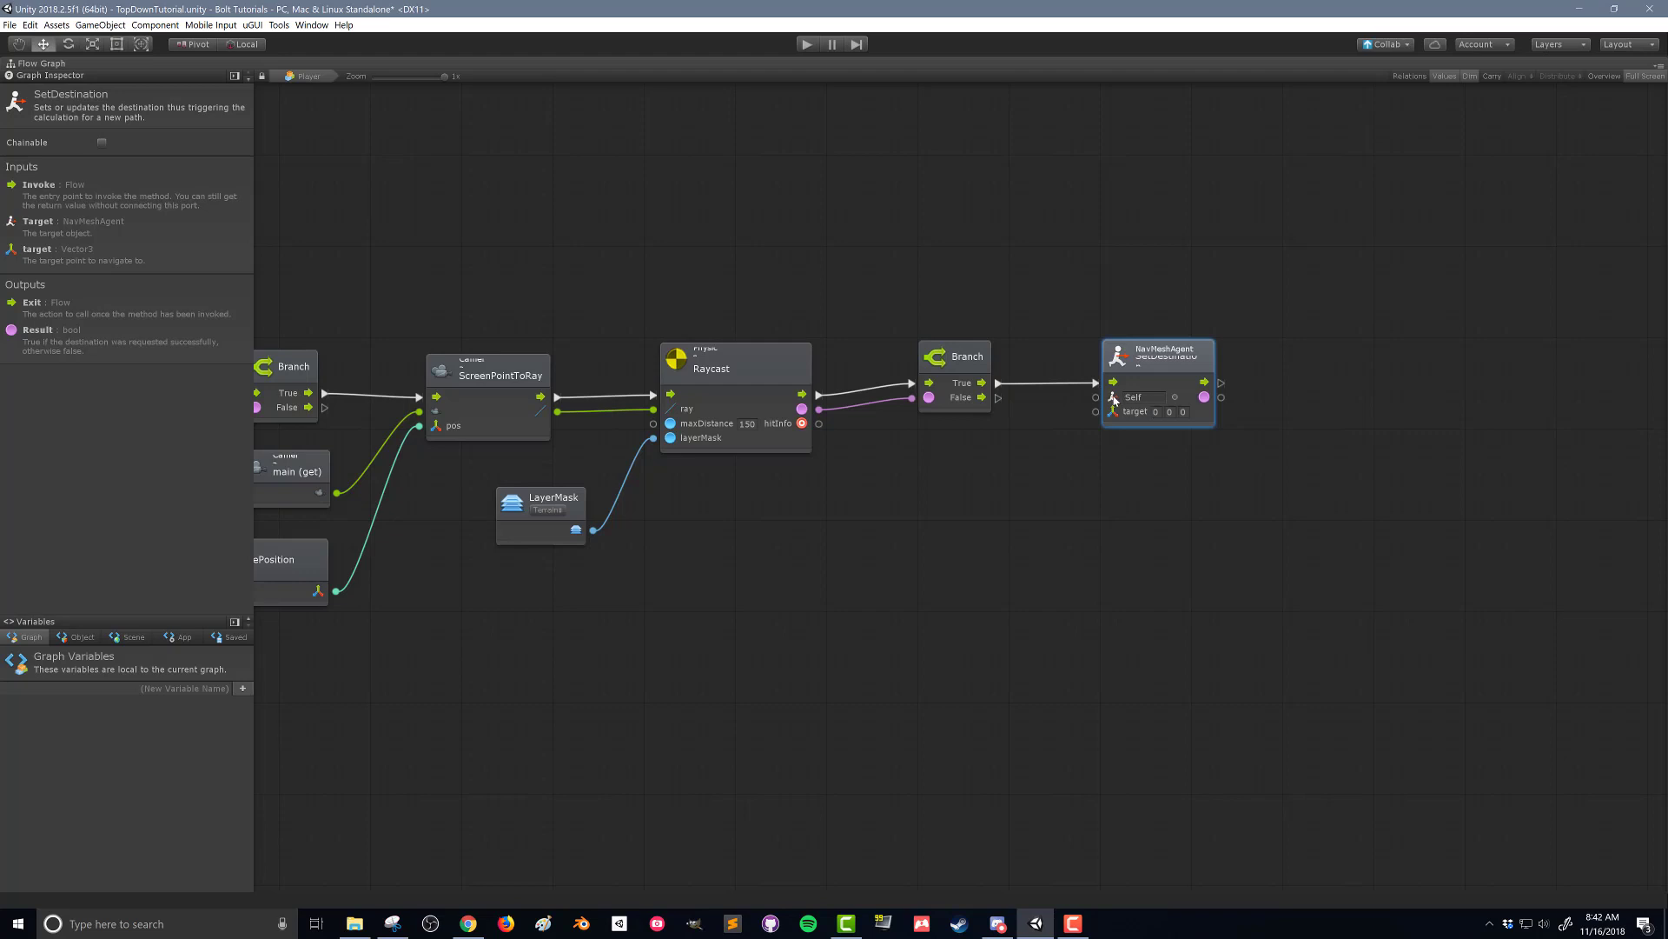
pyautogui.moveTo(1137, 397)
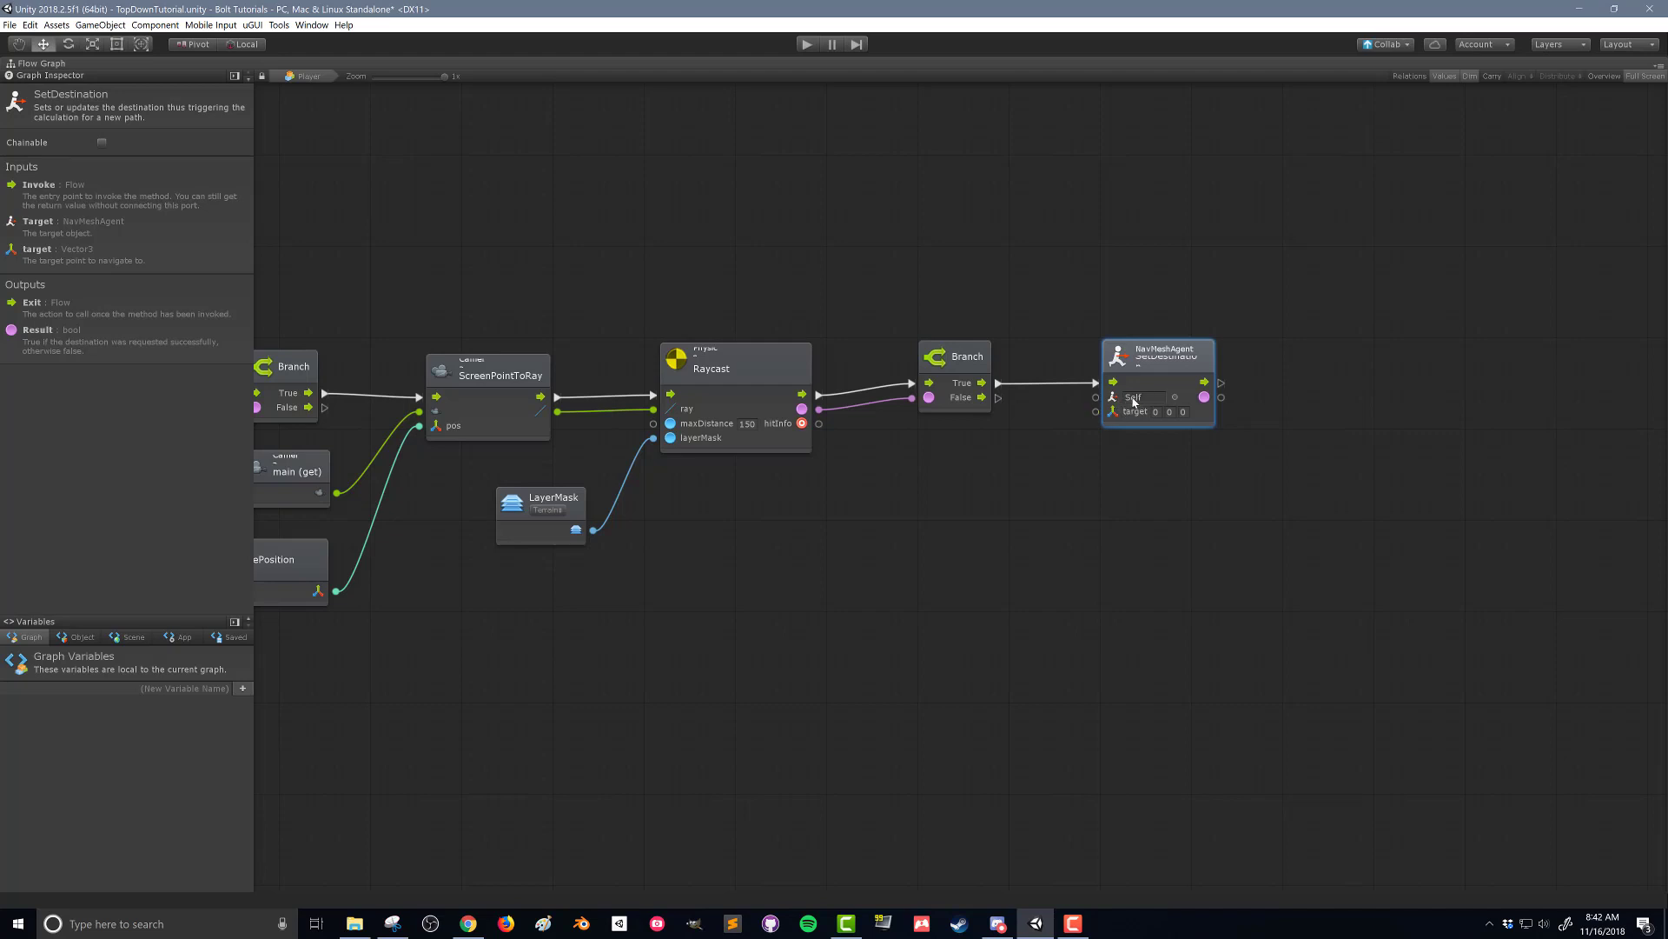
pyautogui.moveTo(1127, 420)
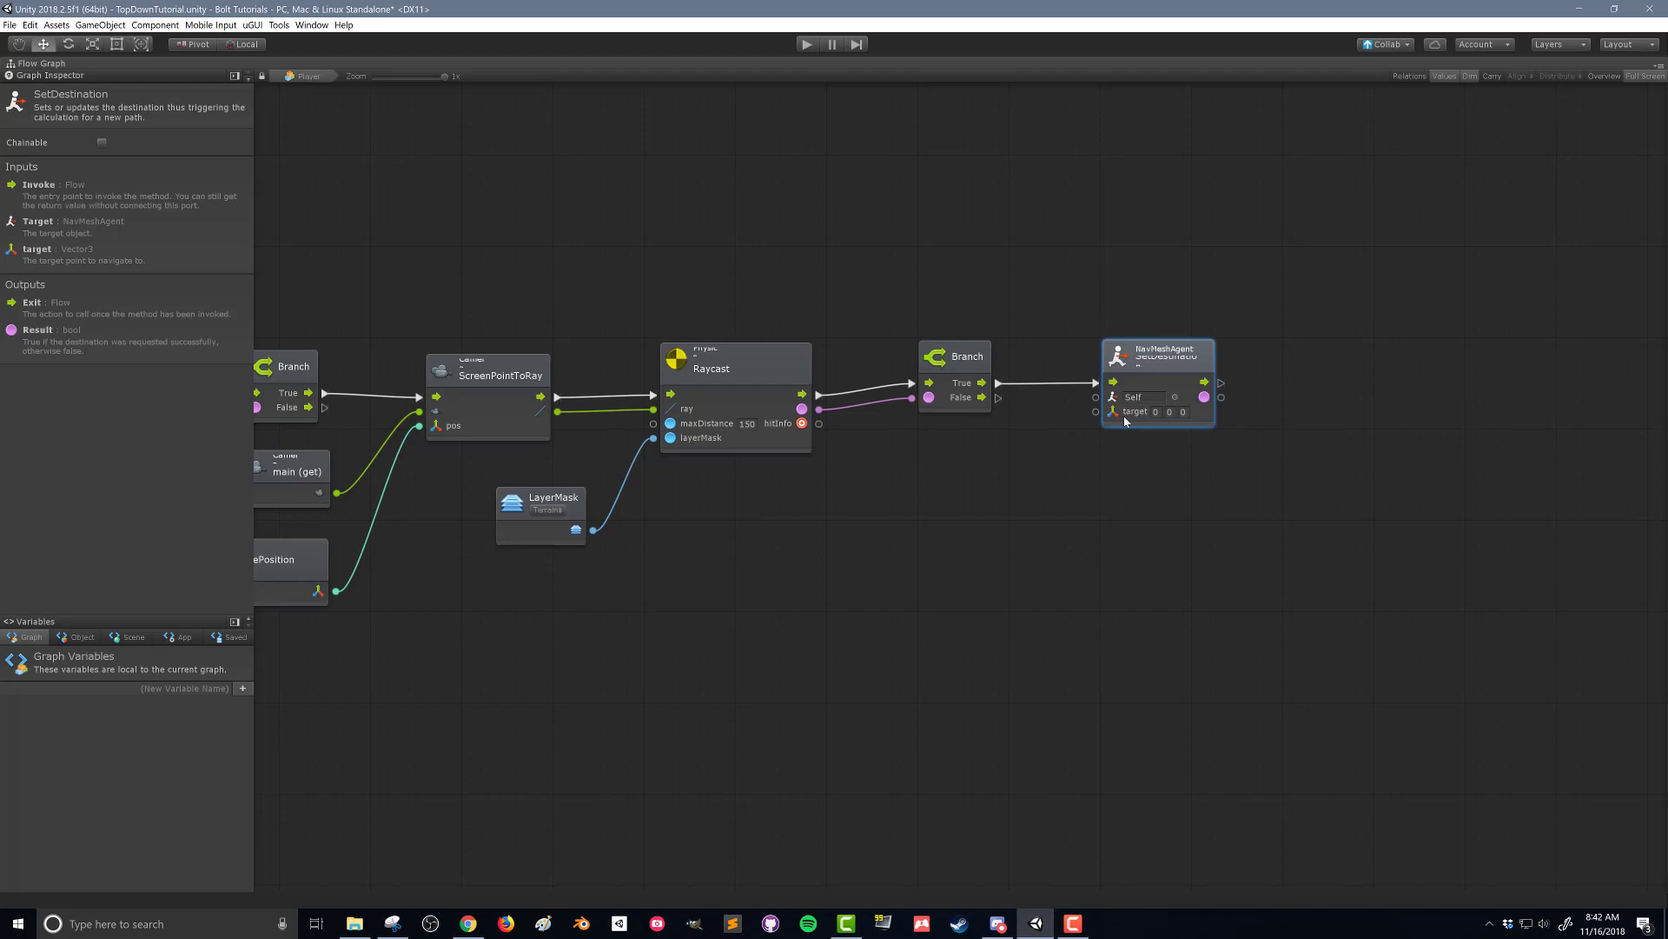
pyautogui.moveTo(787, 437)
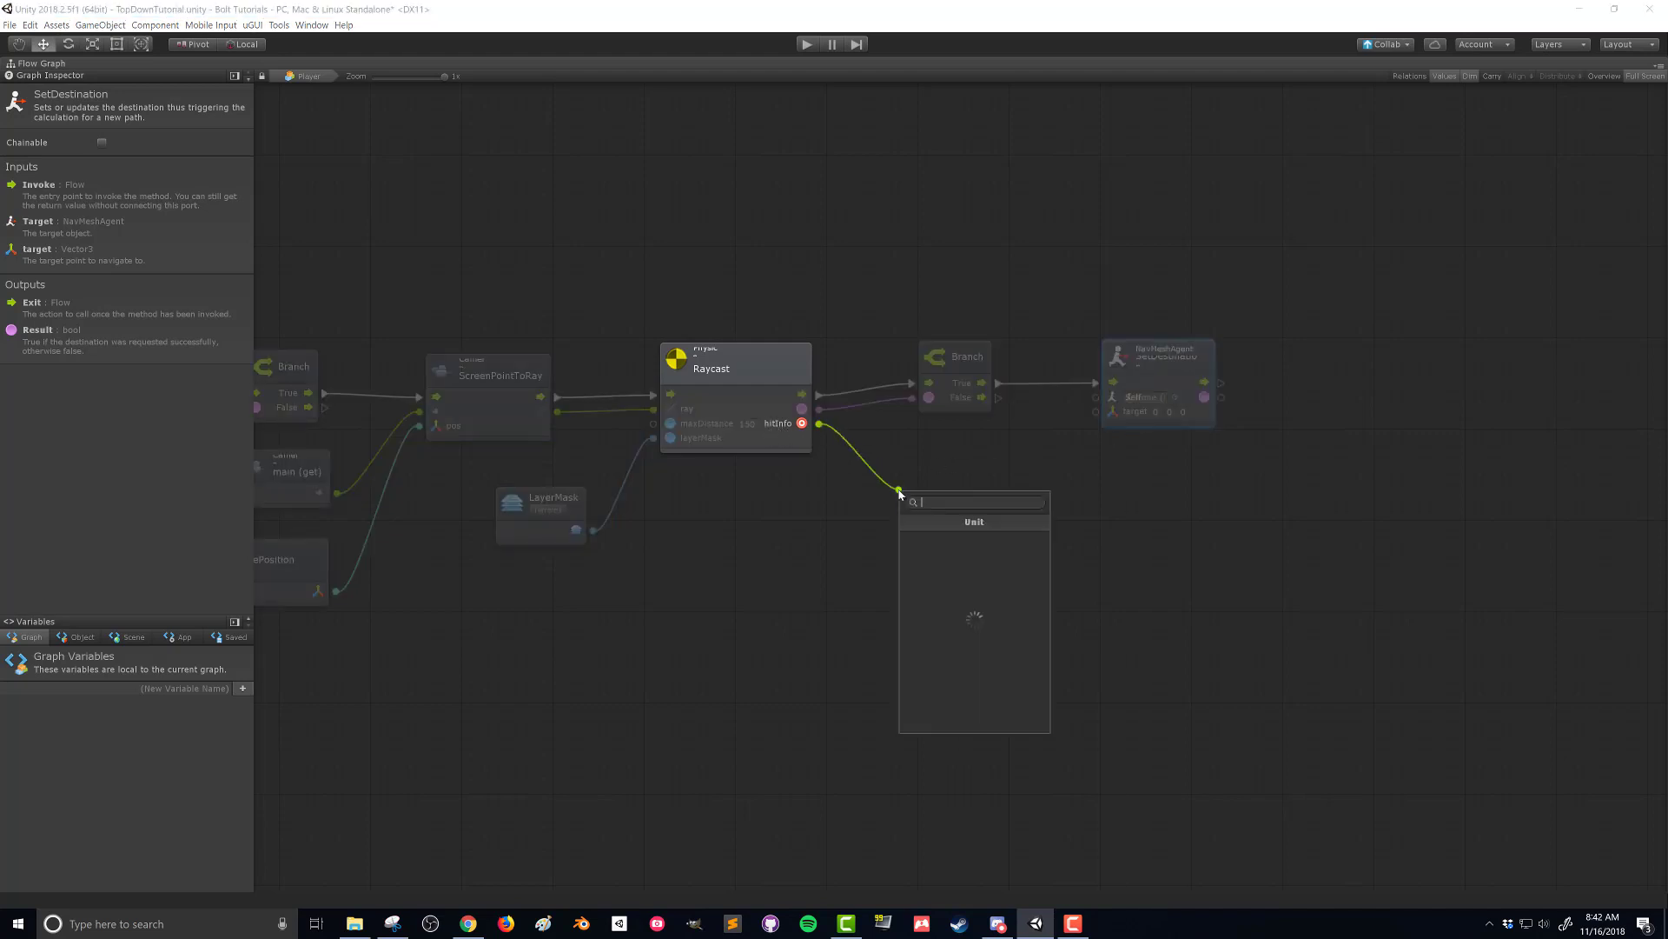
# Add a RaycastHit point getter from hitInfo and wire it to SetDestination's target.
pyautogui.write('rya')
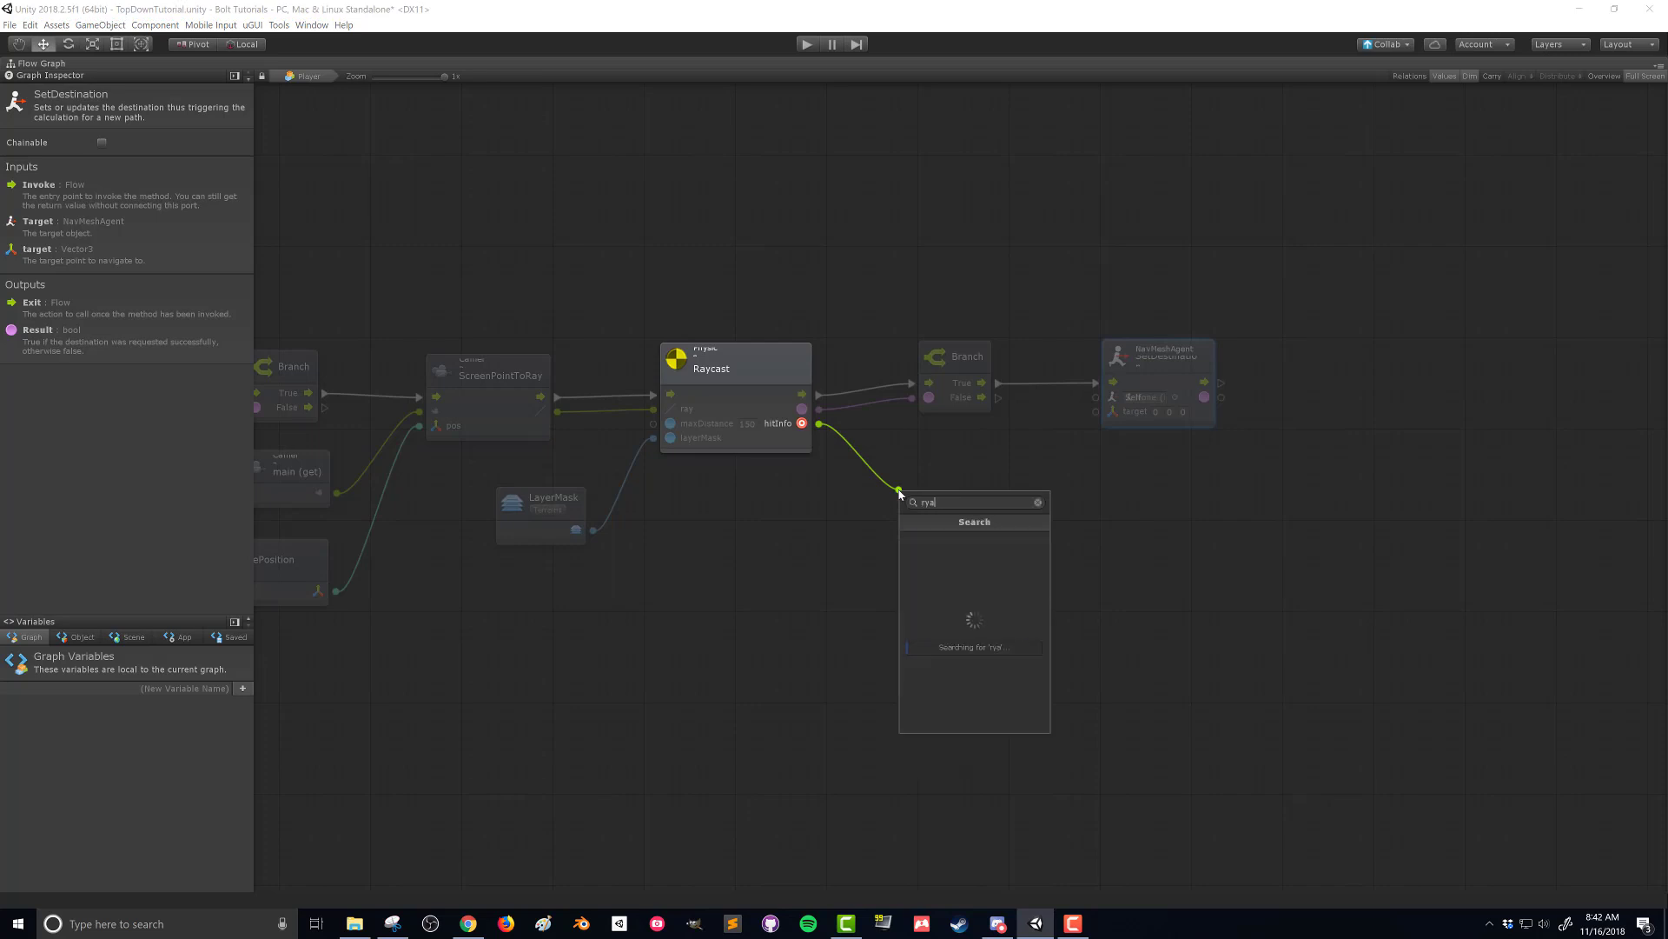
pyautogui.write('raycast hit point')
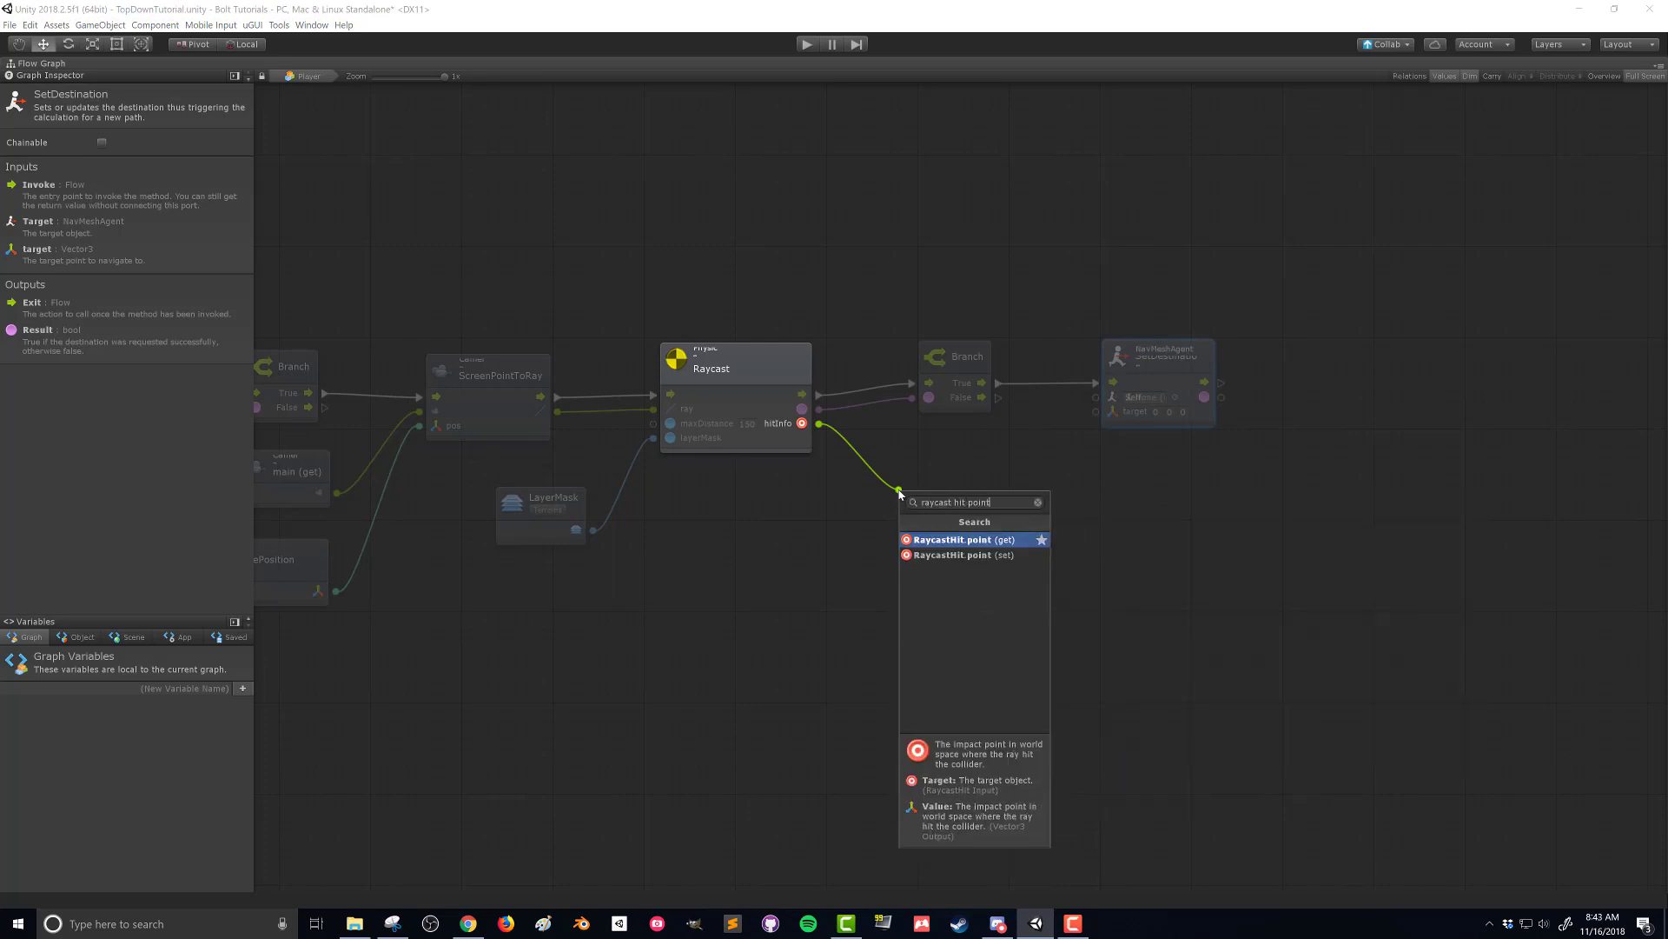
pyautogui.click(959, 540)
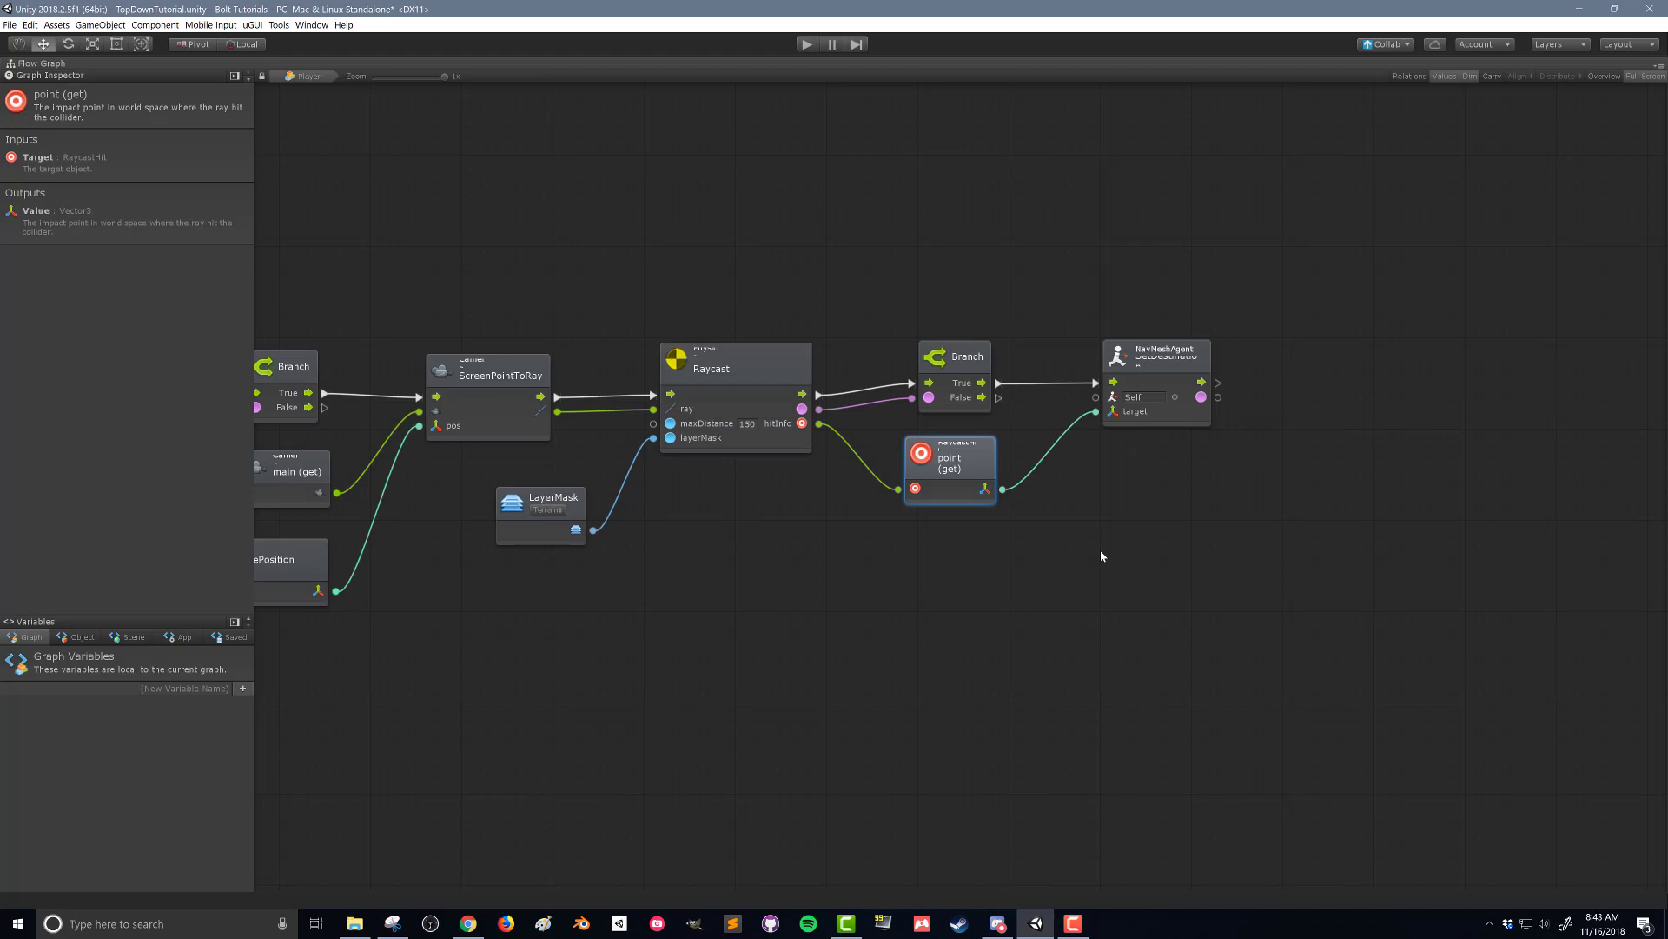
pyautogui.moveTo(1609, 85)
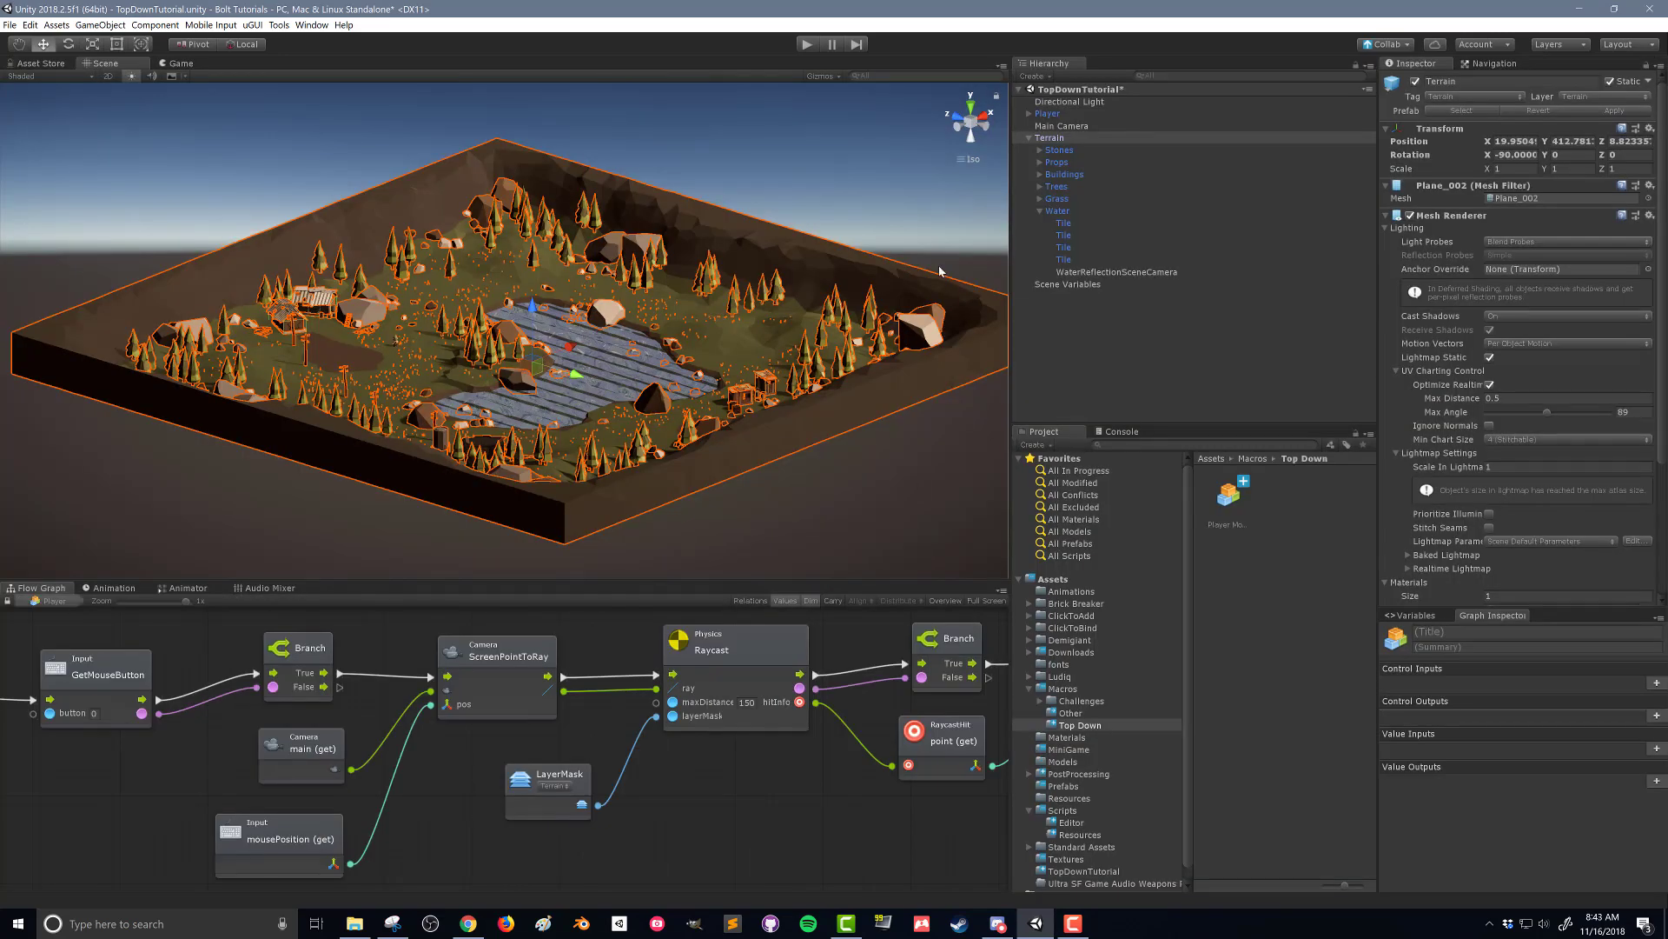
pyautogui.moveTo(823, 296)
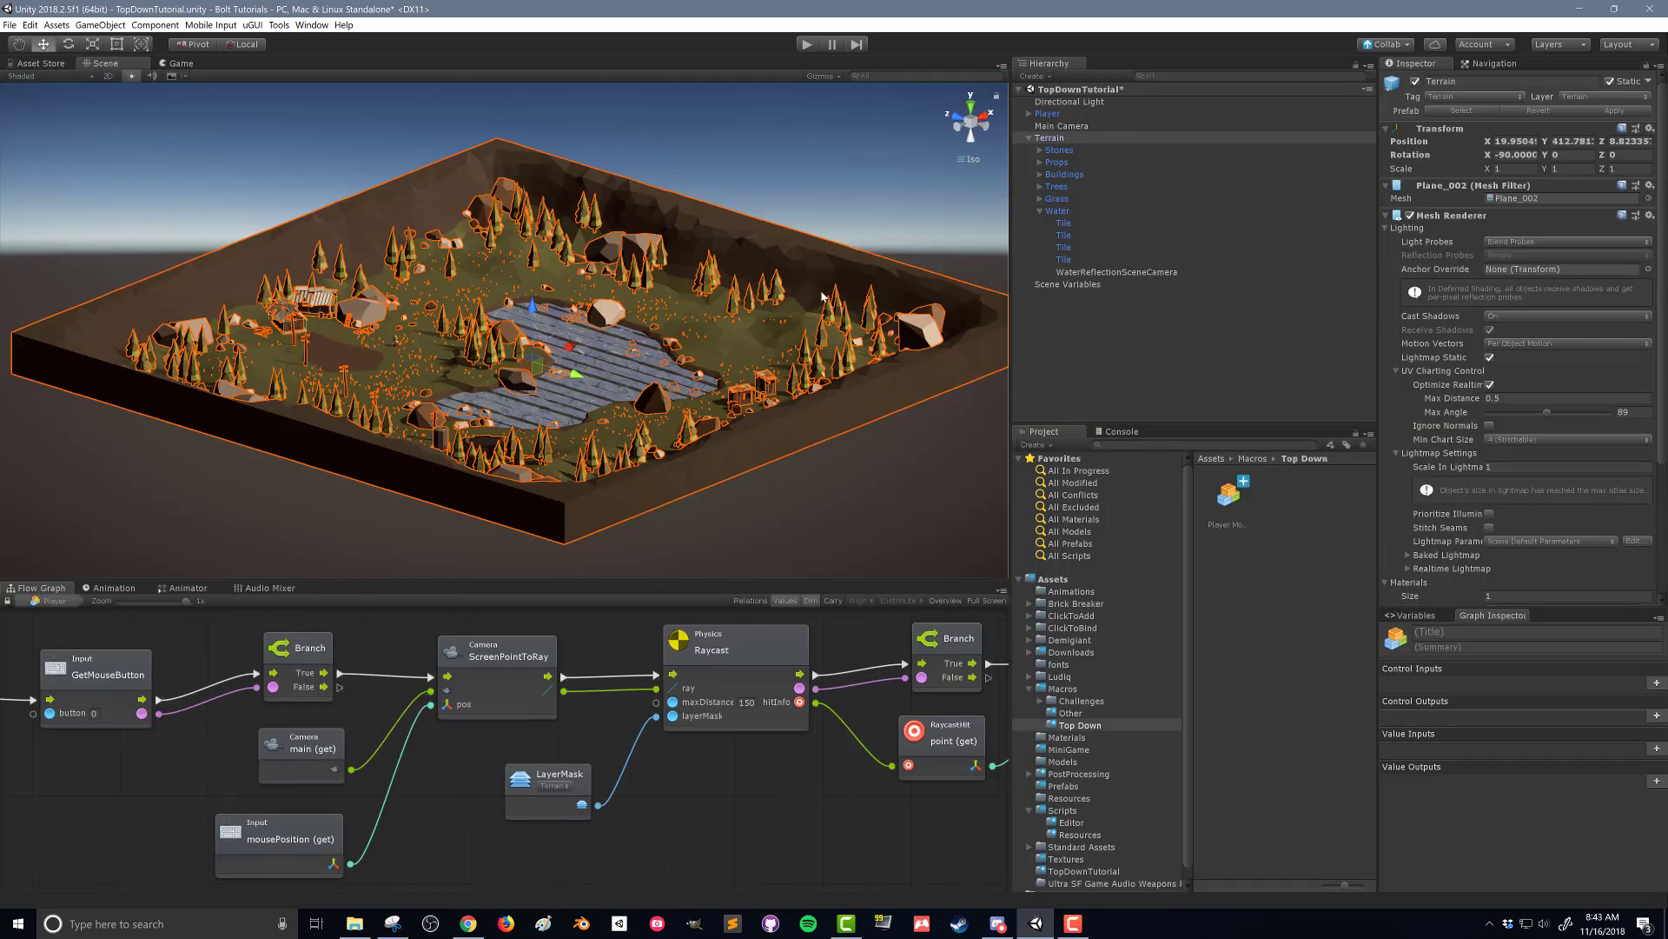
pyautogui.moveTo(731, 313)
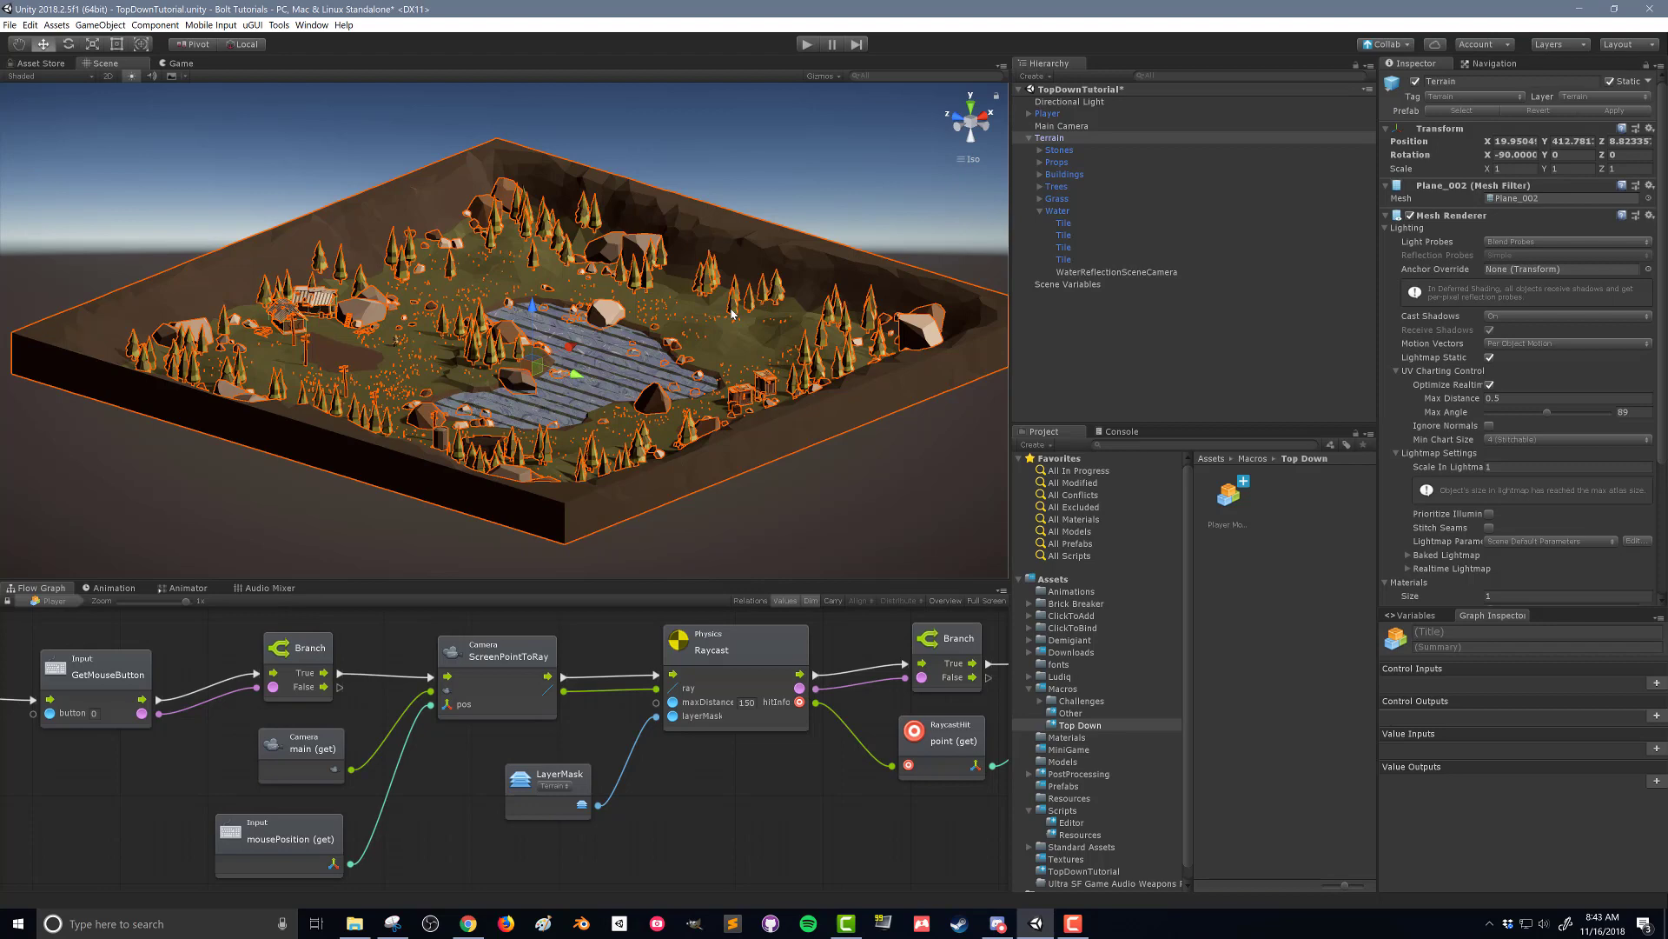
# Select Main Camera and enter Play mode.
pyautogui.click(1061, 125)
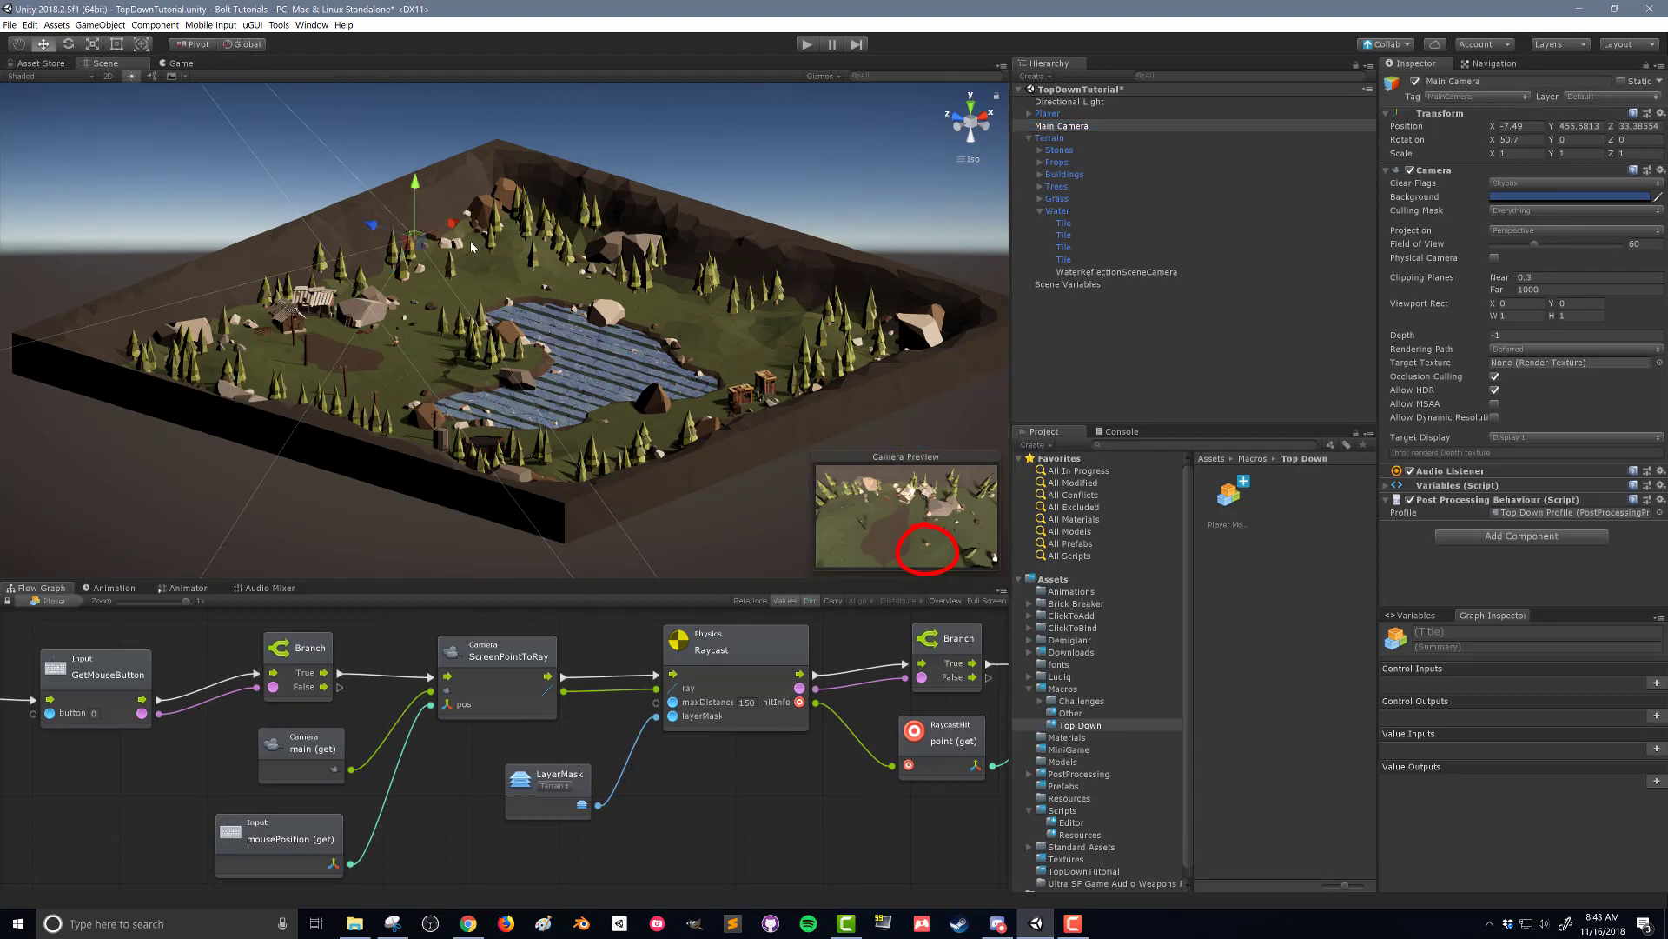
pyautogui.click(805, 44)
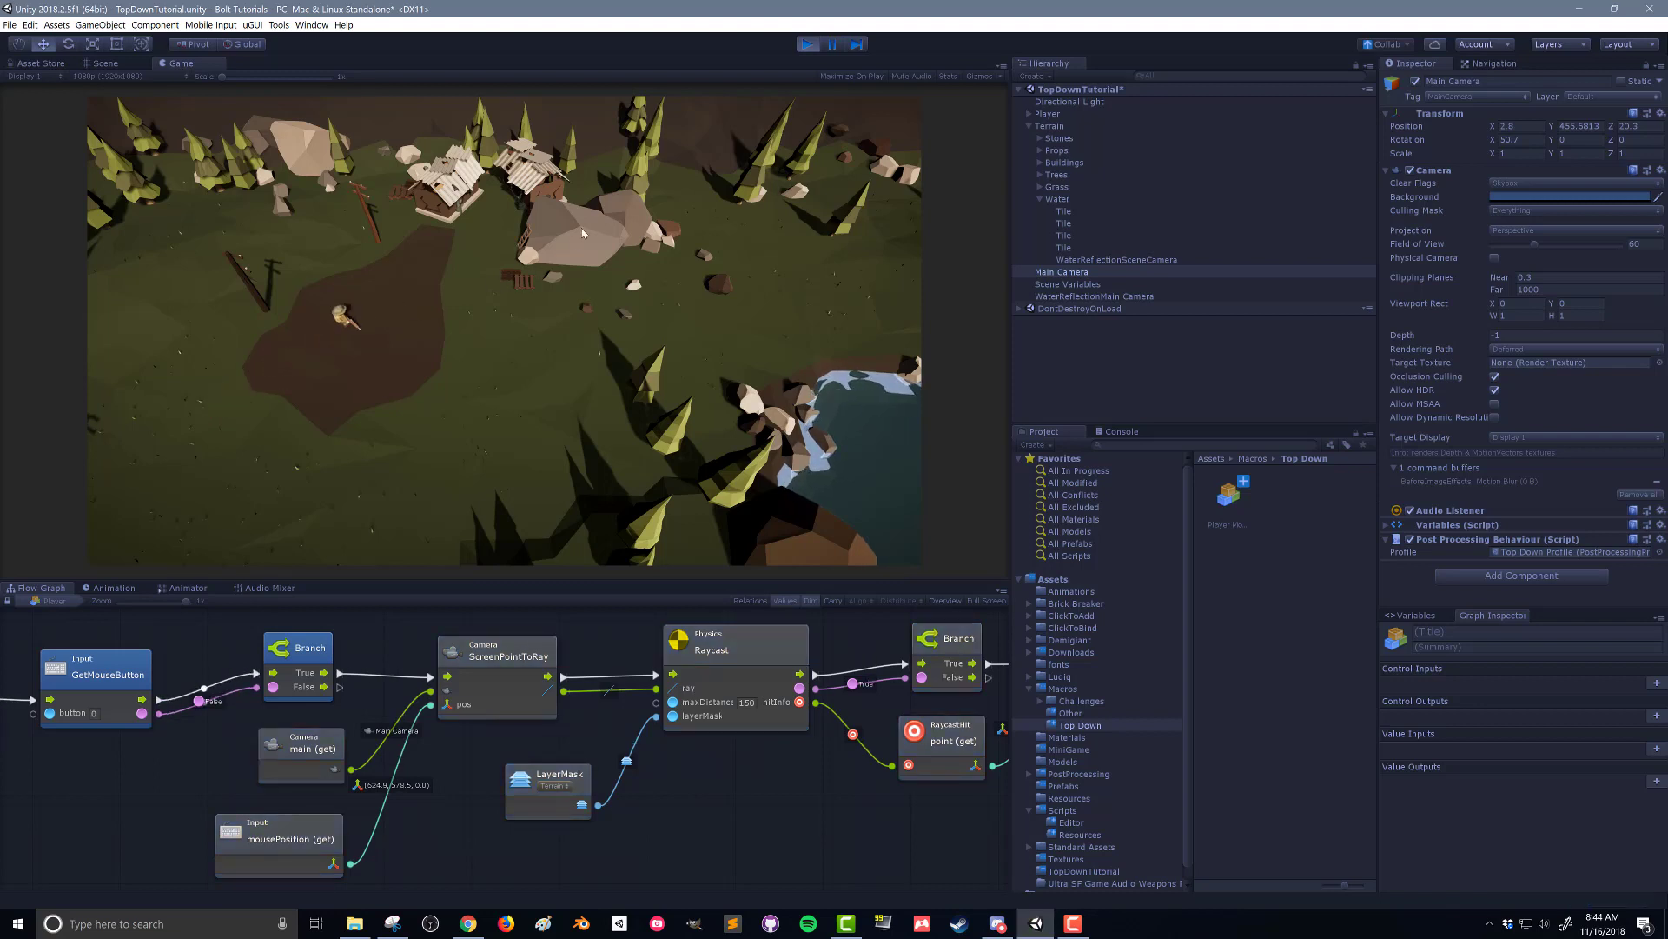
pyautogui.moveTo(575, 243)
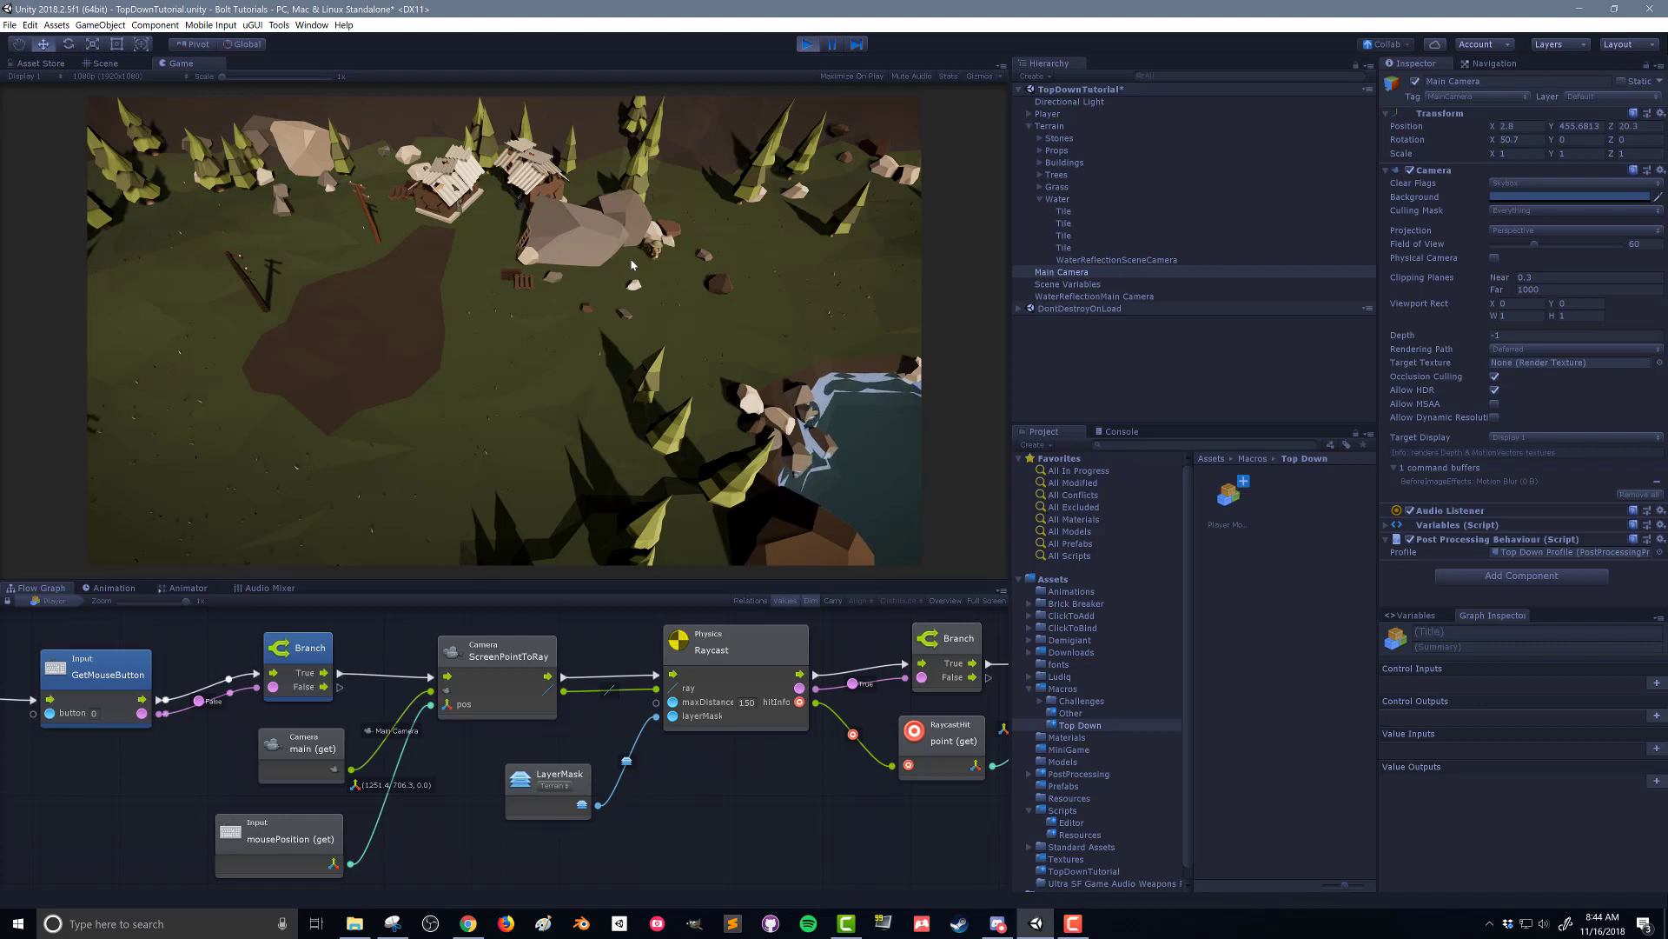
pyautogui.moveTo(579, 337)
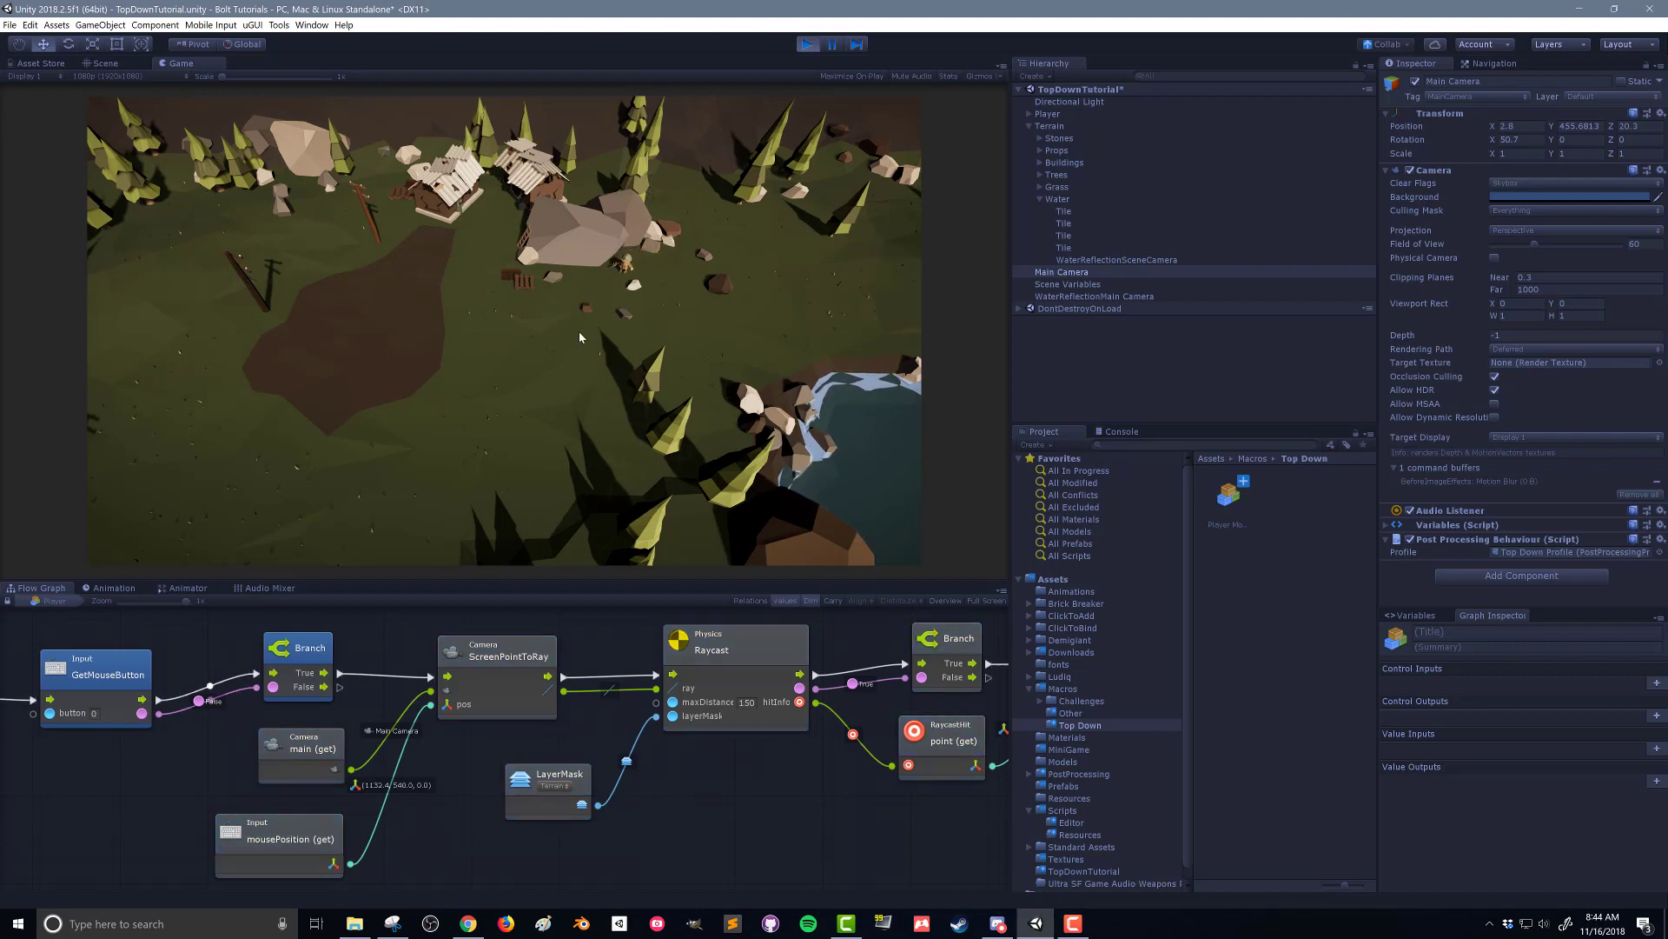
# Click a spot on the terrain so the player walks there.
pyautogui.click(809, 44)
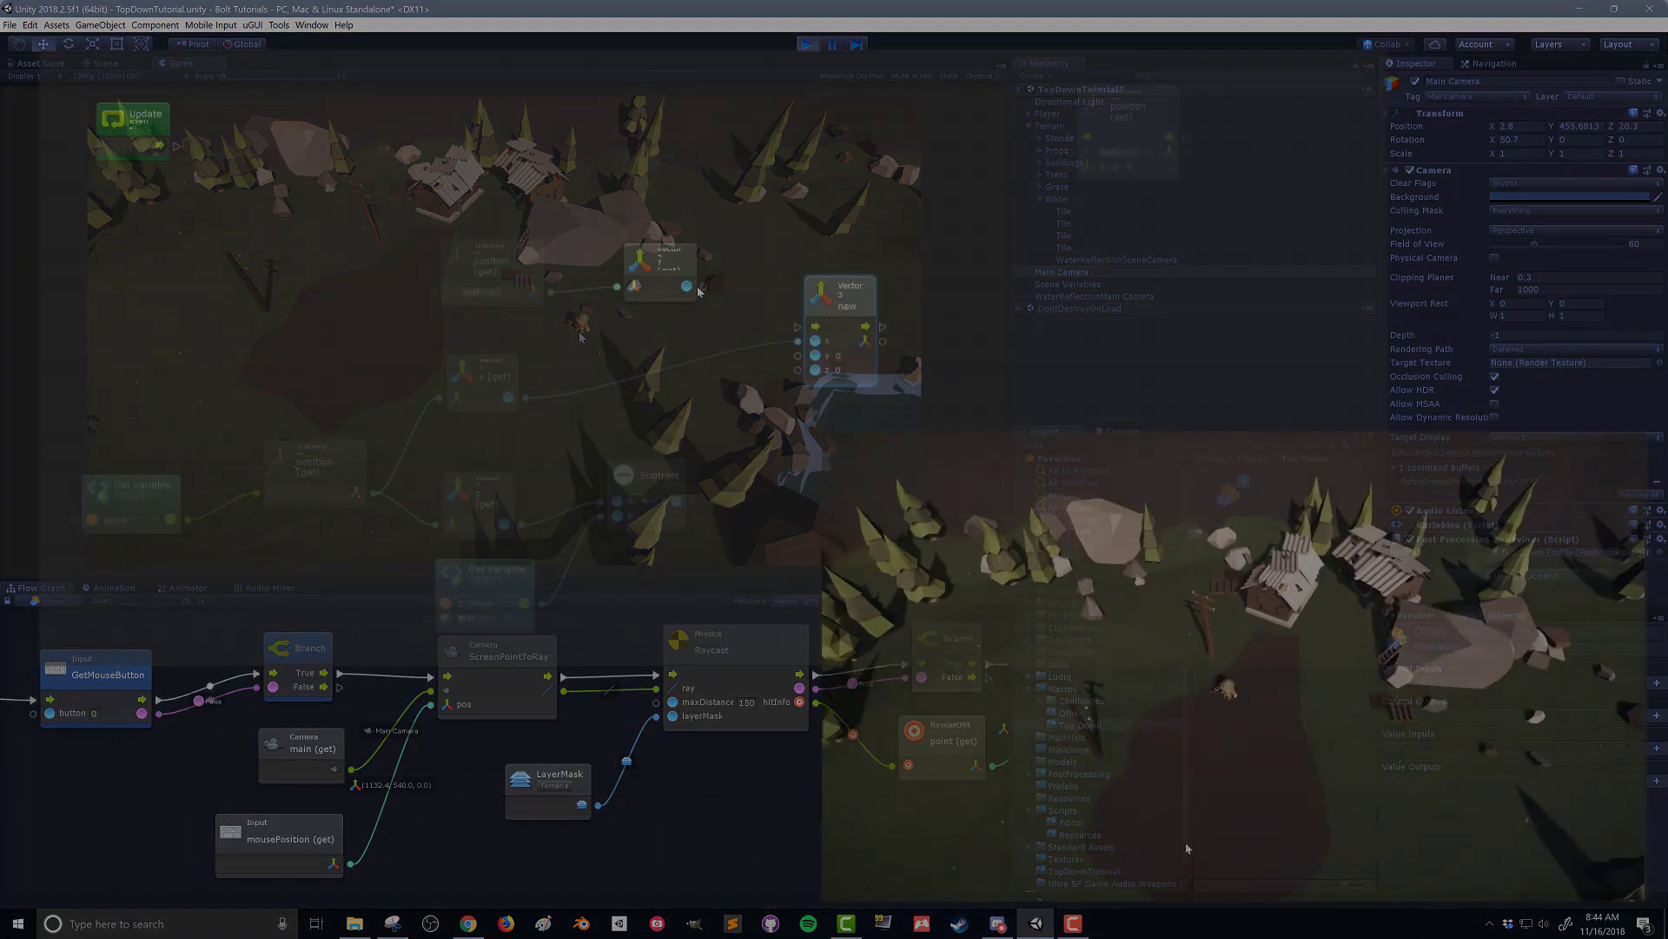